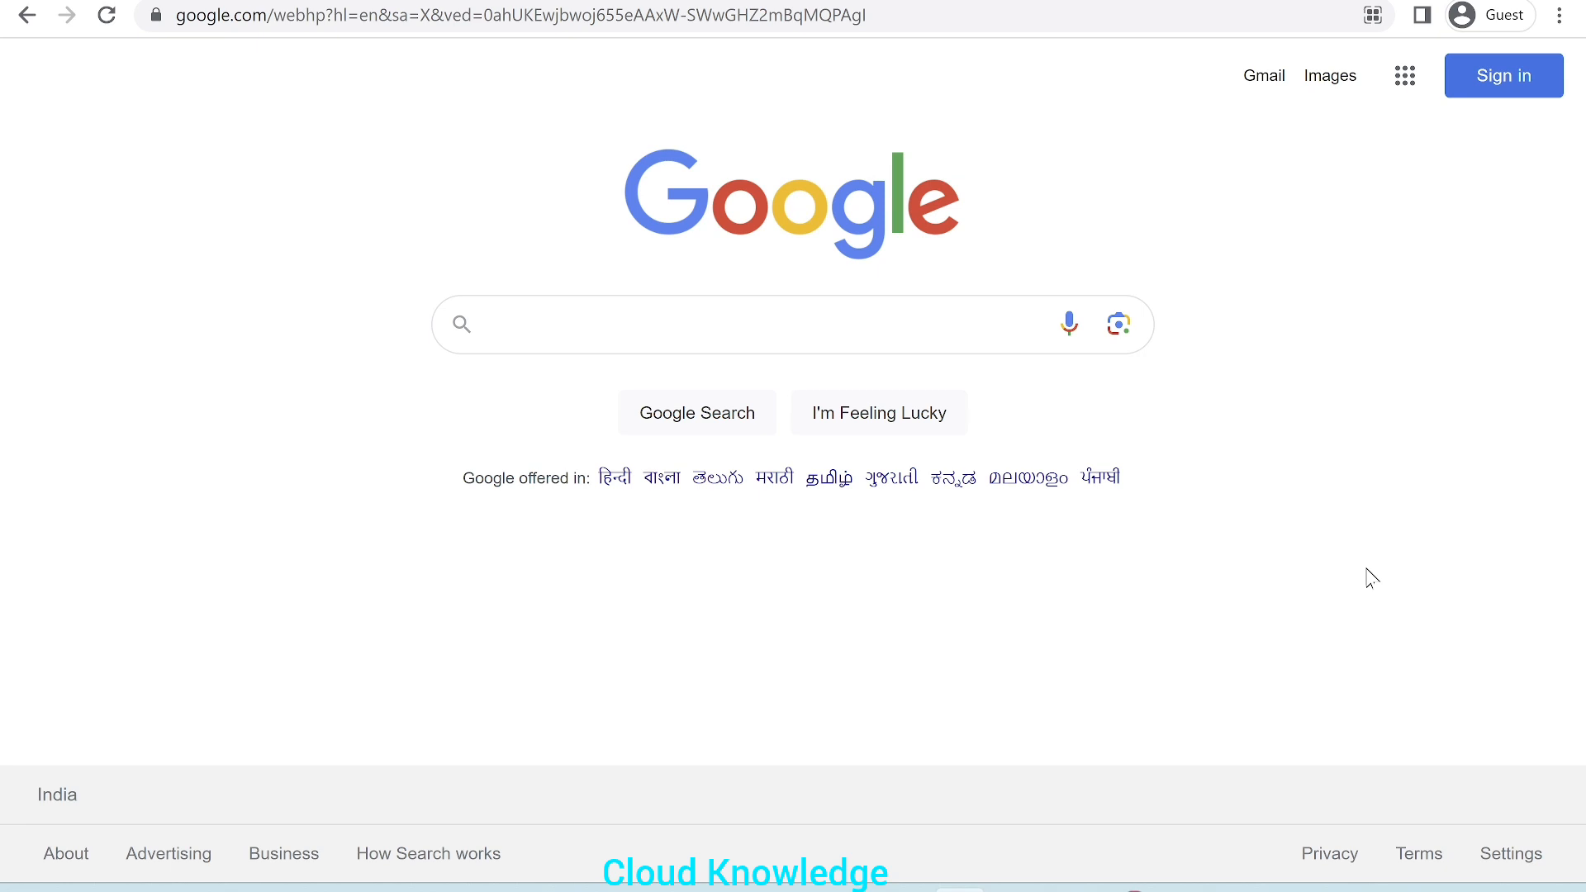
- Search Google for 'set up free microsoft fabric account' and scroll through the results
{"action": "left_click", "coordinate": [798, 325]}
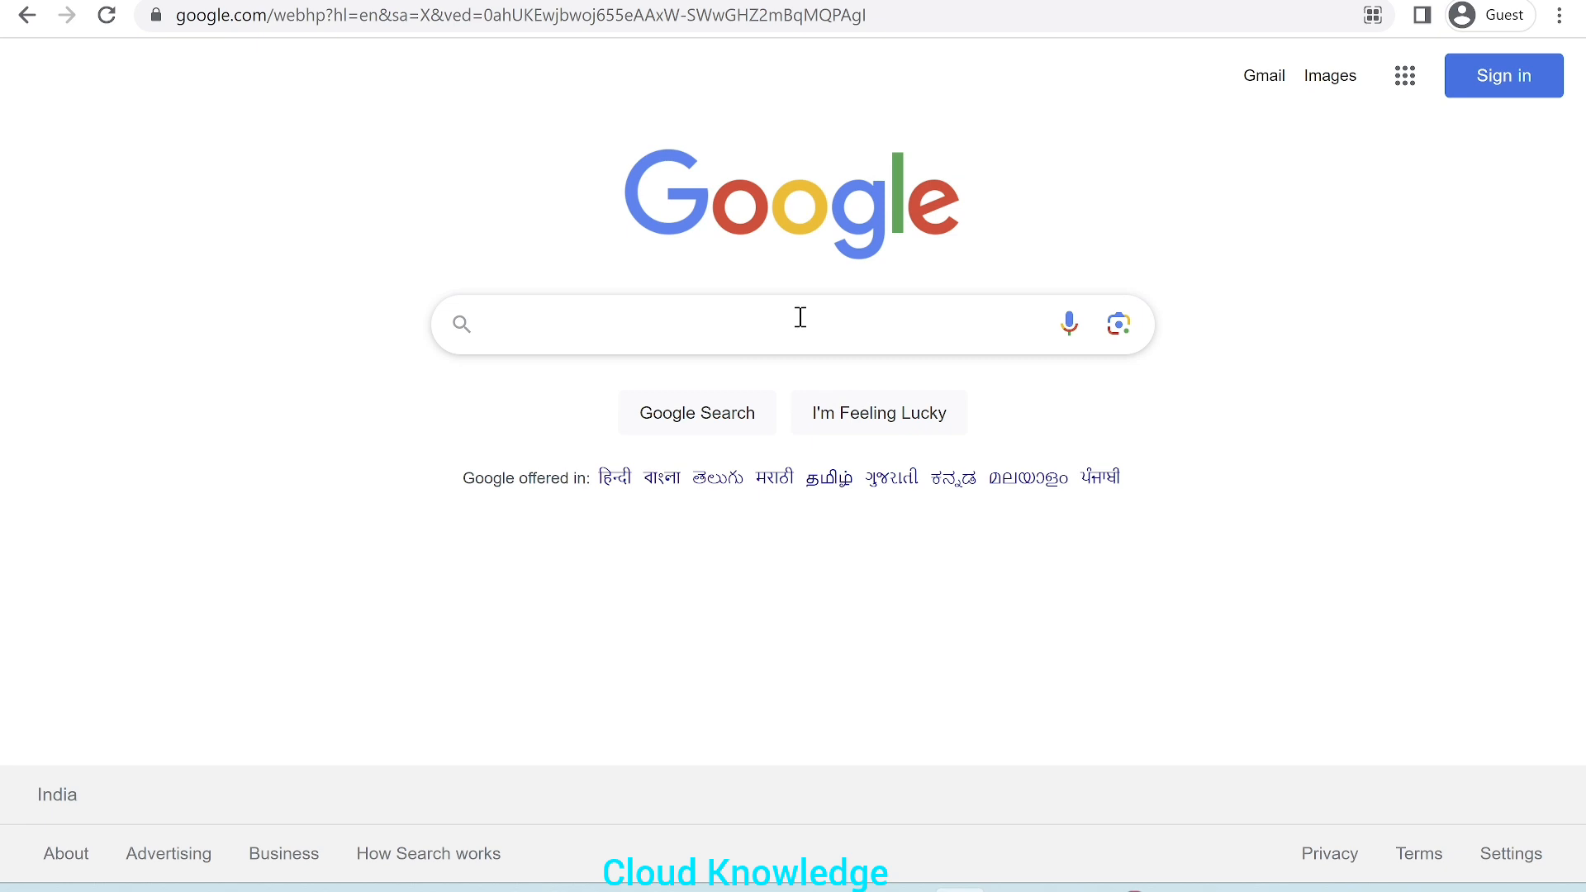
{"action": "type", "text": "set up free microsoft fabri"}
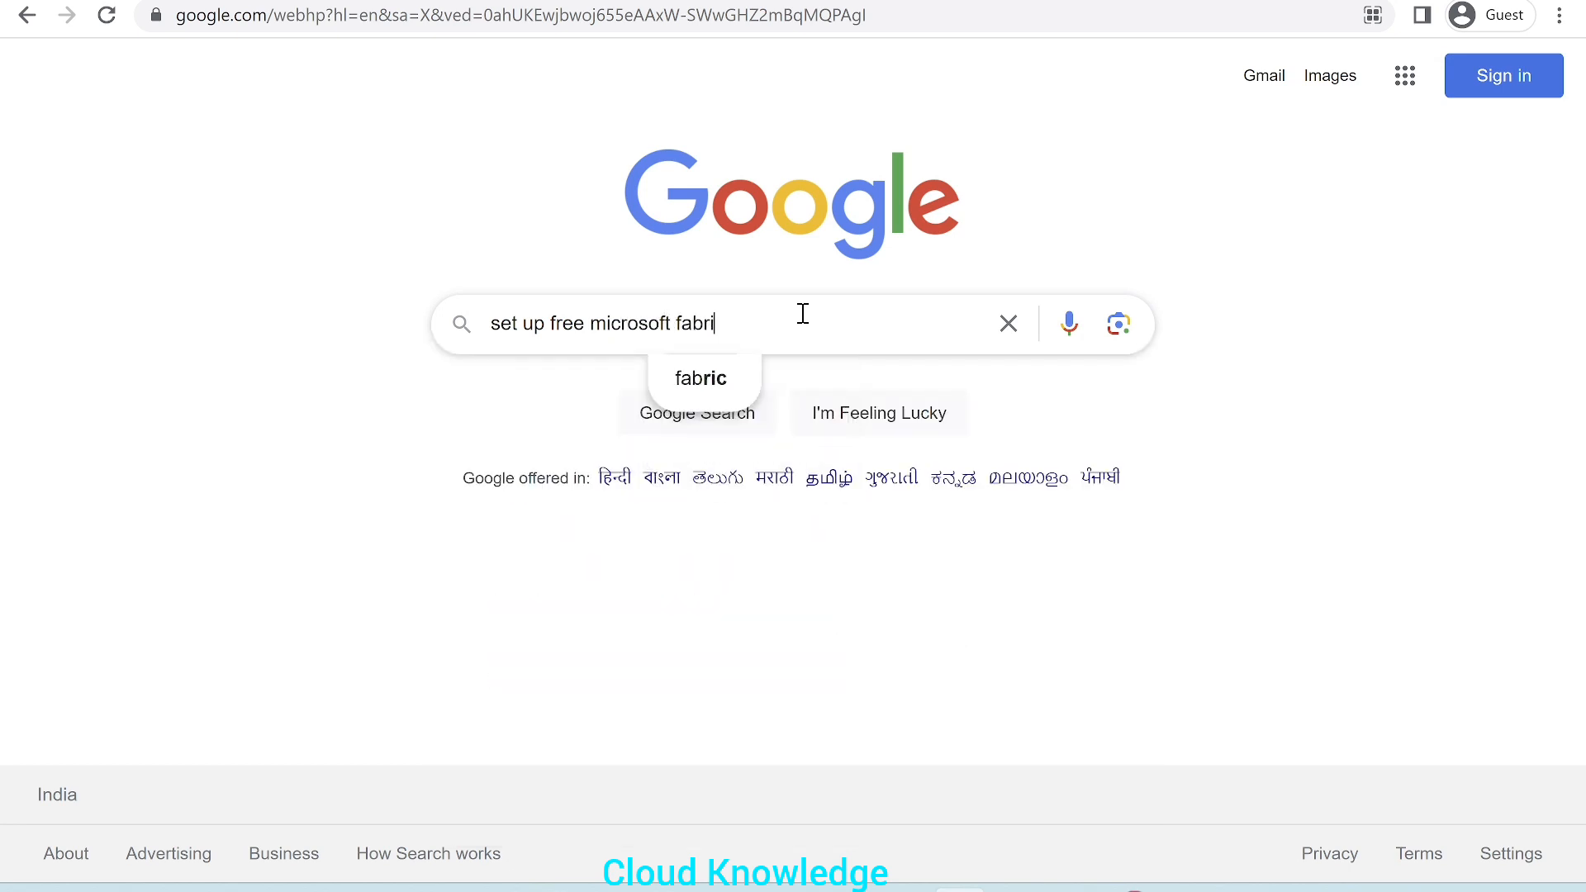
{"action": "type", "text": "account"}
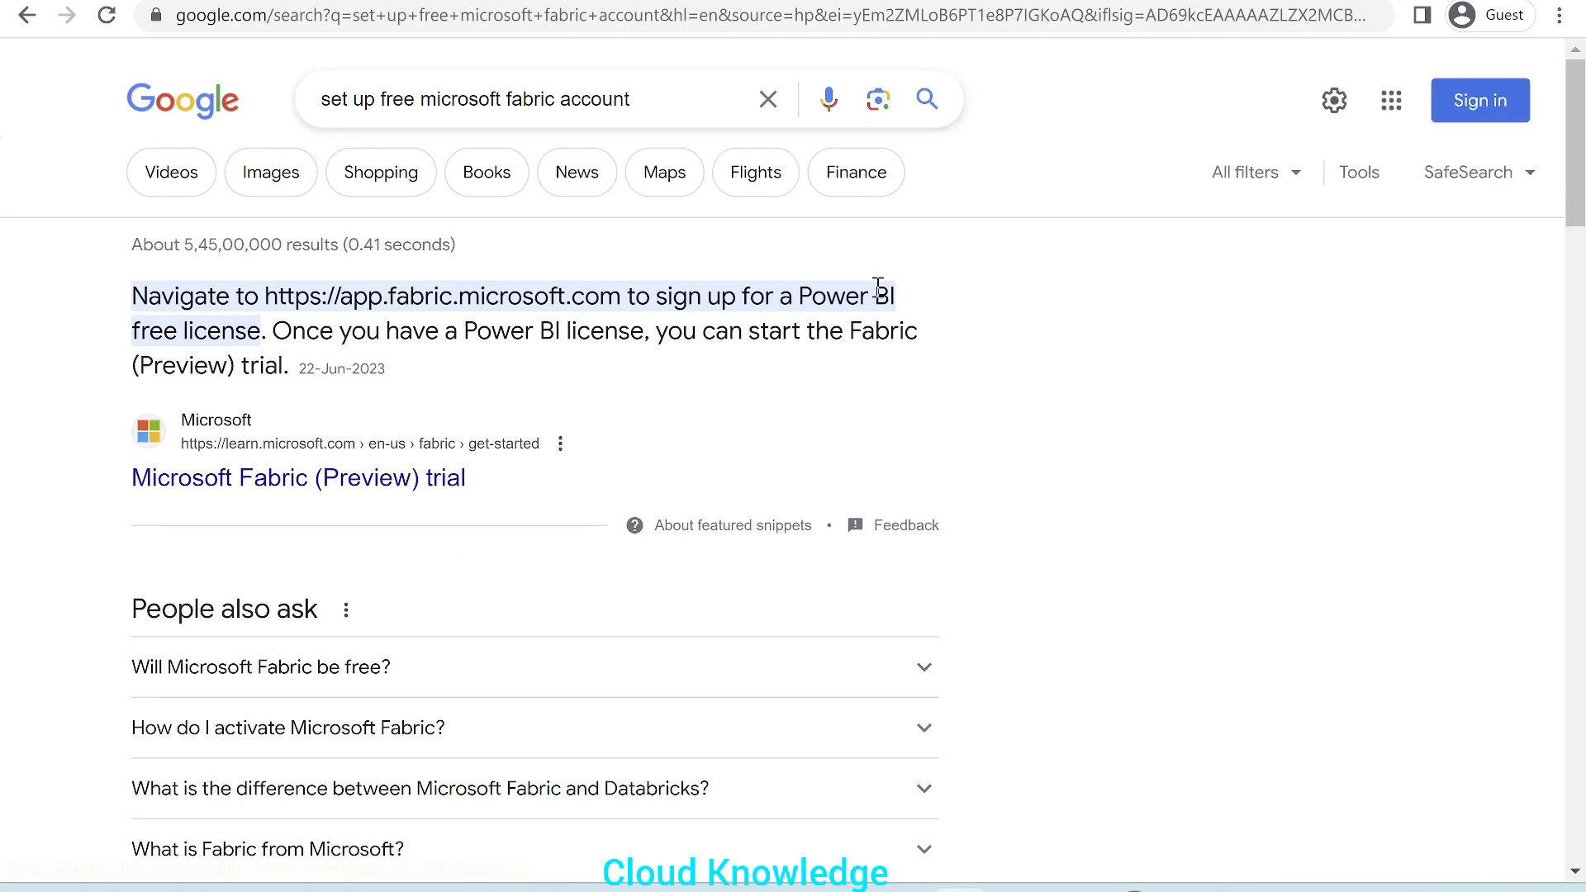
{"action": "scroll", "scroll_direction": "down", "scroll_amount": 3}
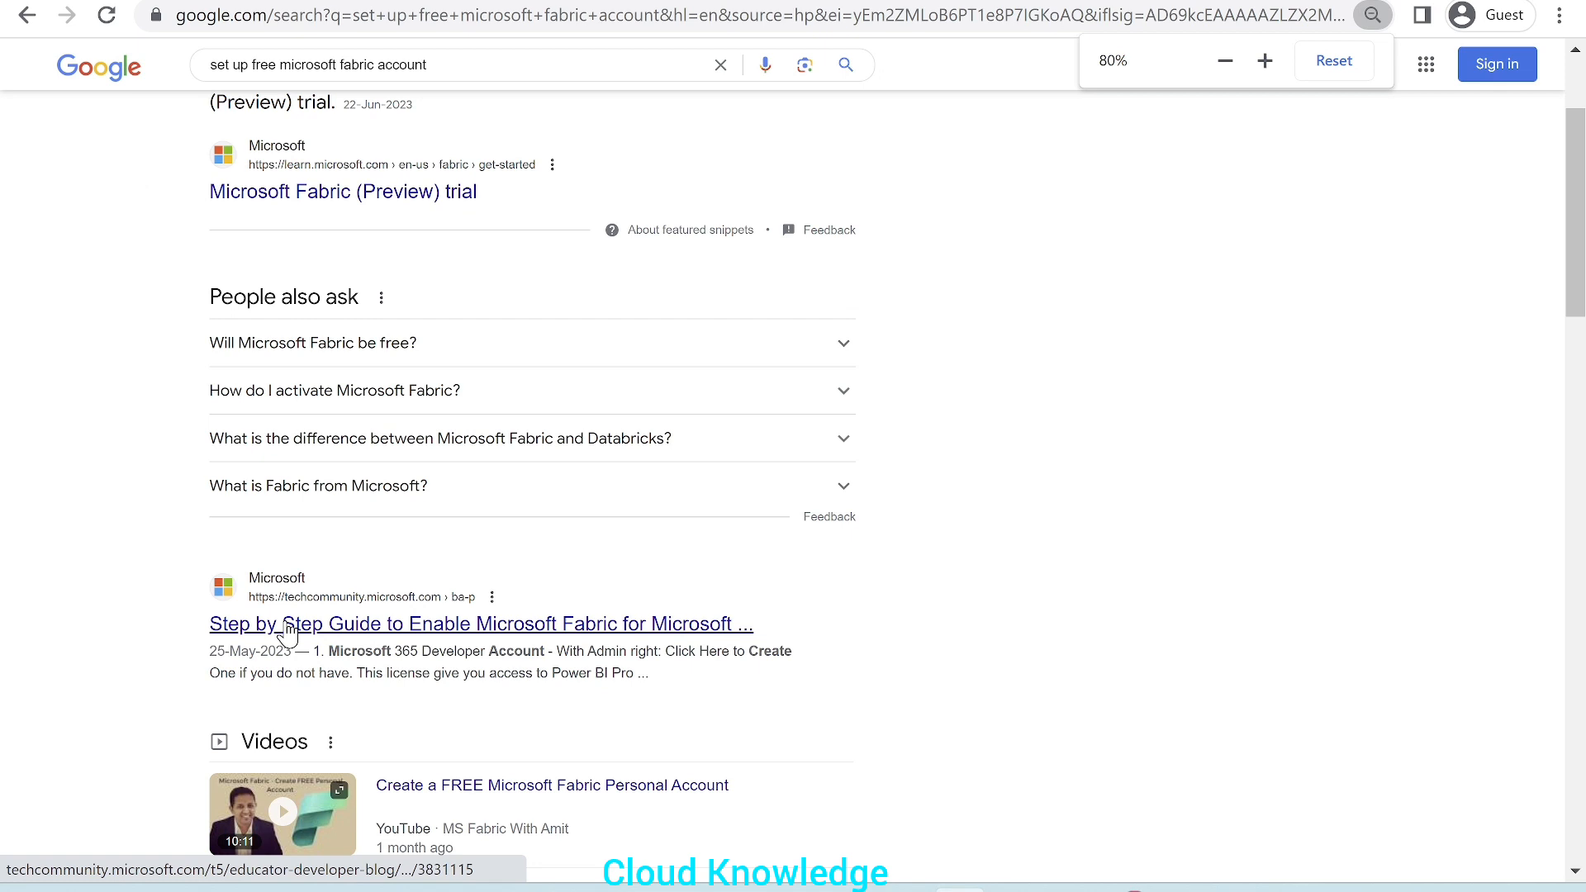
{"action": "right_click", "coordinate": [288, 625]}
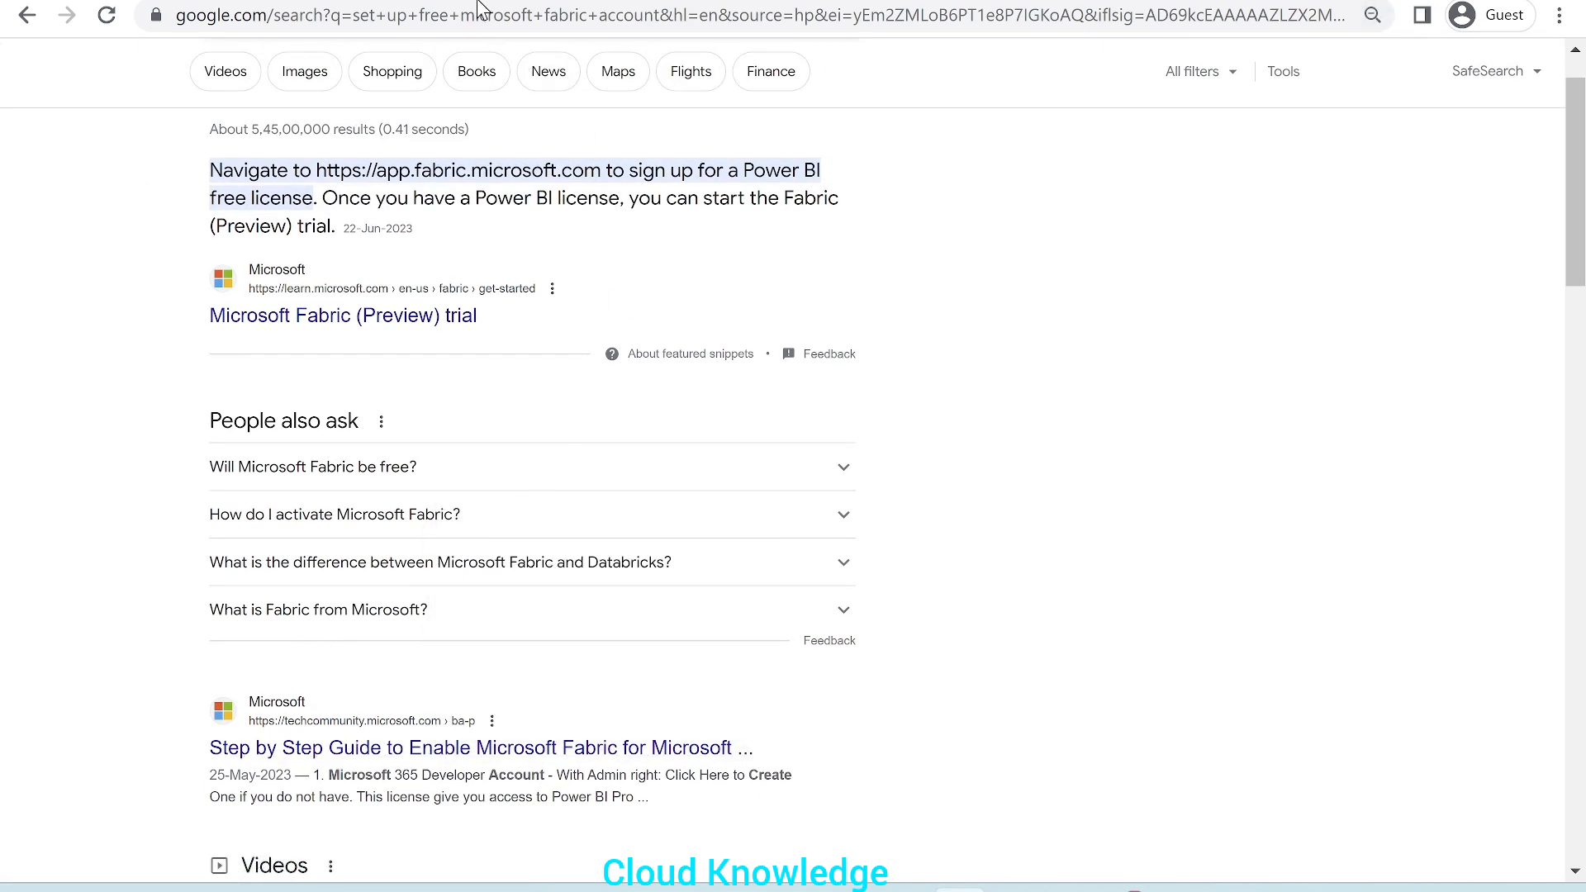
- Open the 'Step by Step Guide to Enable Microsoft Fabric' article and scroll to its pre-requisites
{"action": "left_click", "coordinate": [480, 747]}
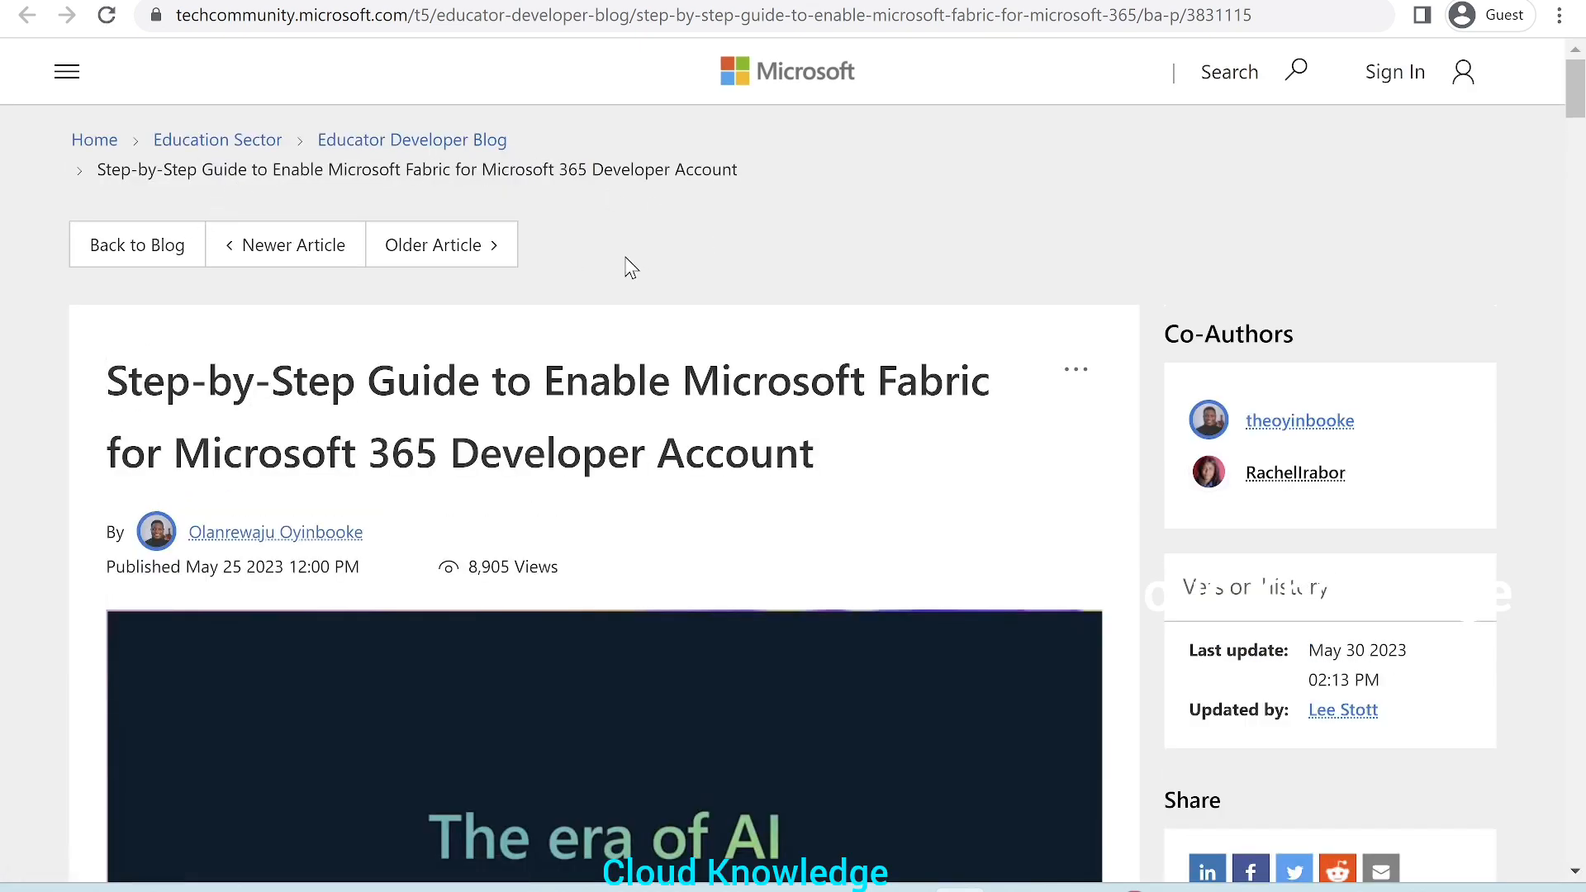
{"action": "scroll", "scroll_direction": "down", "scroll_amount": 3}
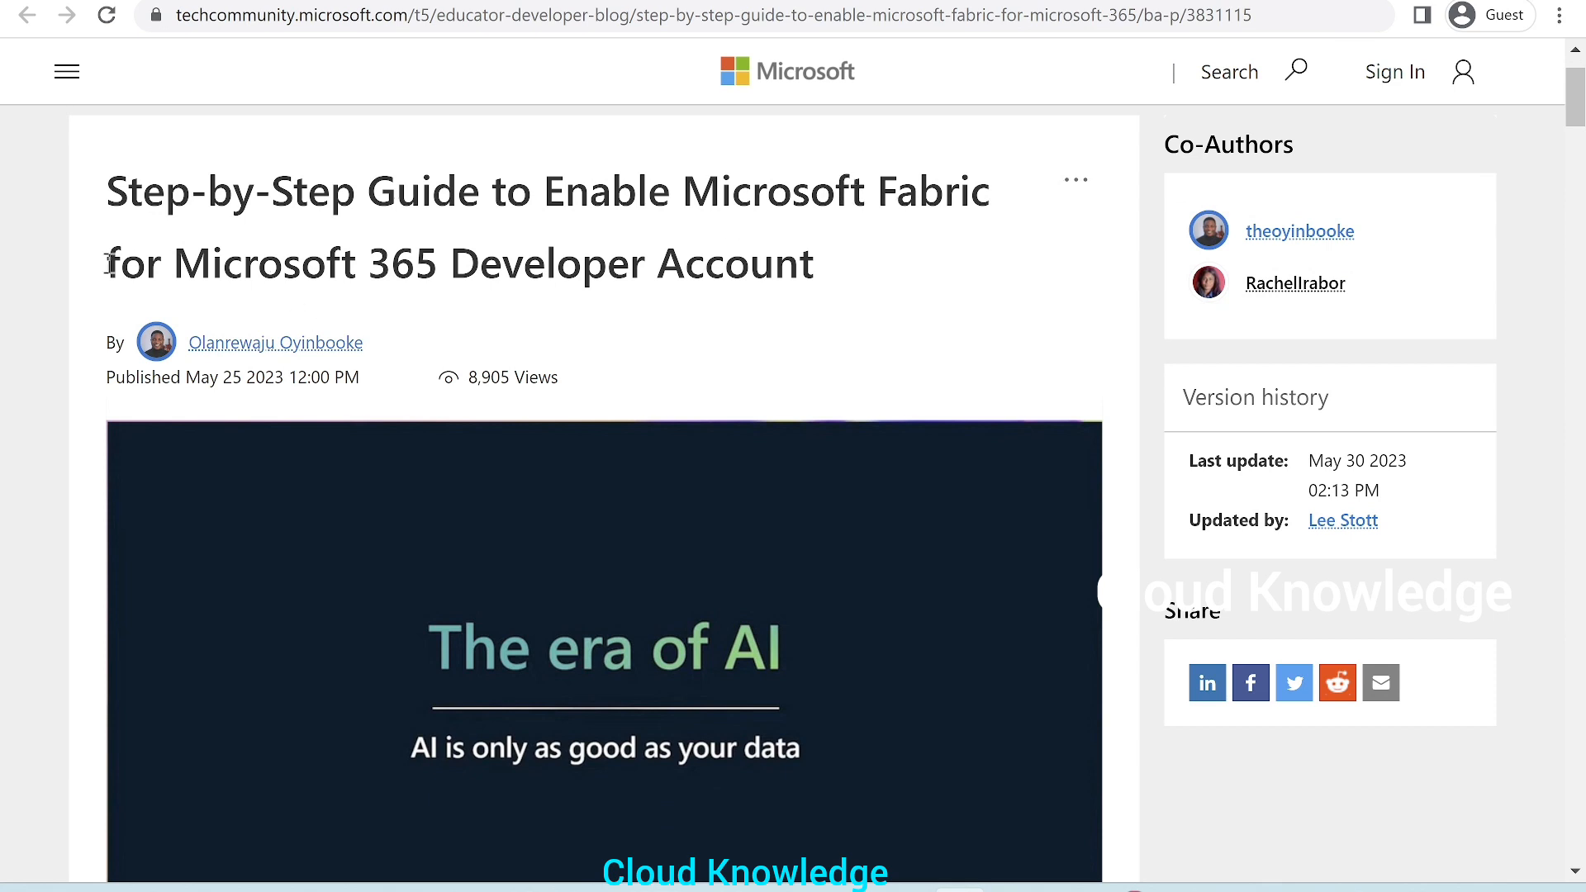
{"action": "mouse_move", "coordinate": [154, 278]}
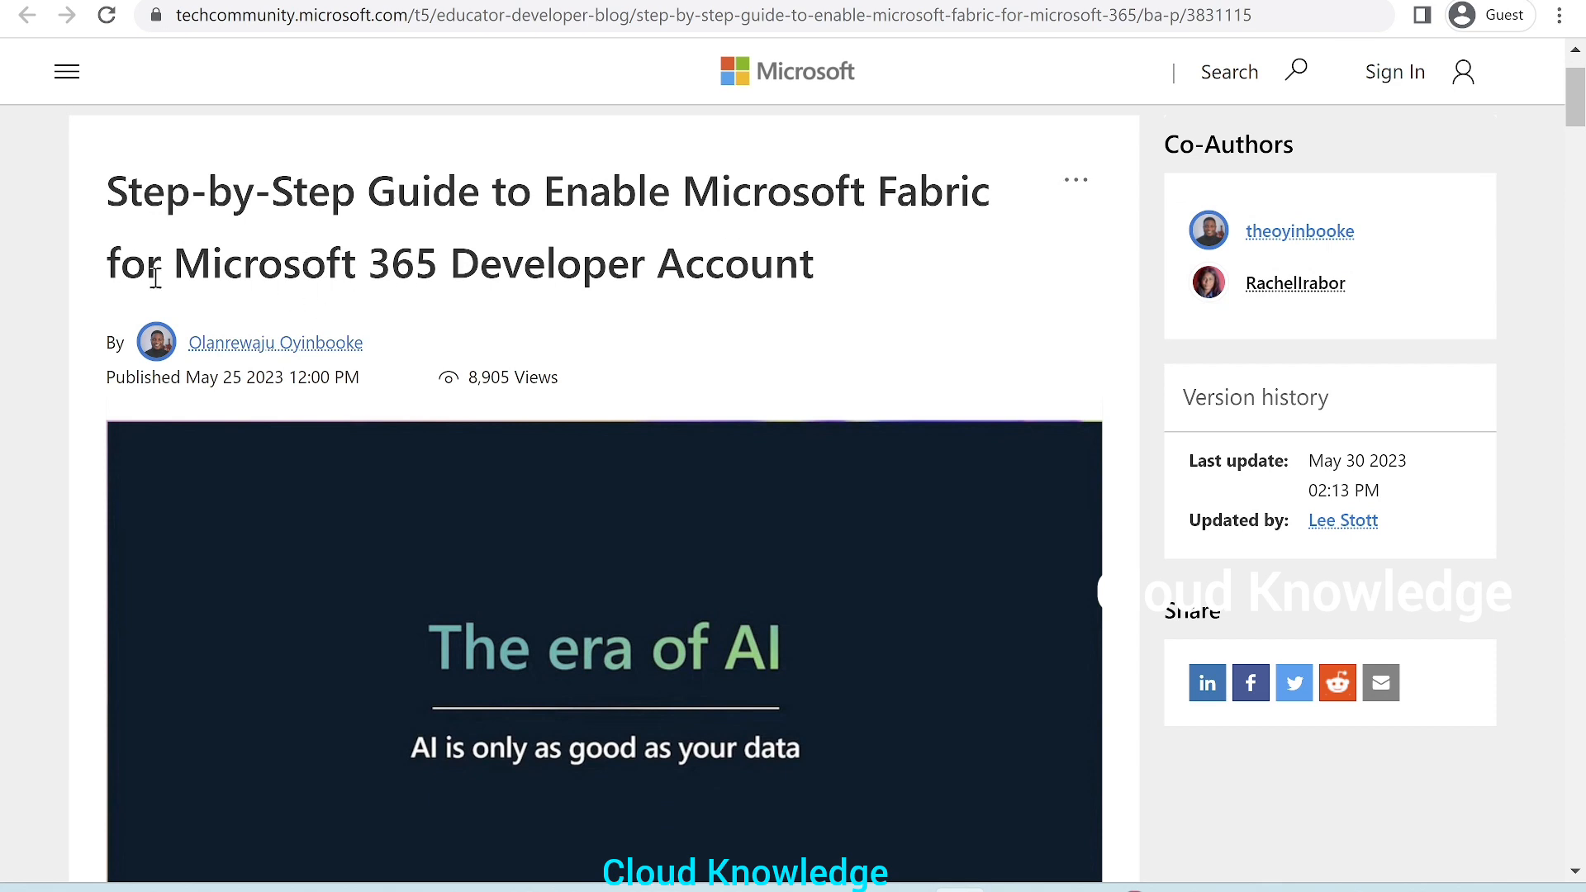
{"action": "left_click_drag", "start_coordinate": [175, 262], "coordinate": [812, 262]}
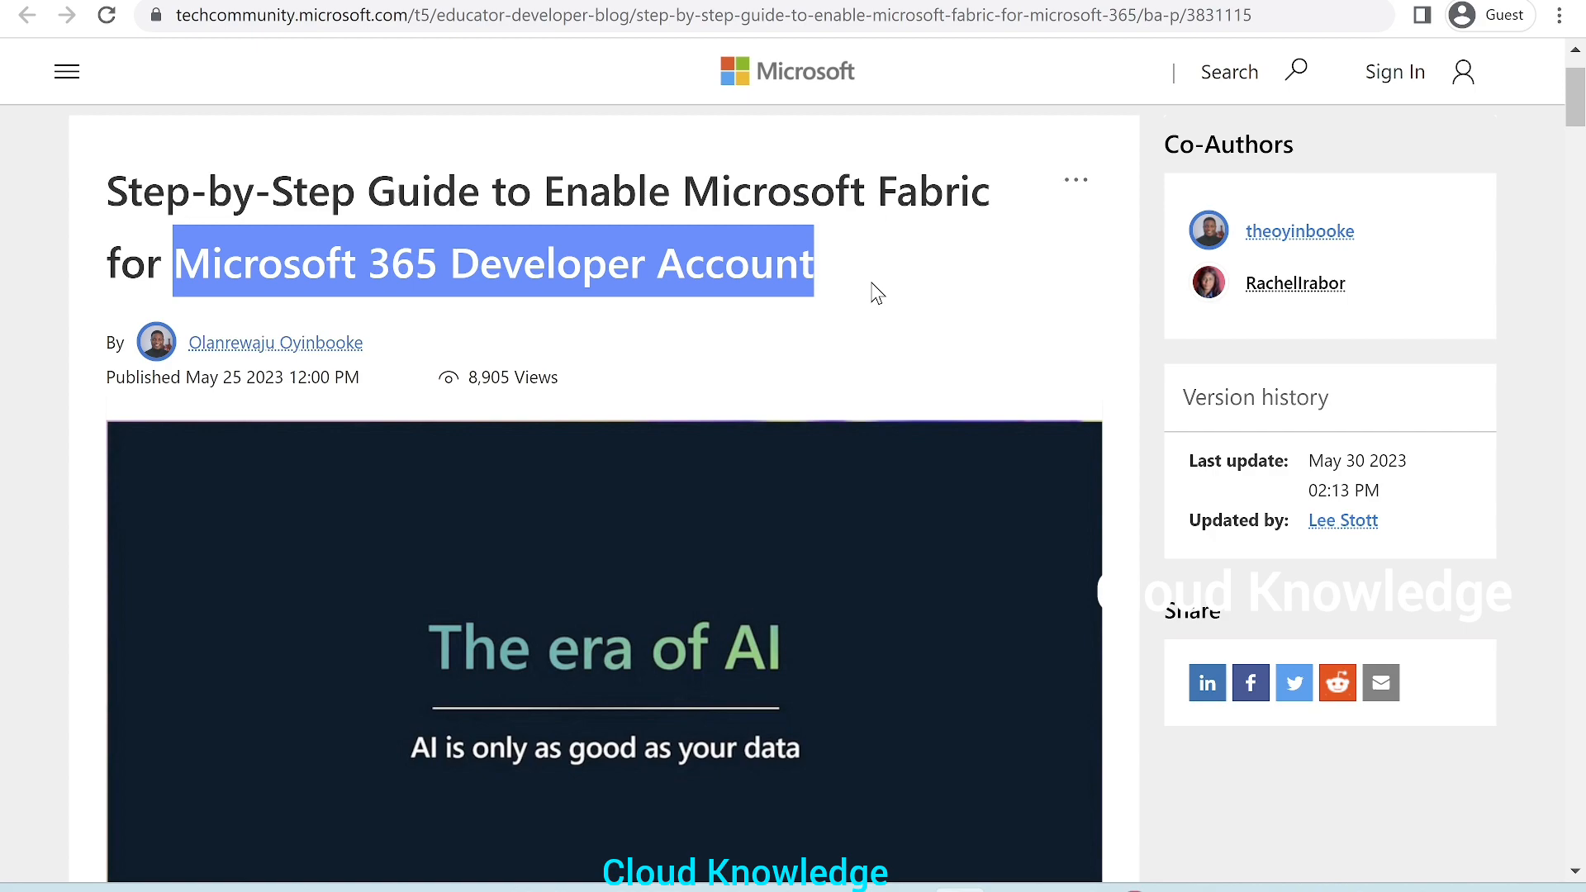
{"action": "scroll", "scroll_direction": "down", "scroll_amount": 3}
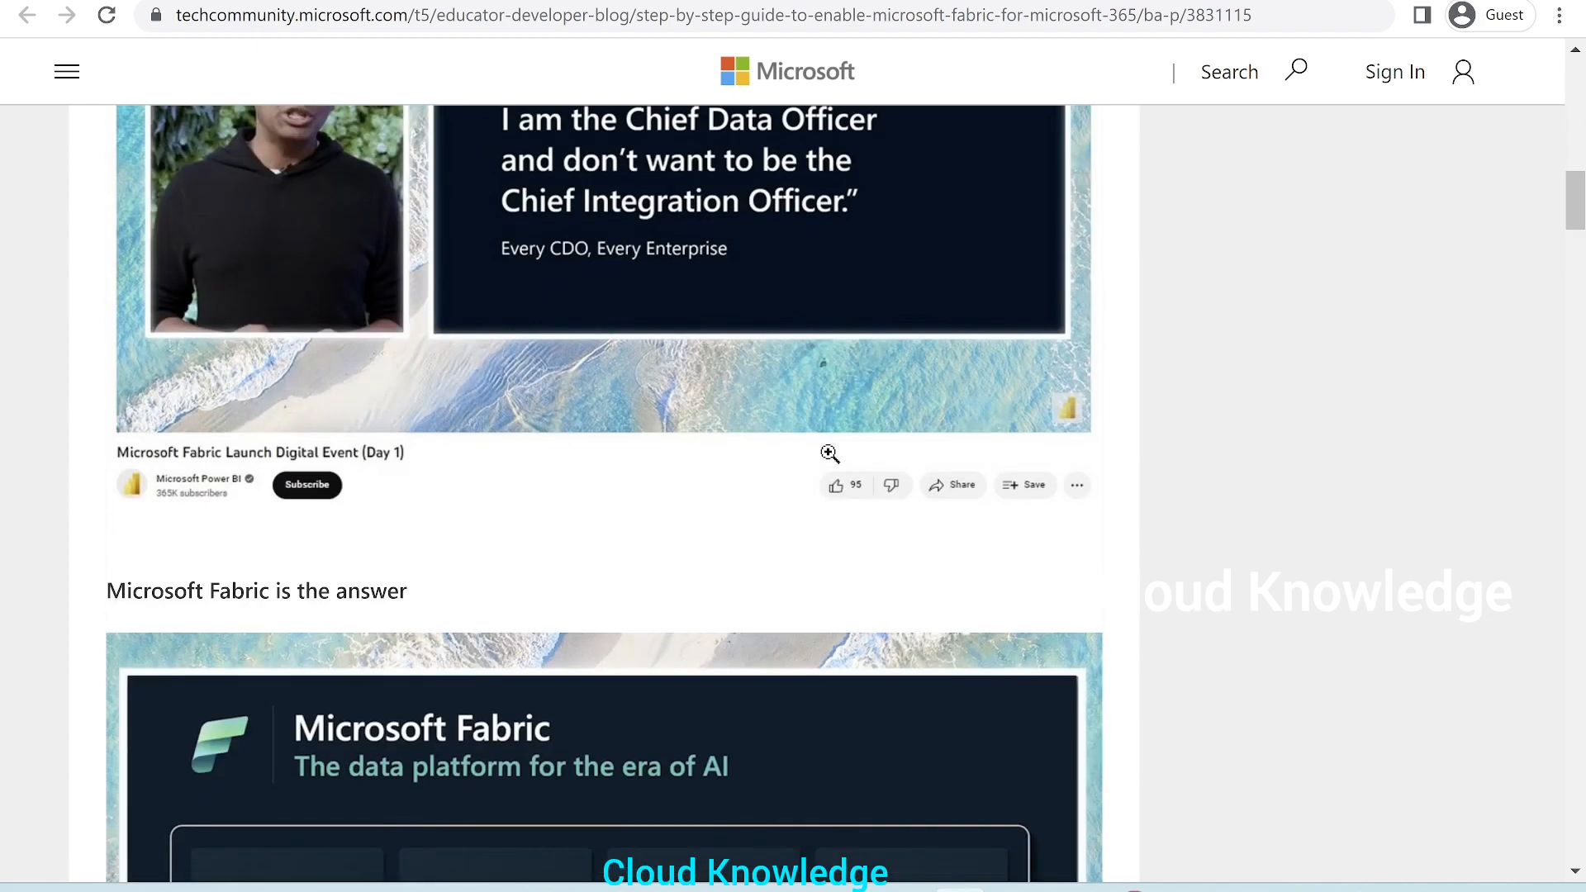
{"action": "scroll", "scroll_direction": "down", "scroll_amount": 3}
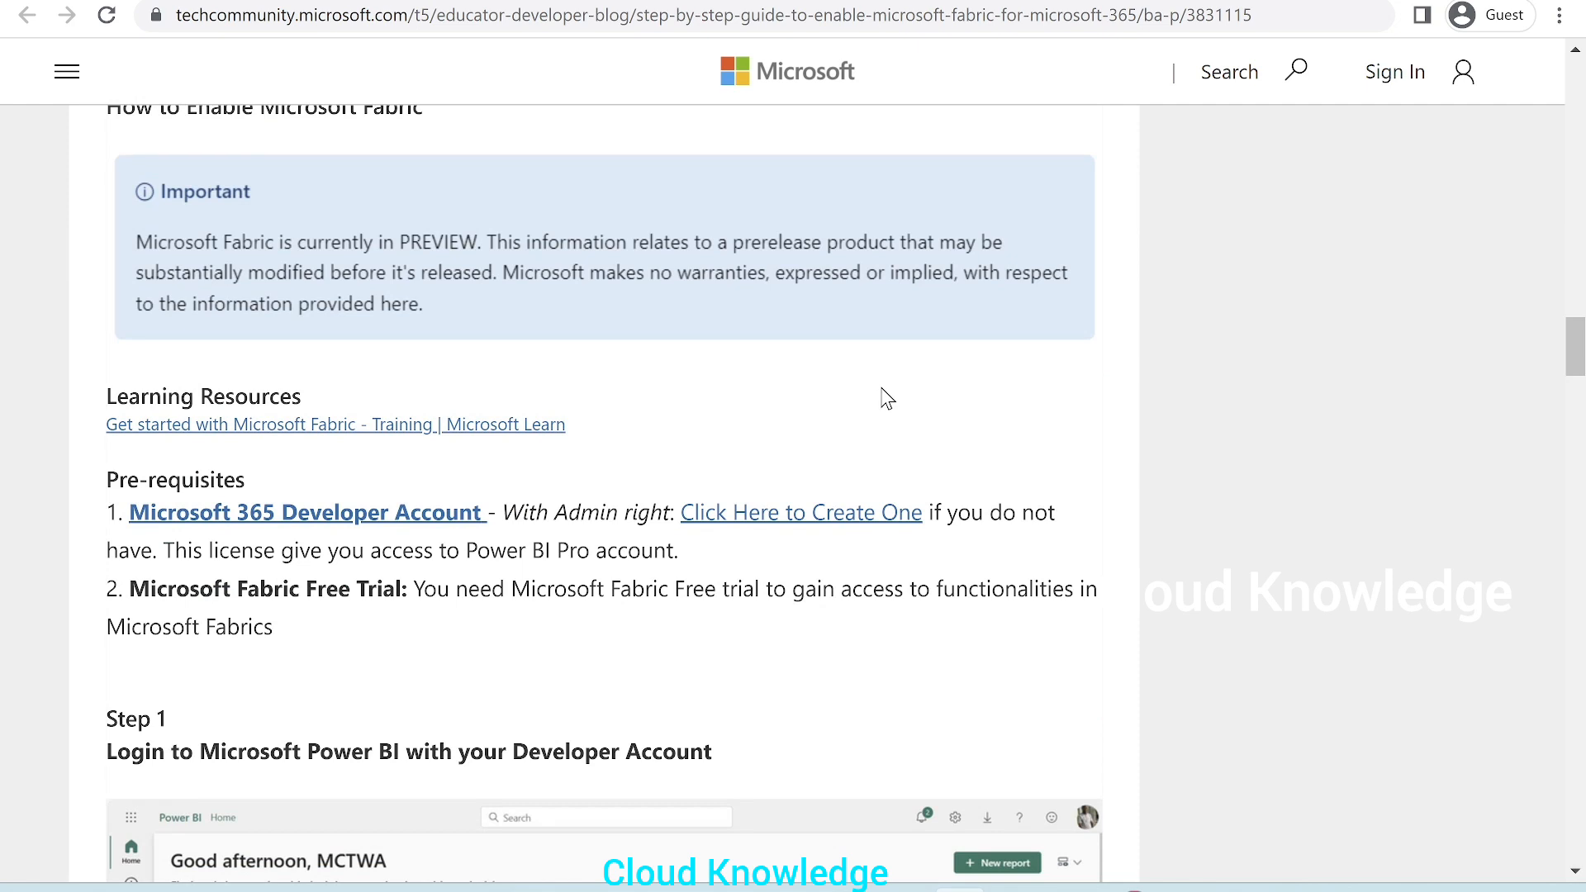
{"action": "scroll", "scroll_direction": "down", "scroll_amount": 3}
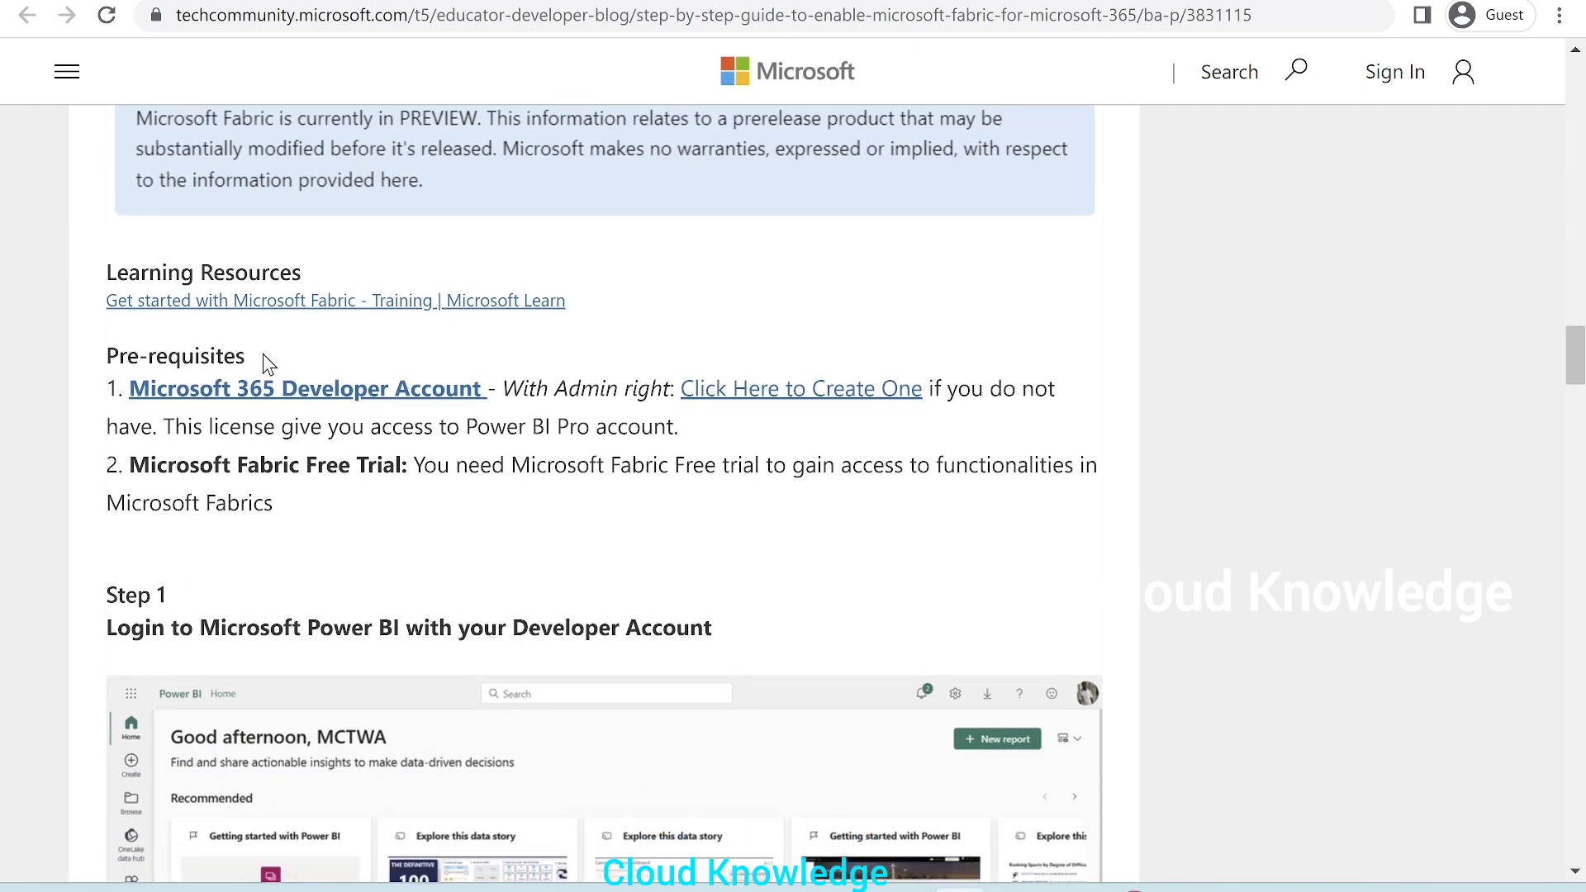
{"action": "mouse_move", "coordinate": [134, 418]}
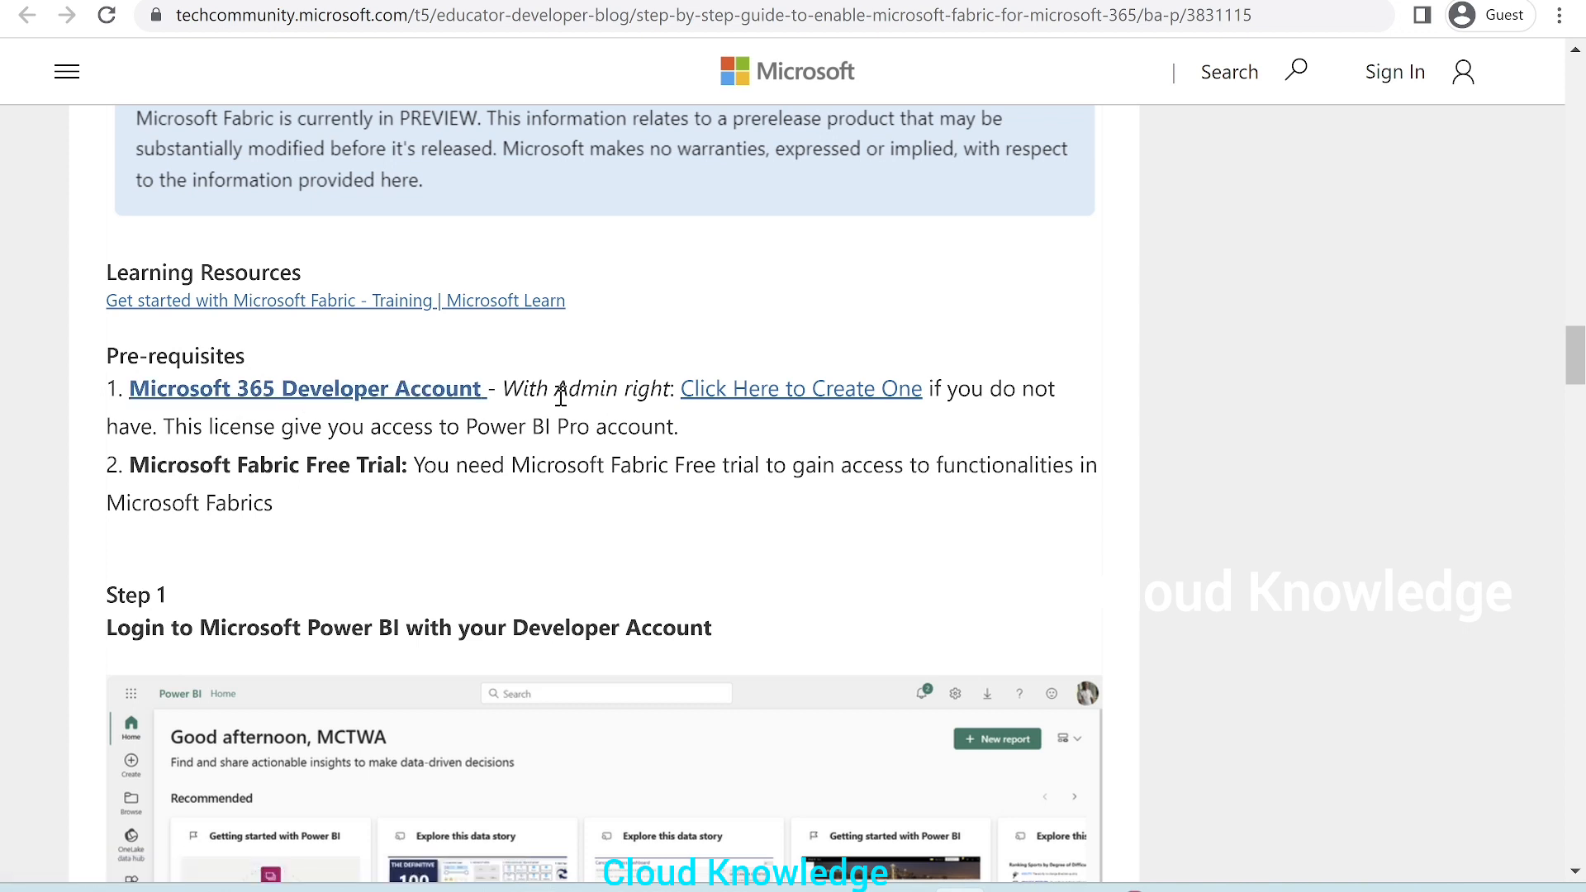
{"action": "mouse_move", "coordinate": [307, 388]}
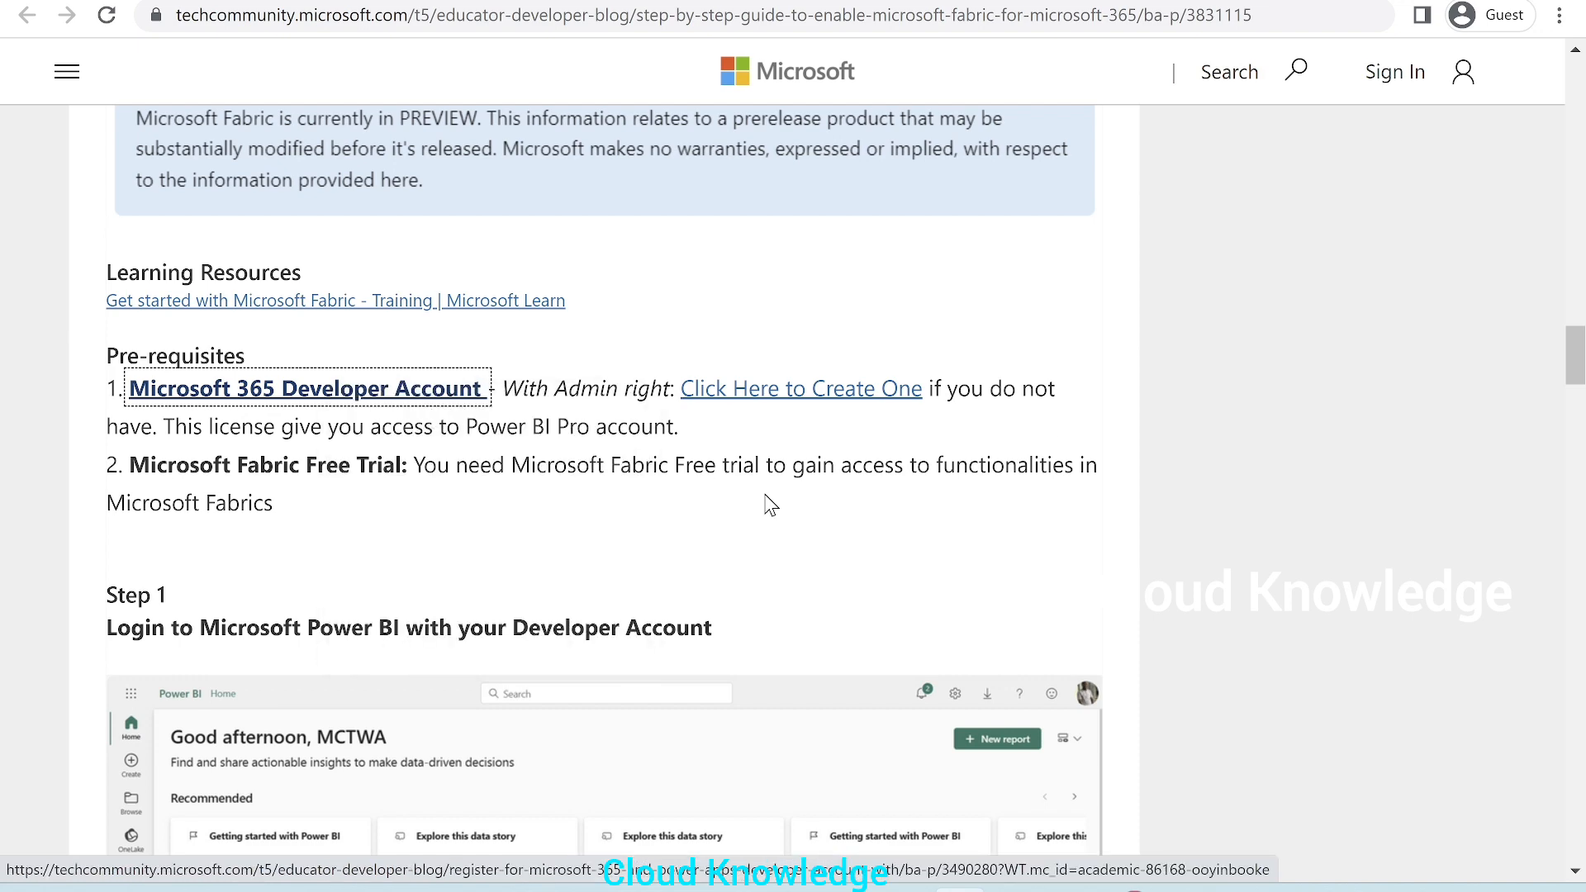
- Open the Microsoft 365 Developer Account registration guide and scroll to 'How to Sign Up'
{"action": "left_click", "coordinate": [801, 388]}
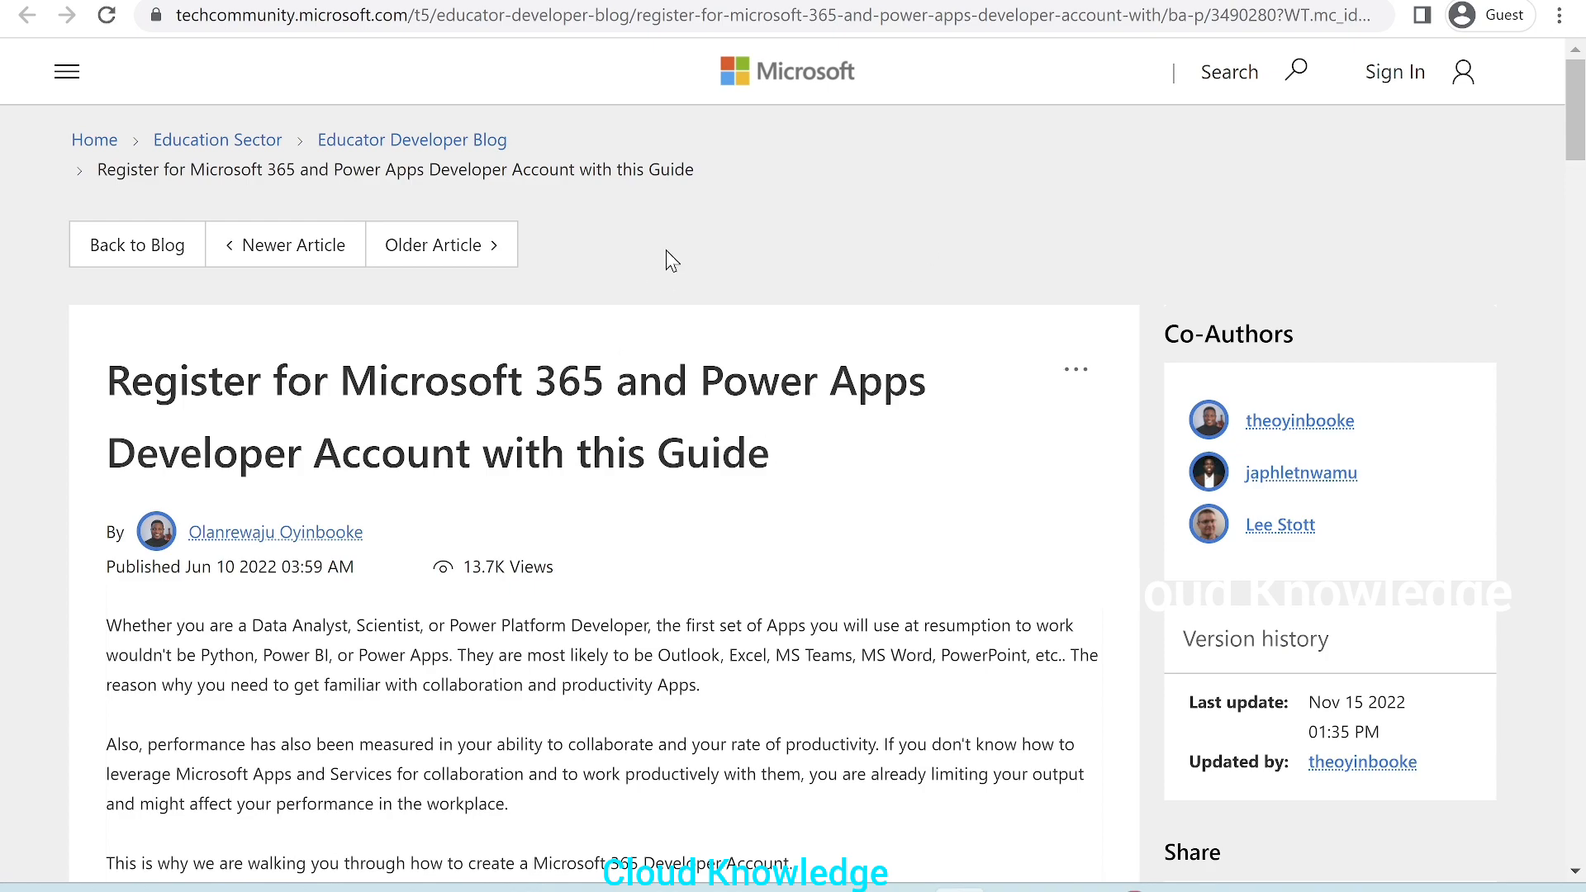
{"action": "mouse_move", "coordinate": [766, 256]}
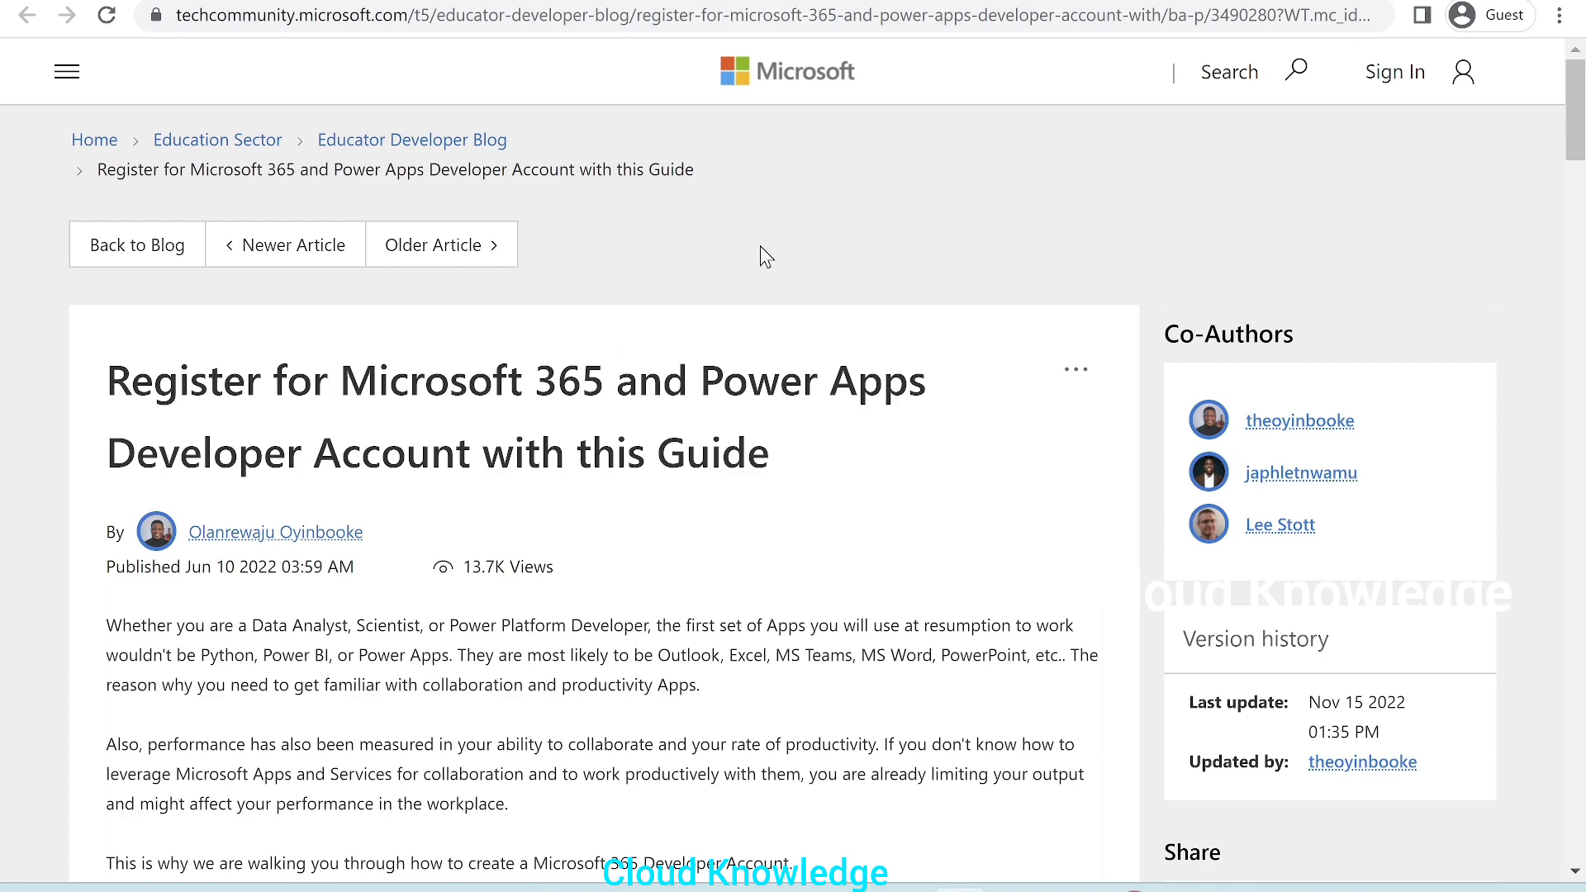
{"action": "scroll", "scroll_direction": "down", "scroll_amount": 3}
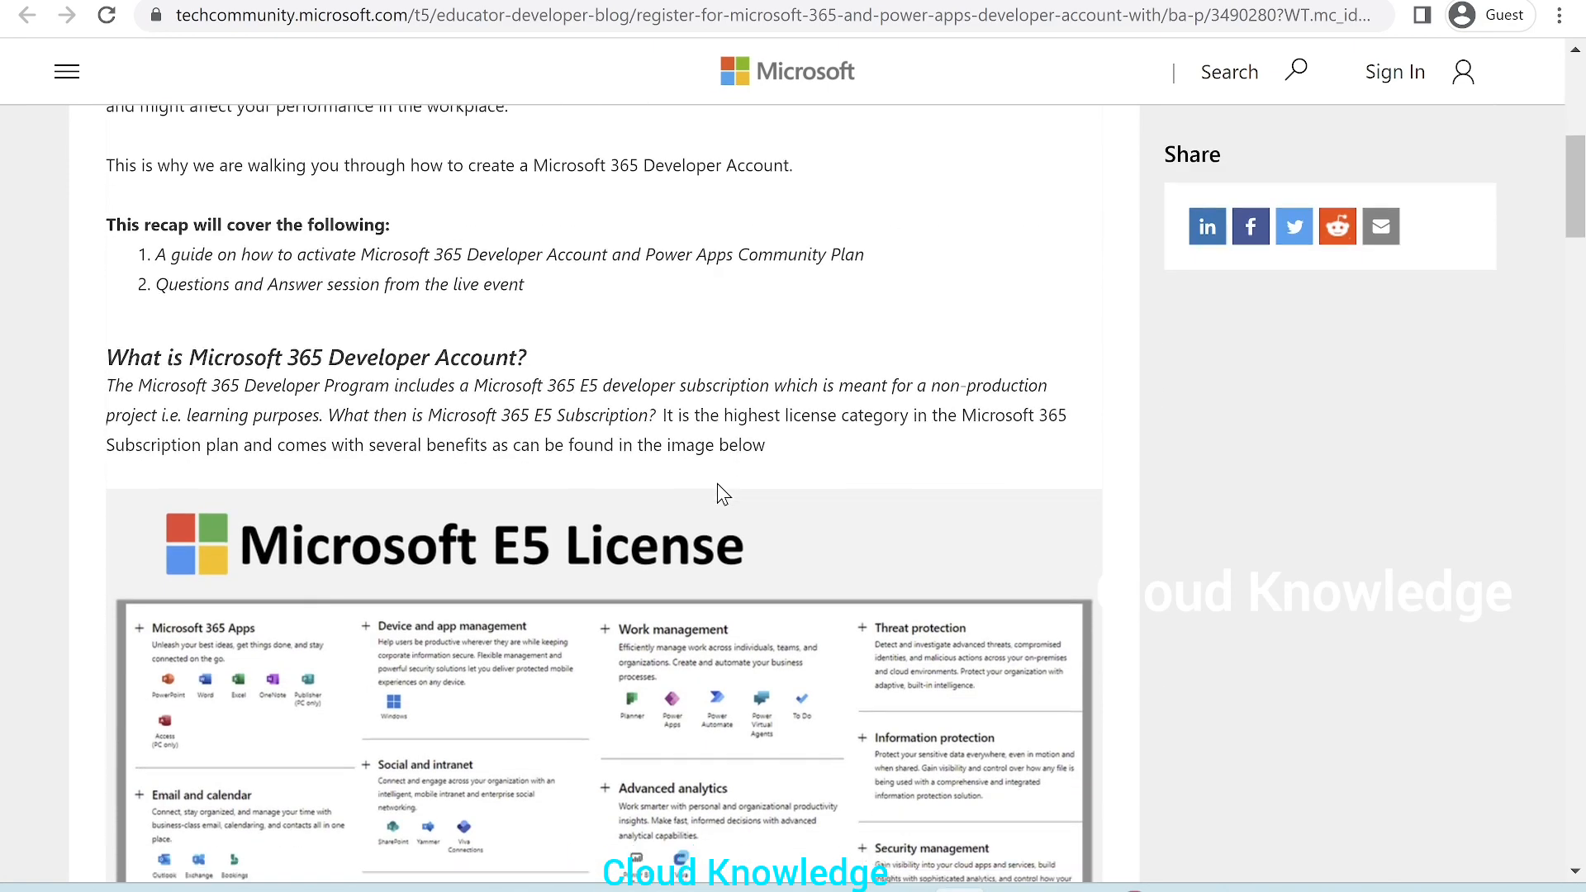
{"action": "scroll", "scroll_direction": "down", "scroll_amount": 3}
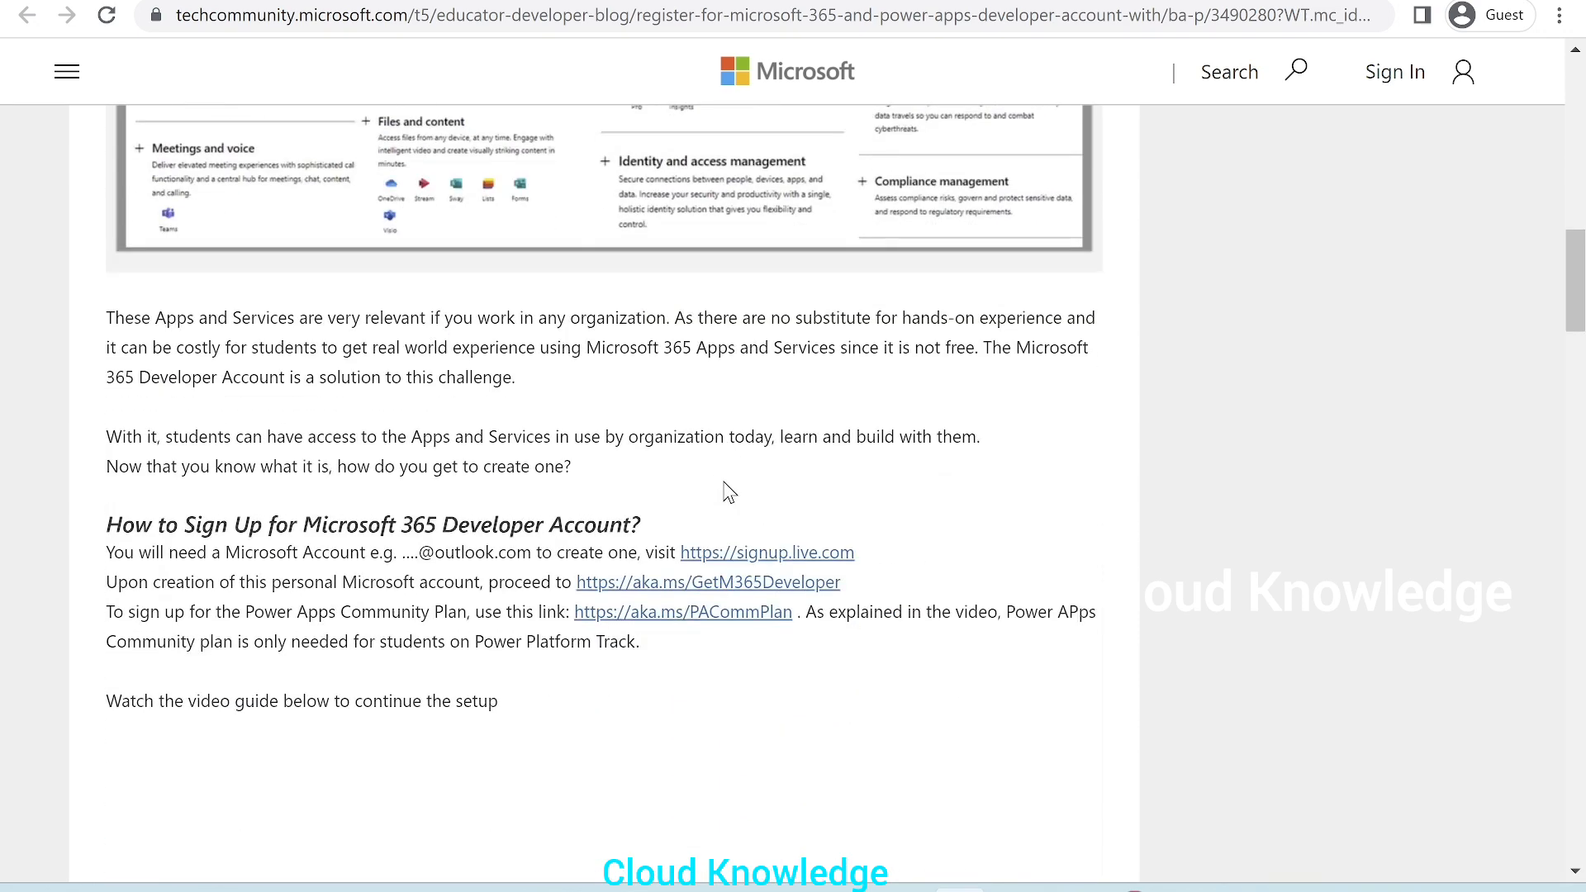
{"action": "scroll", "scroll_direction": "down", "scroll_amount": 3}
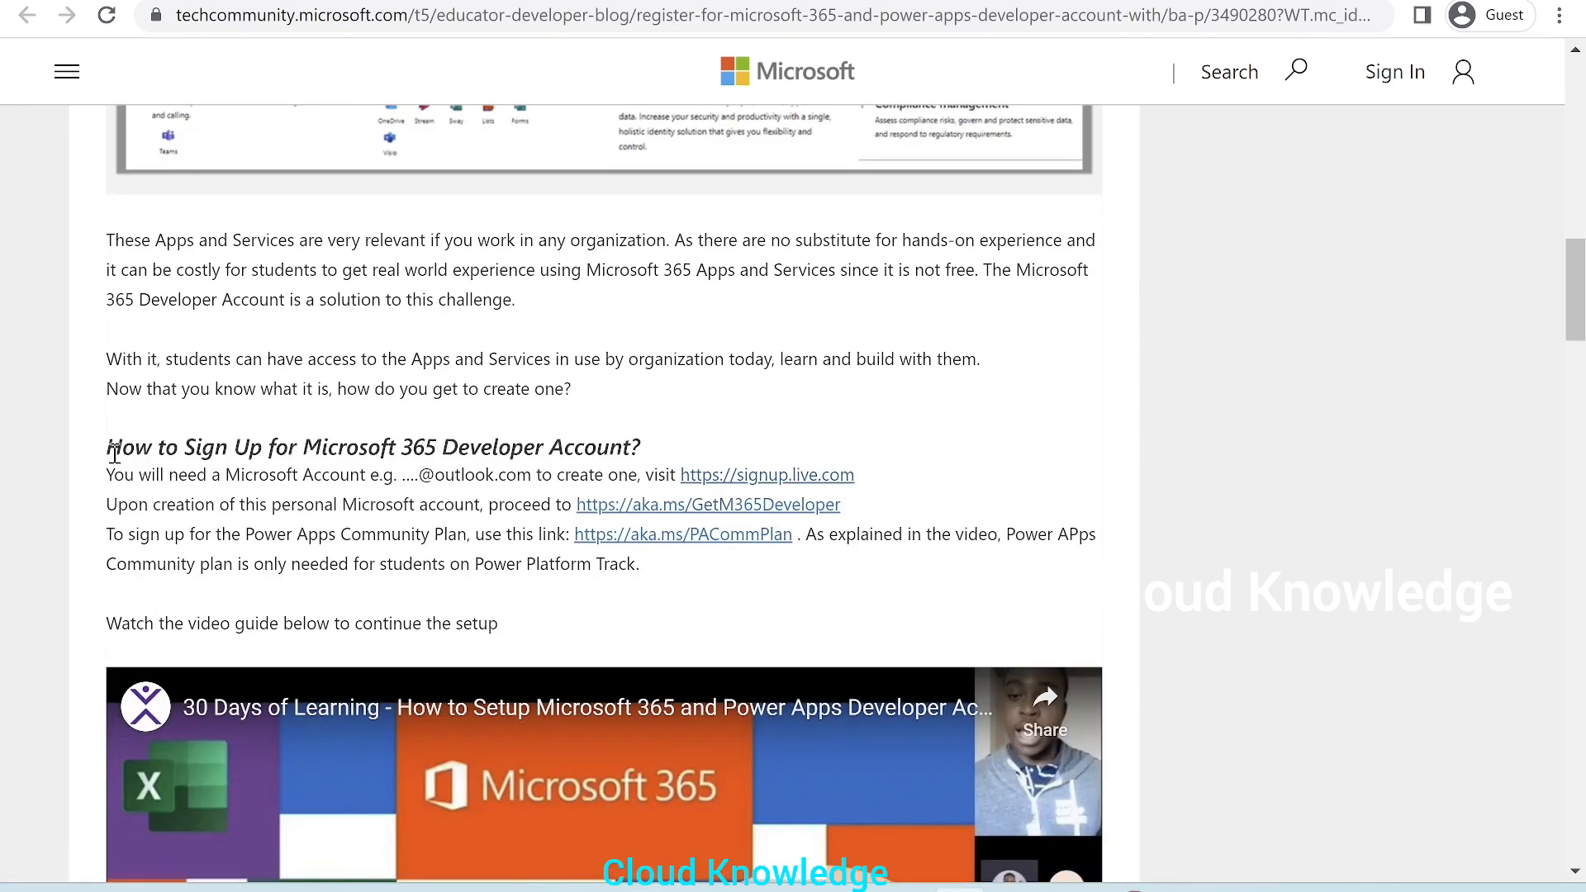
{"action": "mouse_move", "coordinate": [648, 457]}
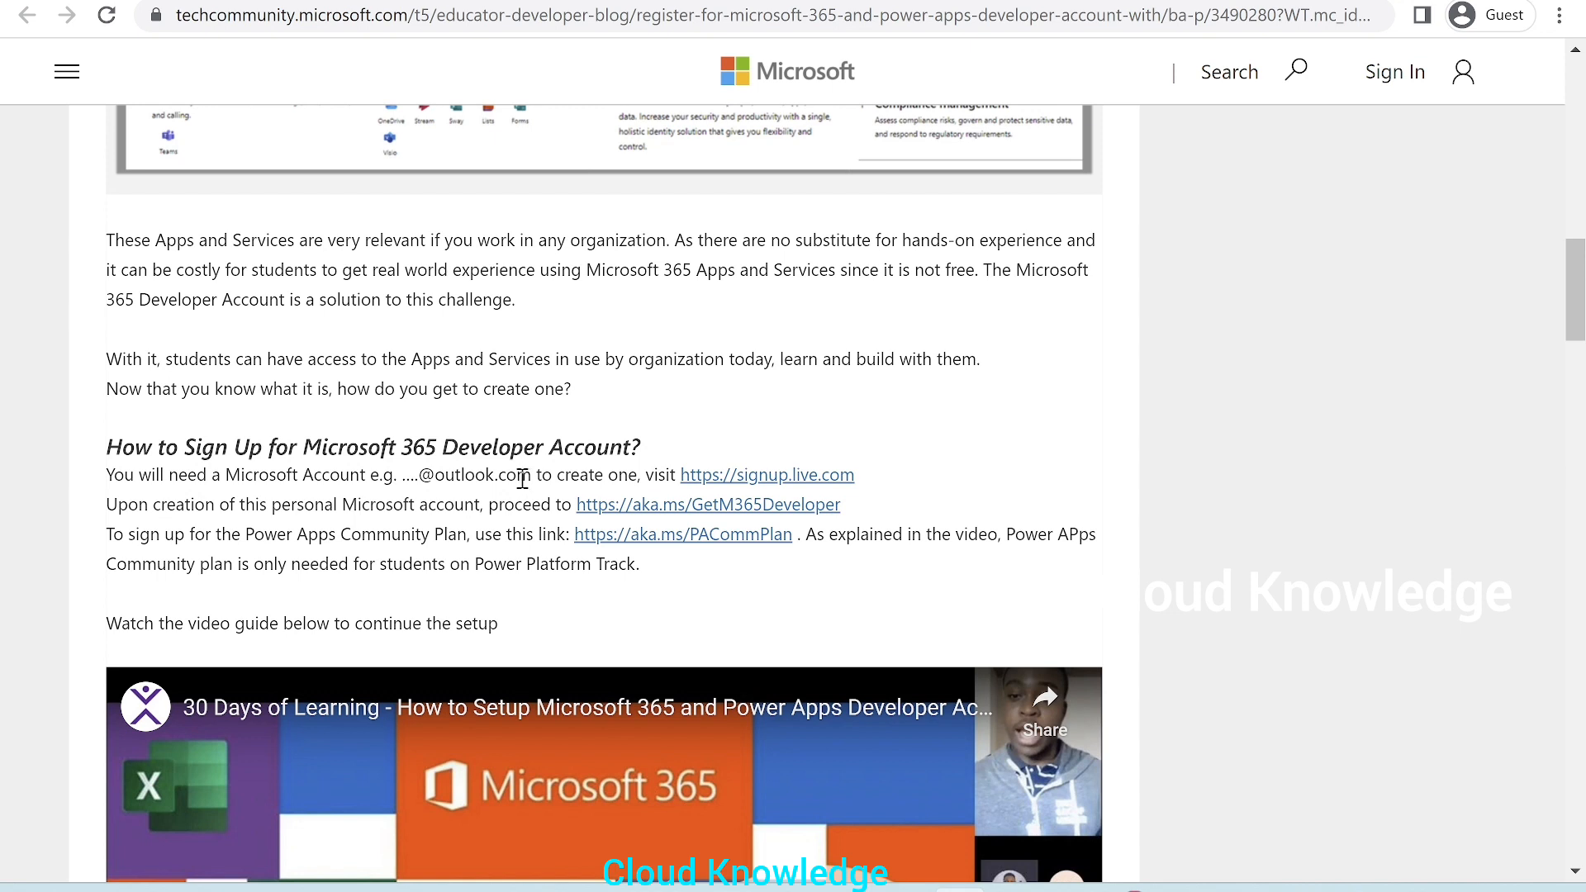
{"action": "mouse_move", "coordinate": [554, 474]}
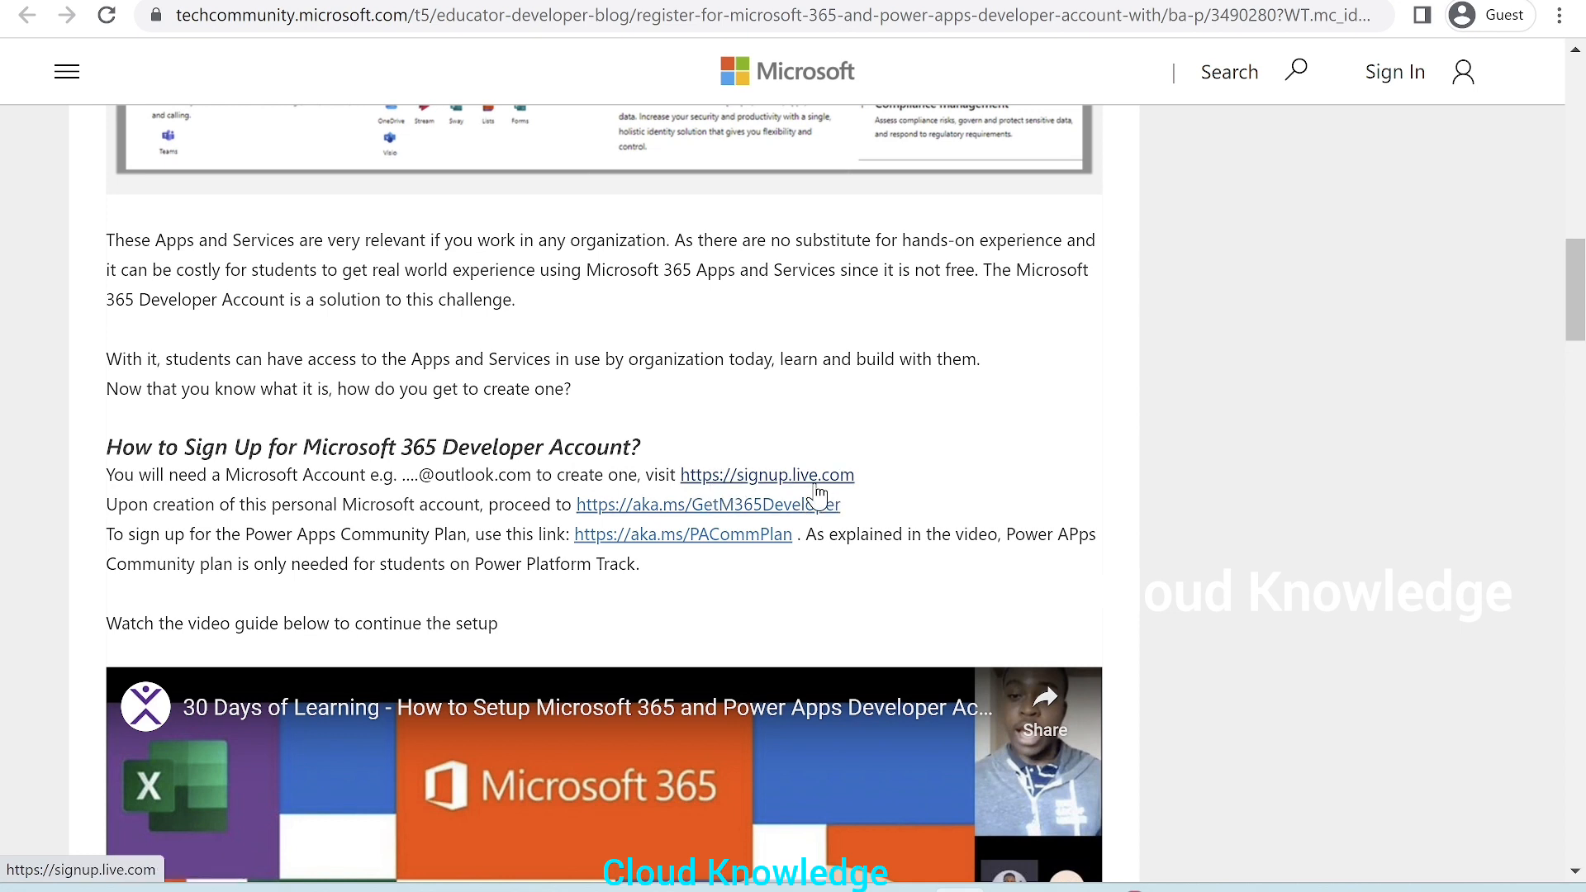
{"action": "mouse_move", "coordinate": [784, 489]}
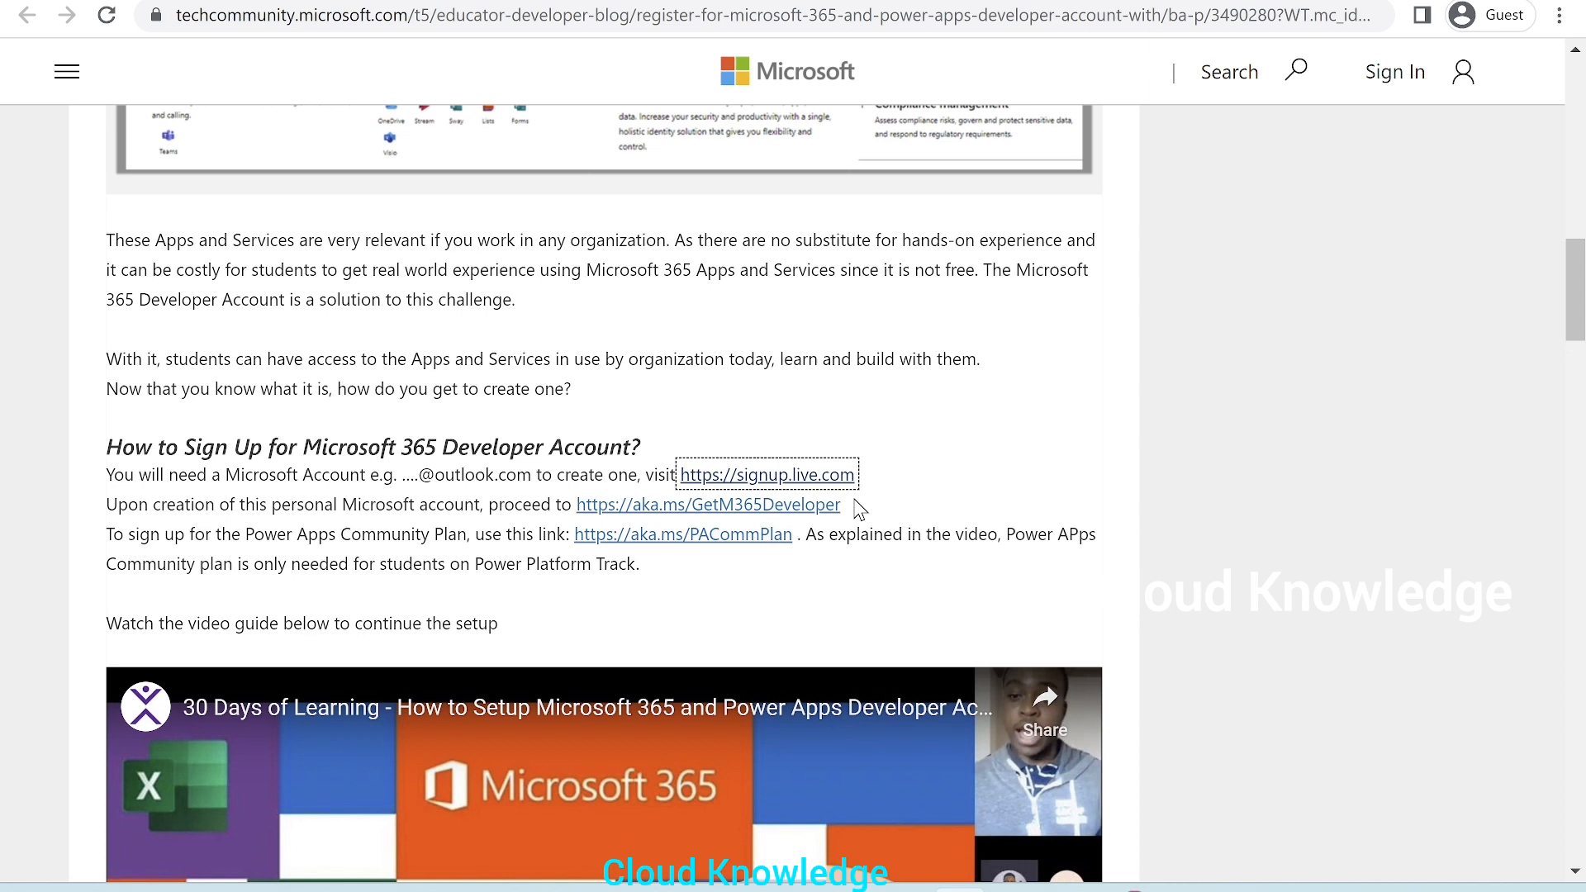
{"action": "left_click", "coordinate": [766, 474]}
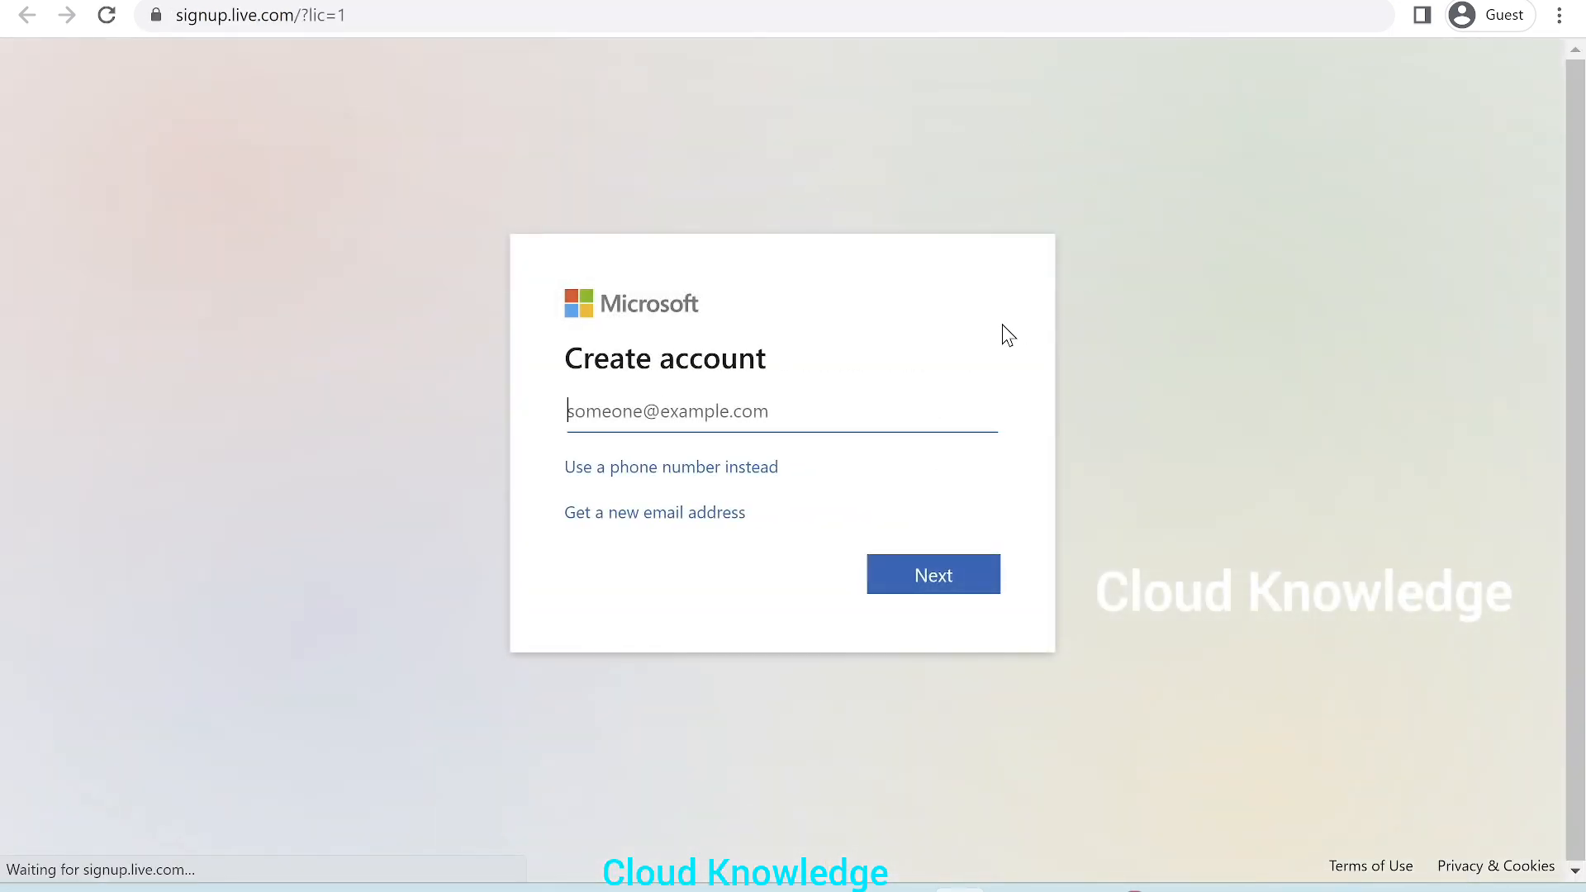
{"action": "mouse_move", "coordinate": [763, 585]}
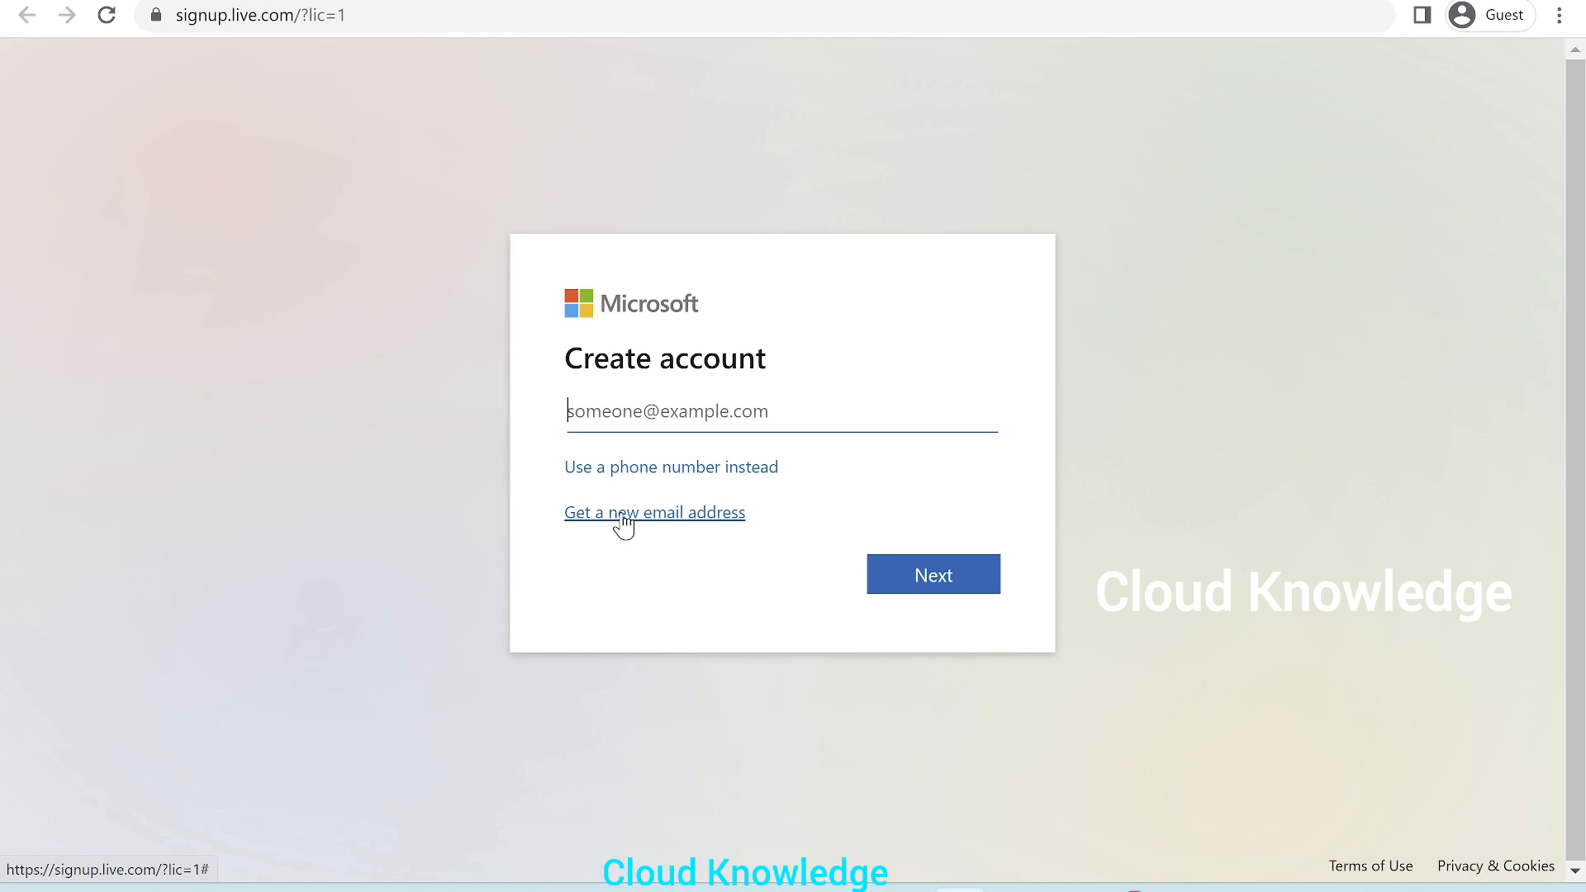
{"action": "left_click", "coordinate": [653, 512]}
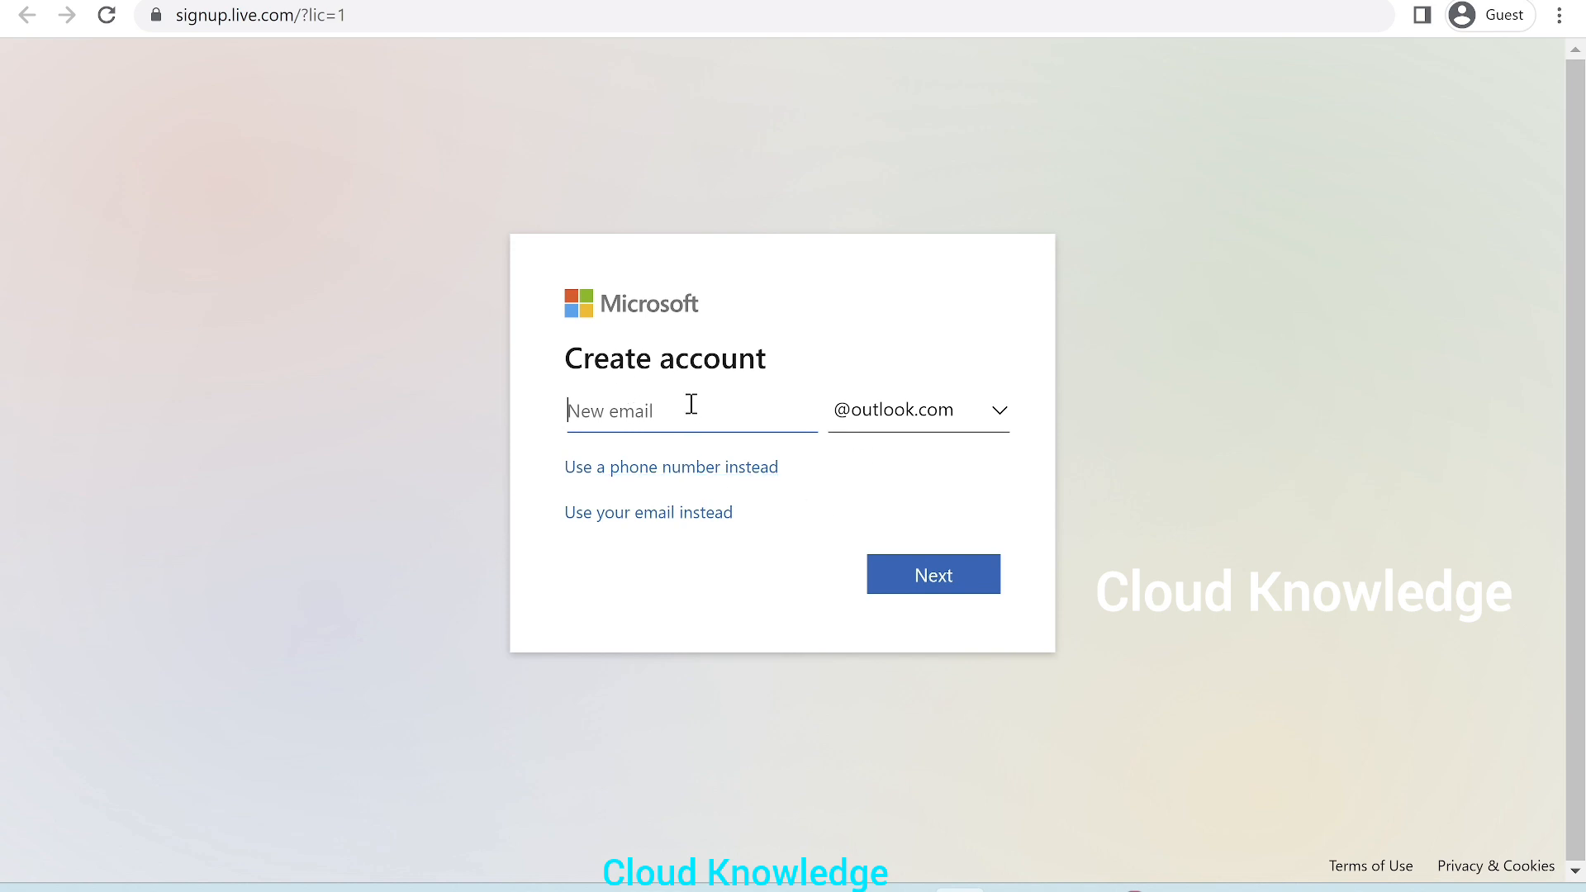
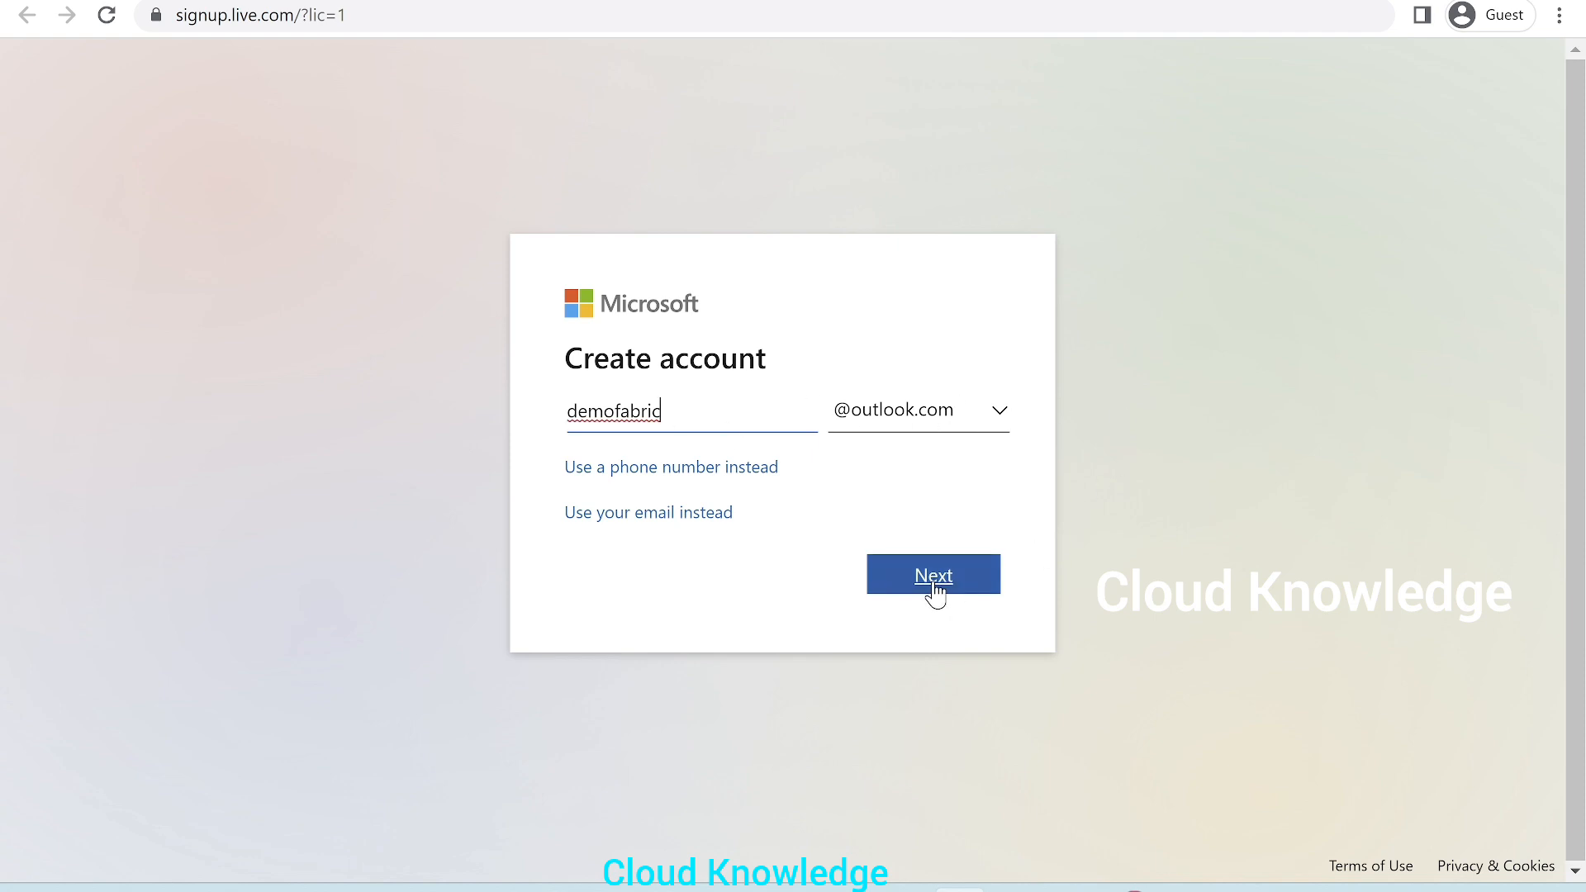
{"action": "left_click", "coordinate": [933, 575]}
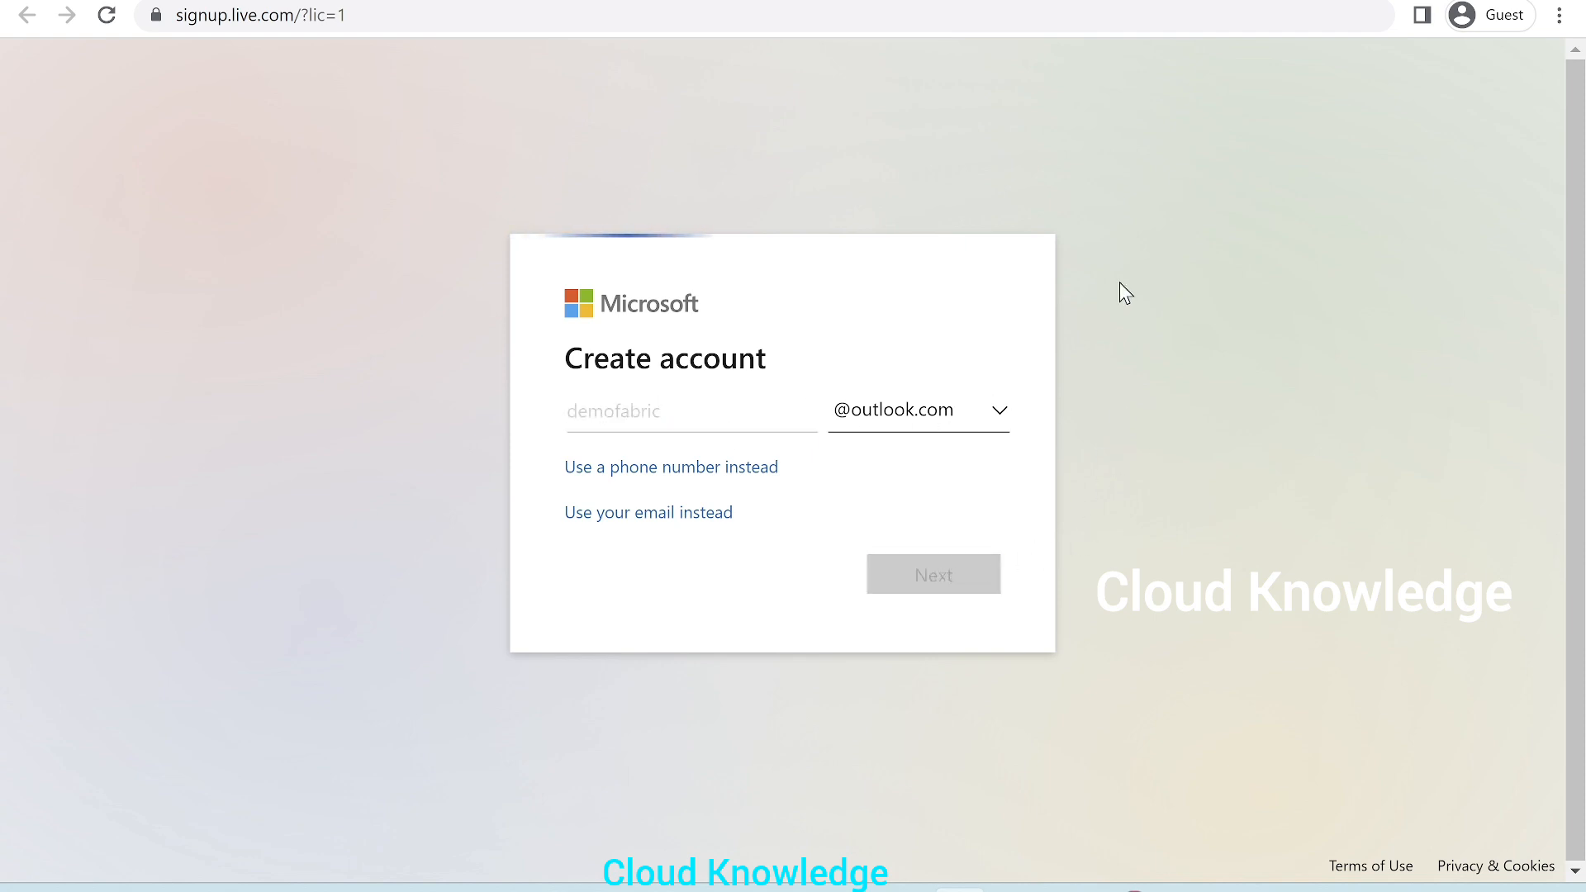
{"action": "left_click", "coordinate": [931, 573]}
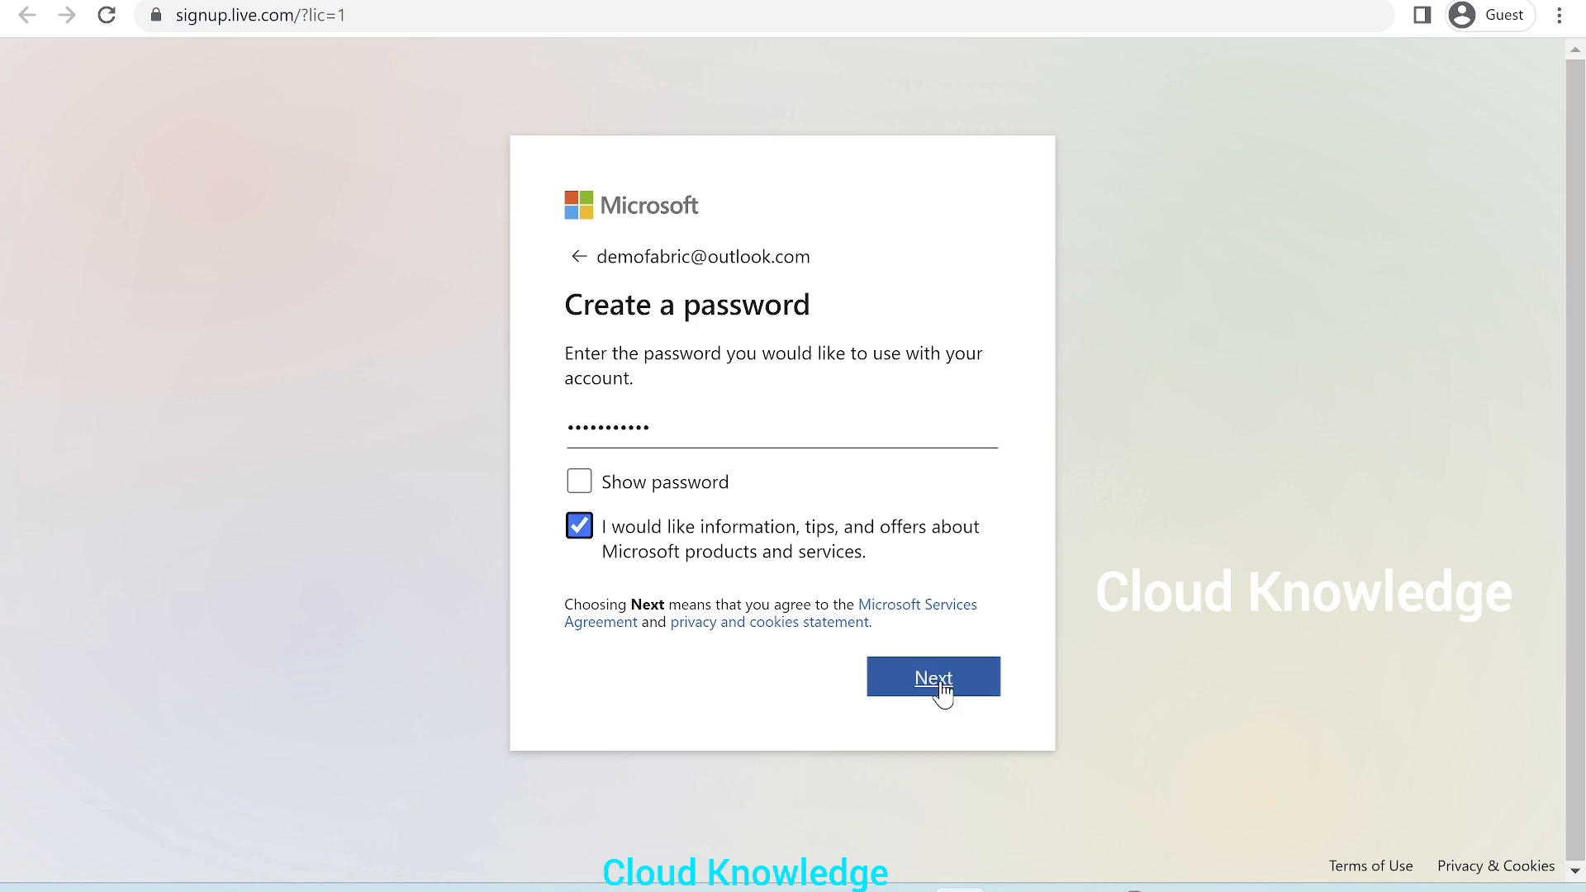
{"action": "left_click", "coordinate": [932, 676]}
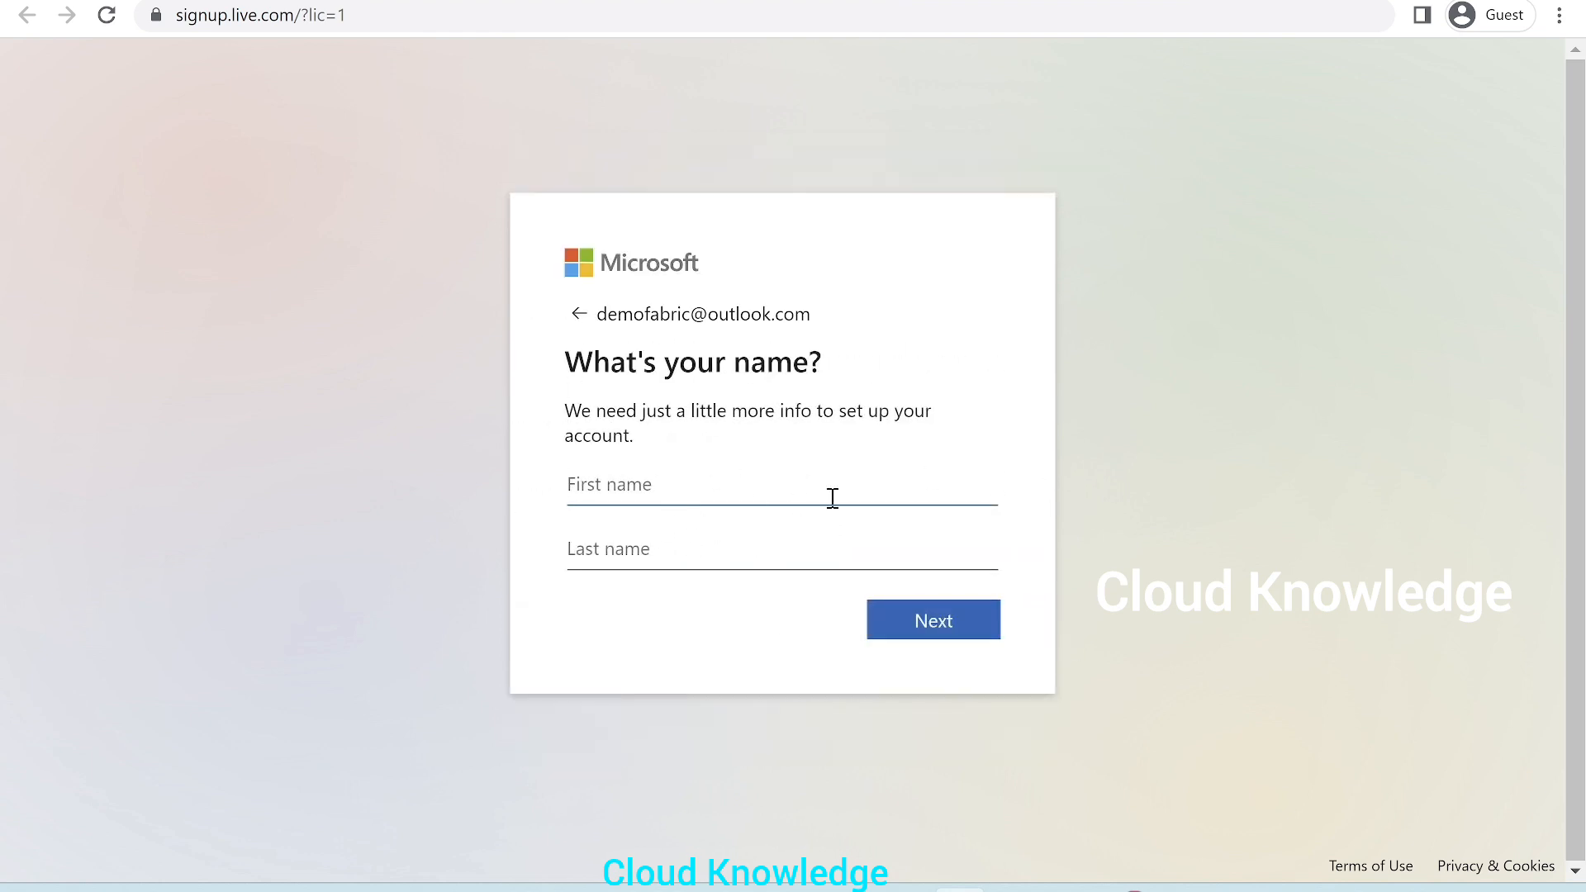
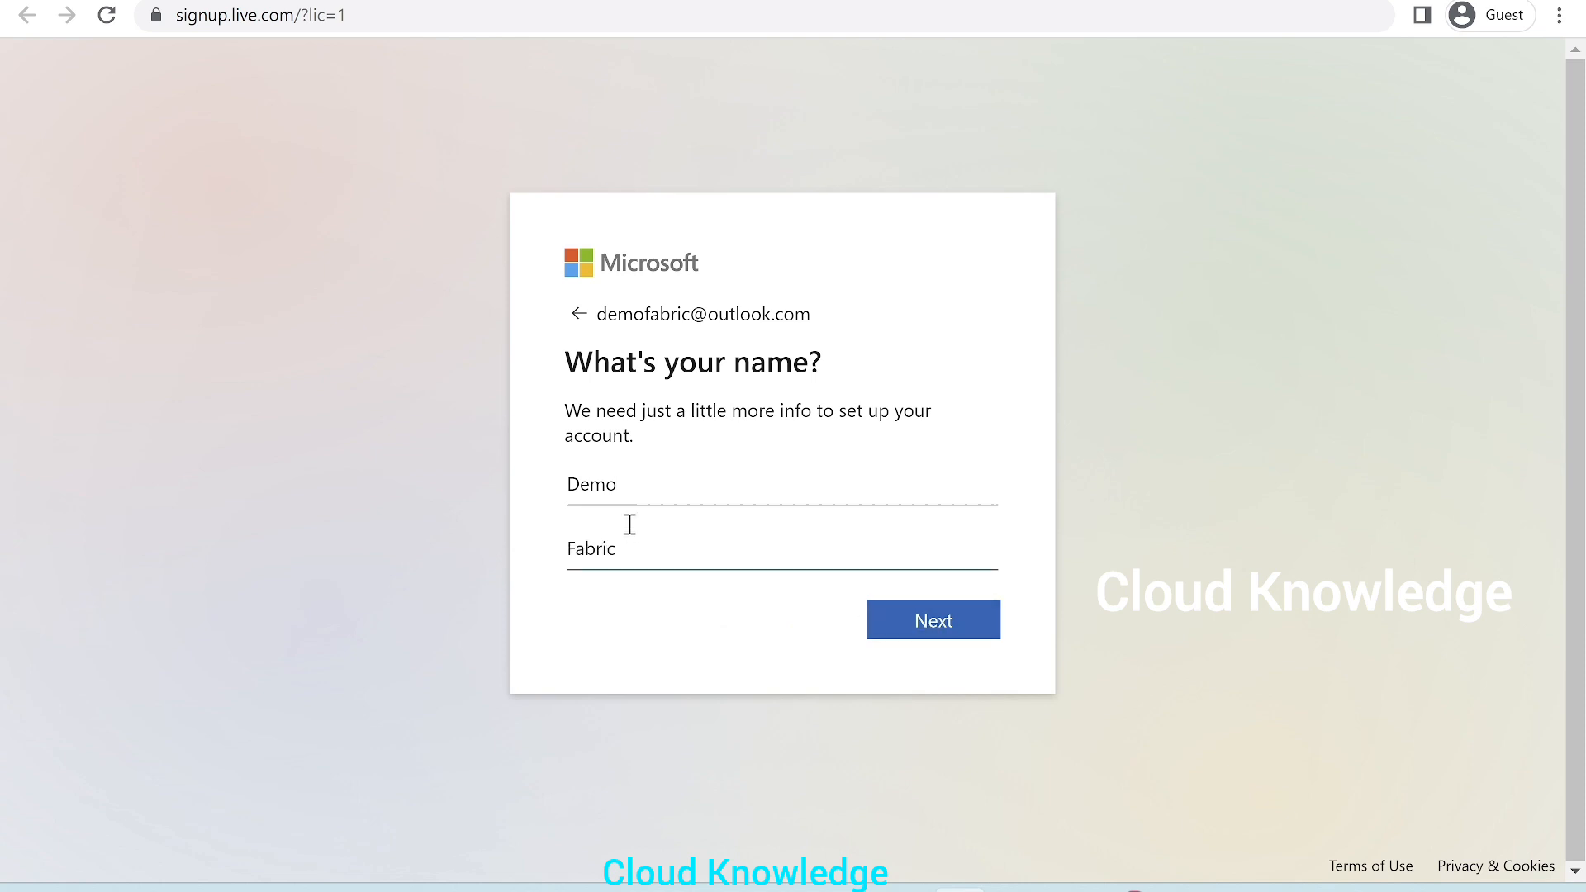
{"action": "mouse_move", "coordinate": [736, 605]}
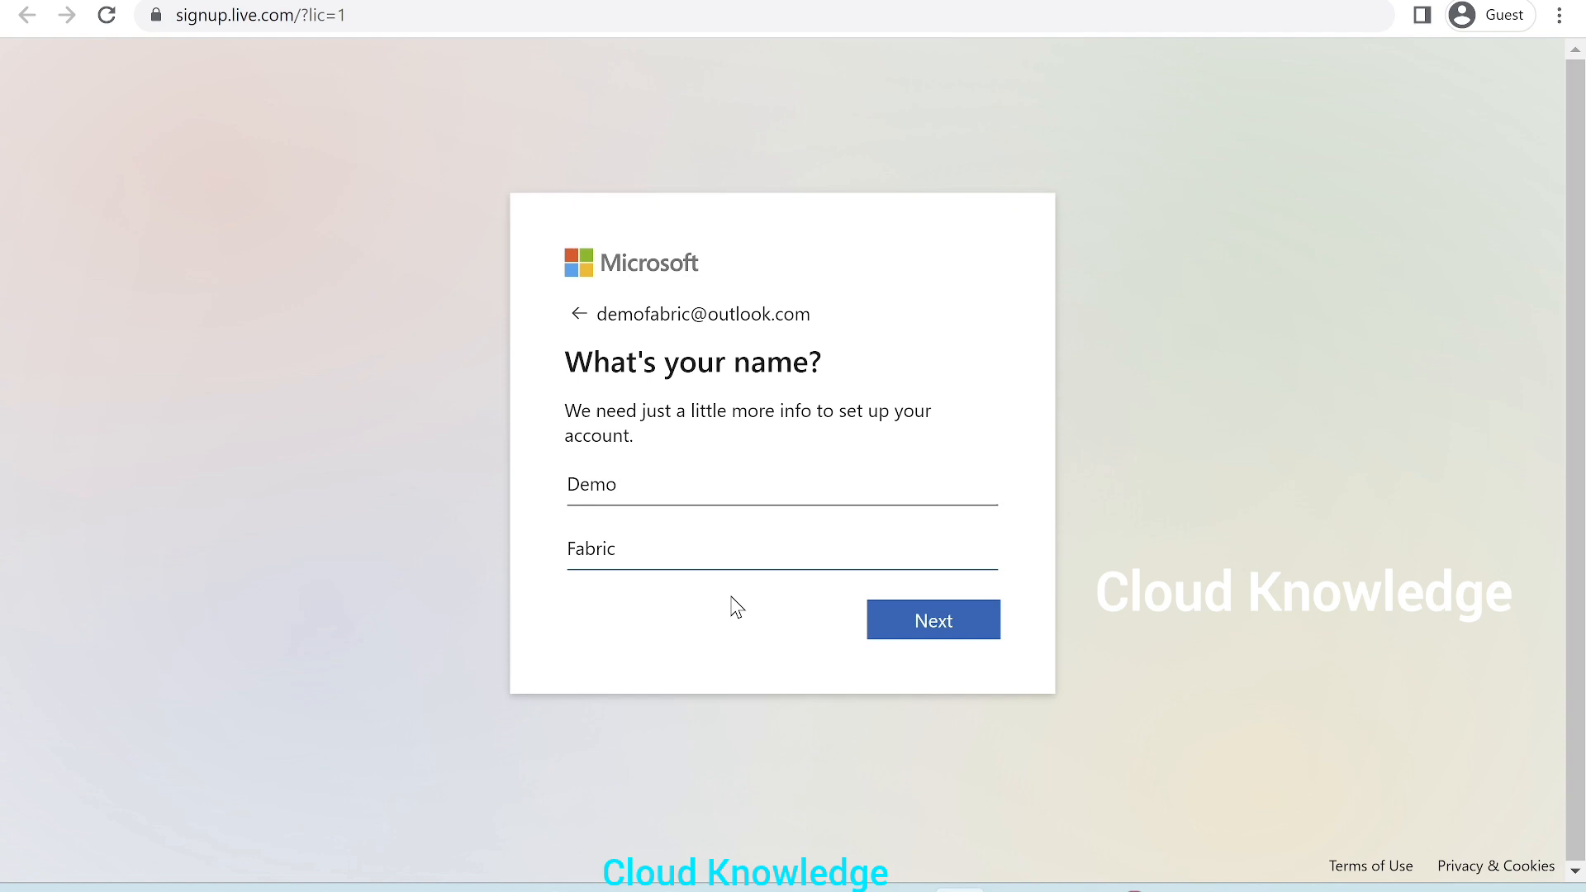
{"action": "left_click", "coordinate": [931, 619]}
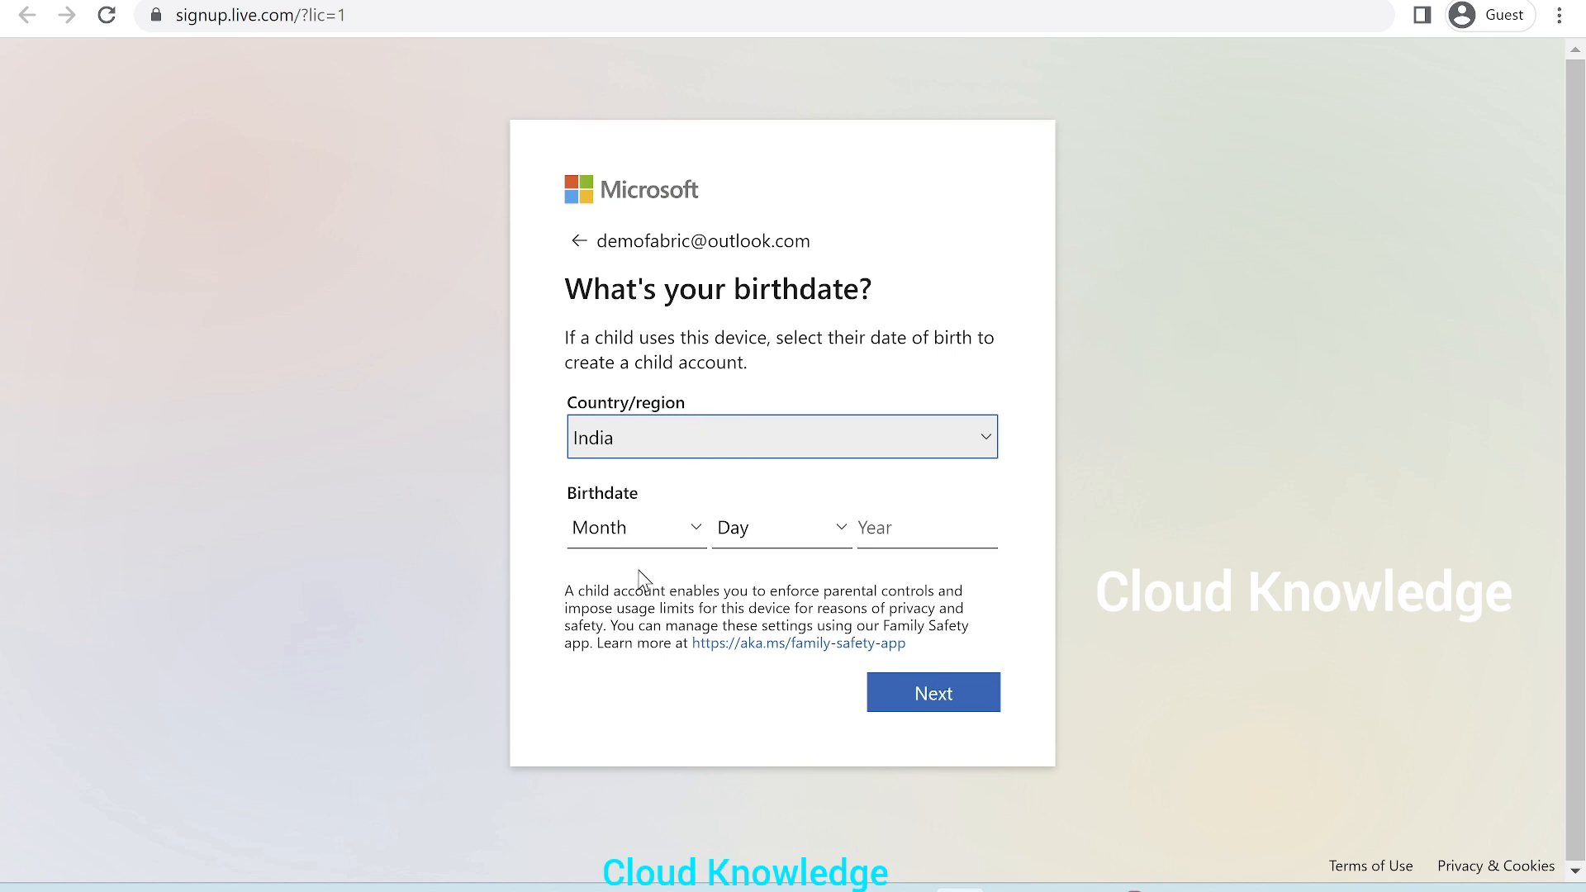
{"action": "left_click", "coordinate": [636, 526]}
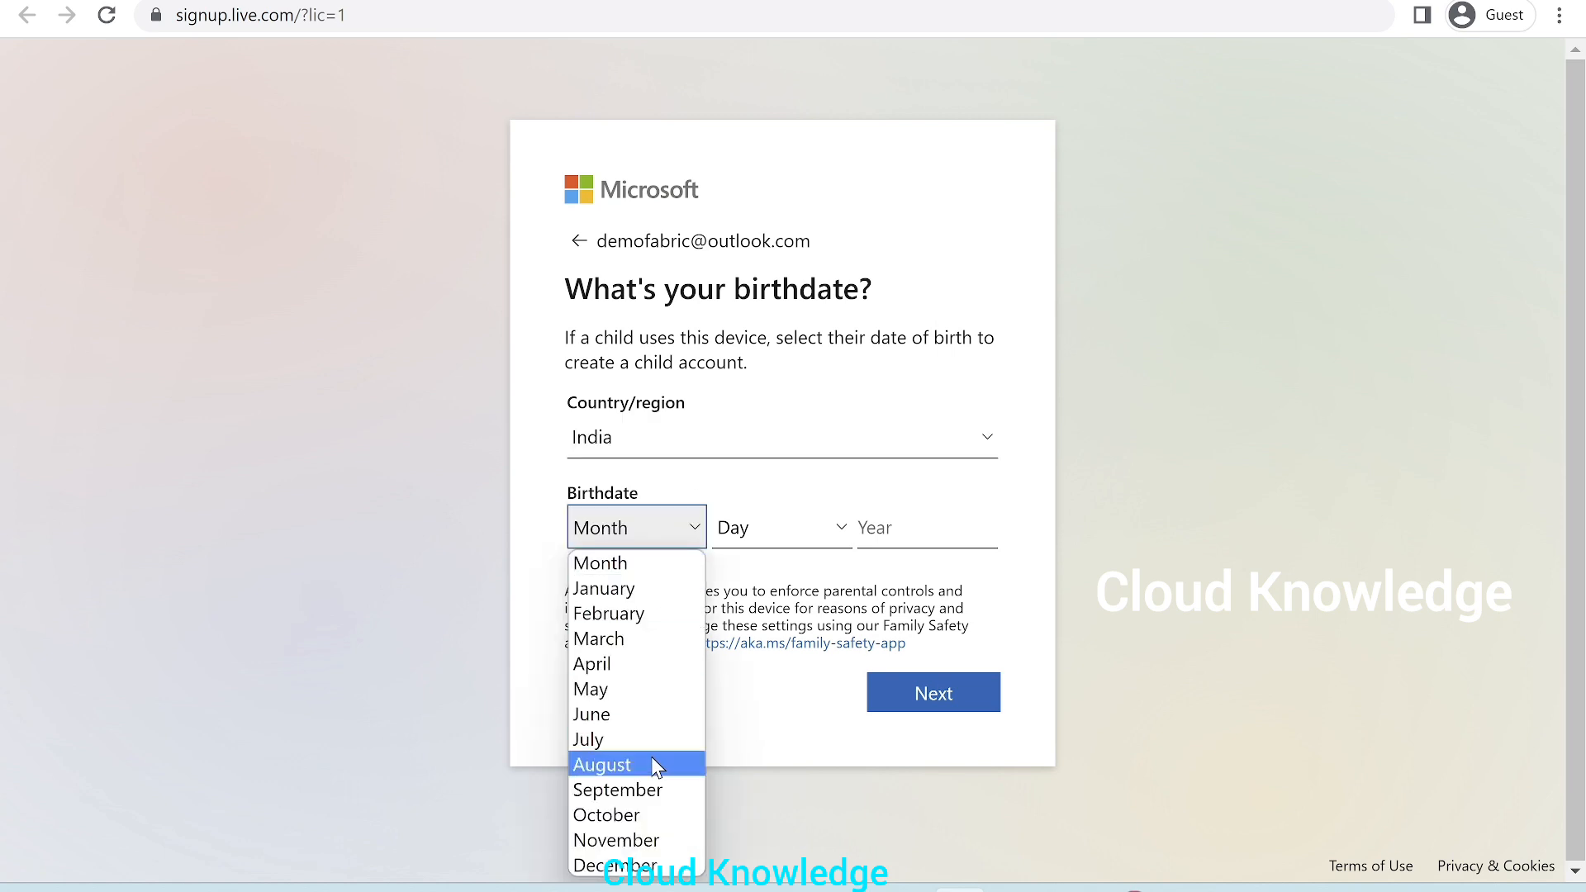
{"action": "left_click", "coordinate": [779, 527]}
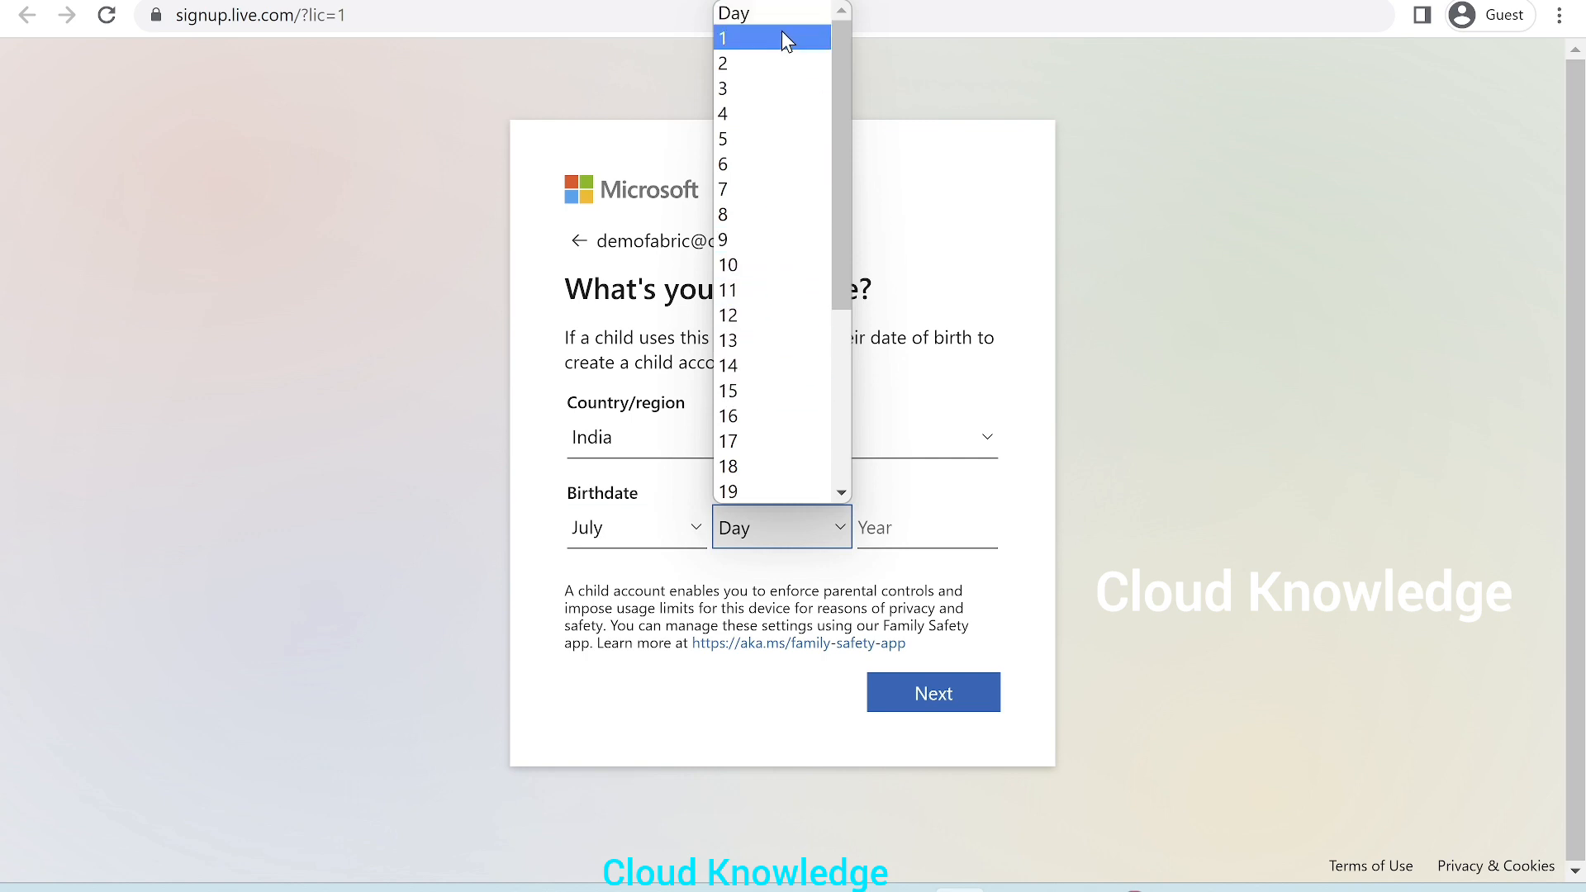
{"action": "left_click", "coordinate": [723, 37]}
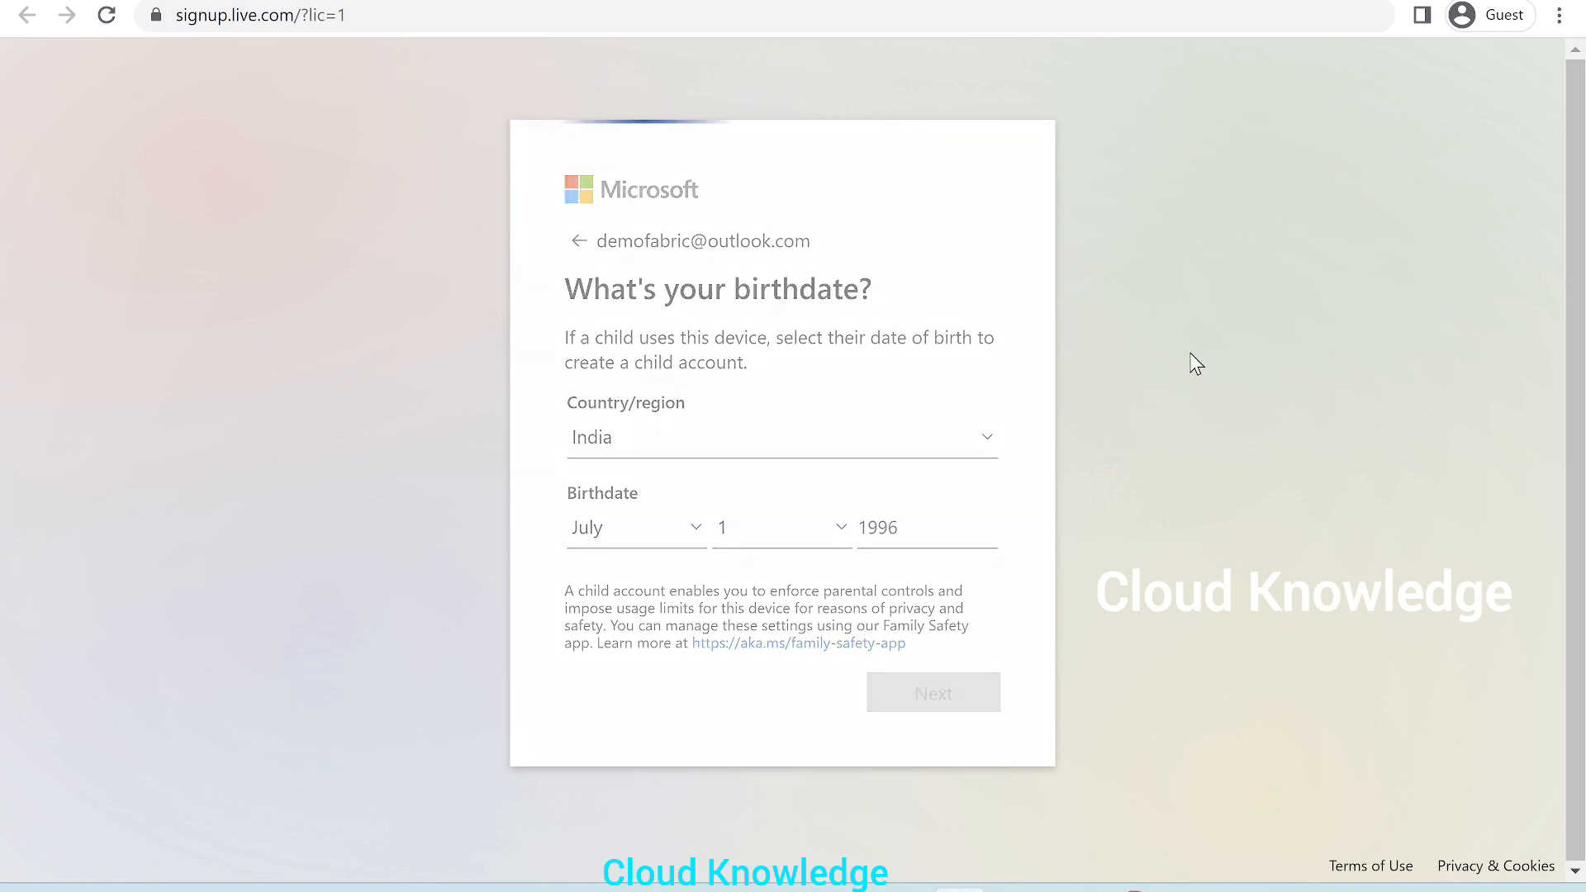
{"action": "left_click", "coordinate": [932, 692]}
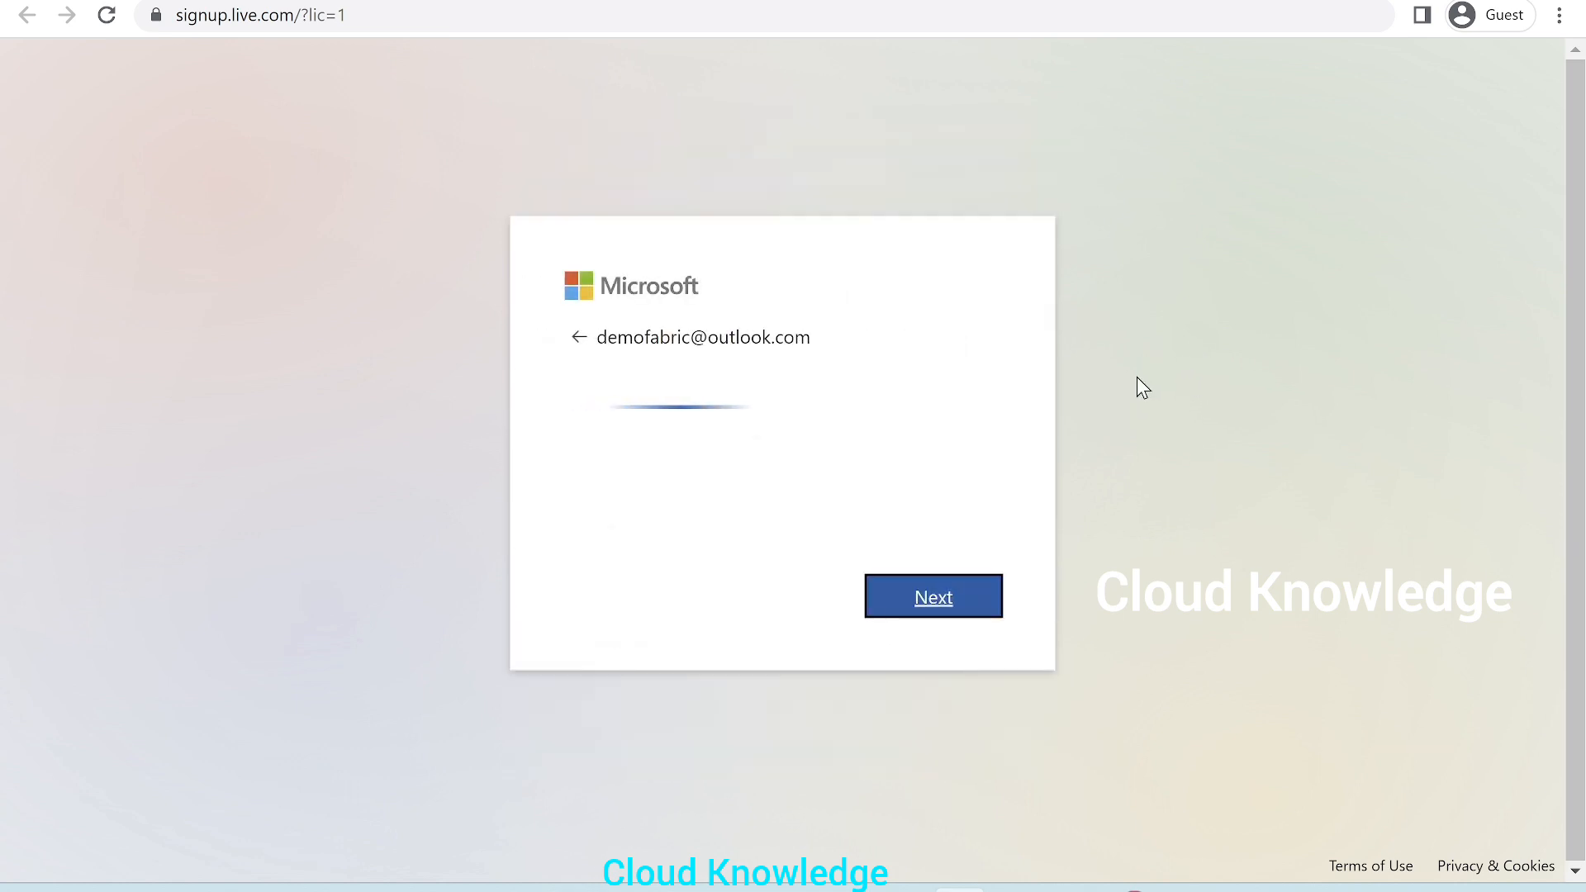
- Verify a phone number with country code India (+91) using the texted access code
{"action": "left_click", "coordinate": [932, 596]}
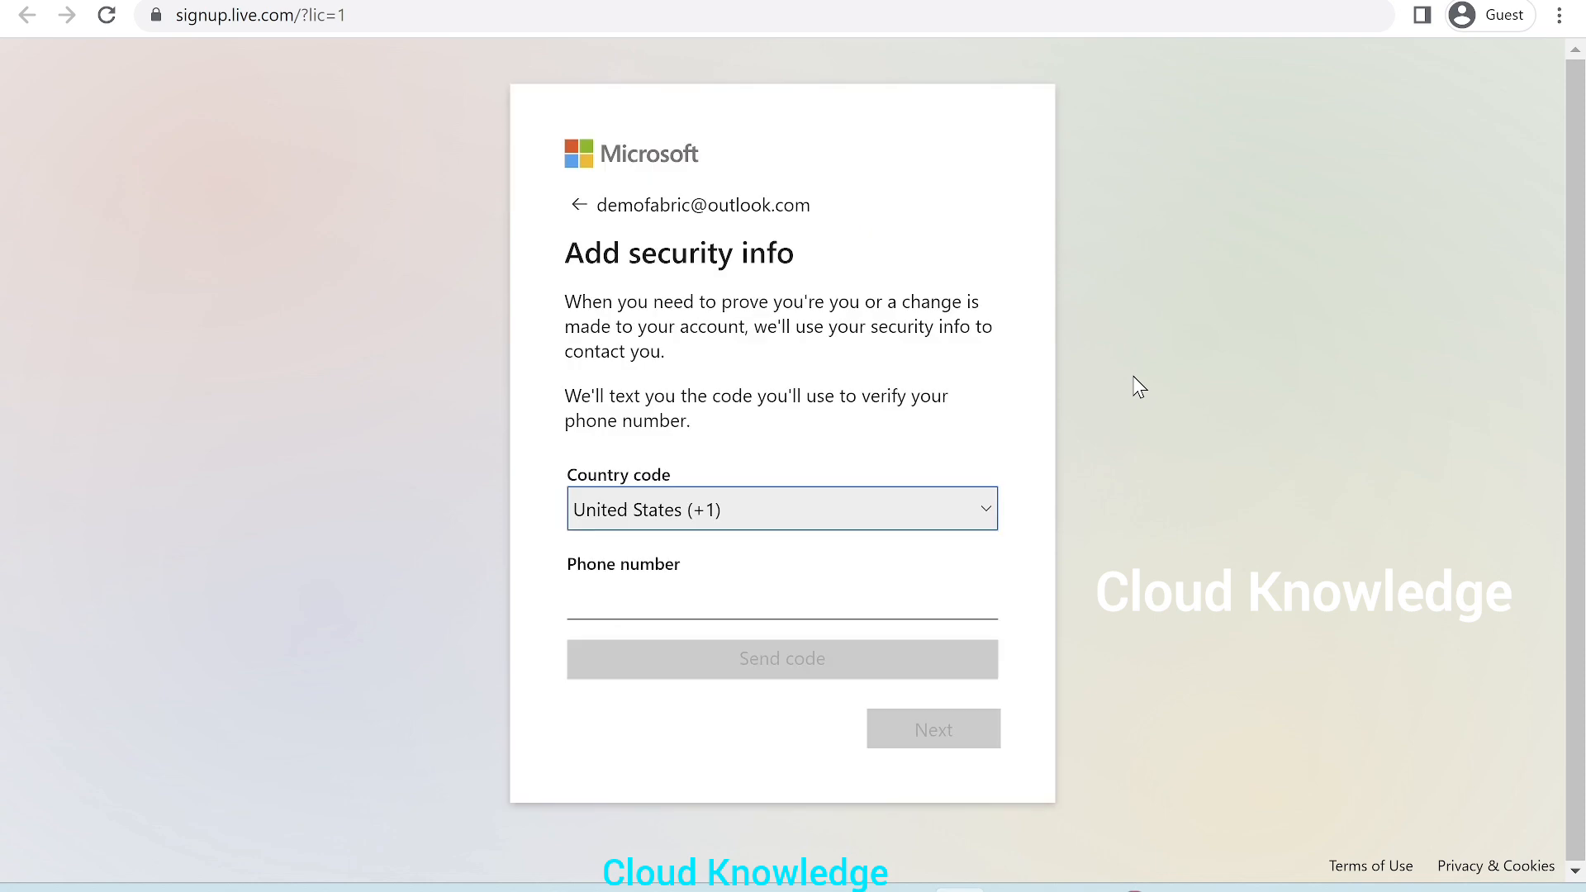
{"action": "mouse_move", "coordinate": [771, 525]}
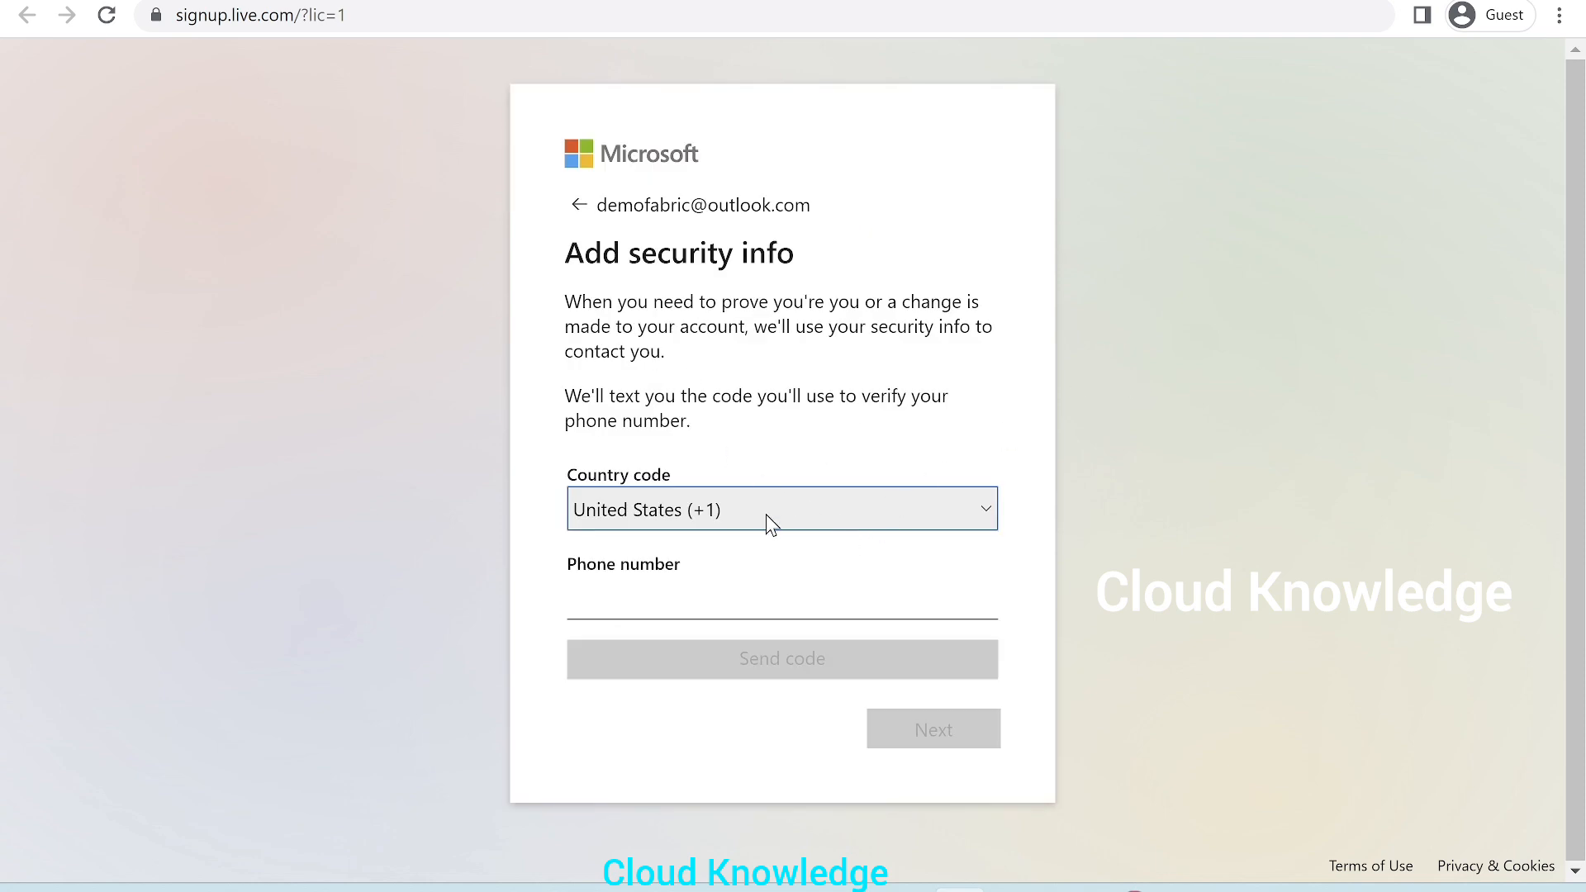
{"action": "left_click", "coordinate": [779, 509]}
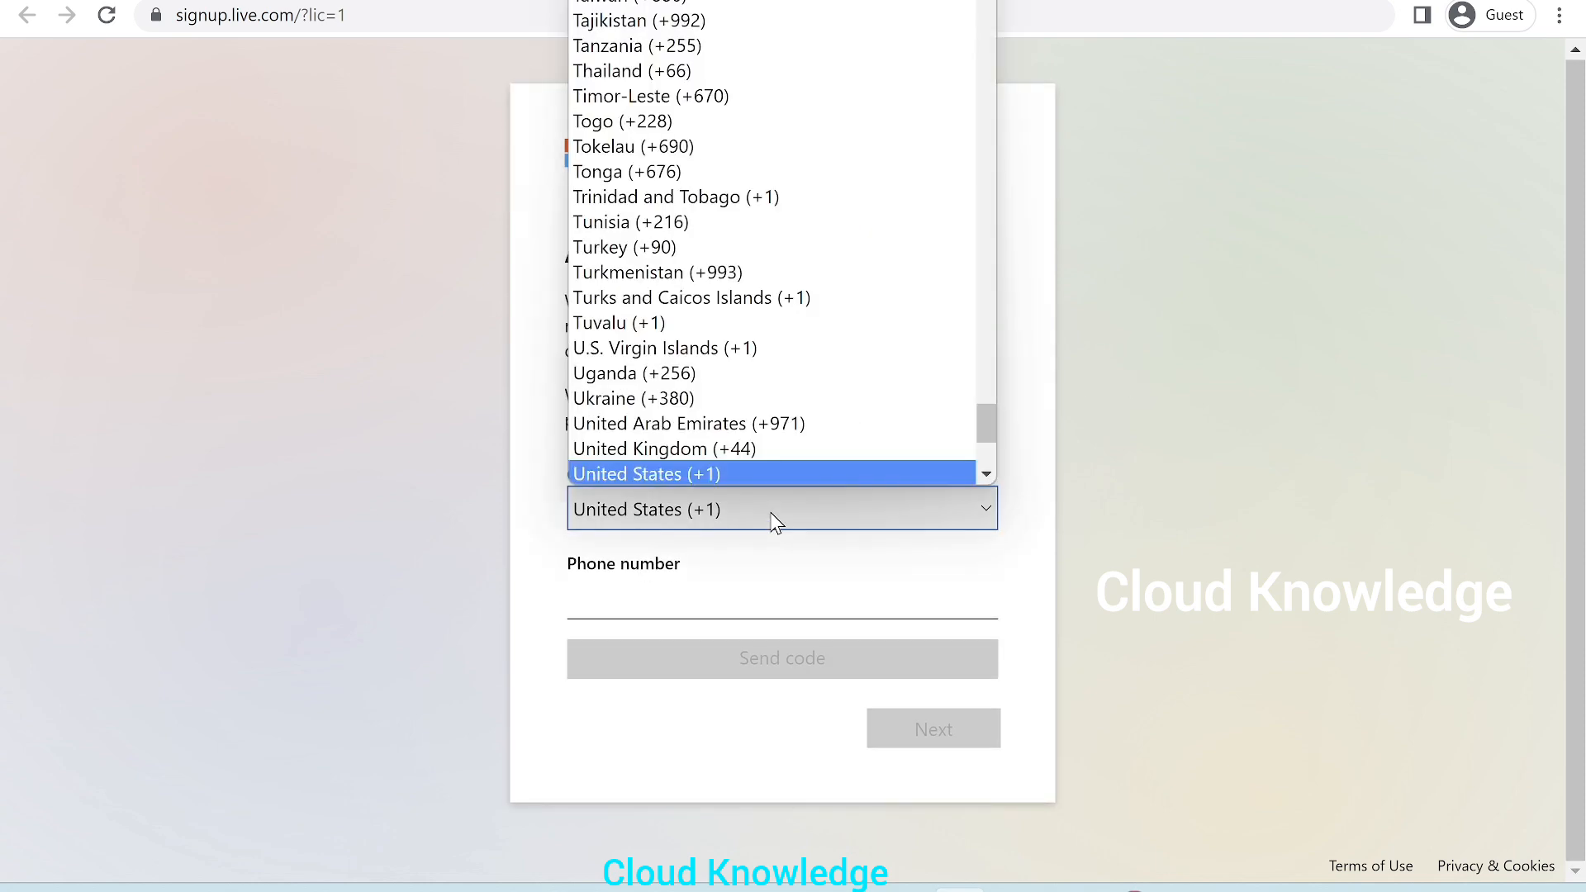
{"action": "mouse_move", "coordinate": [792, 448]}
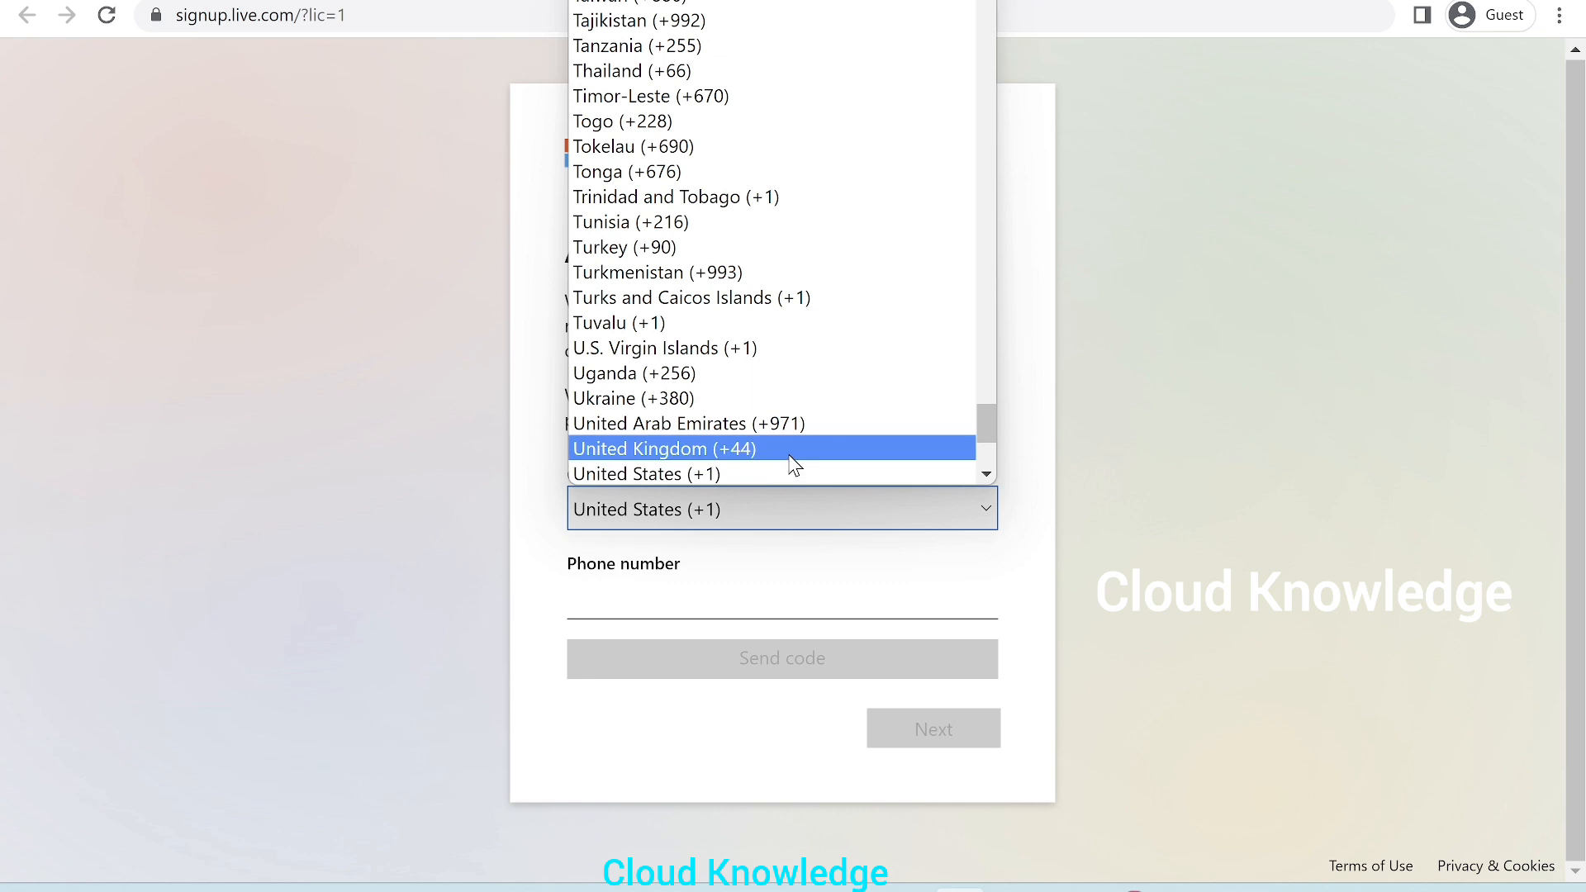
{"action": "mouse_move", "coordinate": [822, 397]}
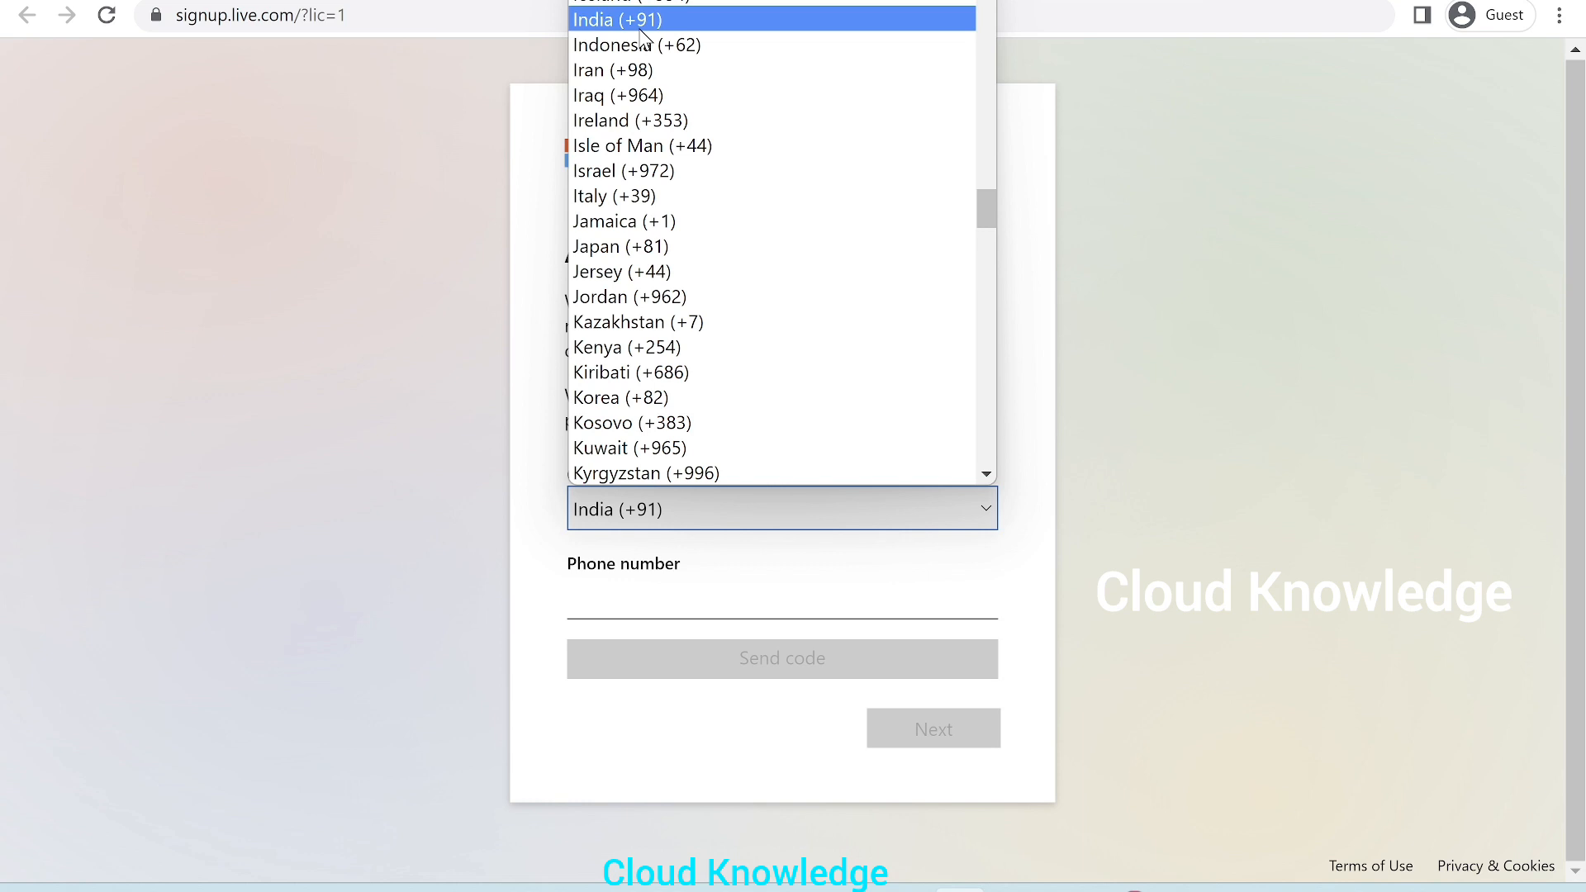
{"action": "left_click", "coordinate": [617, 19]}
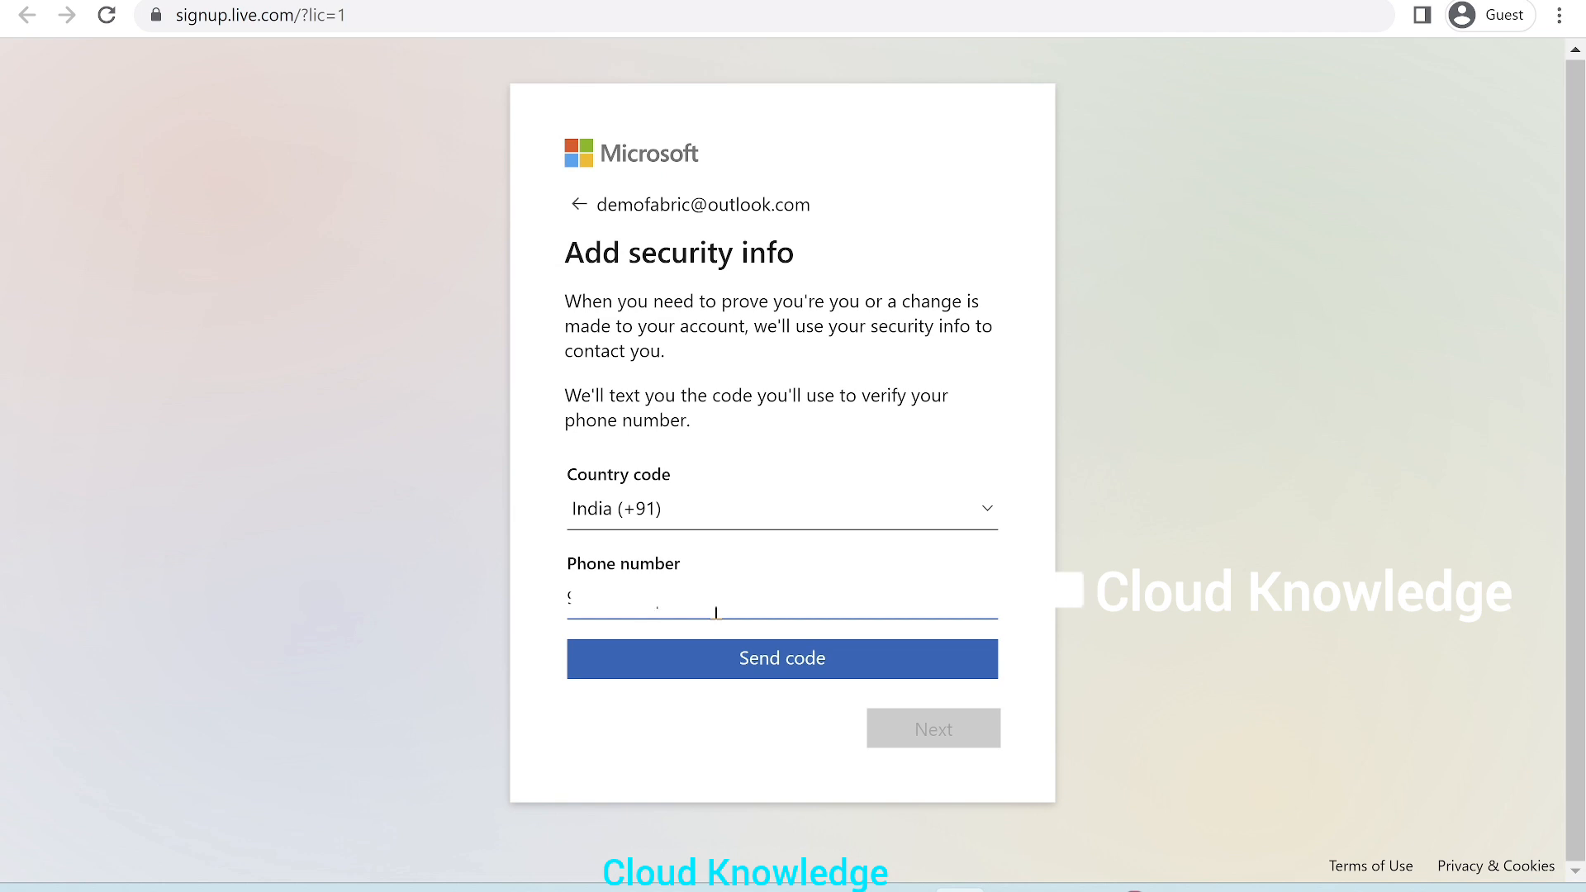
{"action": "left_click", "coordinate": [779, 659]}
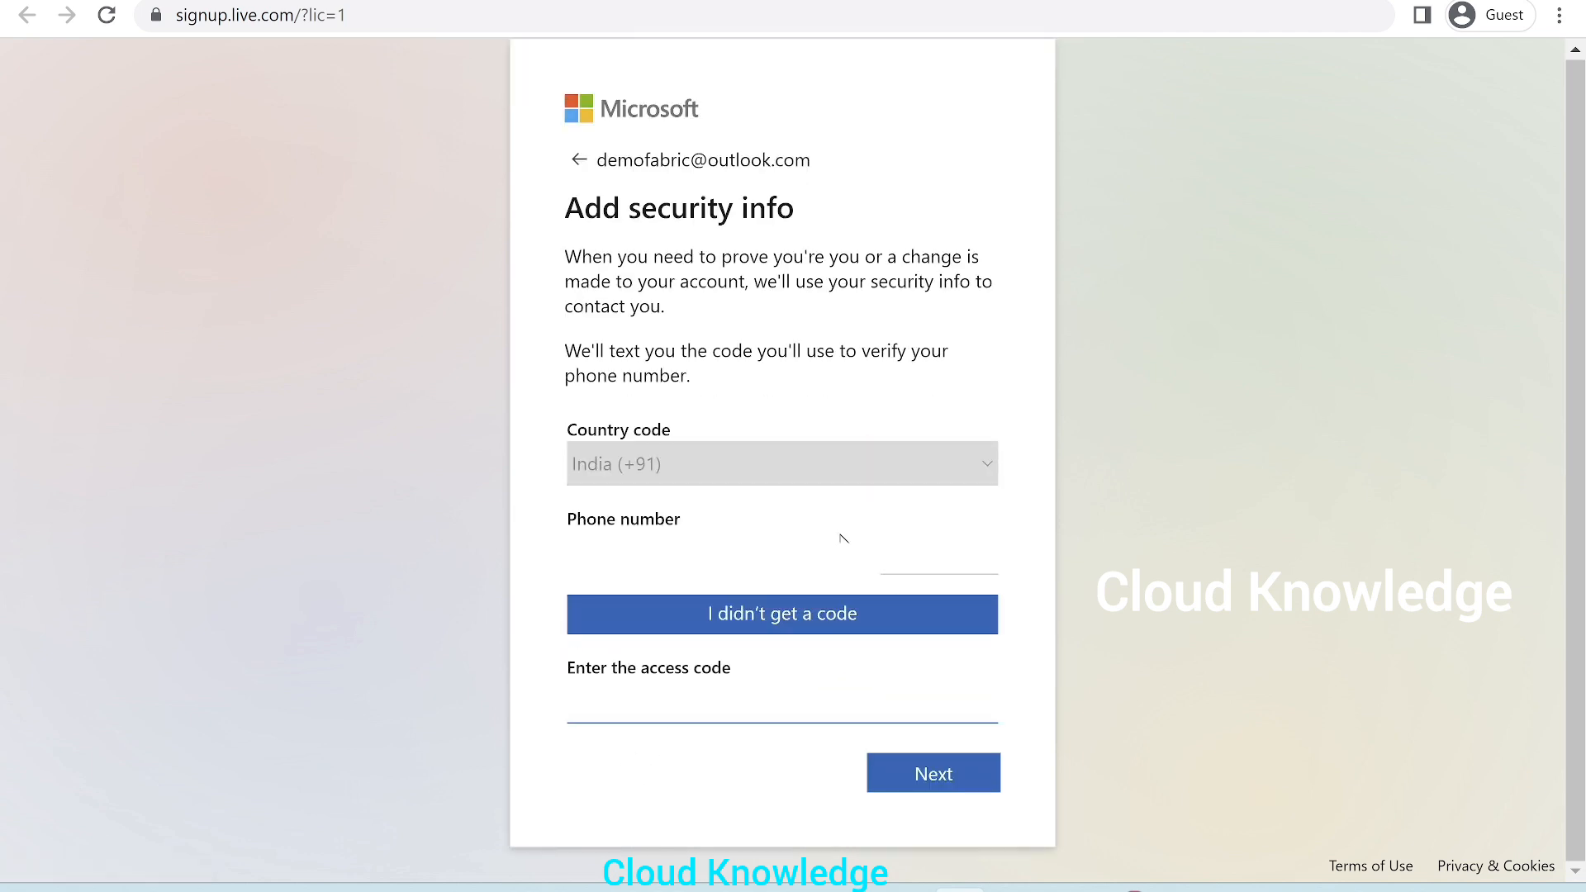
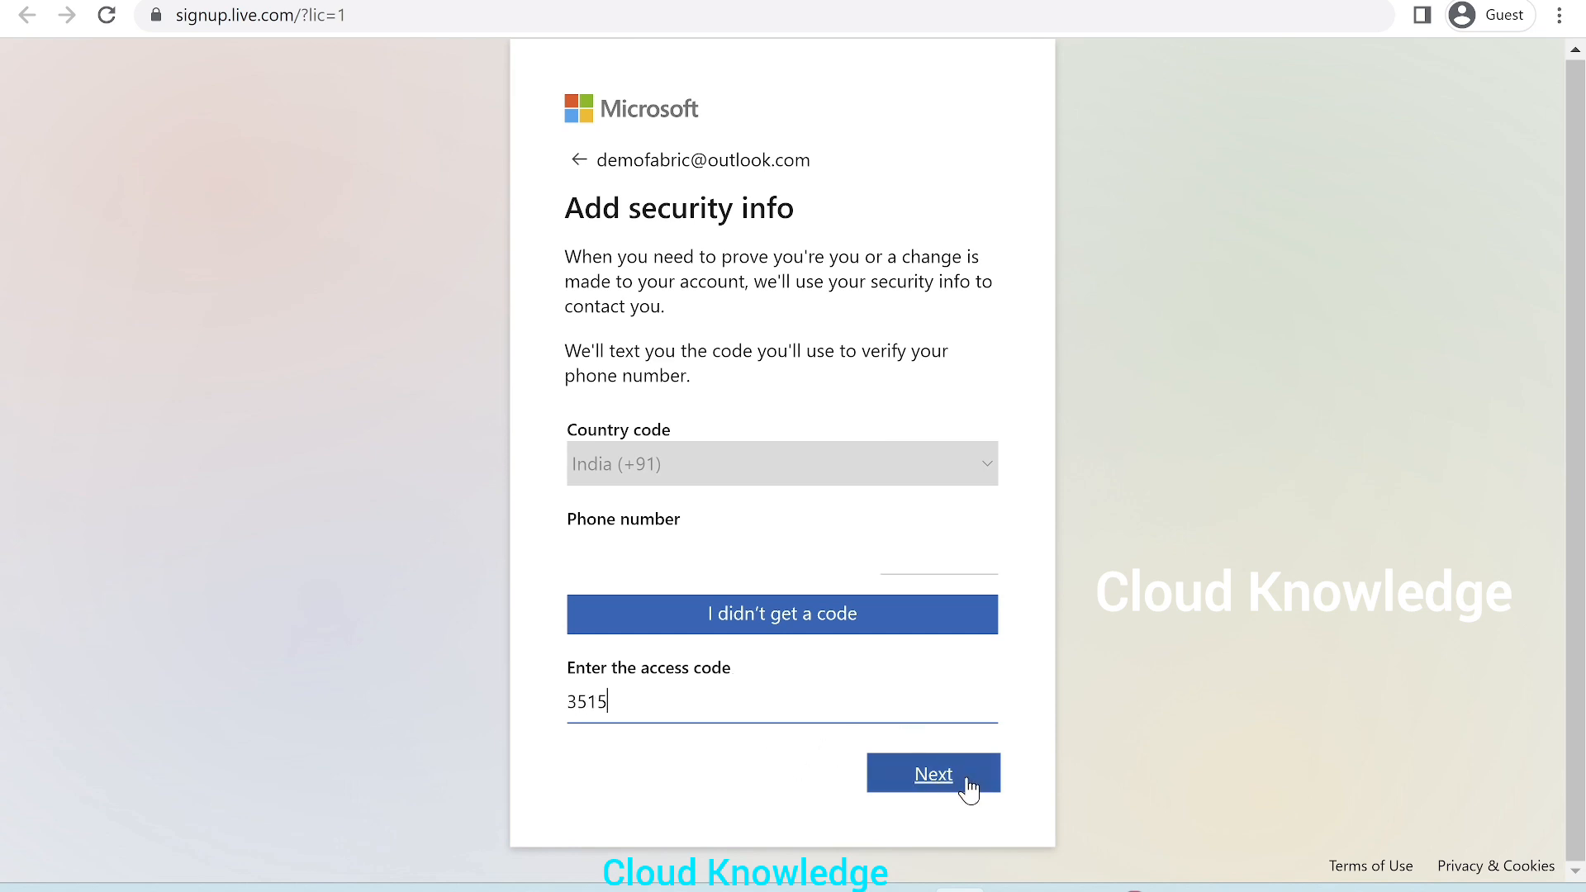
{"action": "left_click", "coordinate": [931, 774]}
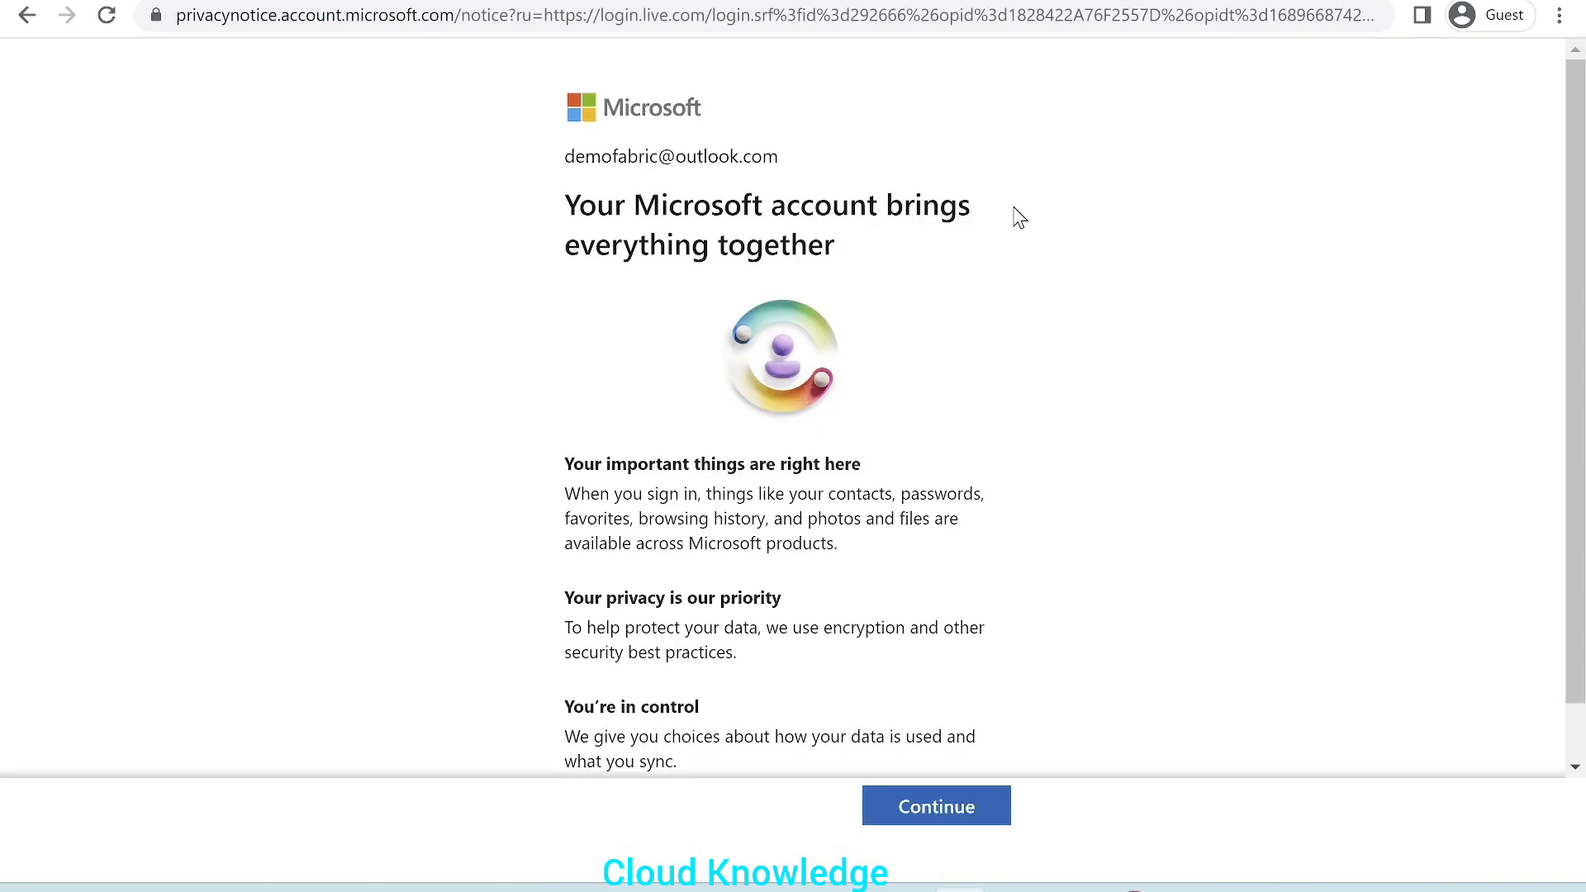
- Accept the privacy notice and stay signed in, ticking 'Don't show this again'
{"action": "scroll", "scroll_direction": "down", "scroll_amount": 3}
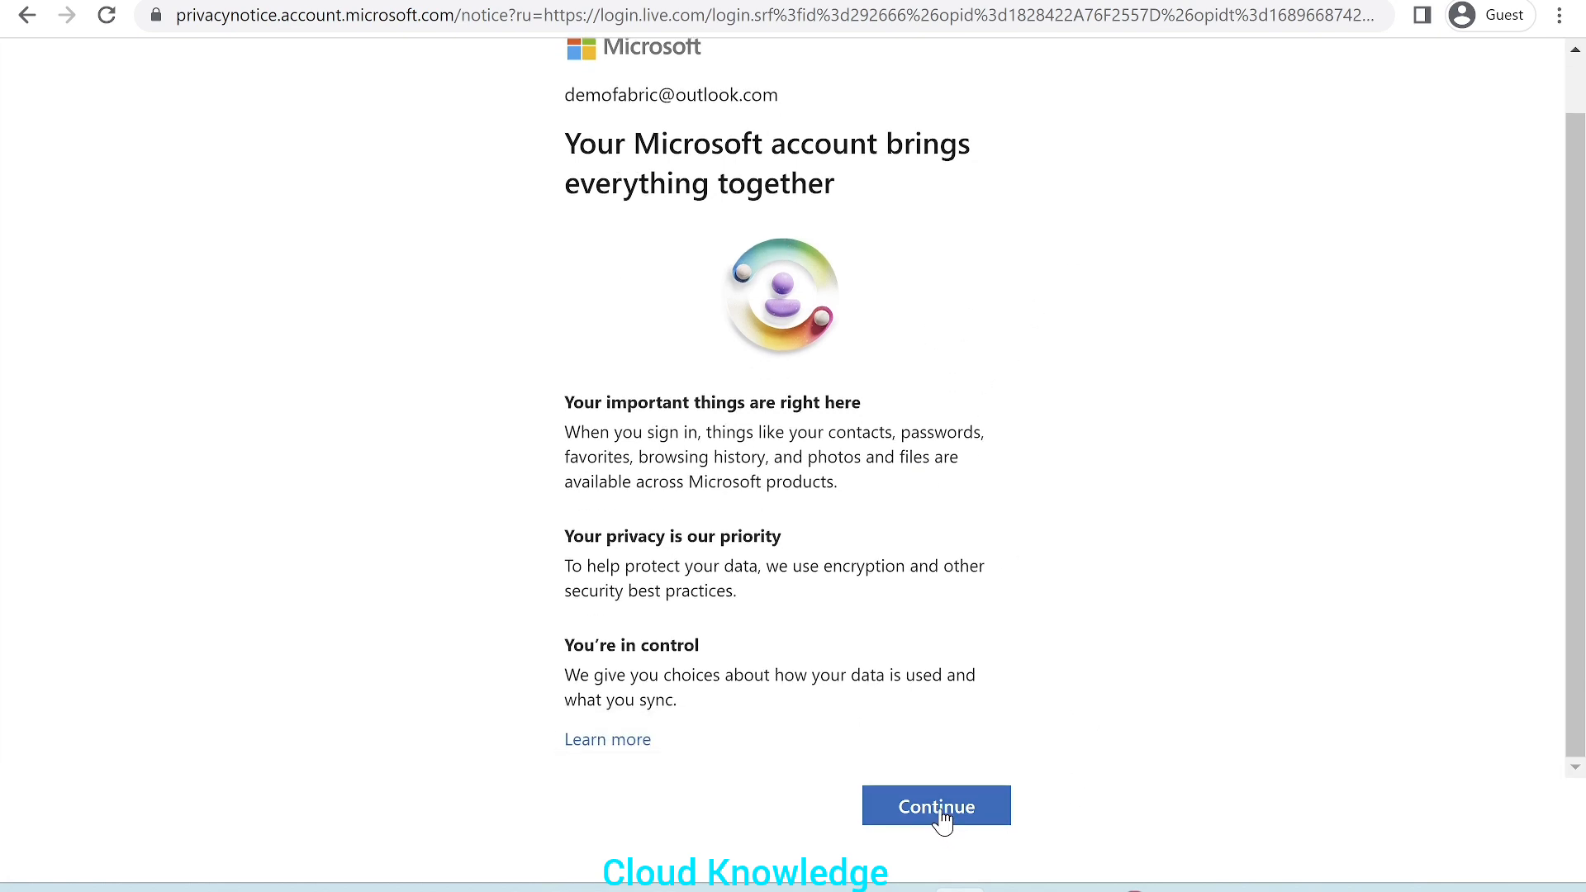
{"action": "left_click", "coordinate": [936, 806]}
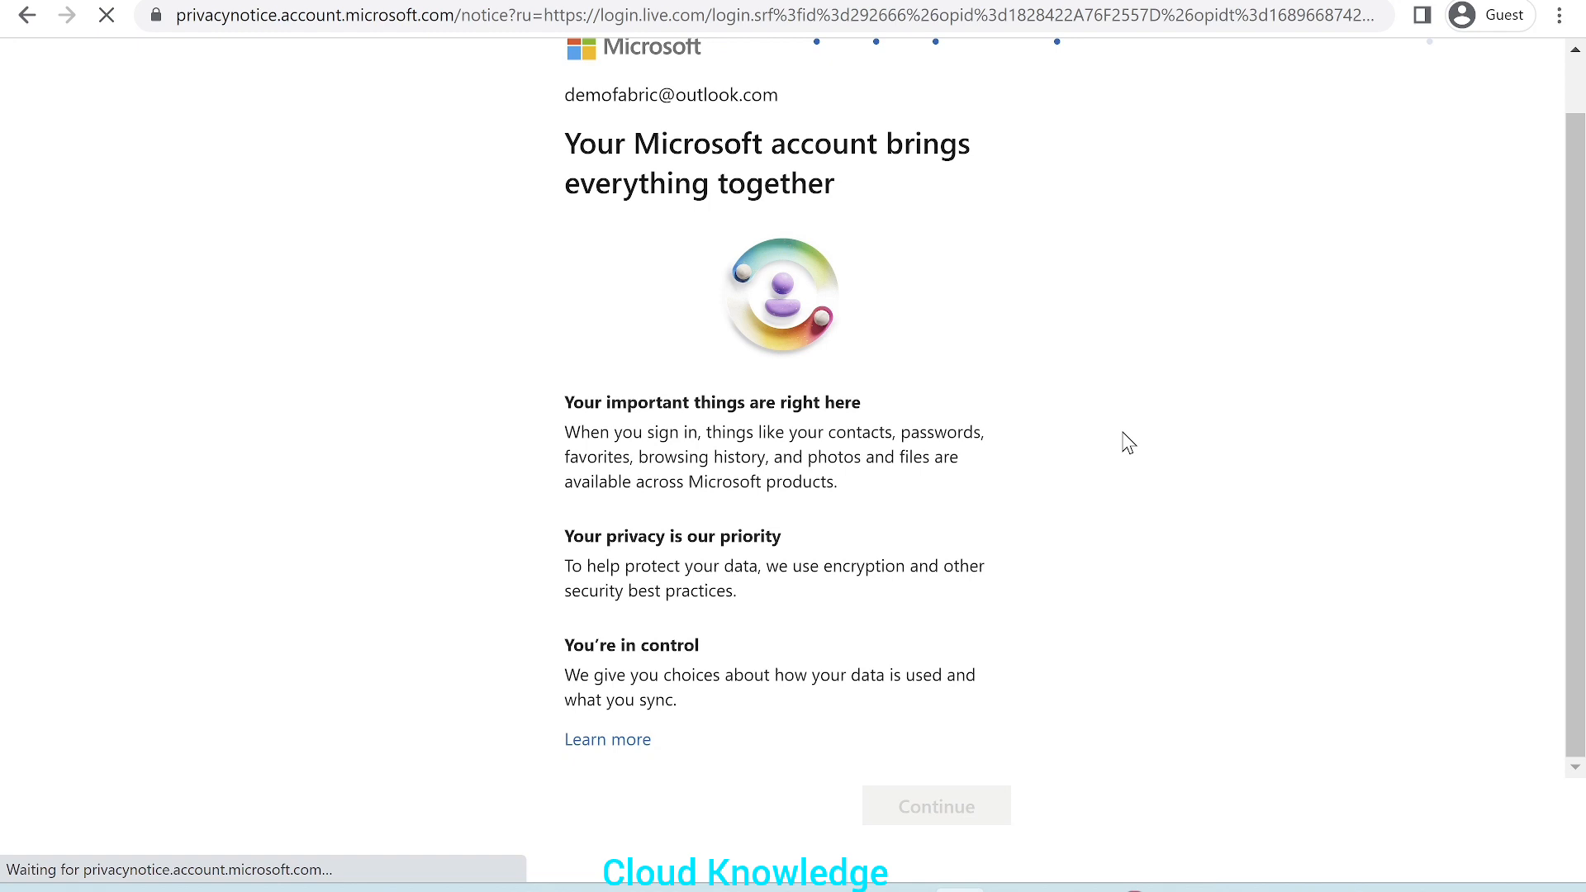
{"action": "left_click", "coordinate": [934, 807]}
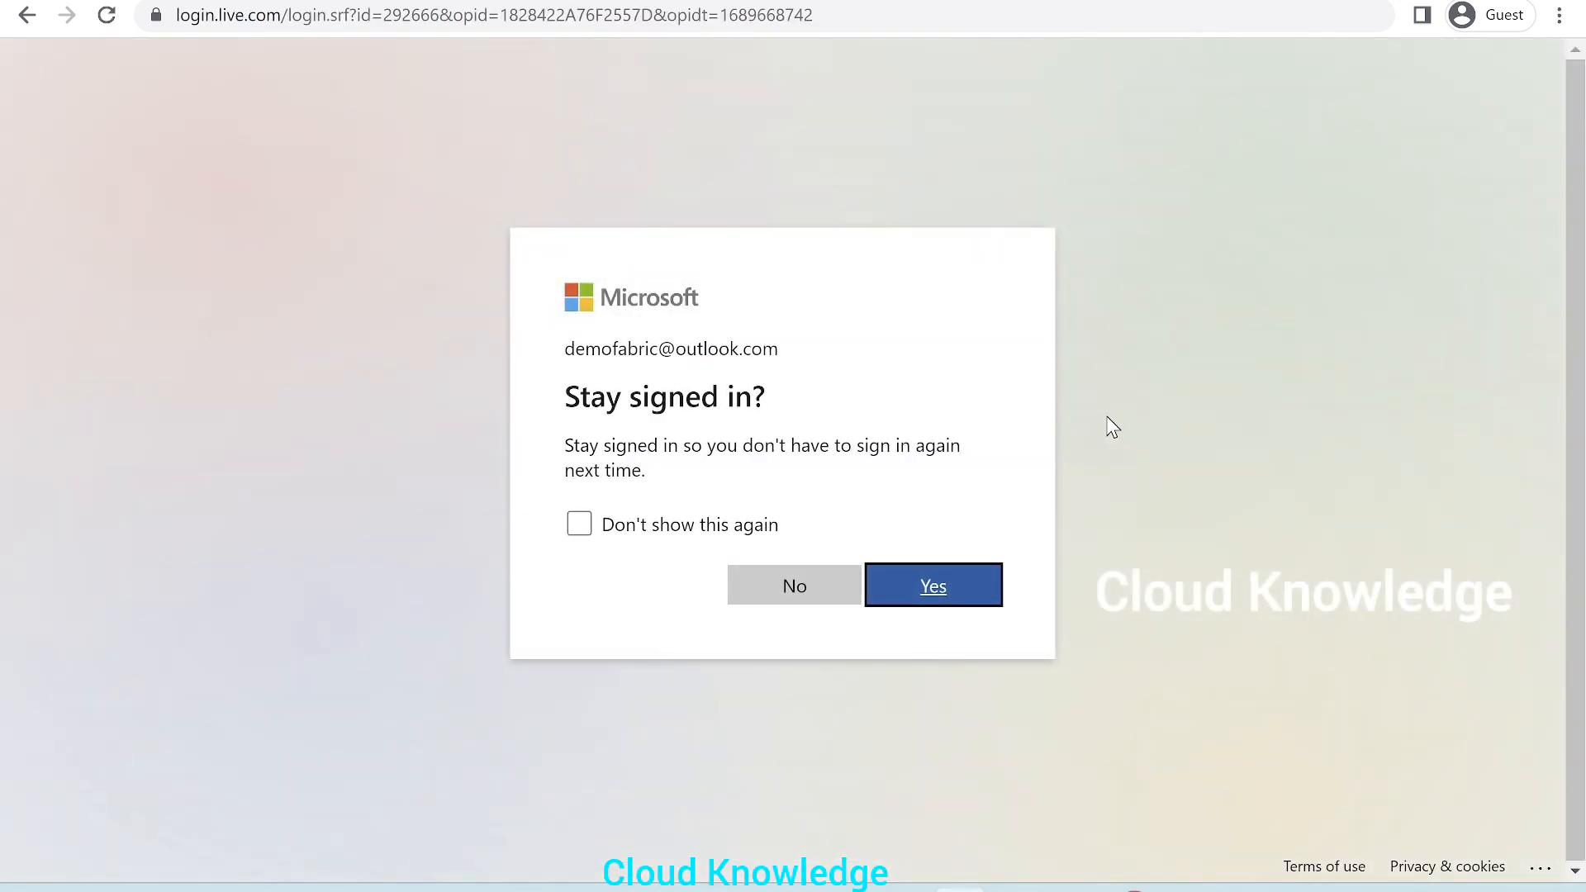
{"action": "mouse_move", "coordinate": [790, 457]}
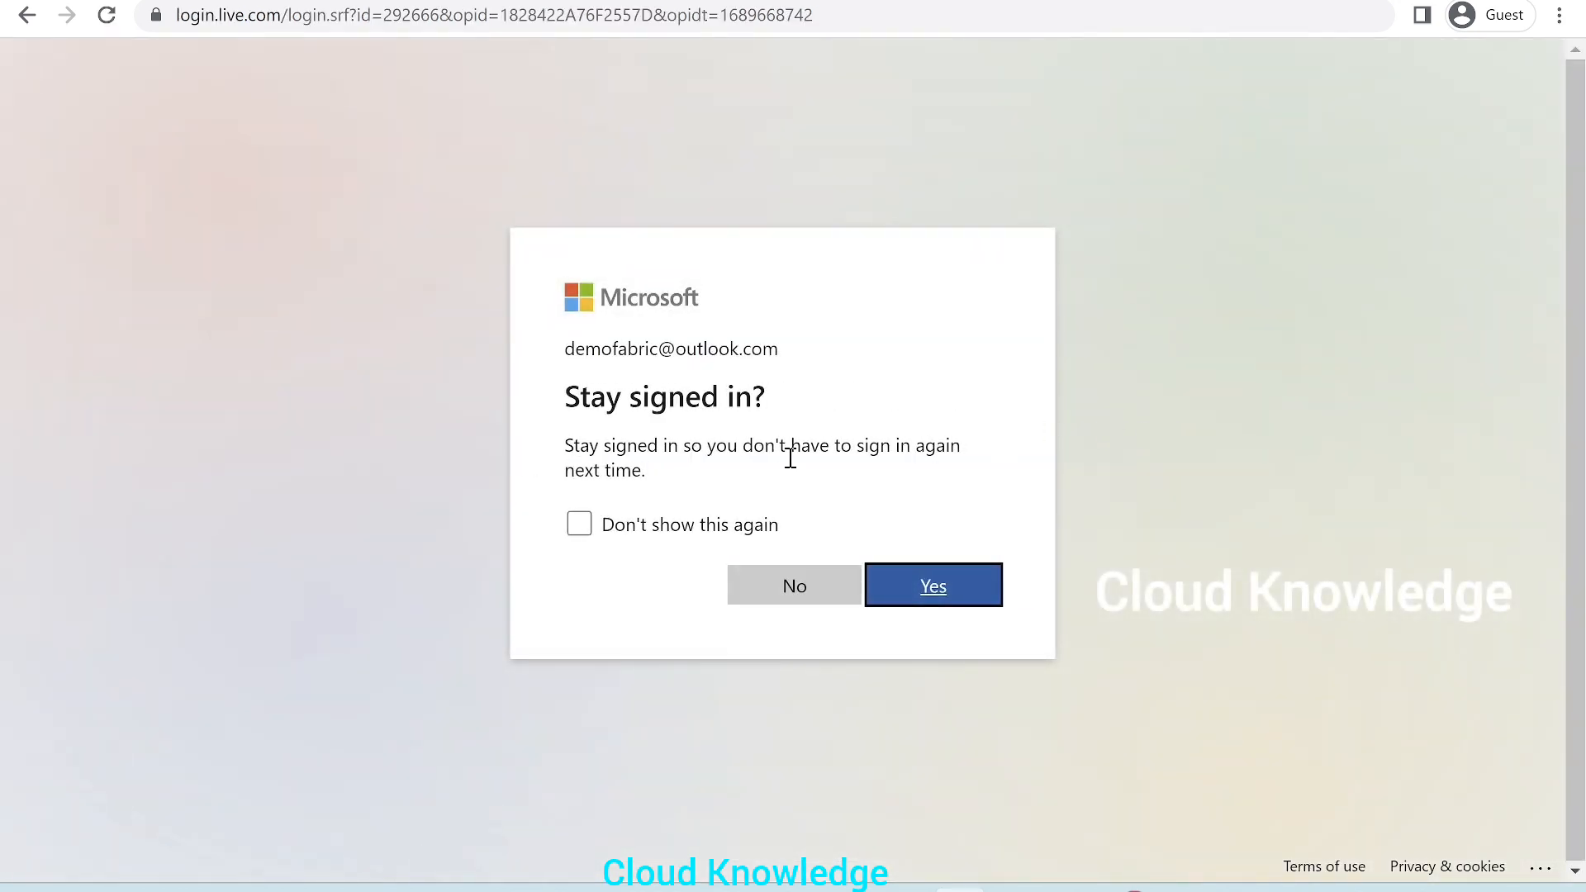
{"action": "left_click", "coordinate": [578, 524]}
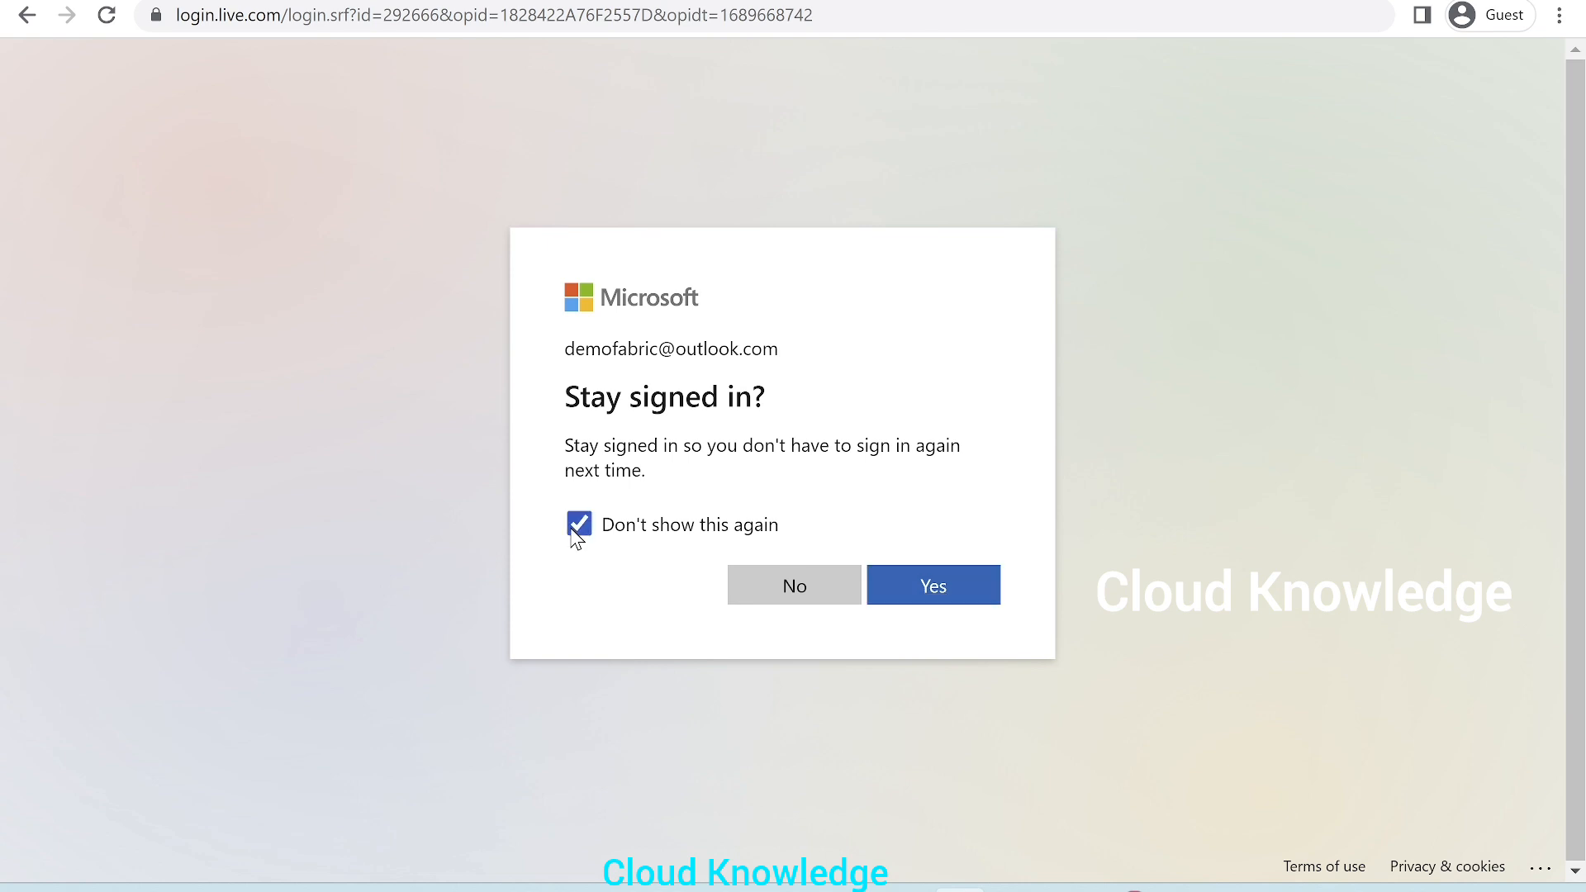
{"action": "left_click", "coordinate": [932, 585]}
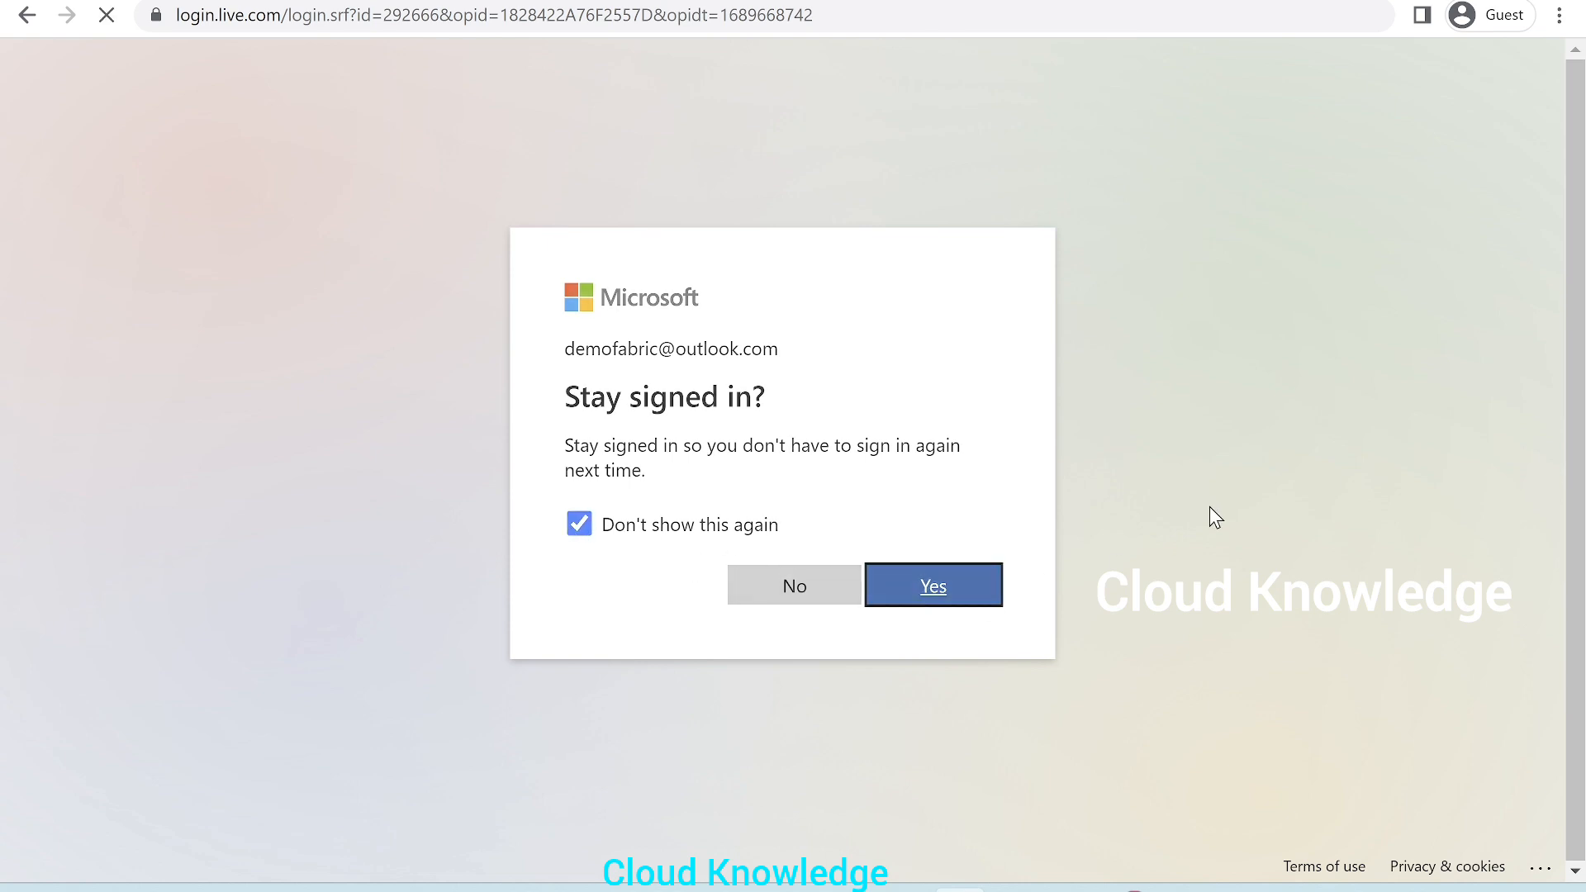
{"action": "left_click", "coordinate": [931, 585]}
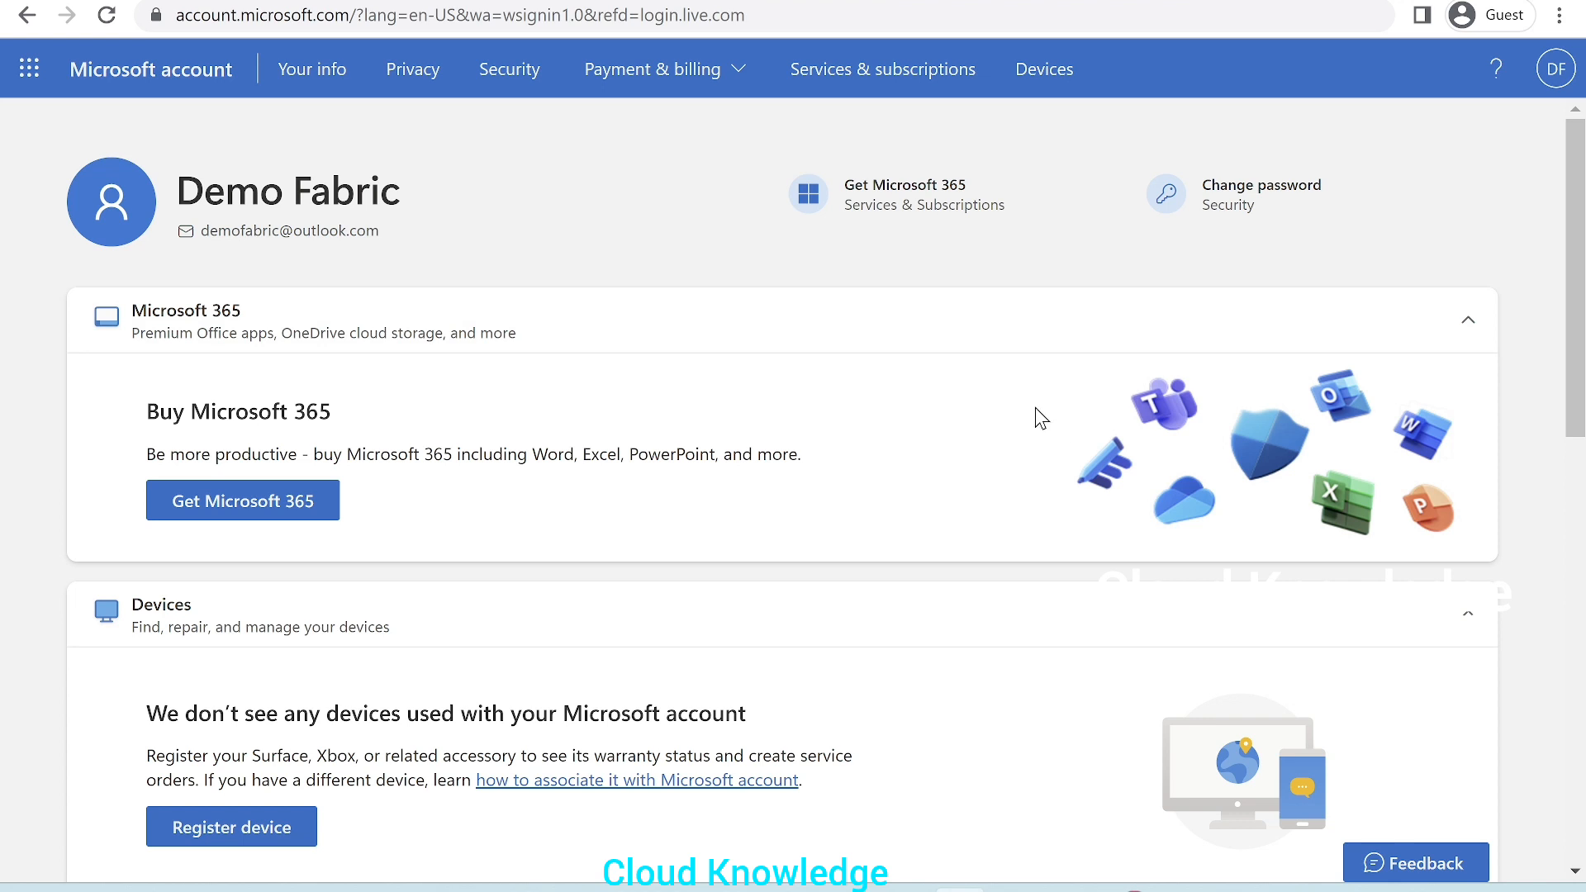
{"action": "mouse_move", "coordinate": [1033, 442]}
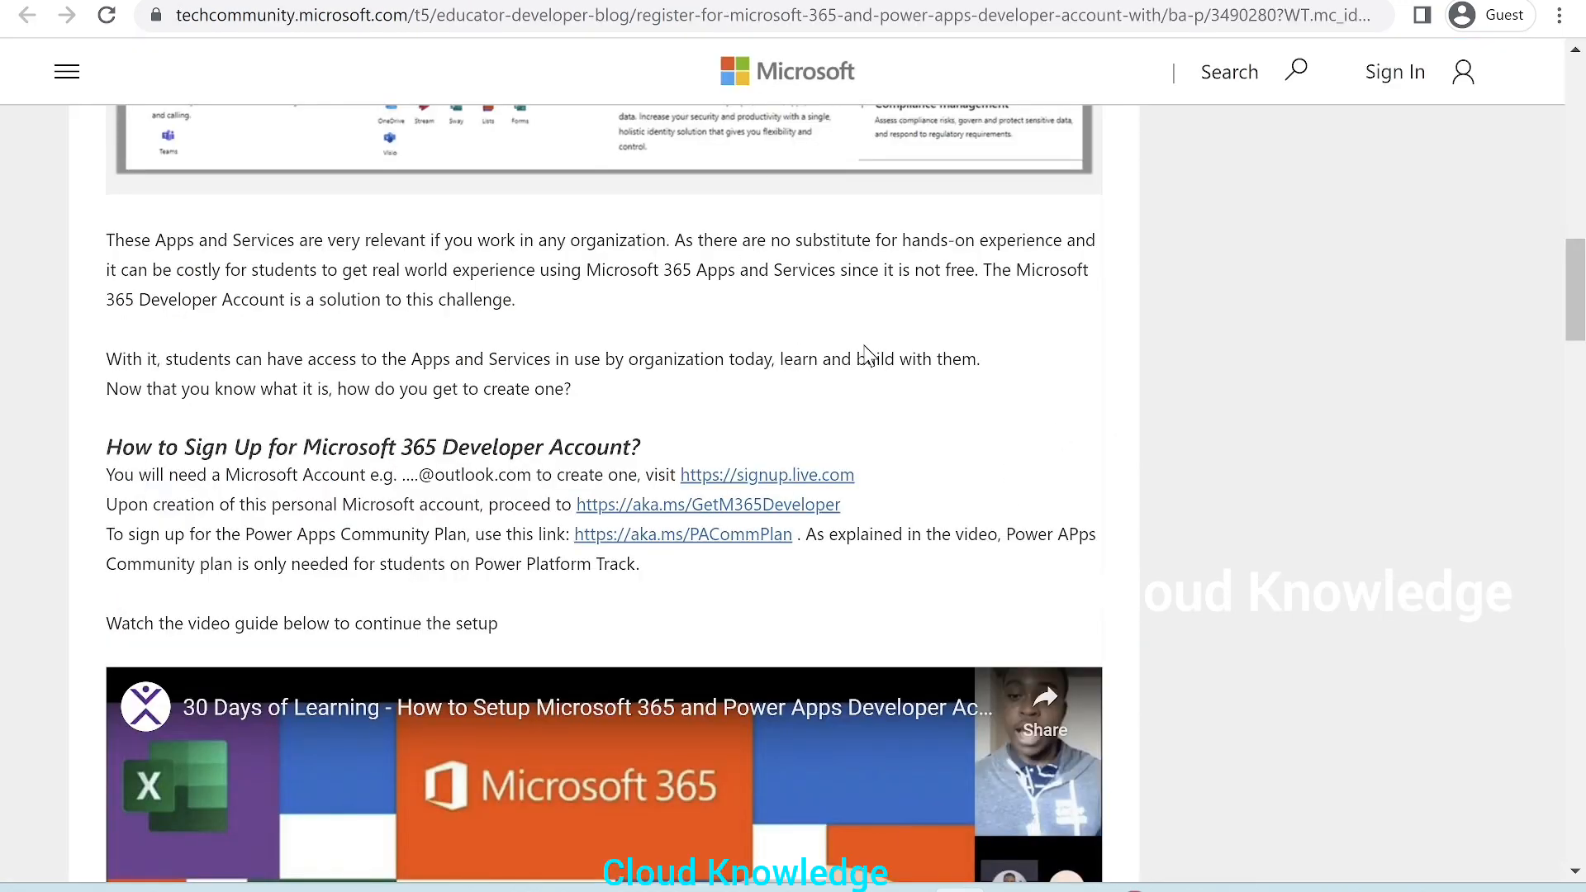
- Highlight the Microsoft account requirement, then follow the aka.ms/GetM365Developer link
{"action": "scroll", "scroll_direction": "down", "scroll_amount": 3}
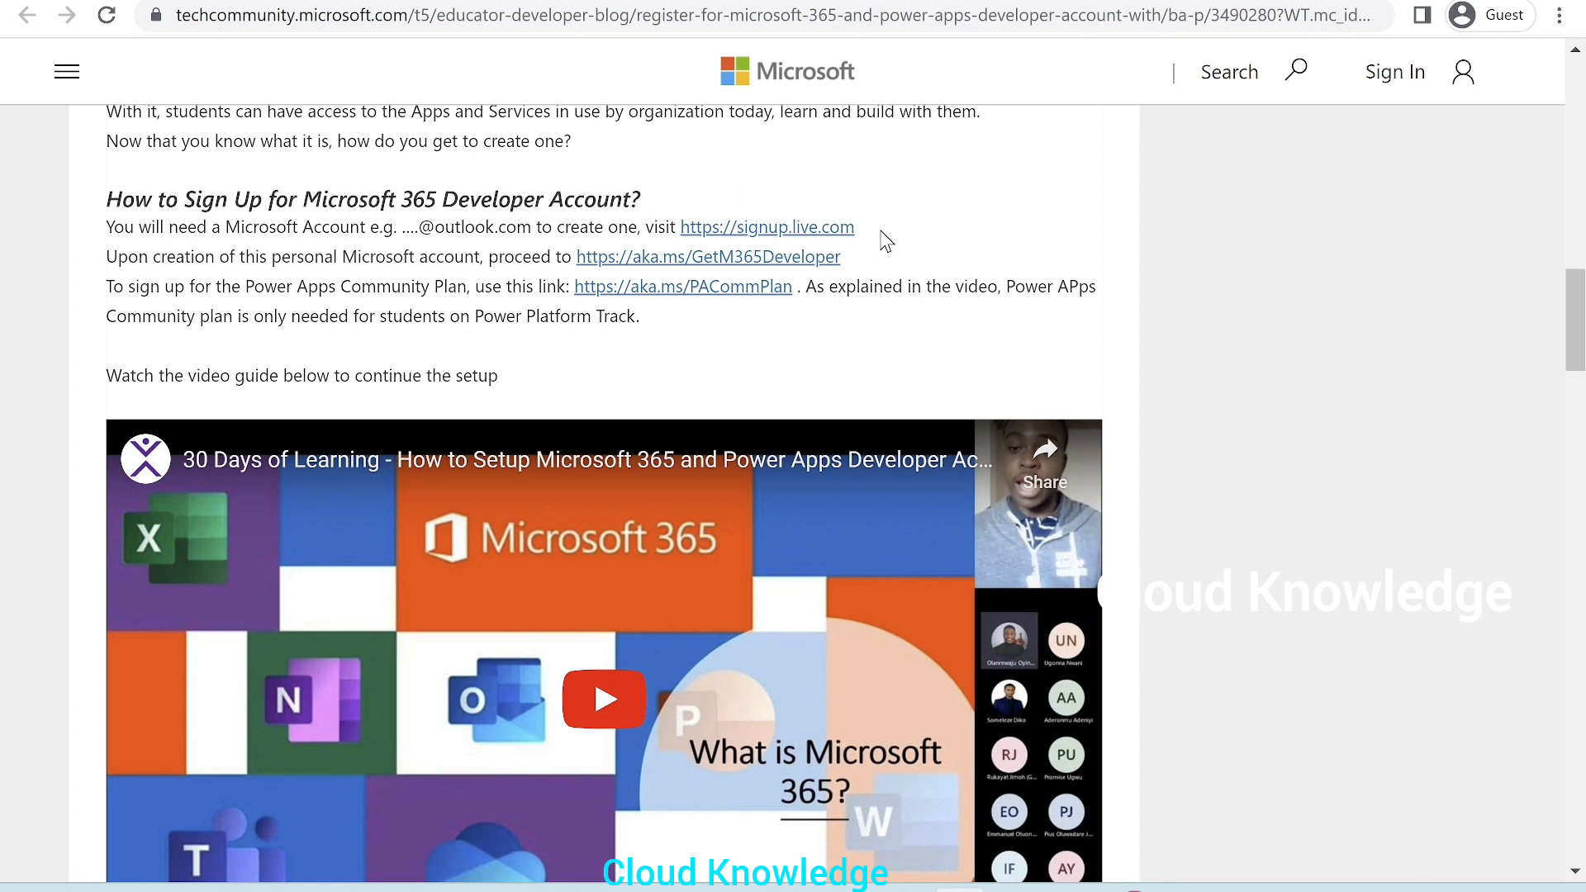
{"action": "left_click_drag", "start_coordinate": [220, 227], "coordinate": [398, 226]}
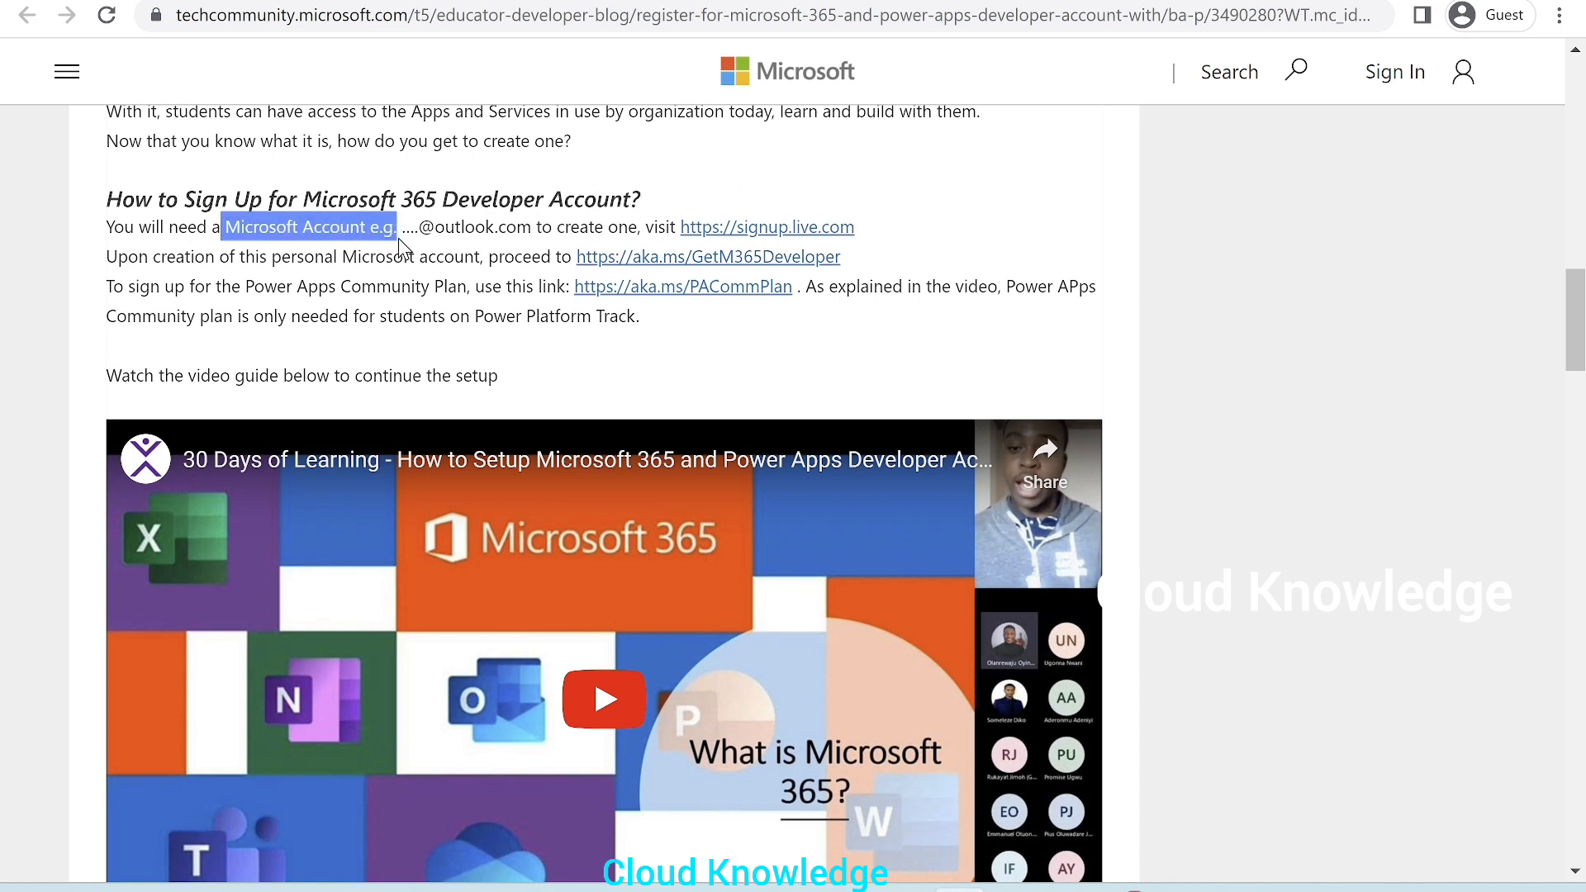
{"action": "left_click", "coordinate": [120, 261]}
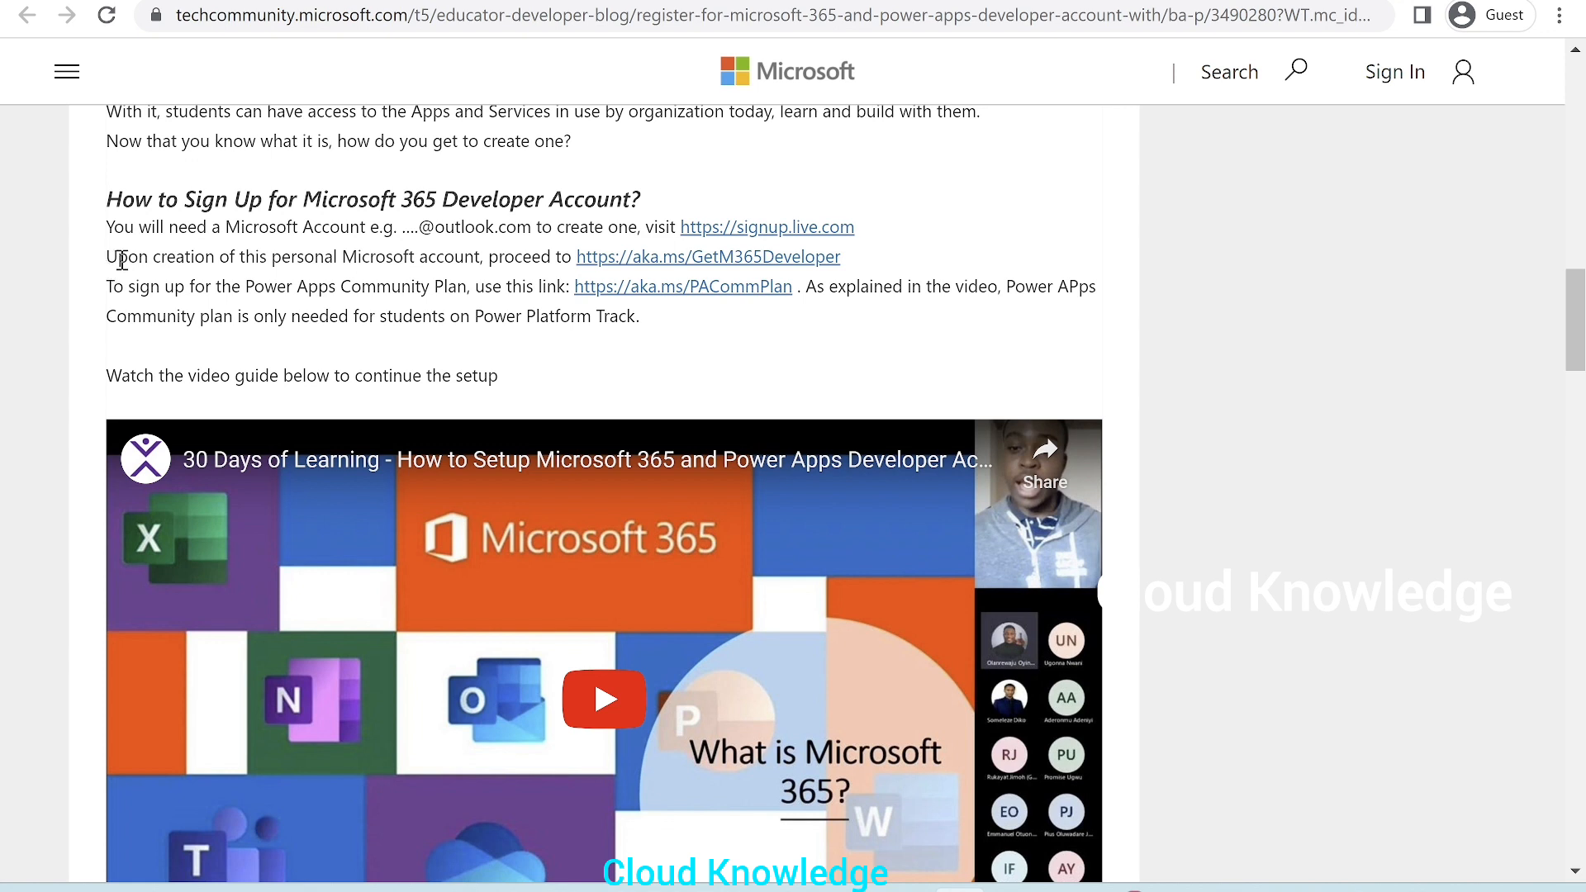
{"action": "mouse_move", "coordinate": [352, 258]}
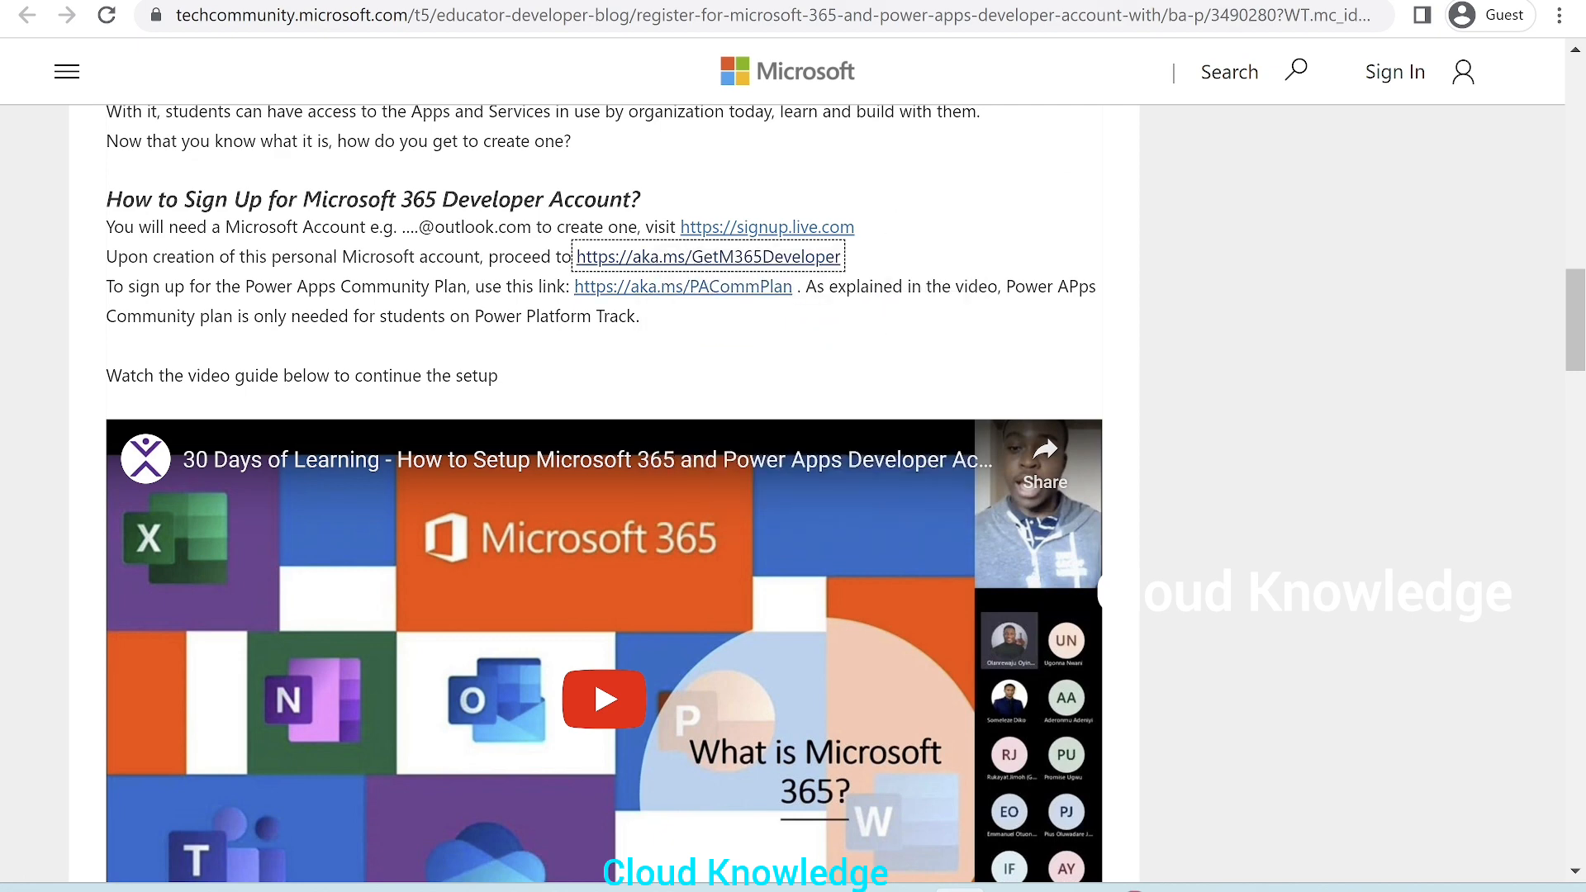
{"action": "left_click", "coordinate": [708, 256]}
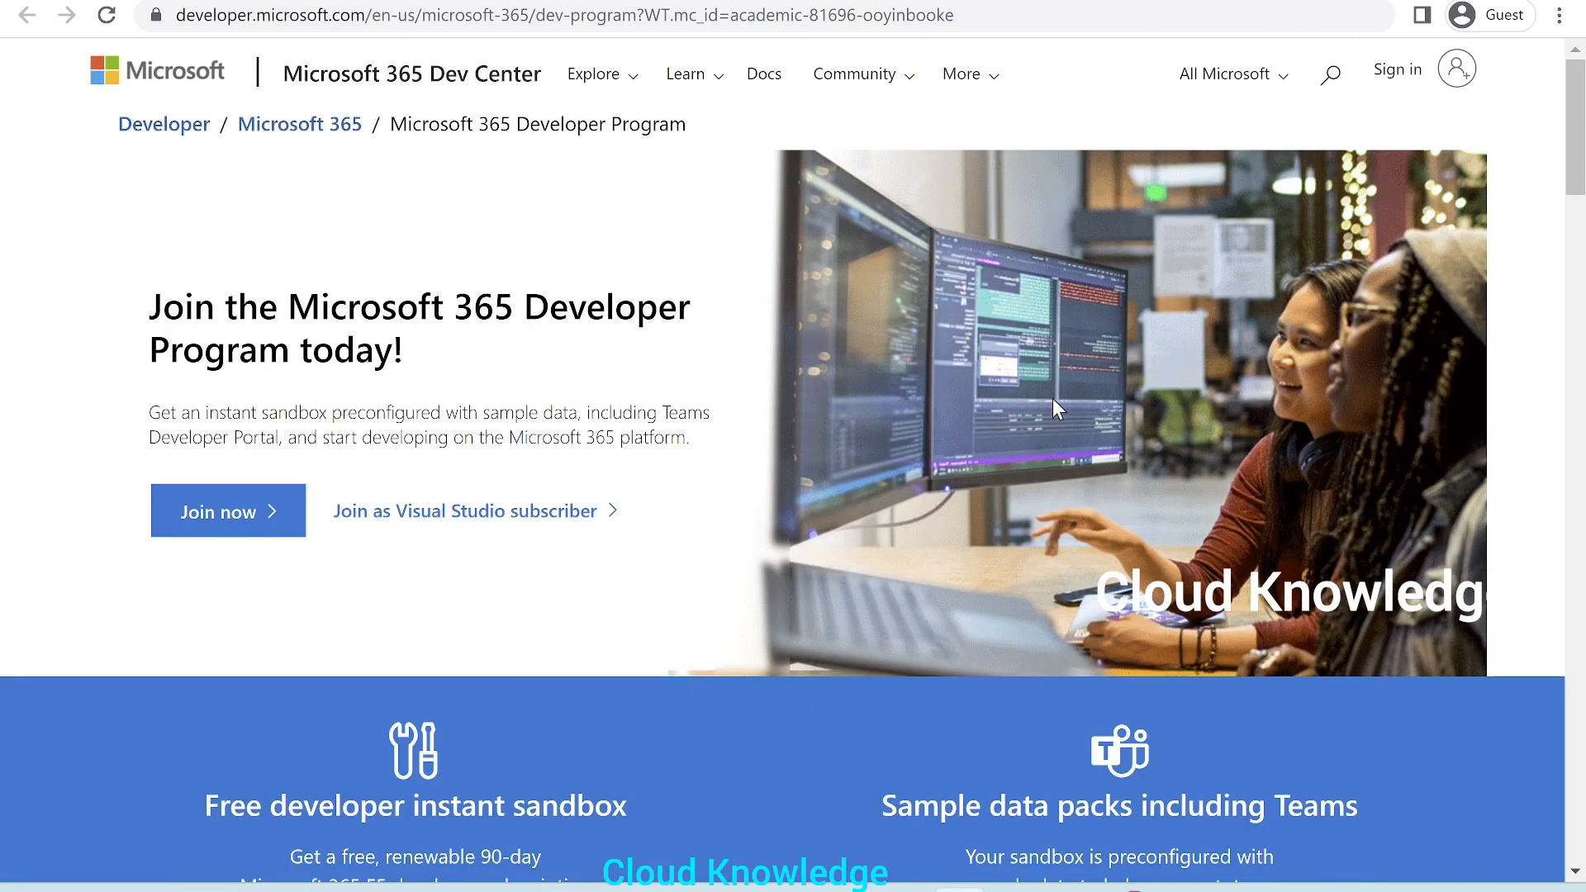
{"action": "mouse_move", "coordinate": [166, 319]}
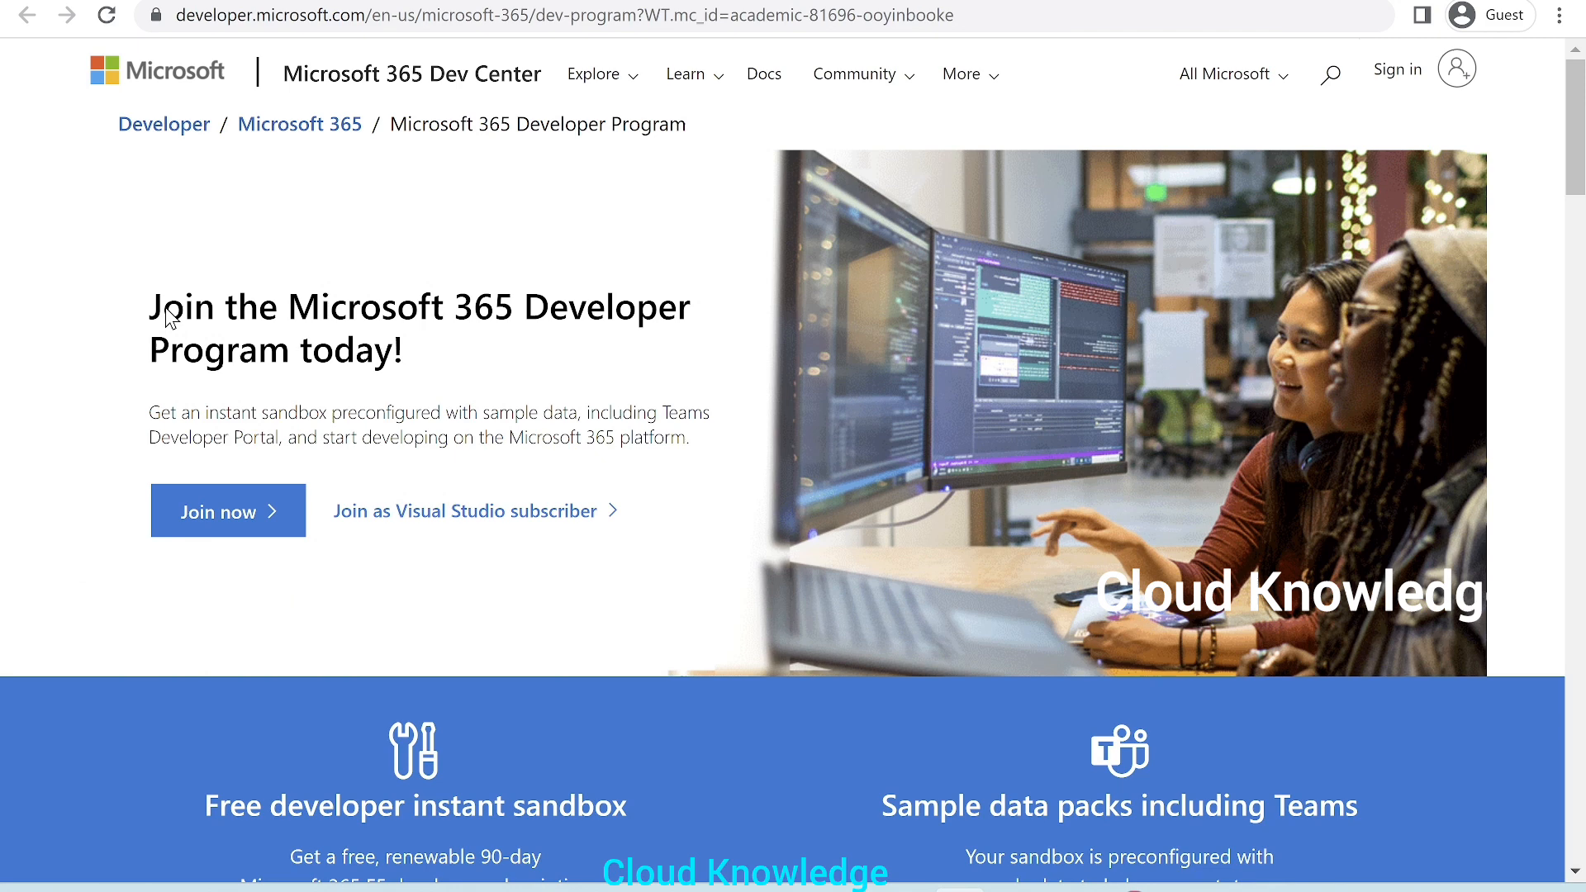
{"action": "mouse_move", "coordinate": [686, 327]}
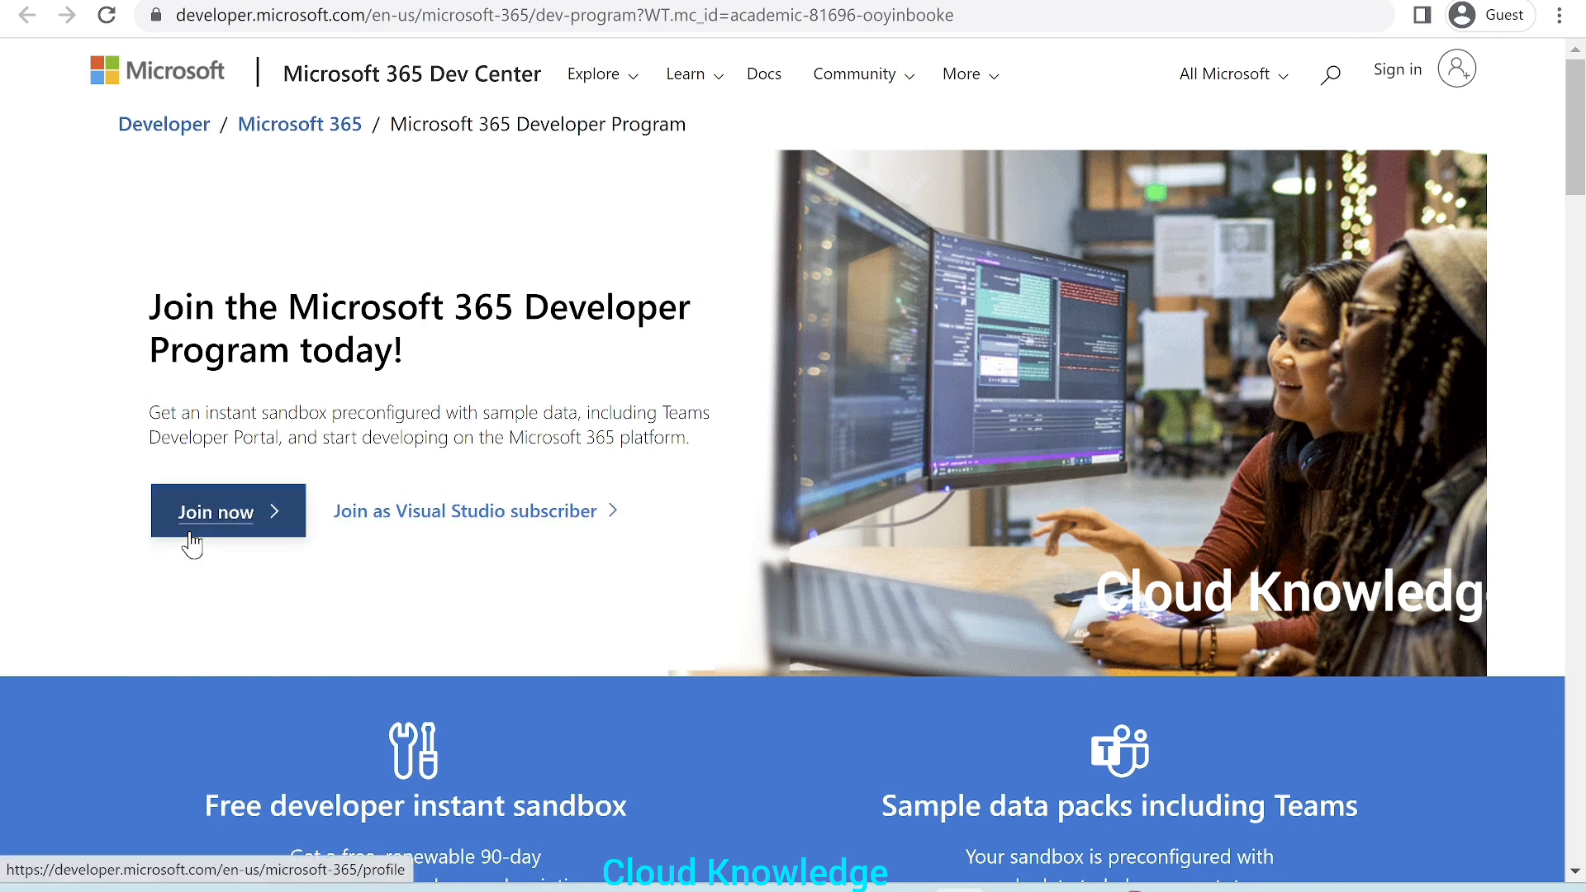
- Join the Developer Program and sign in with the new account to reach the questionnaire
{"action": "left_click", "coordinate": [213, 512]}
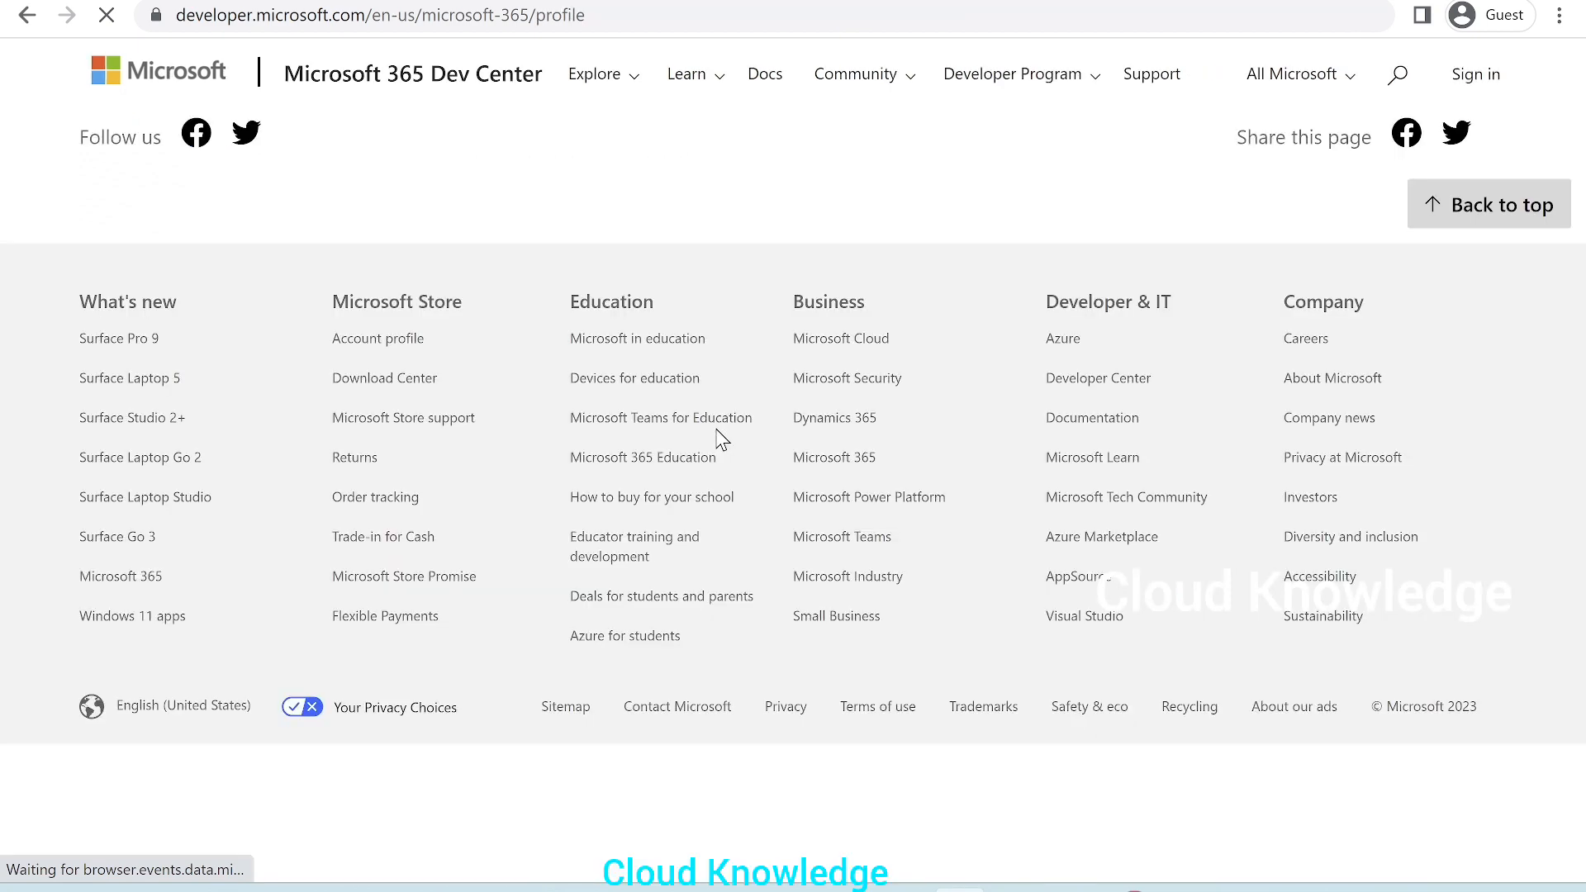
{"action": "left_click", "coordinate": [1474, 73]}
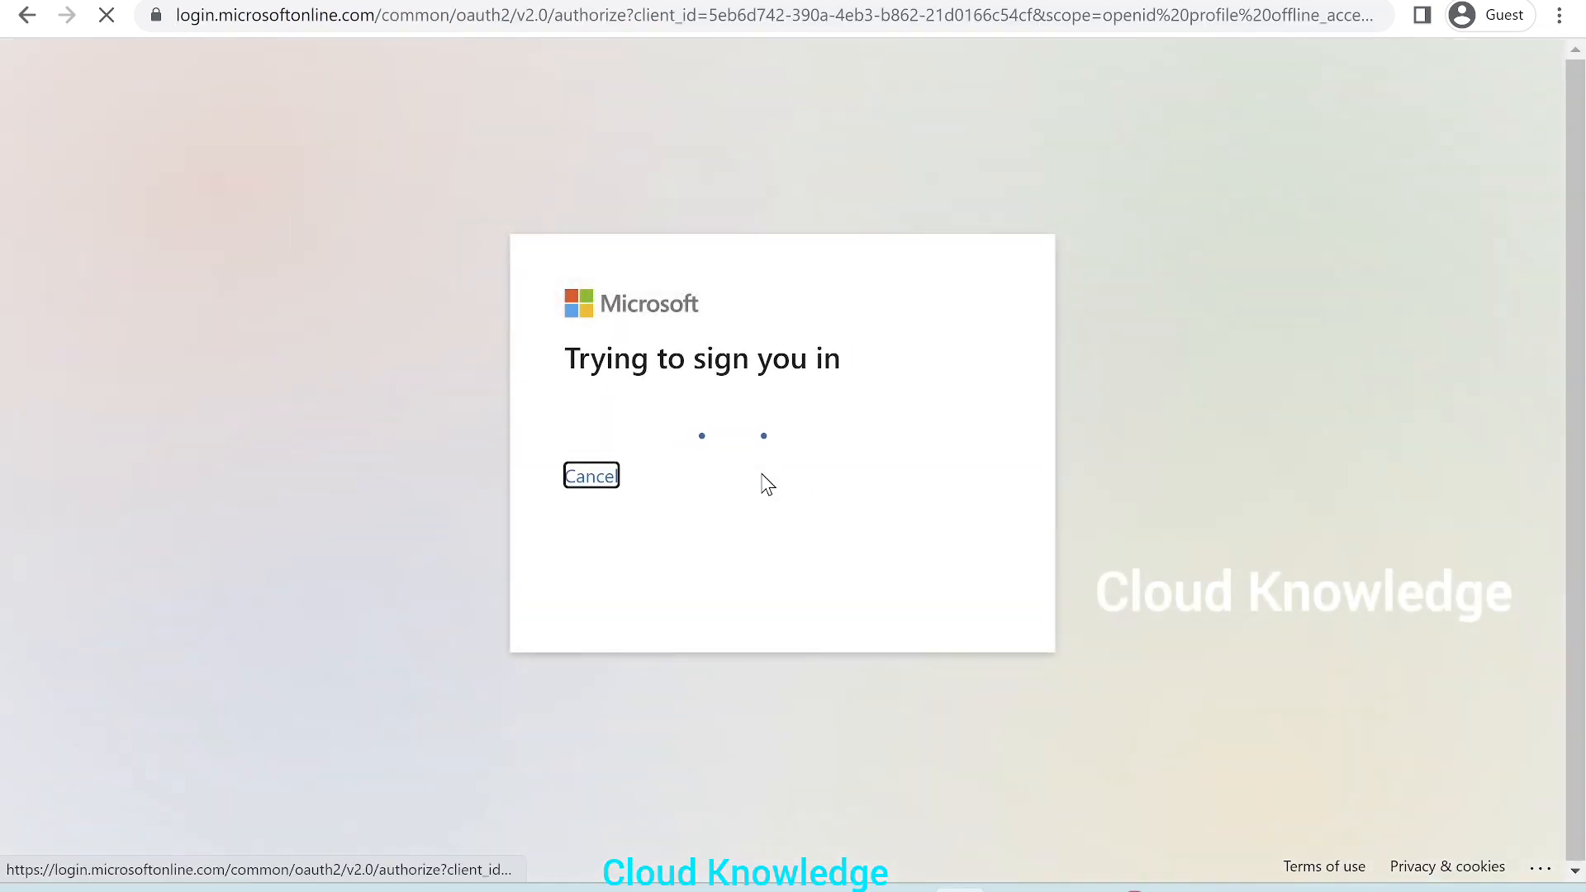
{"action": "left_click", "coordinate": [590, 476]}
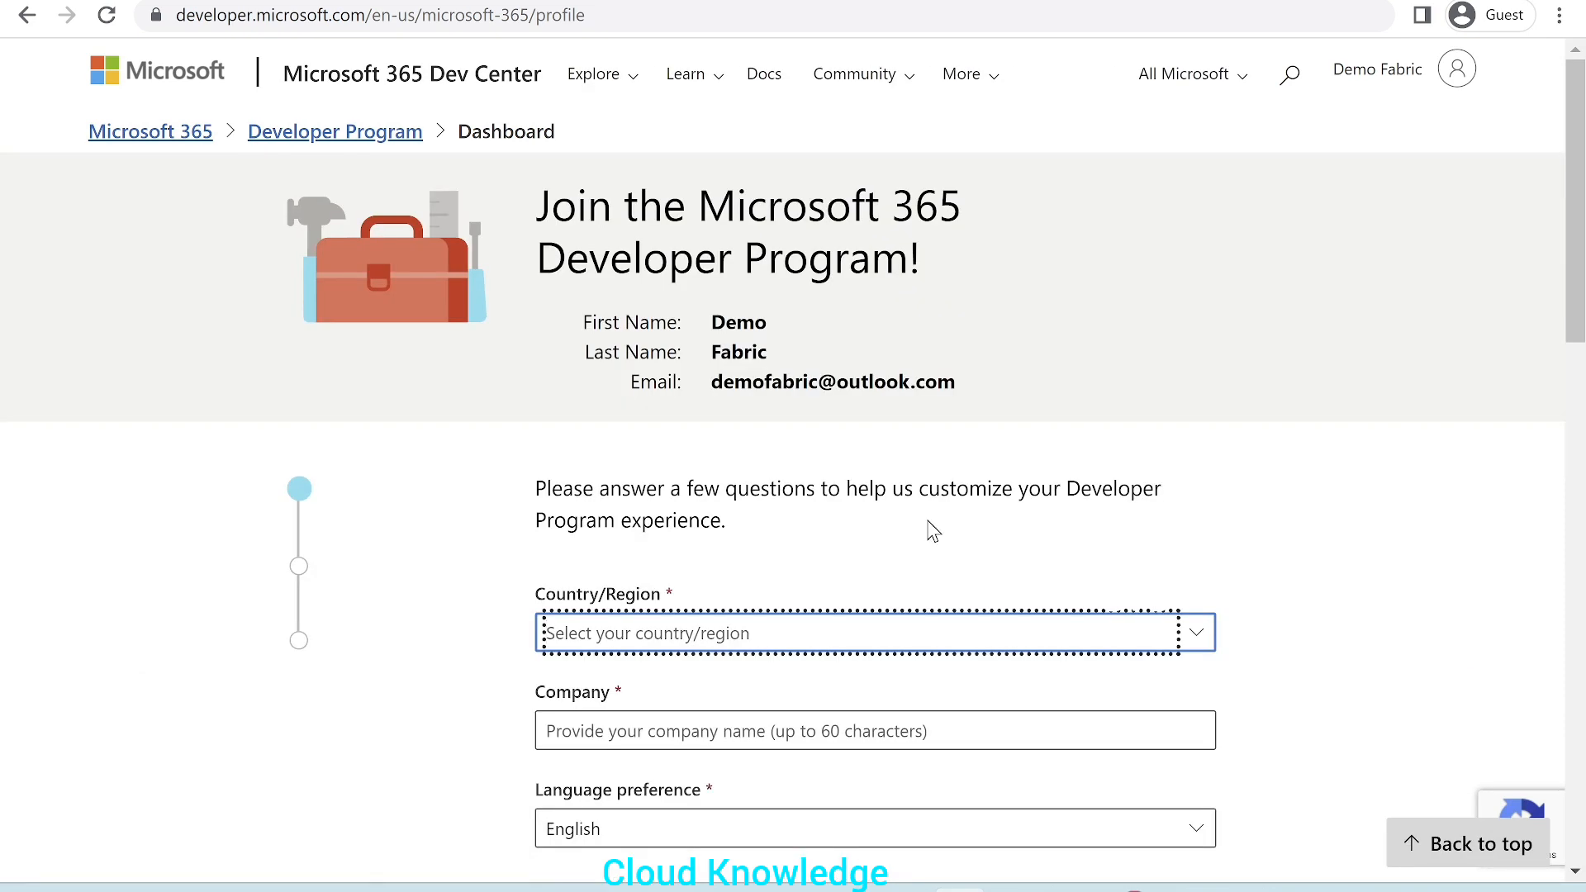
{"action": "mouse_move", "coordinate": [517, 583]}
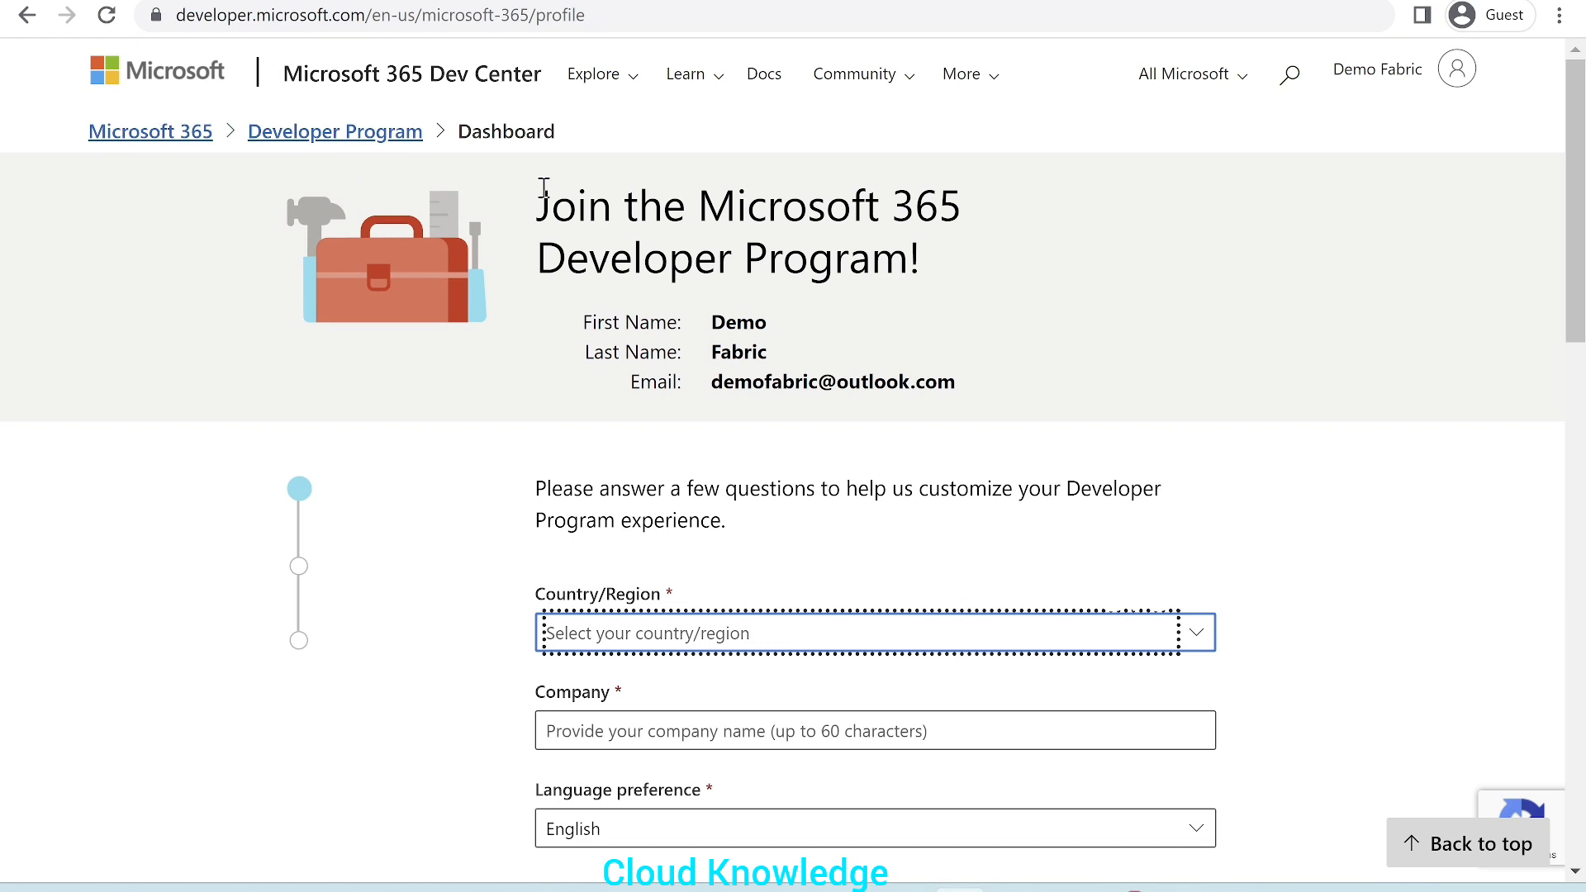
{"action": "mouse_move", "coordinate": [792, 268]}
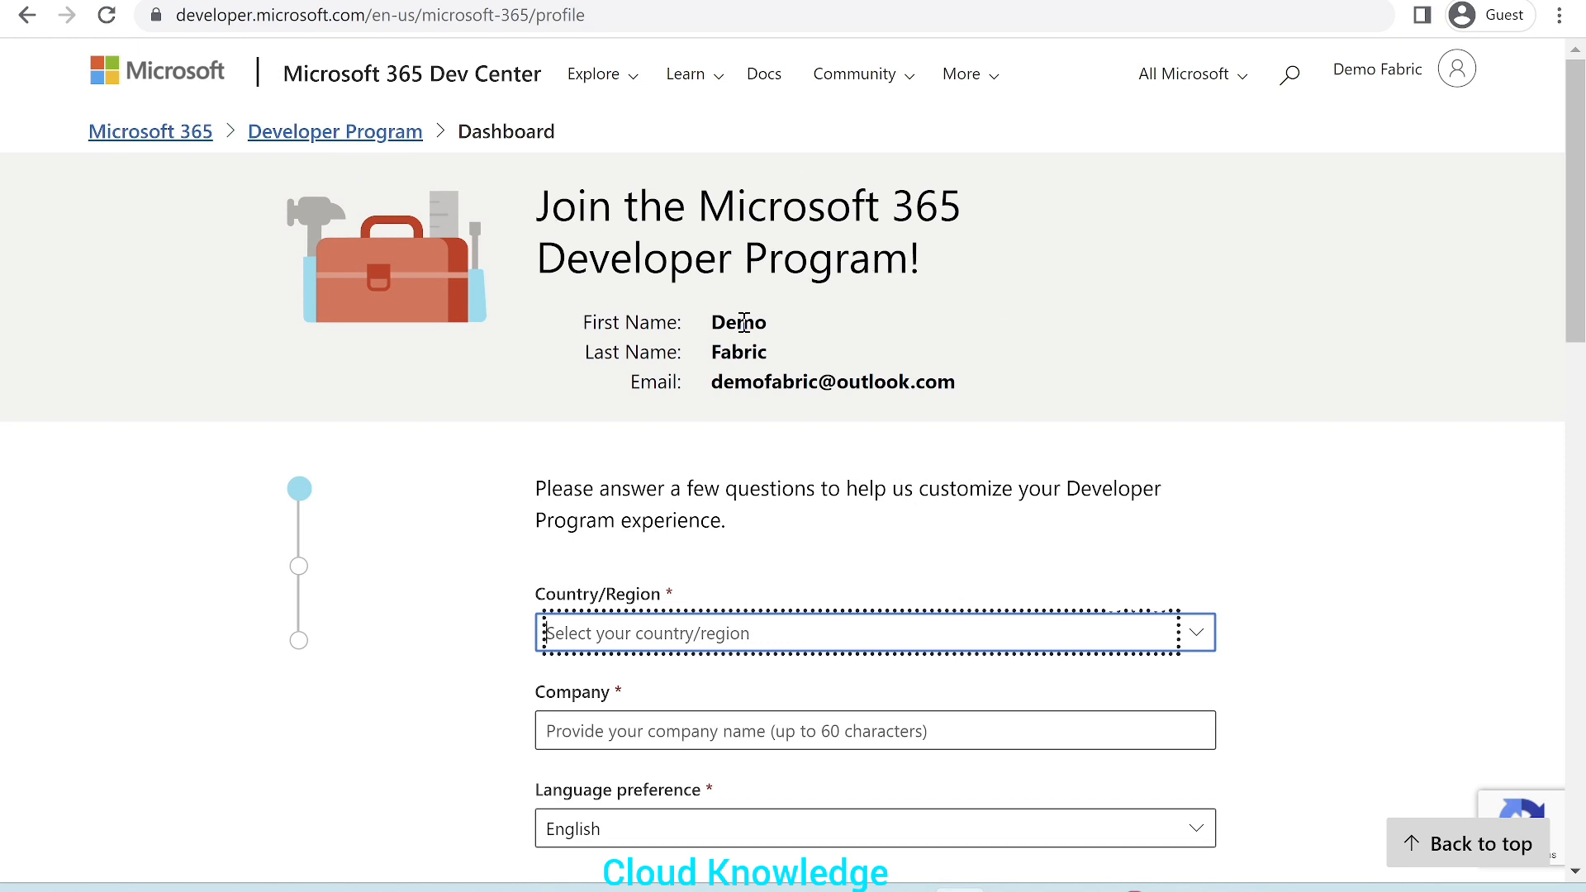
{"action": "mouse_move", "coordinate": [1409, 134]}
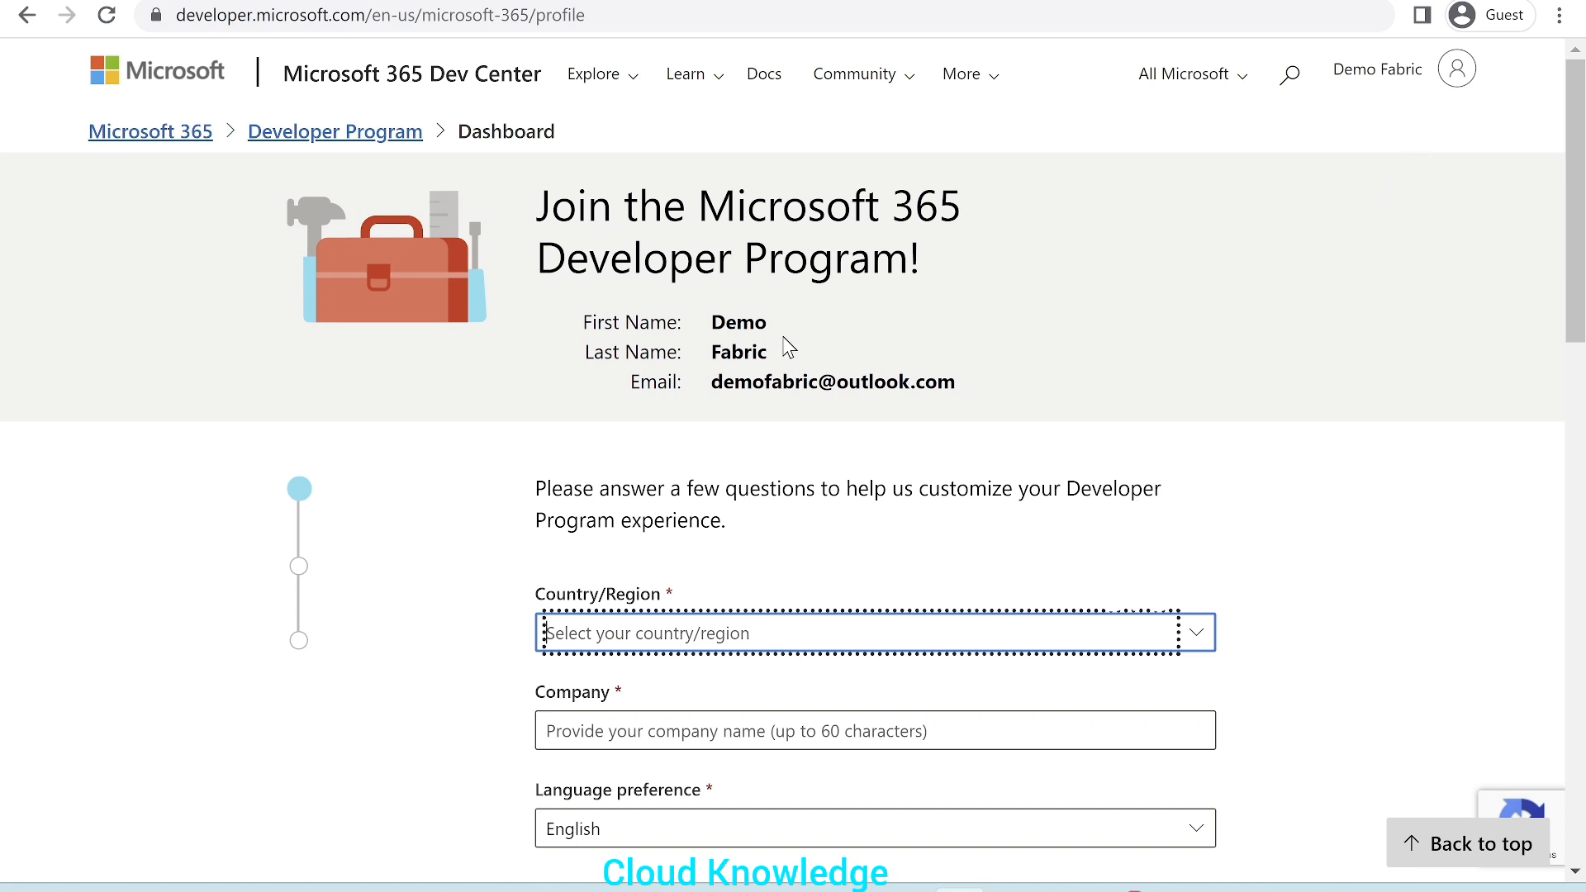
{"action": "mouse_move", "coordinate": [831, 353]}
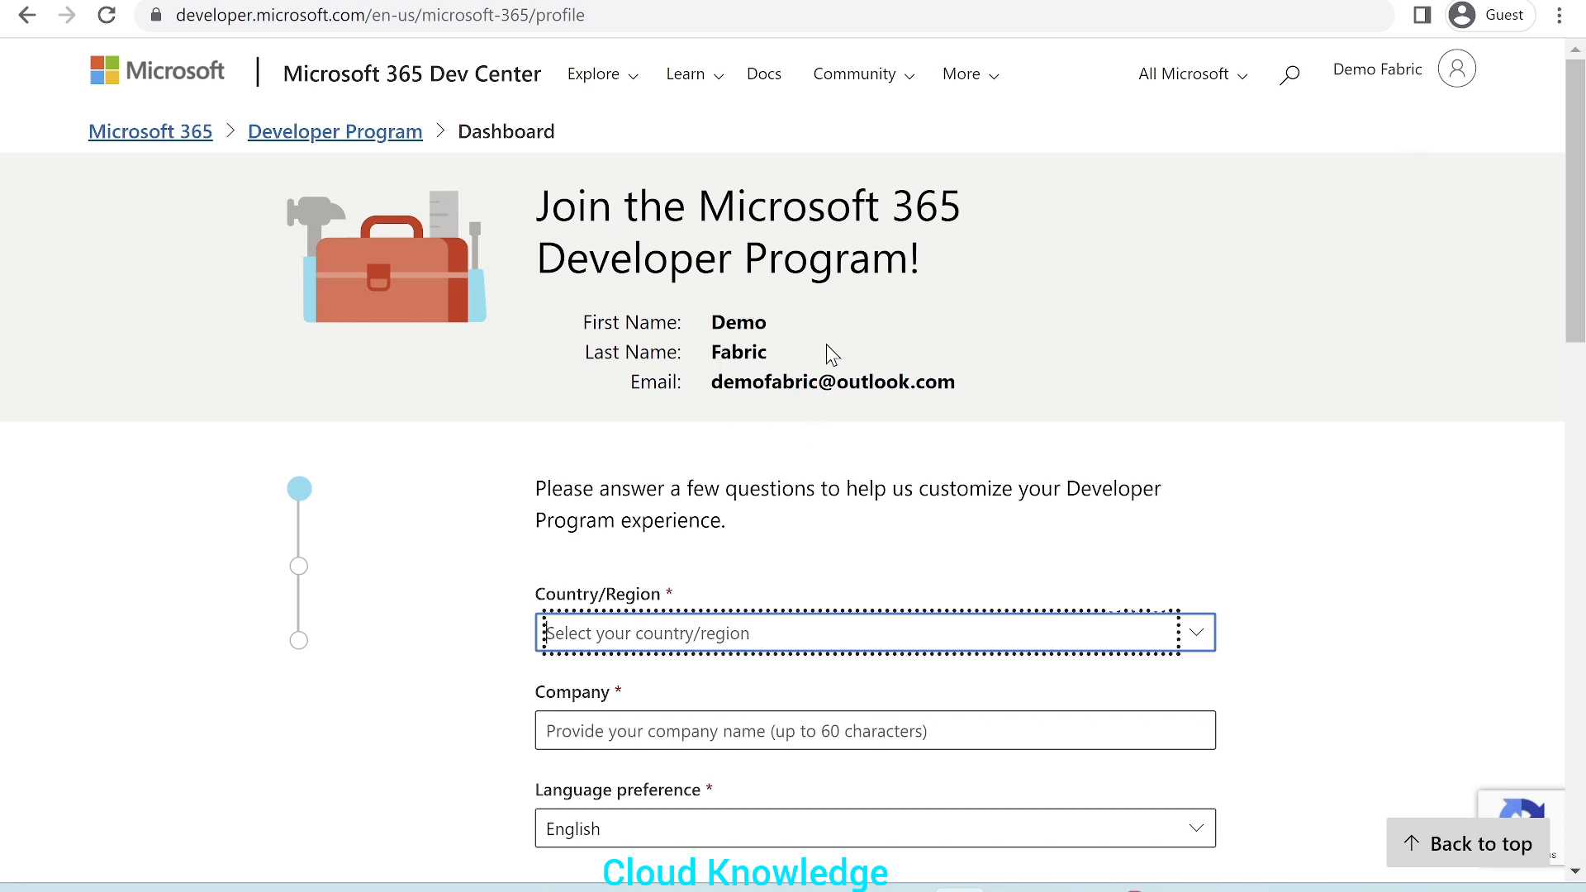
{"action": "mouse_move", "coordinate": [855, 371]}
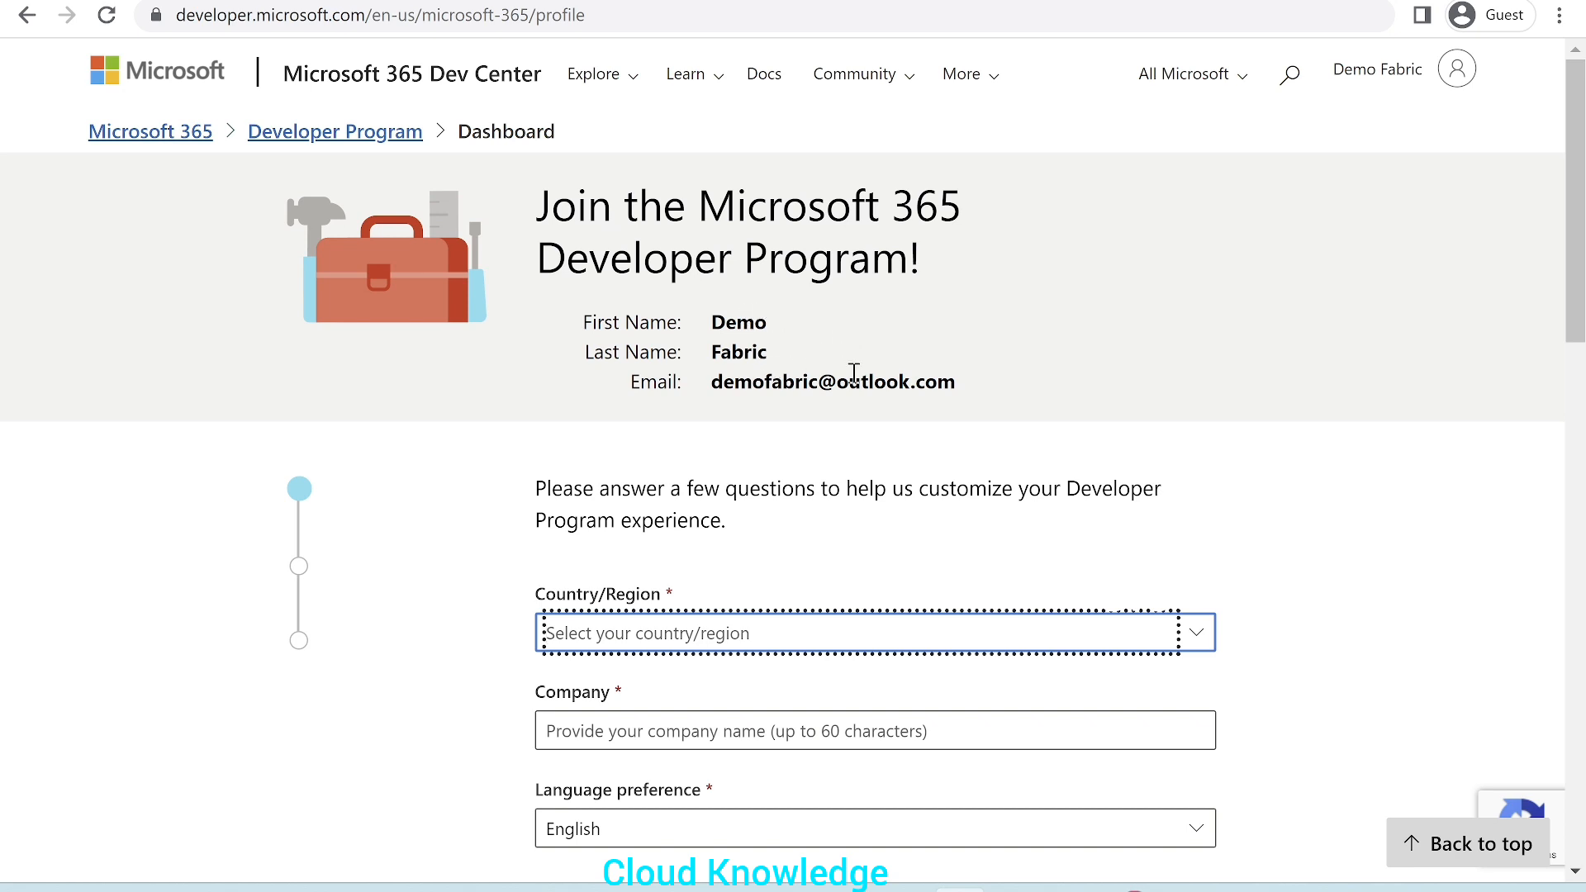
{"action": "mouse_move", "coordinate": [752, 422]}
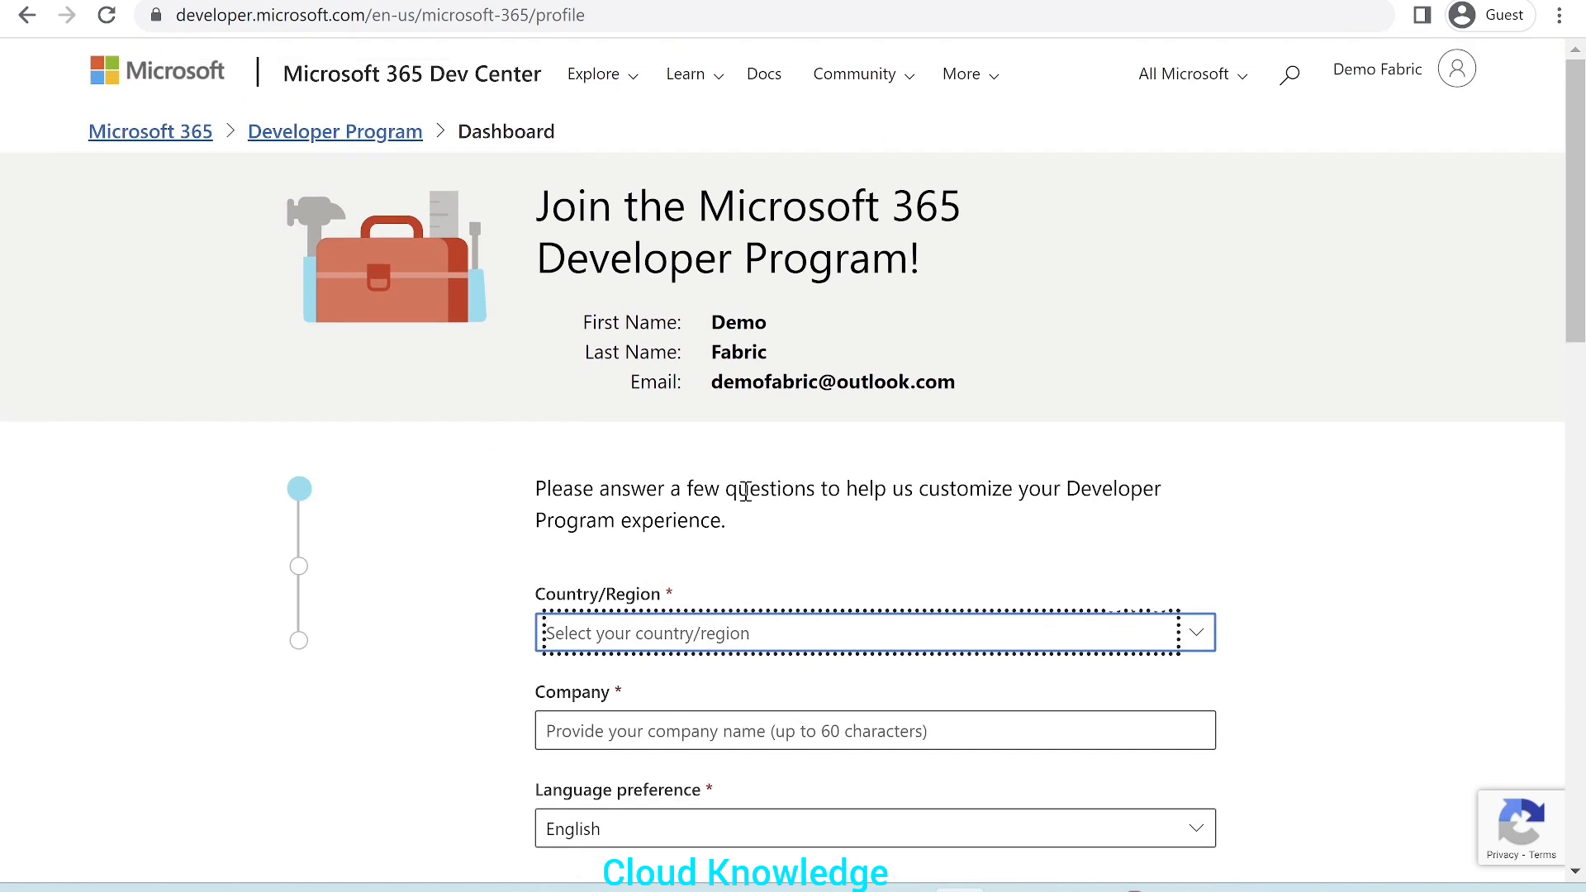
- Enter country India and company 'Student', then accept the Developer Program terms
{"action": "scroll", "scroll_direction": "down", "scroll_amount": 3}
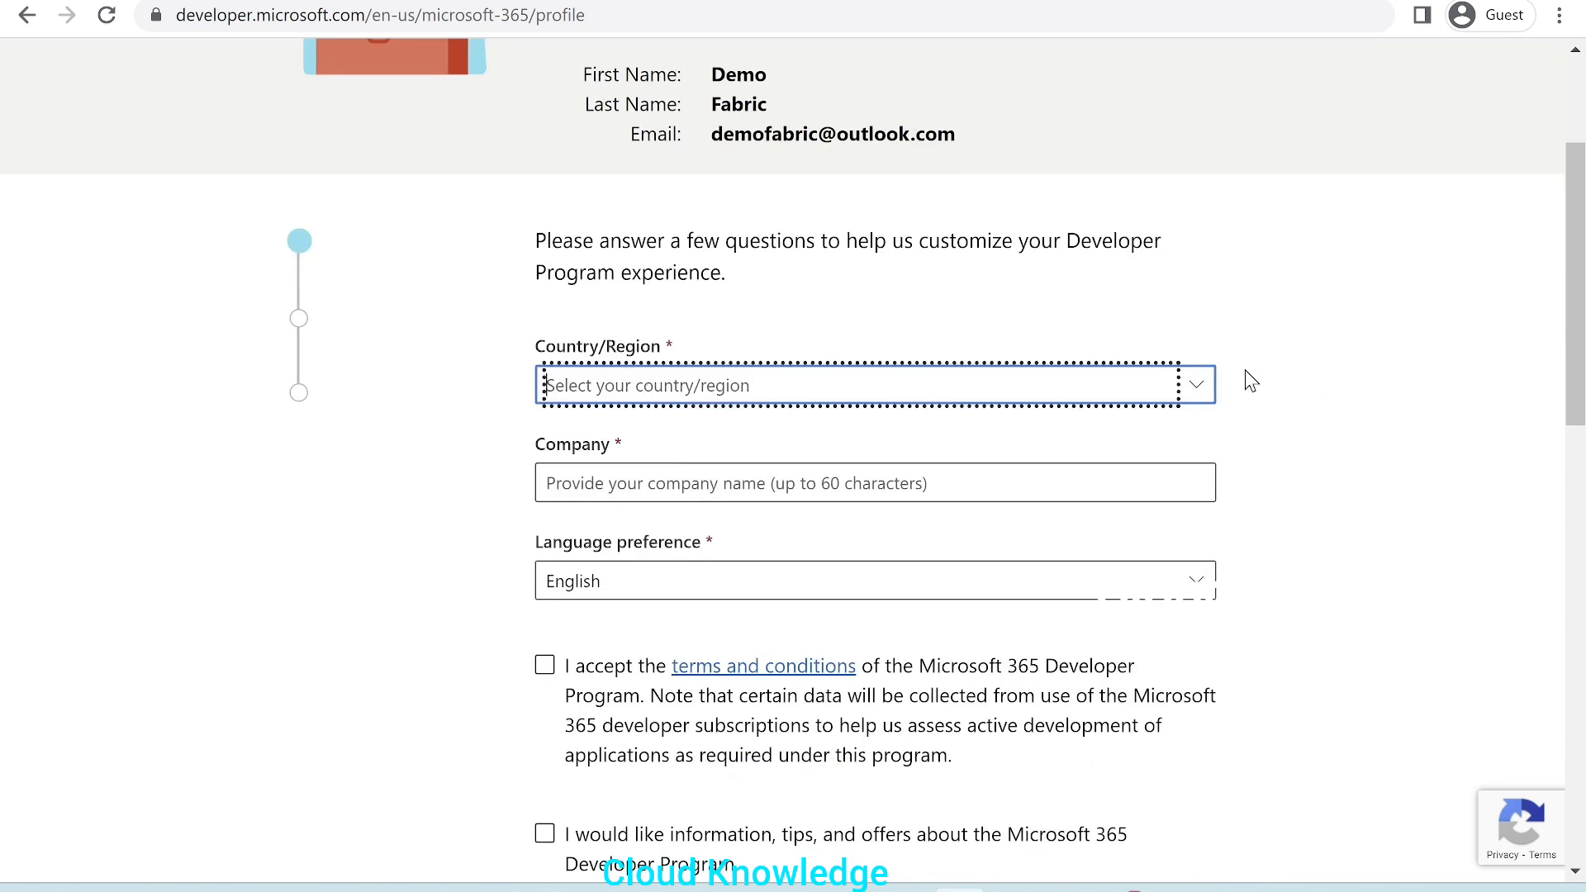
{"action": "type", "text": "India"}
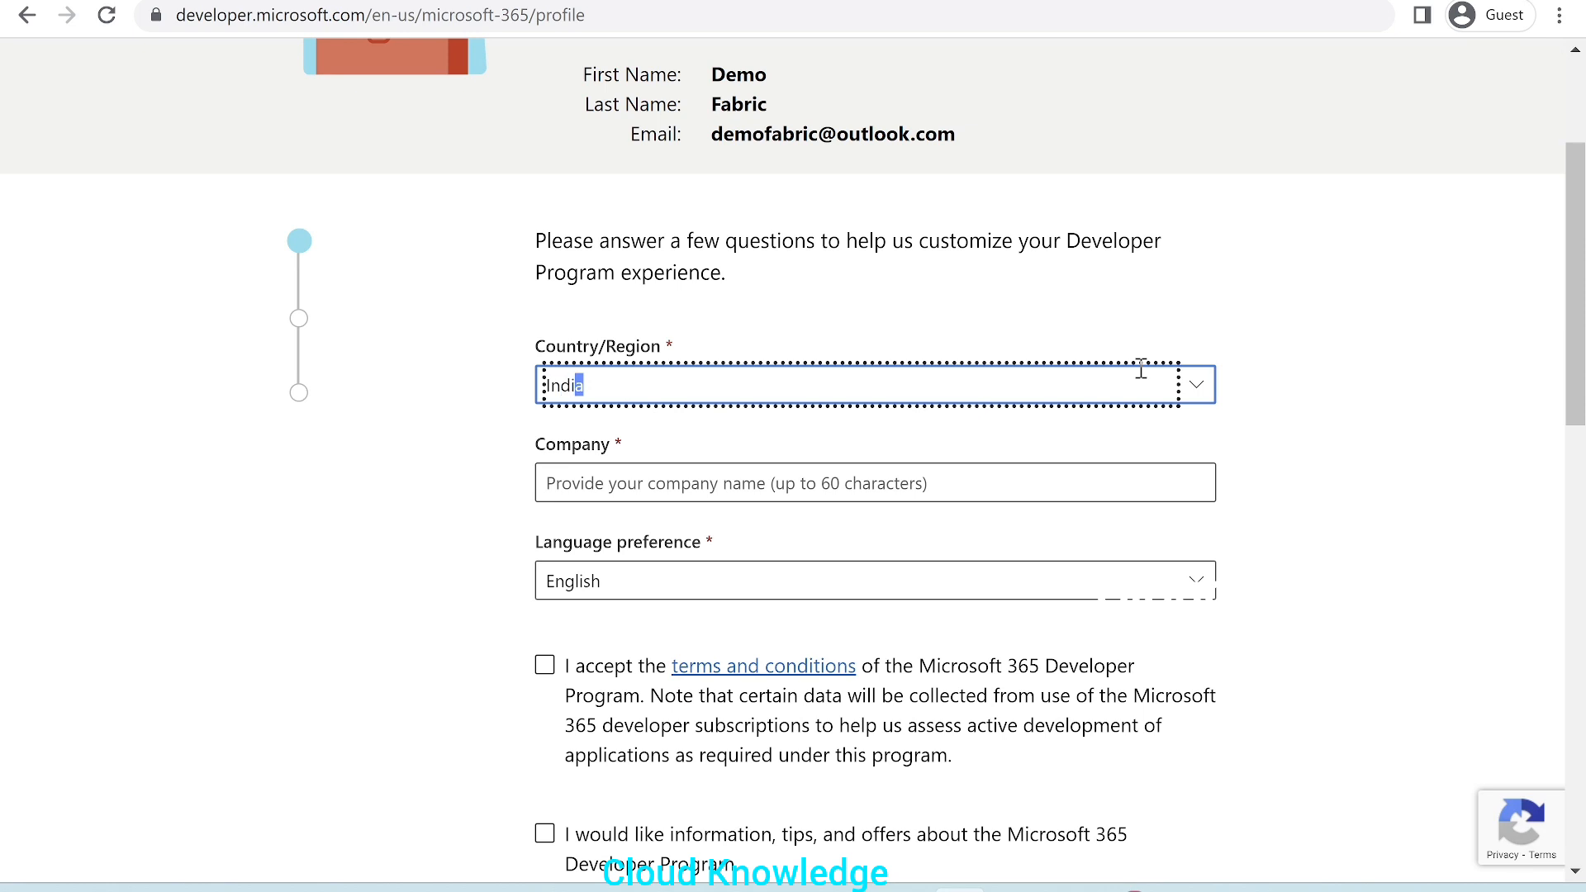
{"action": "left_click", "coordinate": [874, 482]}
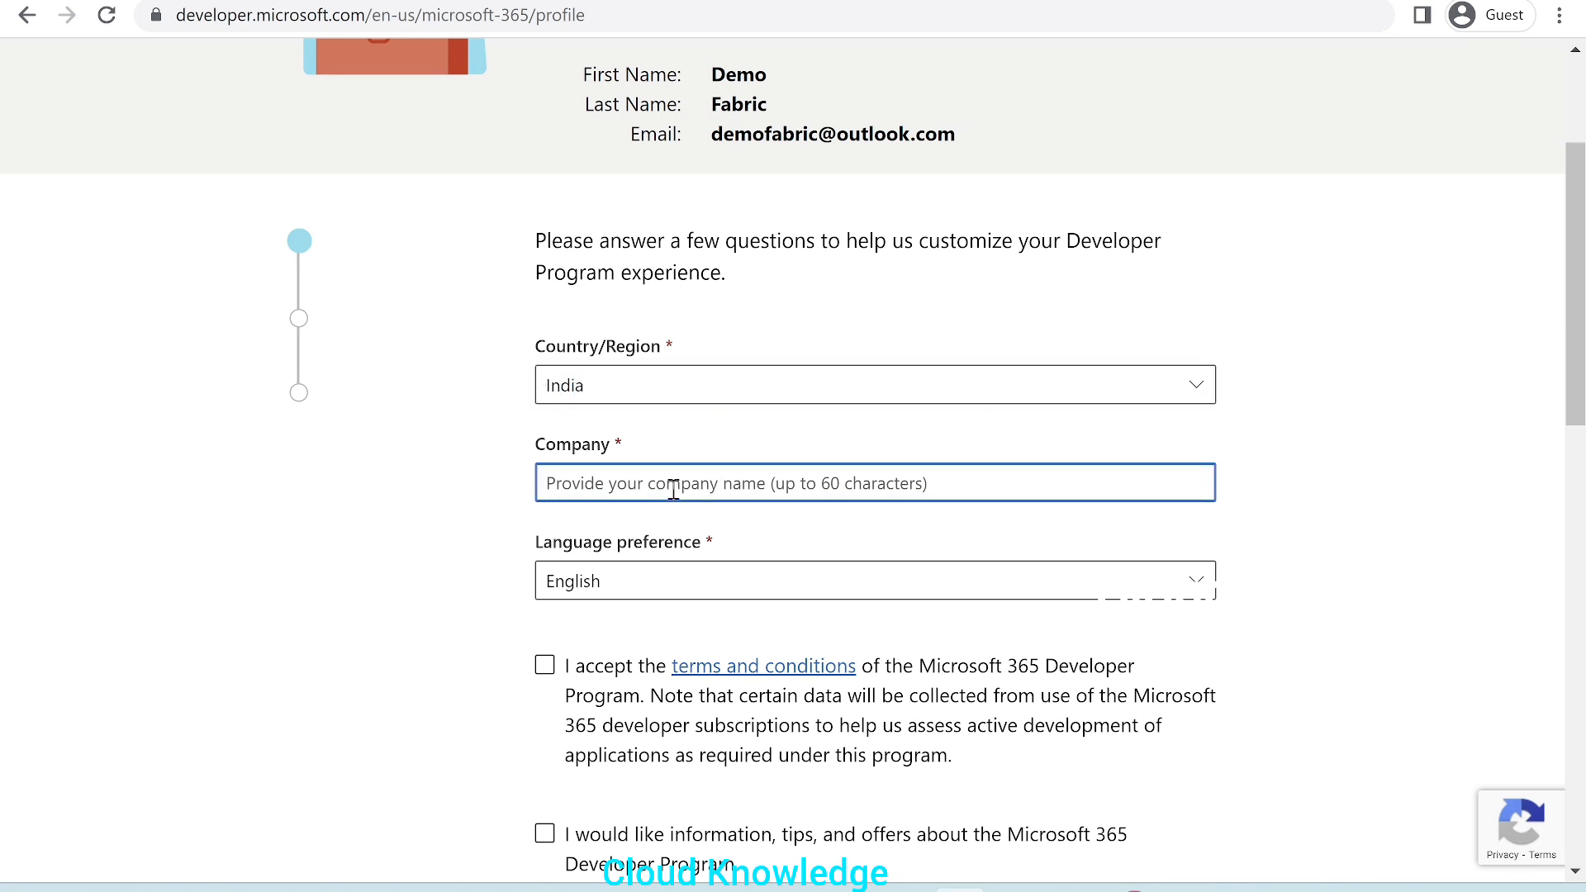
{"action": "type", "text": "Studem"}
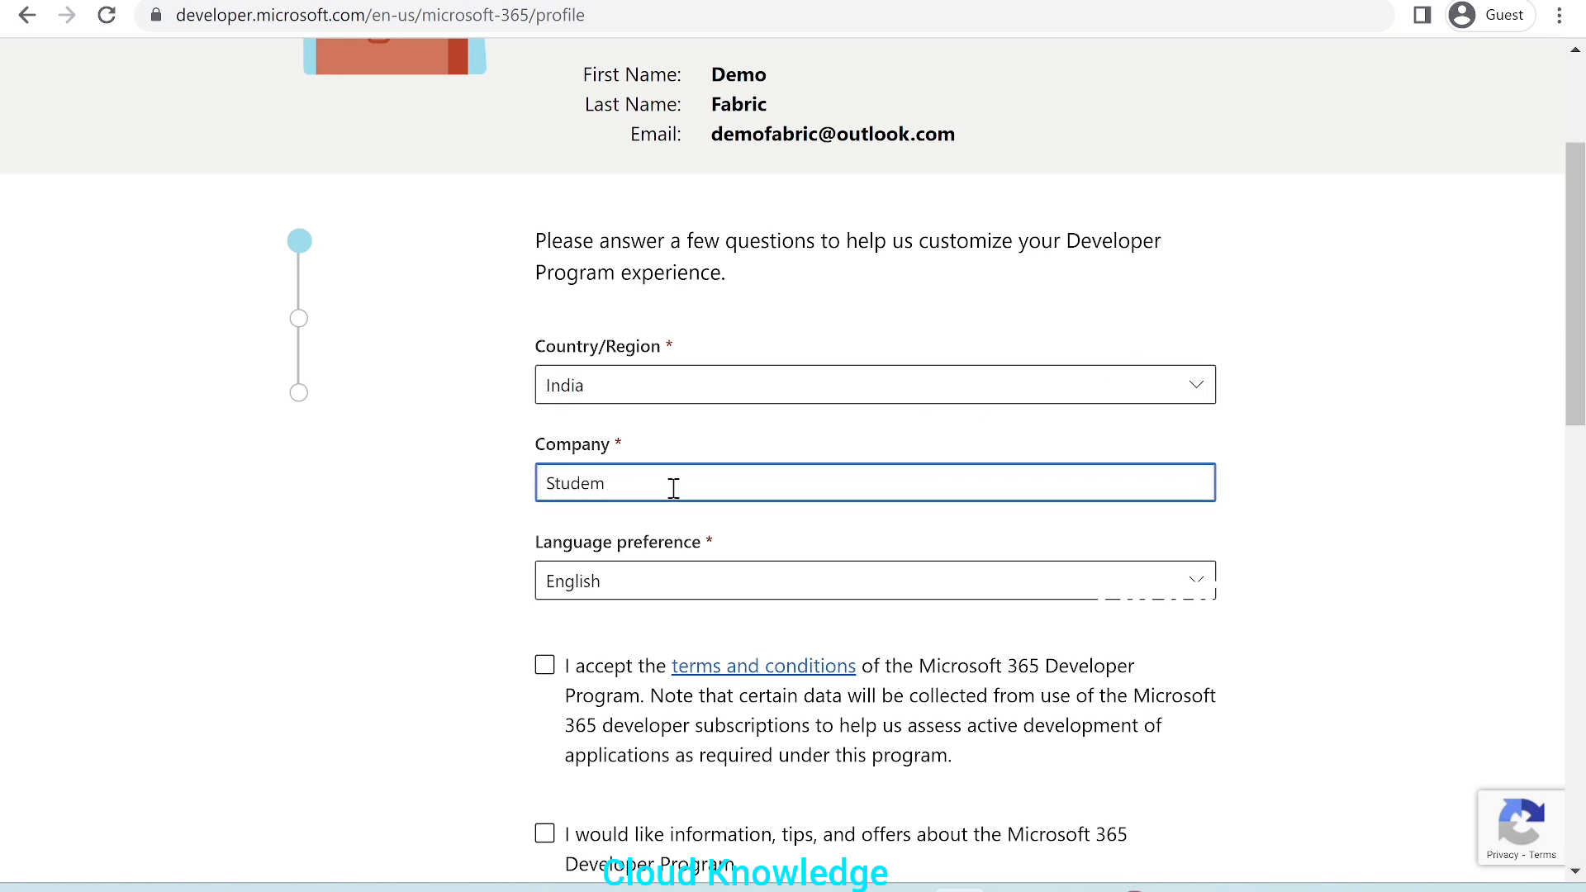
{"action": "type", "text": "Student"}
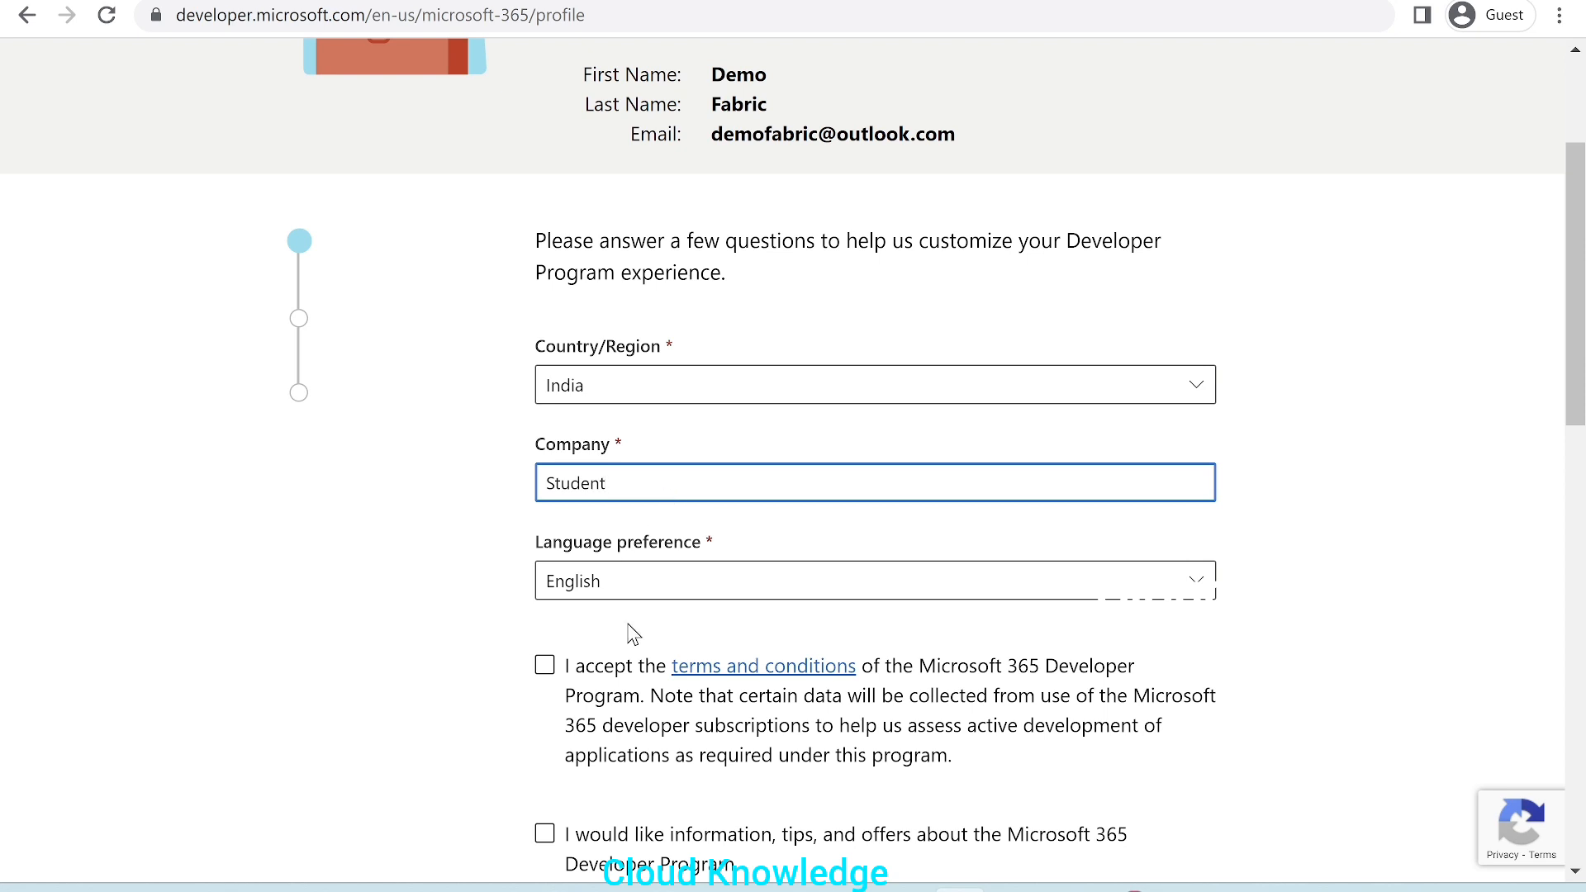
{"action": "scroll", "scroll_direction": "down", "scroll_amount": 3}
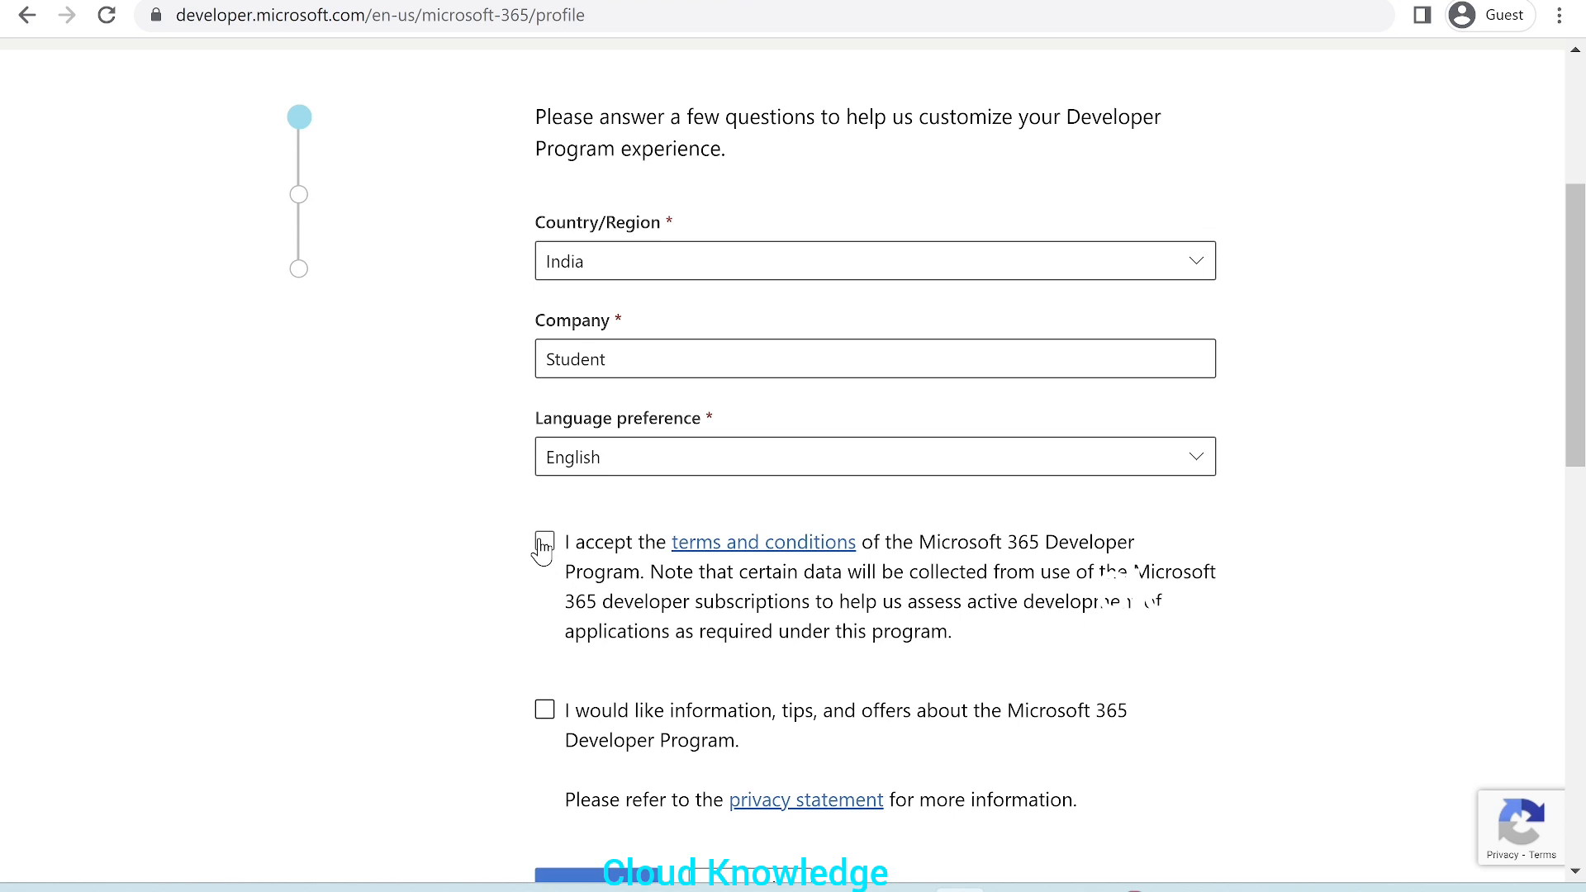
{"action": "left_click", "coordinate": [544, 541]}
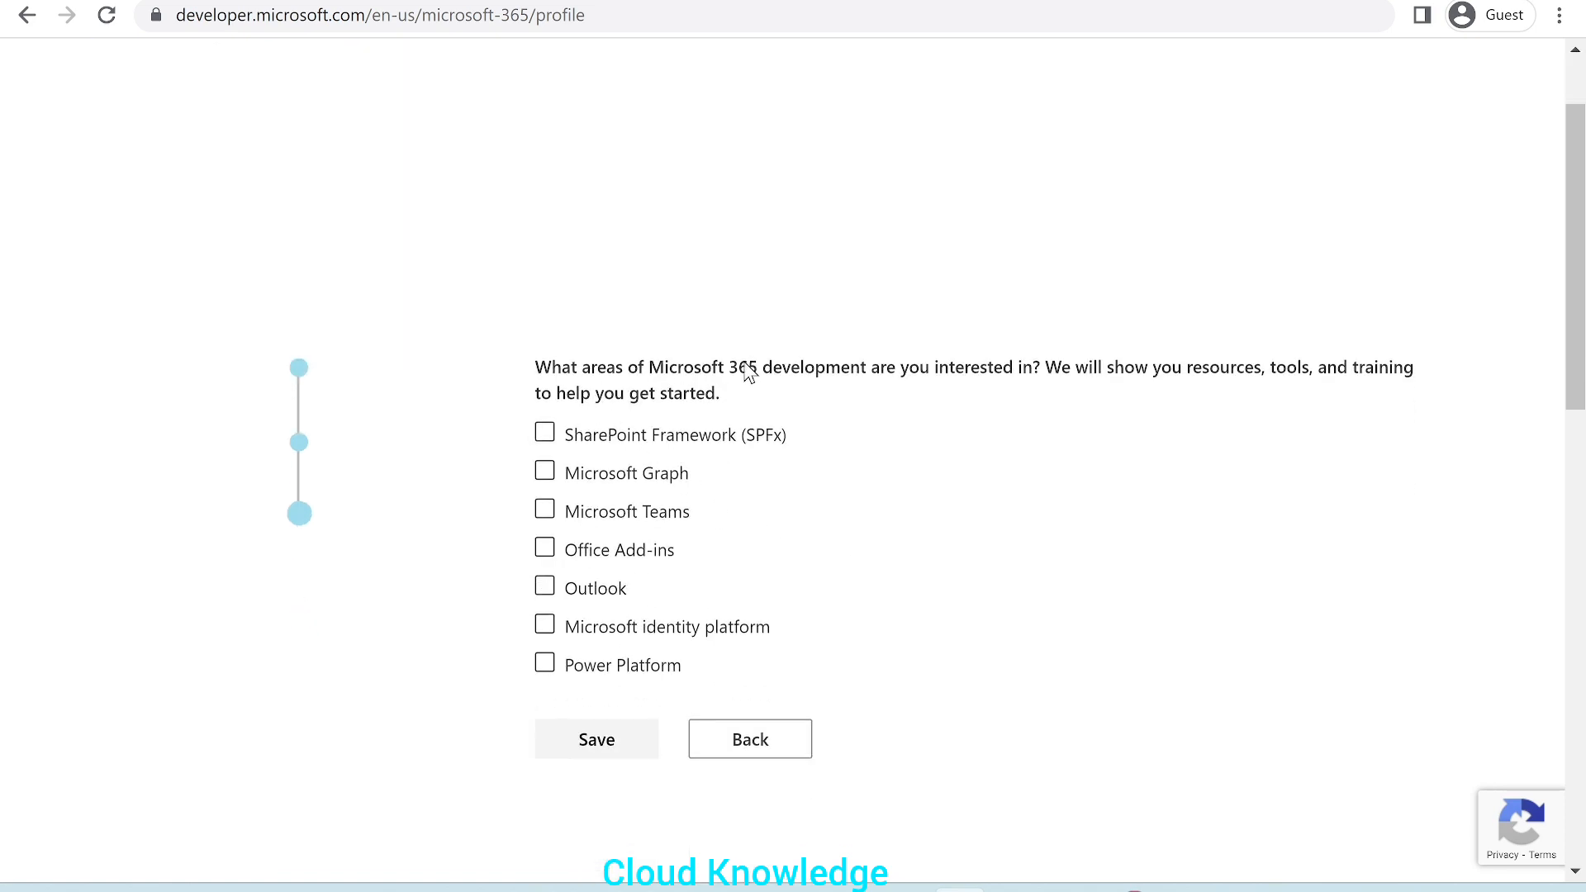
{"action": "mouse_move", "coordinate": [986, 392]}
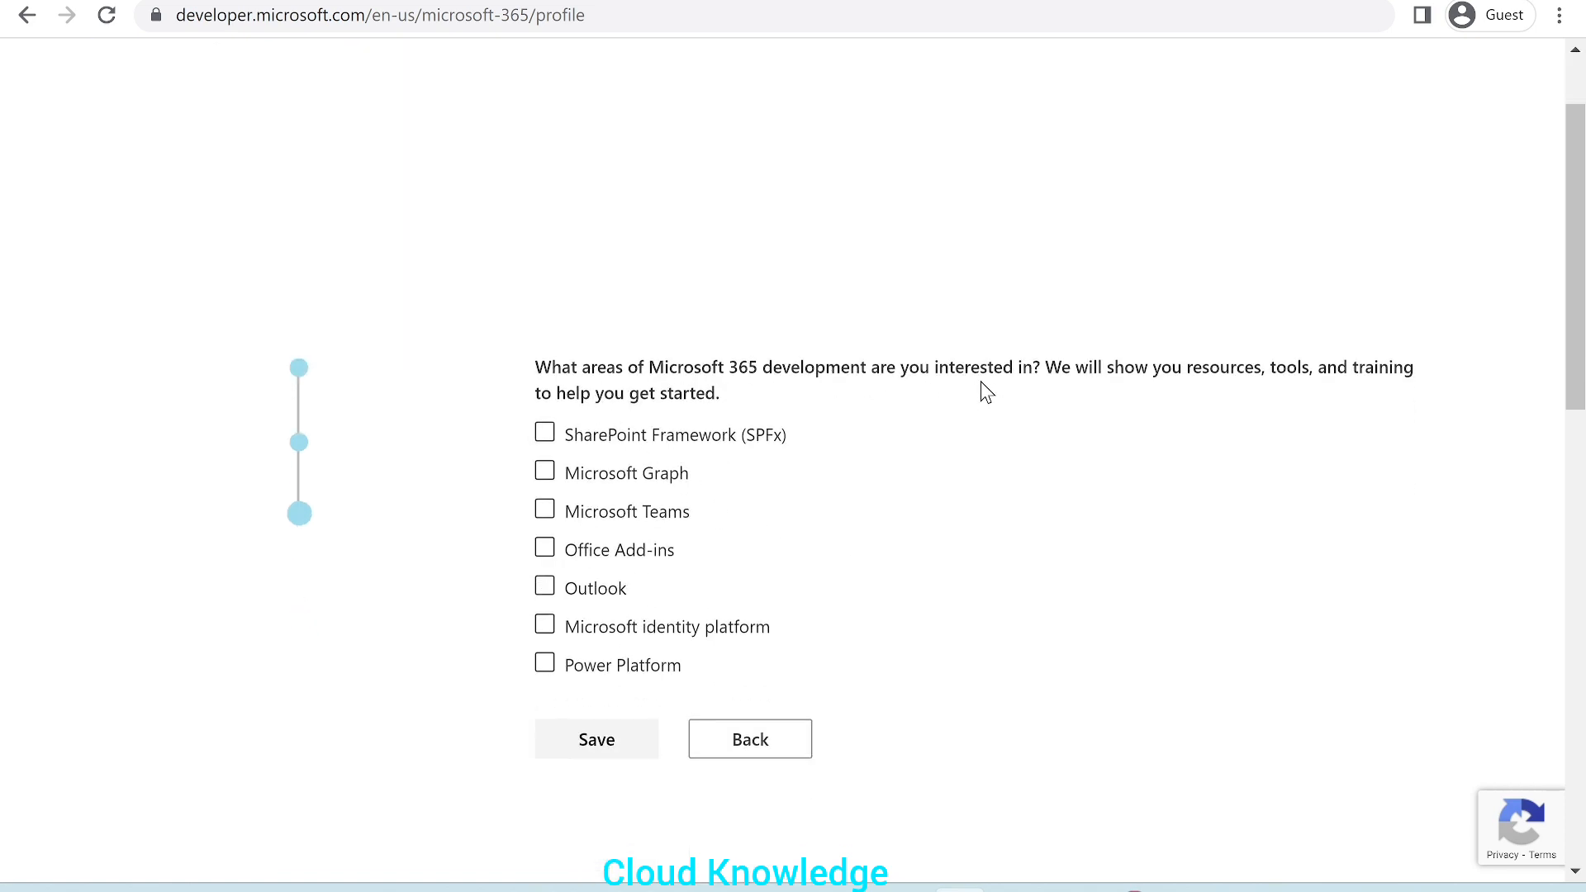
- Select Power Platform as the development interest and save the Dev Center profile
{"action": "left_click", "coordinate": [544, 664]}
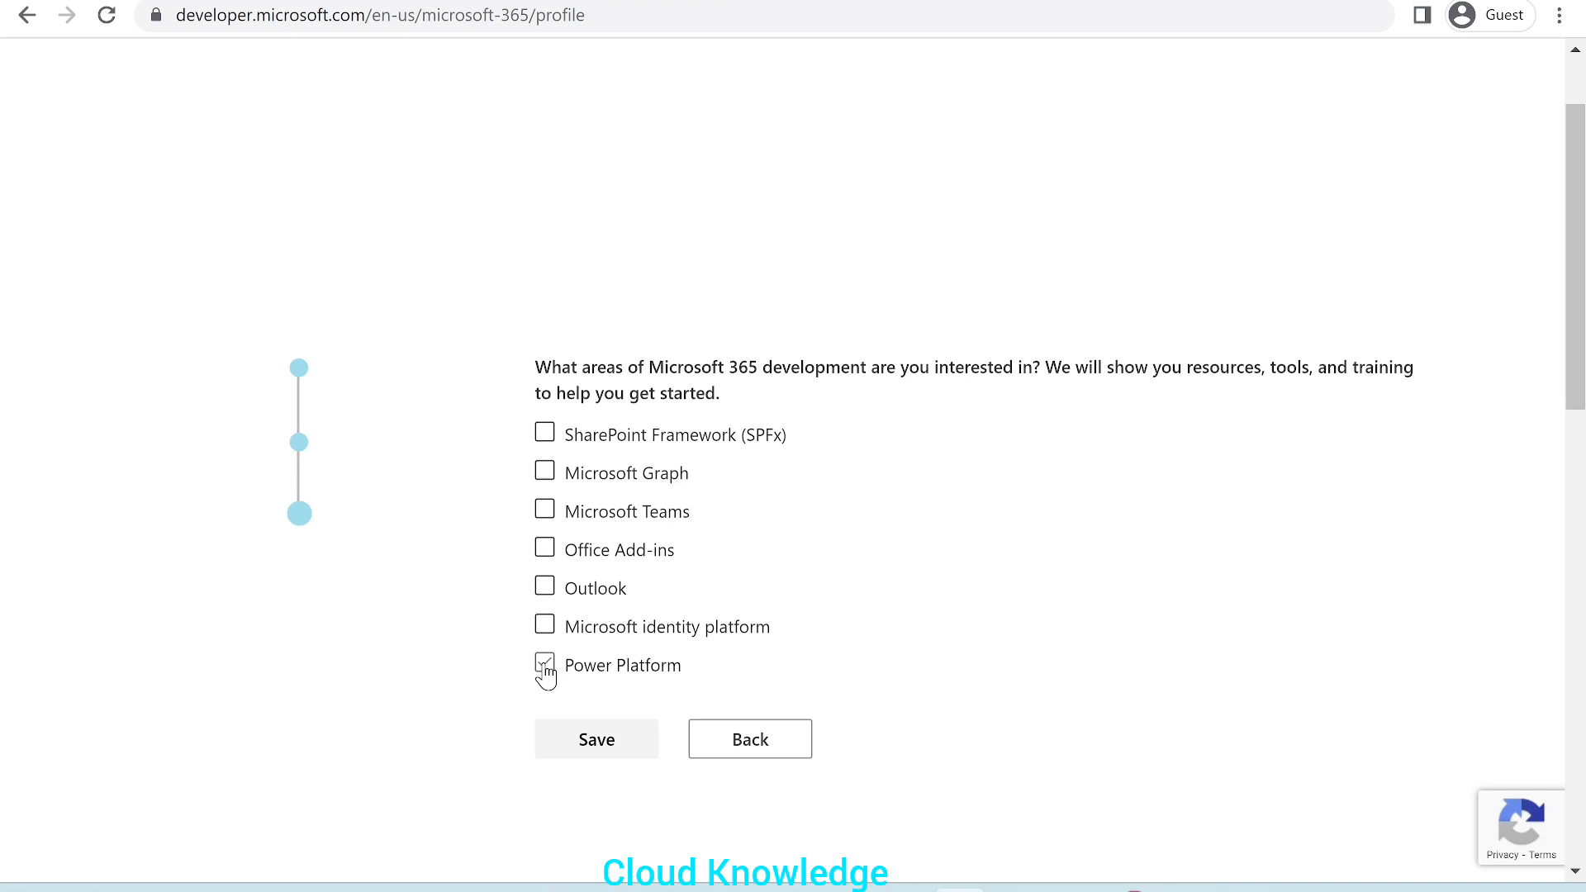
{"action": "left_click", "coordinate": [544, 664]}
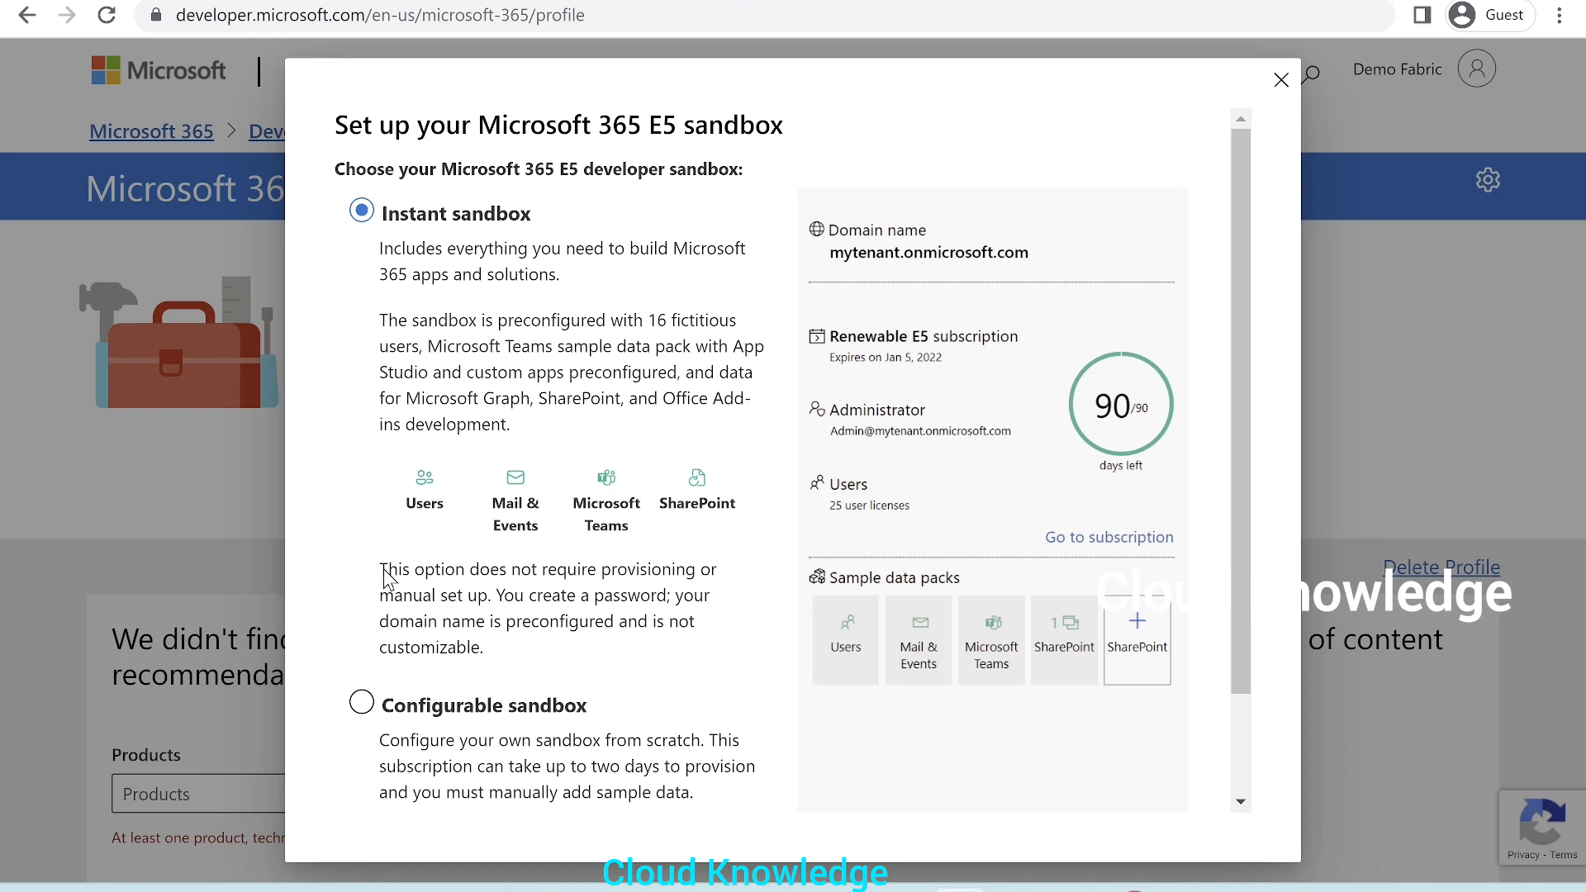
{"action": "mouse_move", "coordinate": [761, 607]}
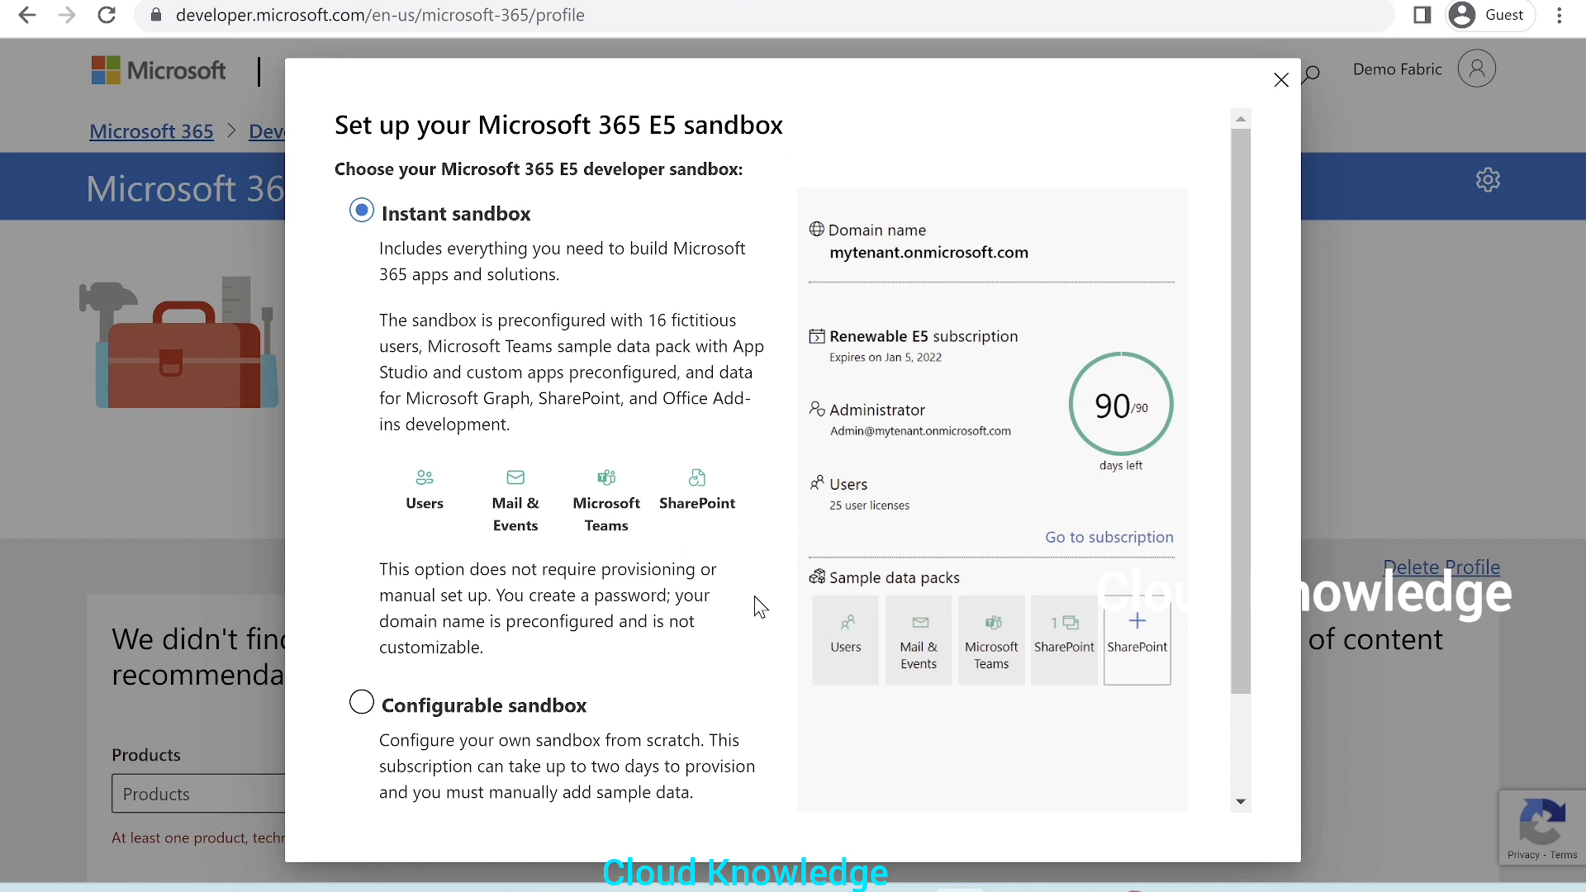
{"action": "mouse_move", "coordinate": [670, 140]}
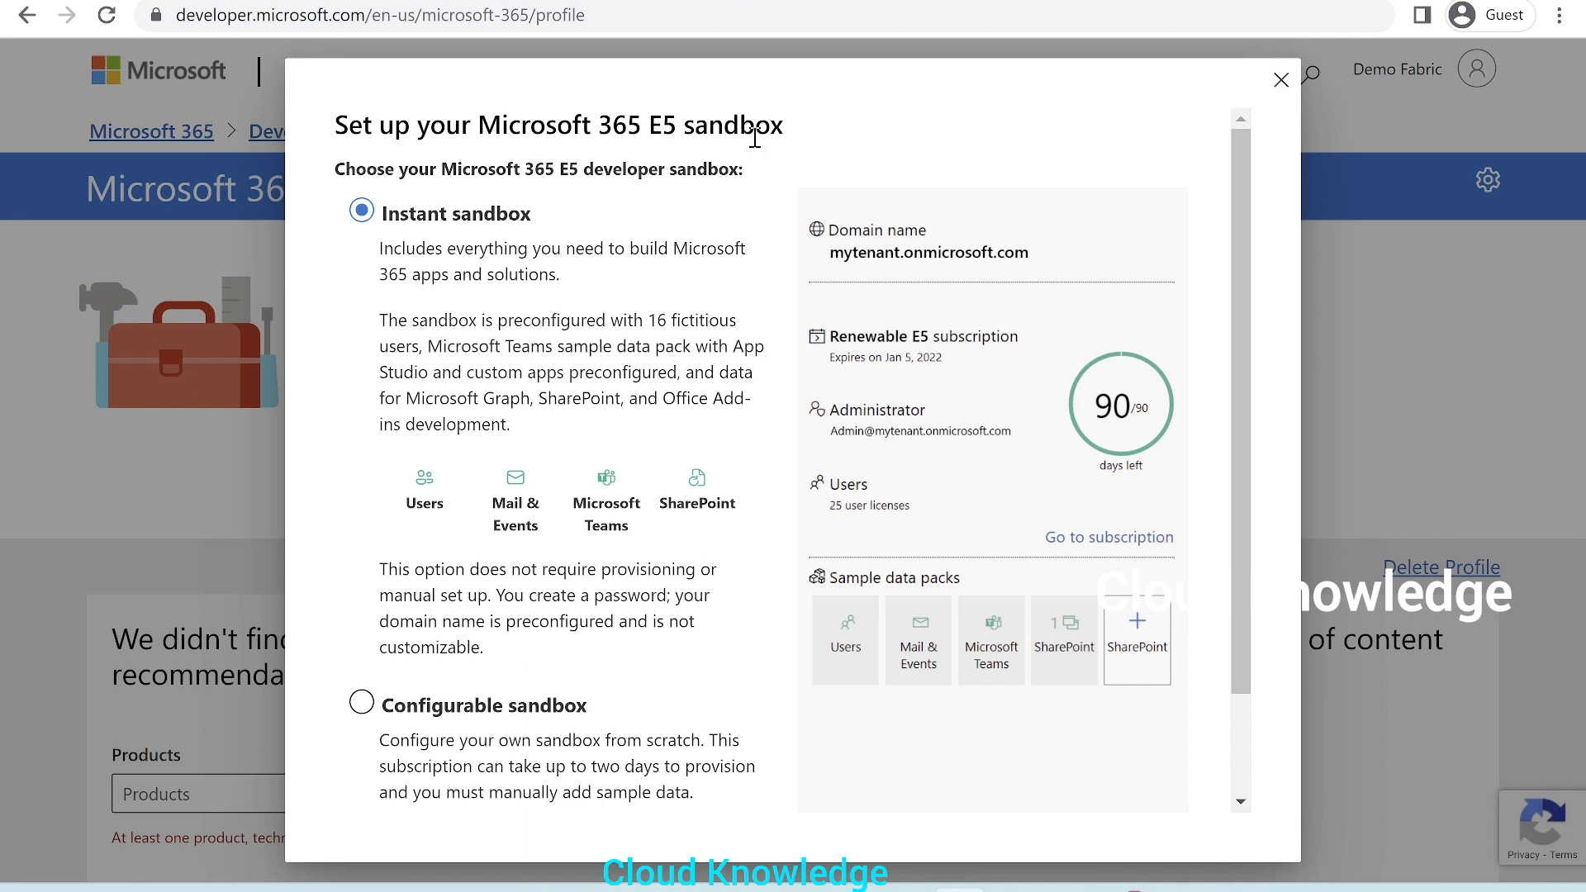
{"action": "mouse_move", "coordinate": [450, 308]}
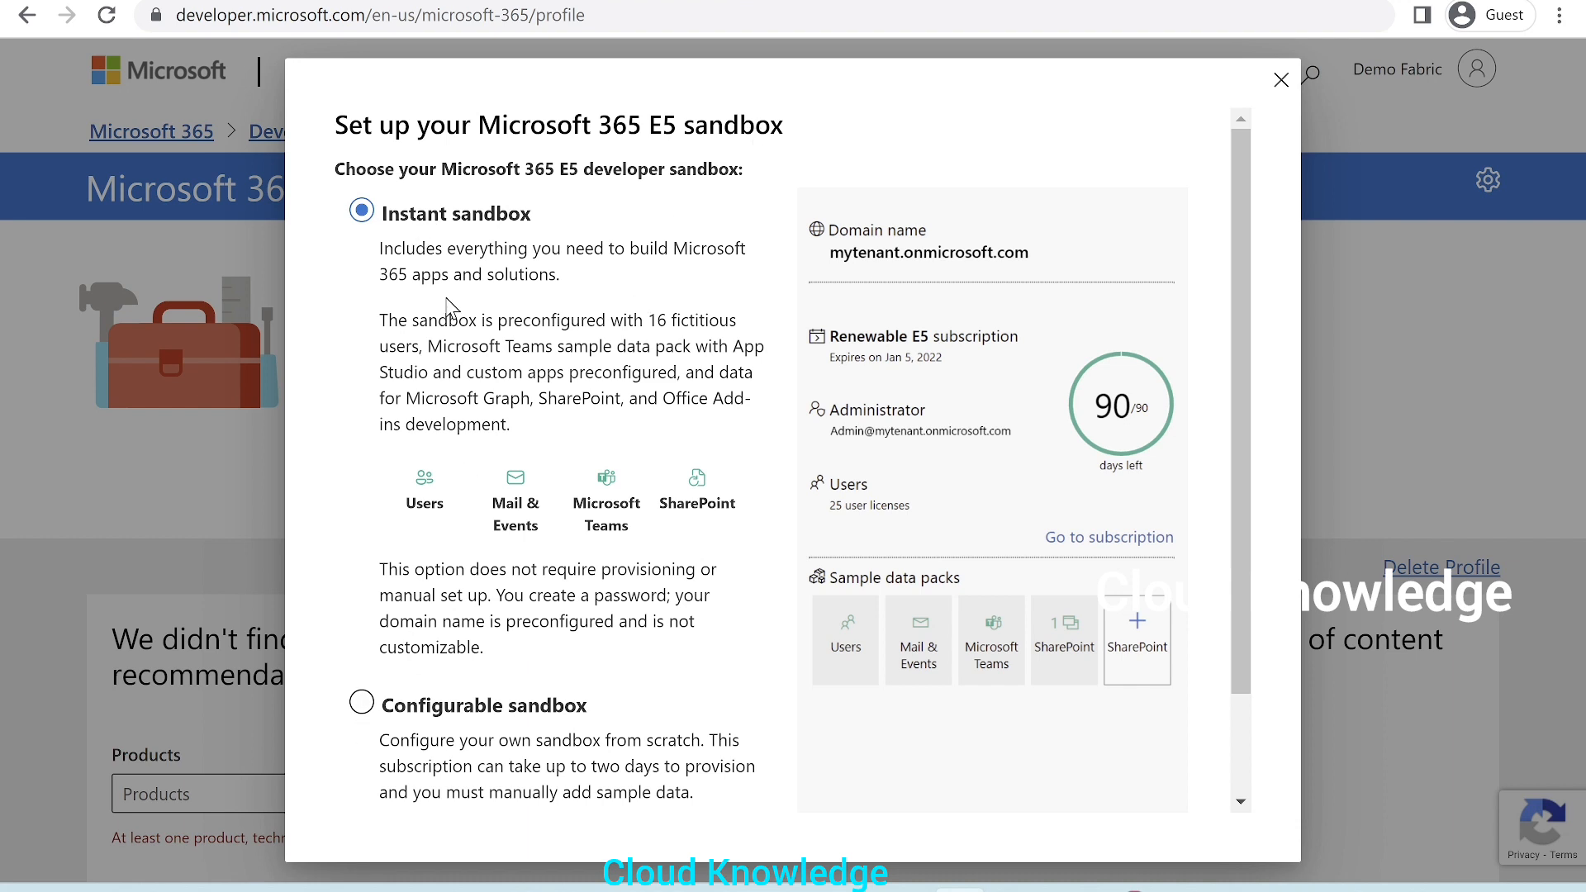
{"action": "mouse_move", "coordinate": [393, 242]}
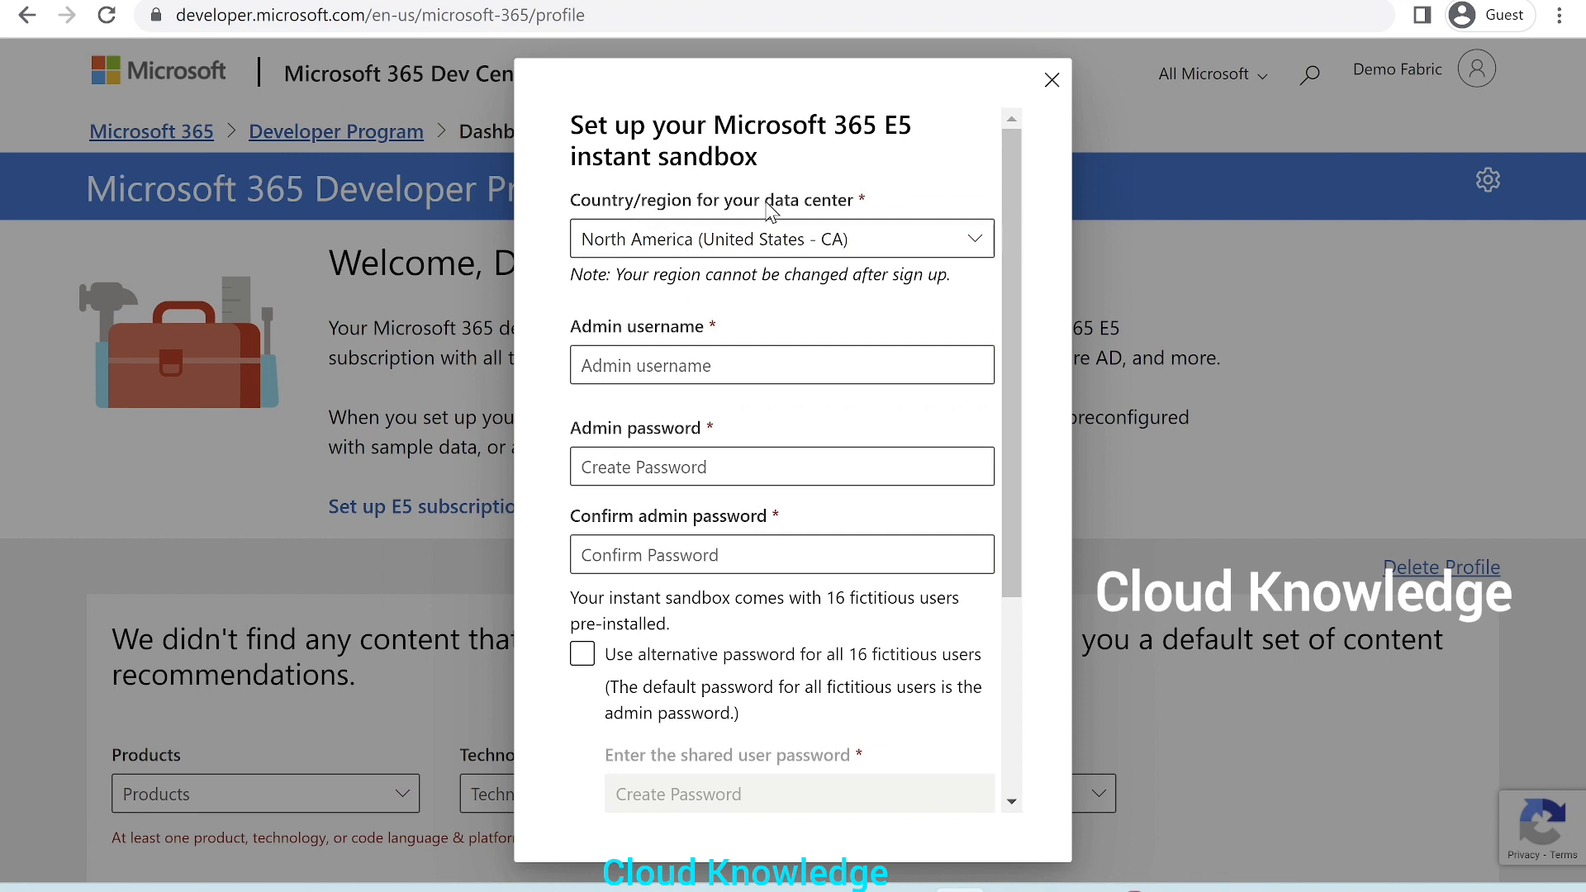
- Choose the Asia Pacific + South Asia (Singapore) data center and enter the admin username and password
{"action": "left_click", "coordinate": [782, 239]}
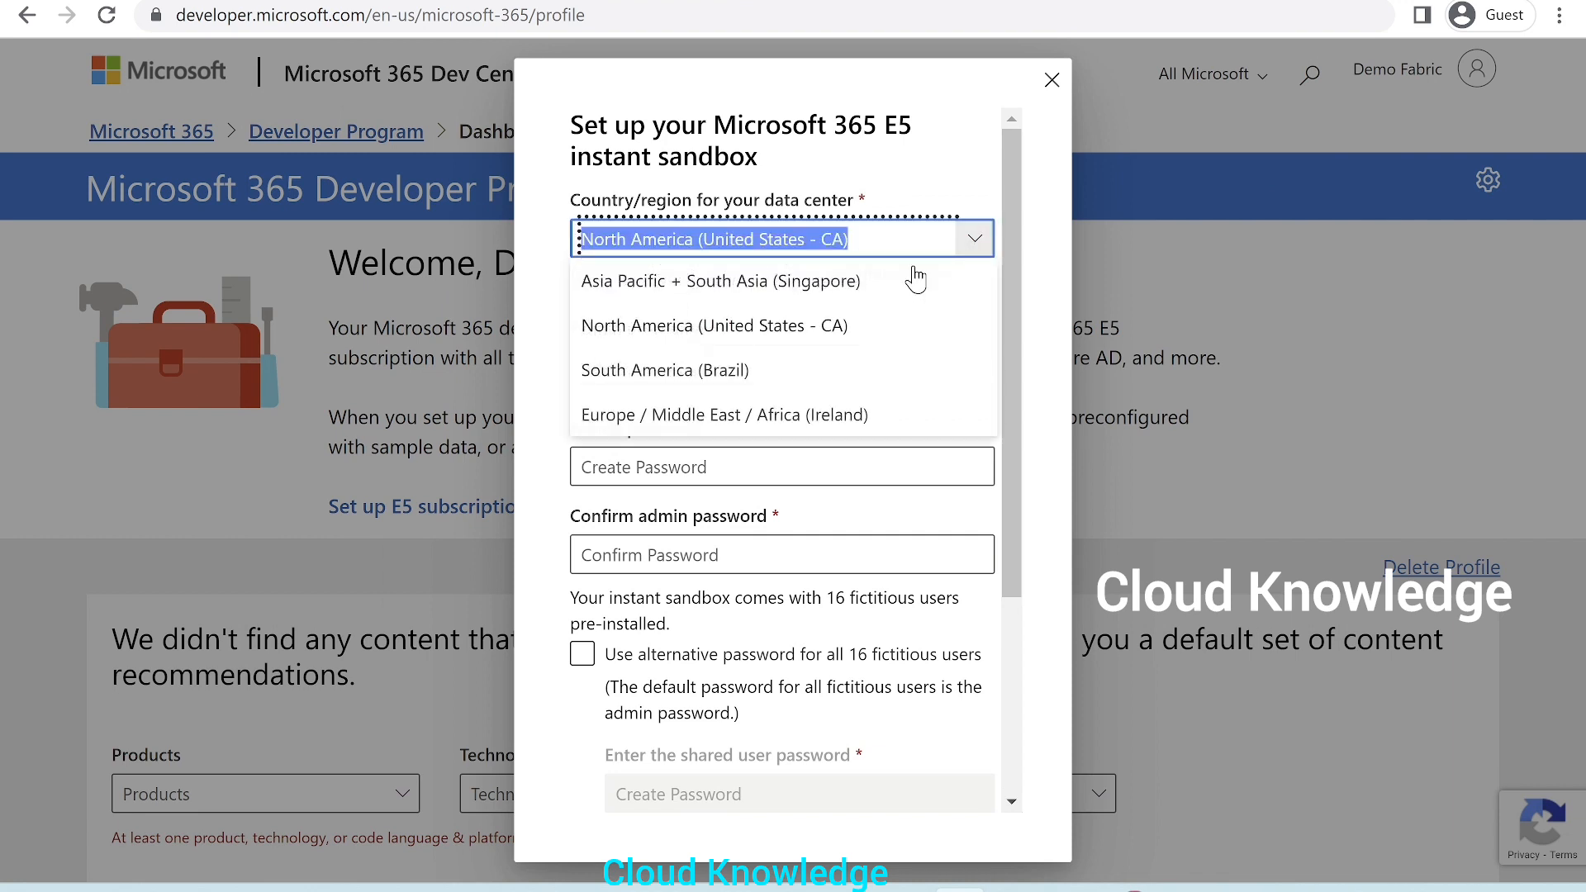
{"action": "left_click", "coordinate": [720, 281]}
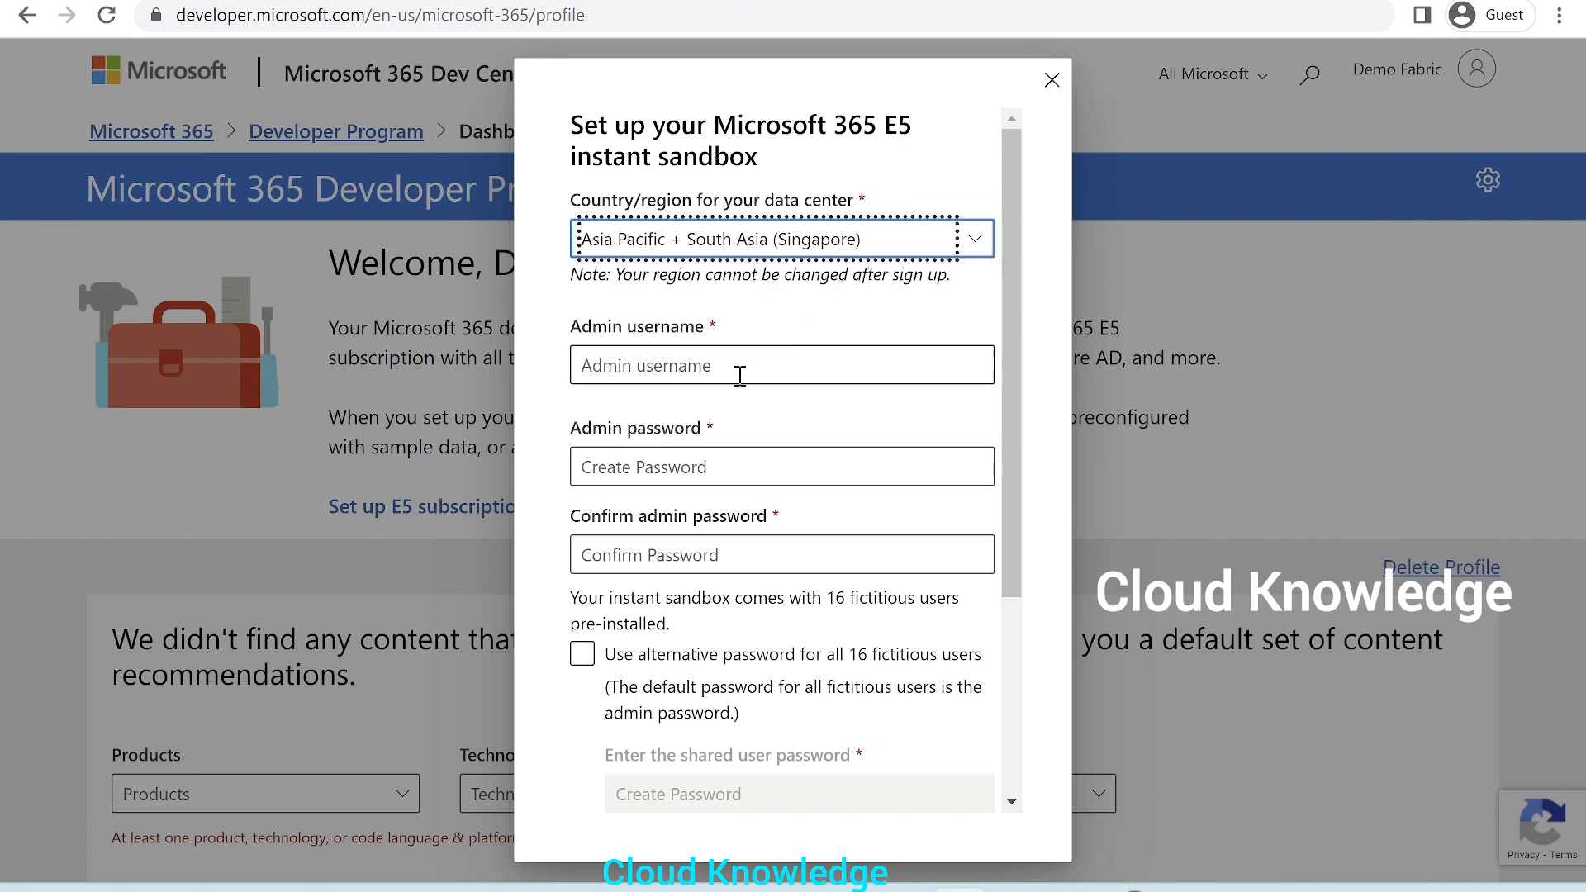
{"action": "left_click", "coordinate": [781, 365]}
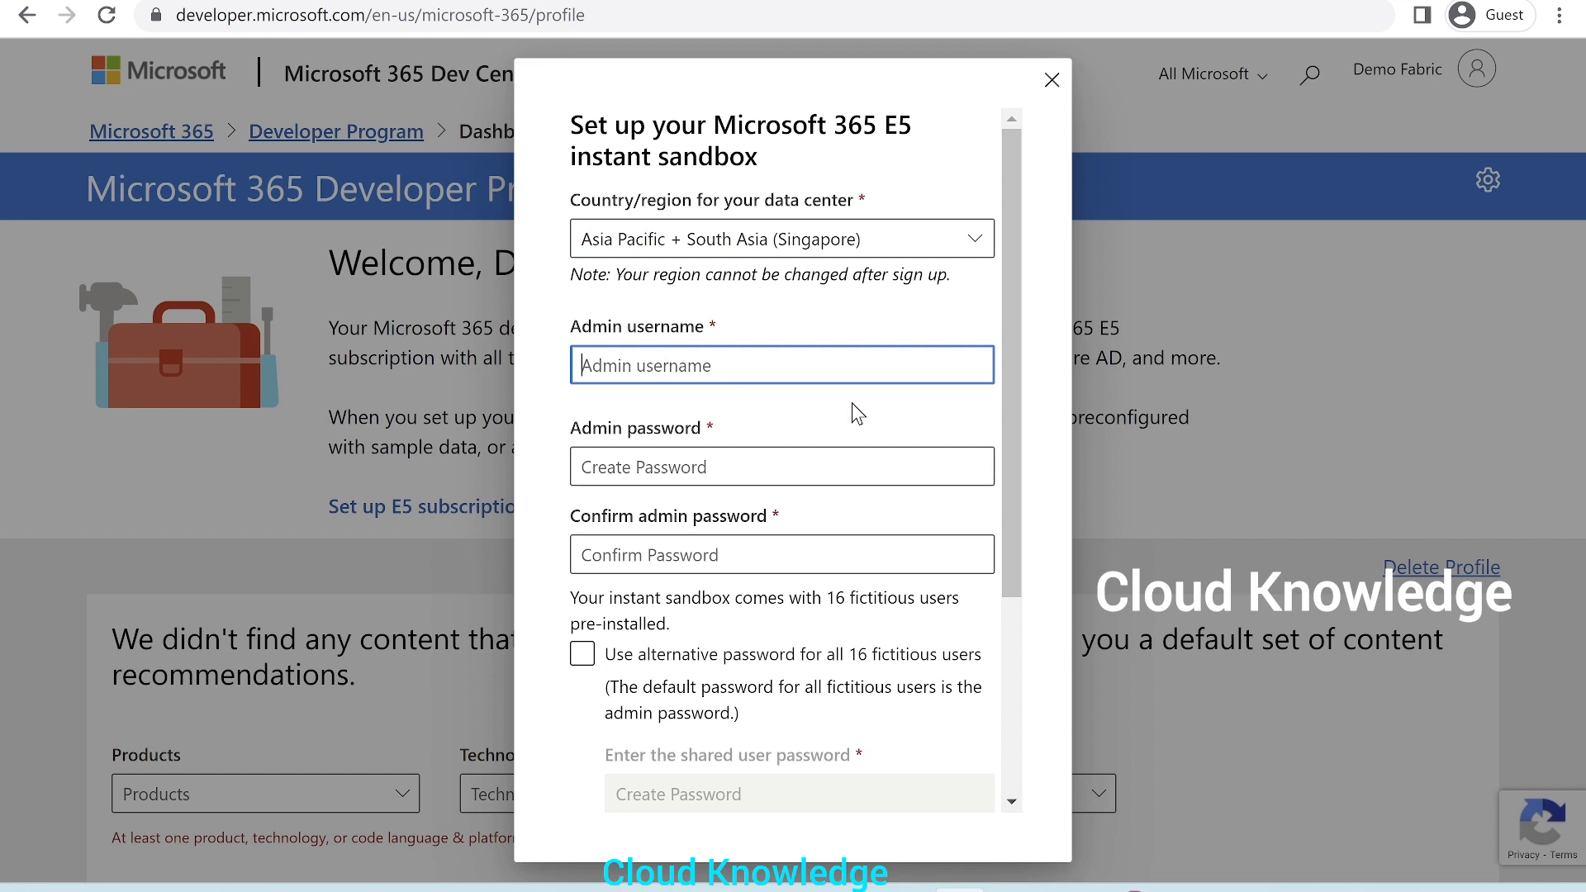
{"action": "type", "text": "demofabric"}
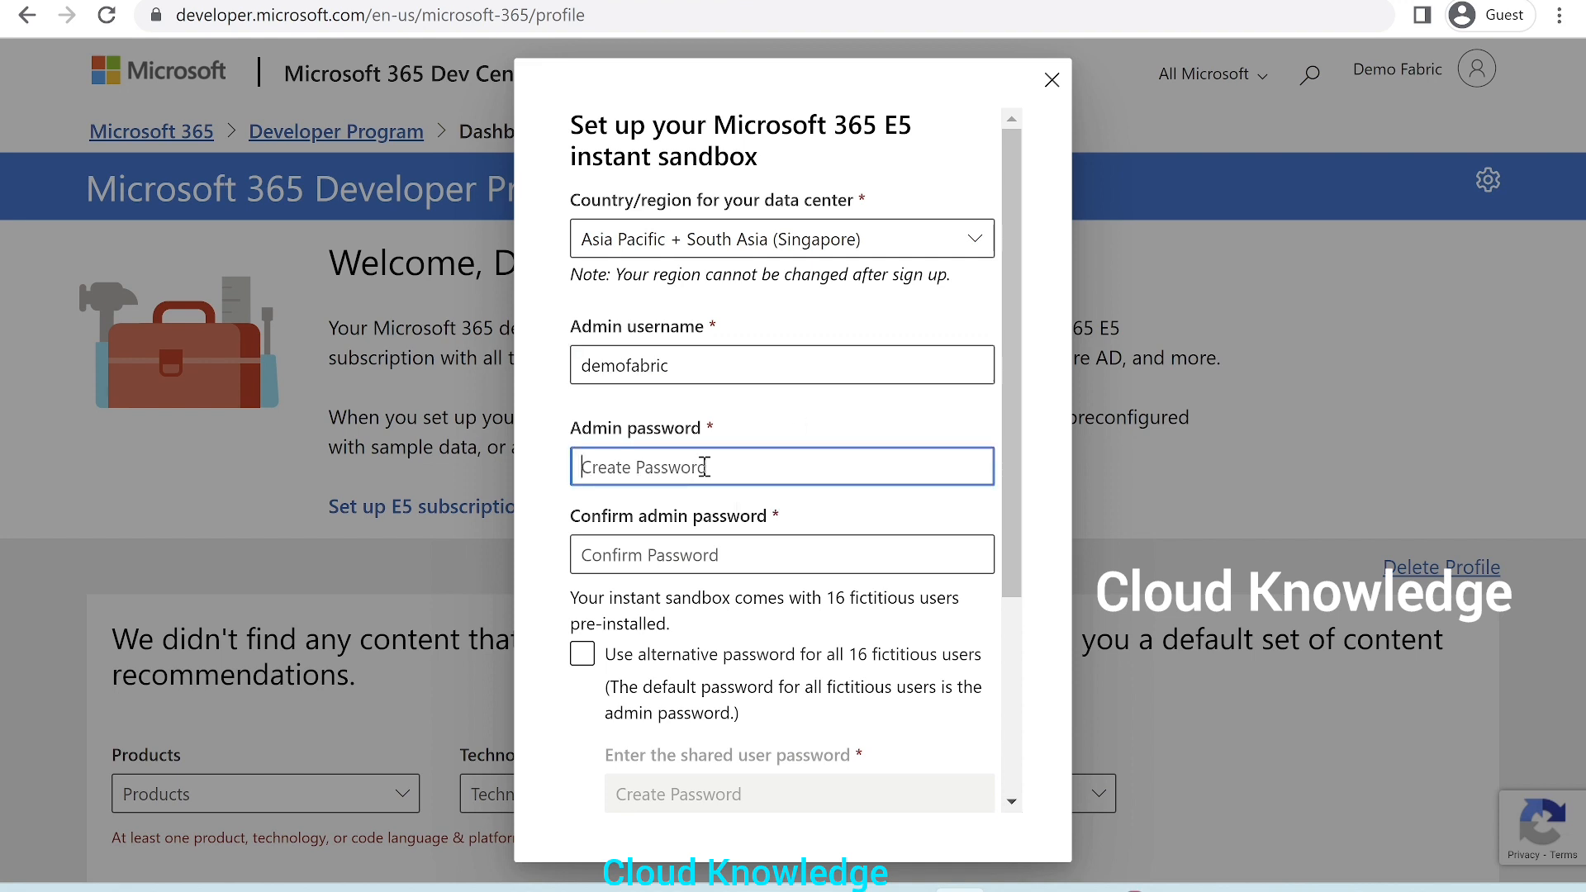
{"action": "type", "text": "•••••"}
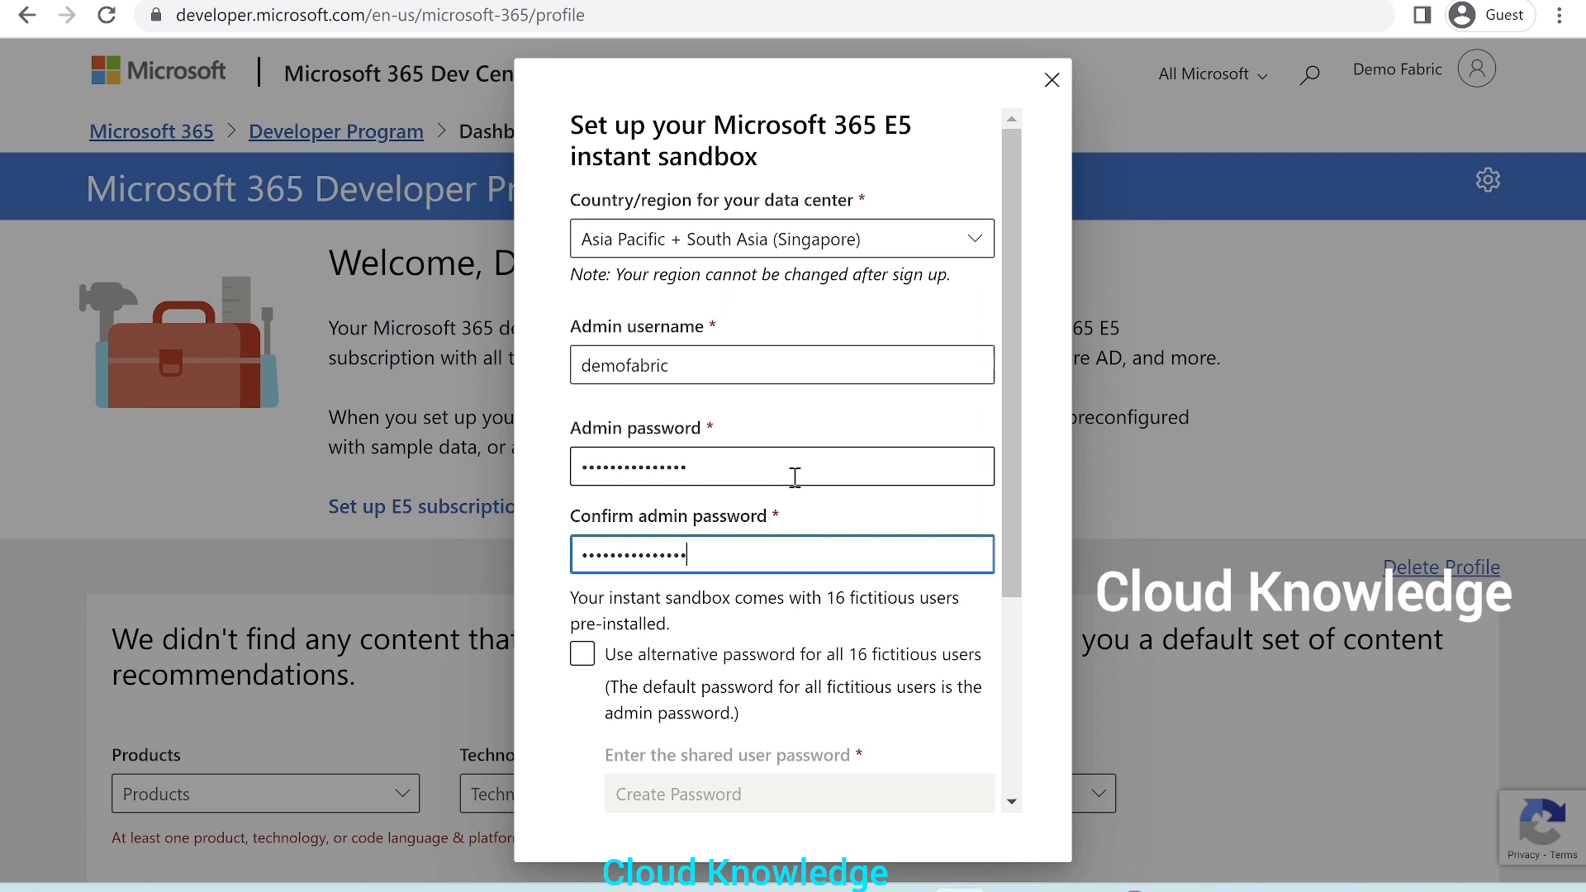
- Set a shared password for the fictitious users and submit the sandbox setup
{"action": "scroll", "scroll_direction": "down", "scroll_amount": 3}
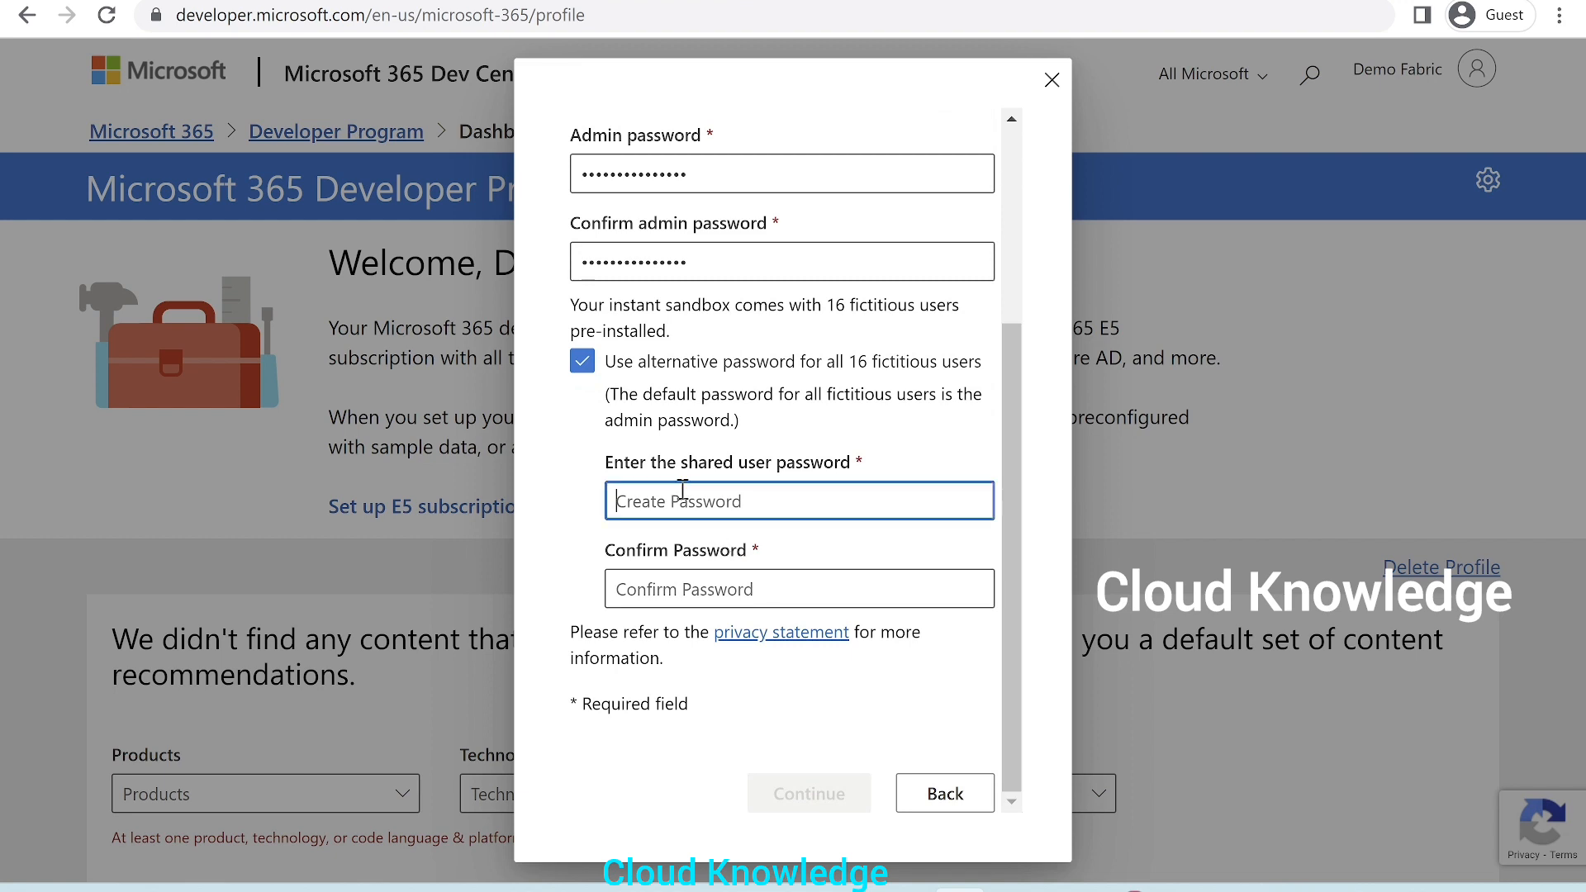
{"action": "type", "text": "•"}
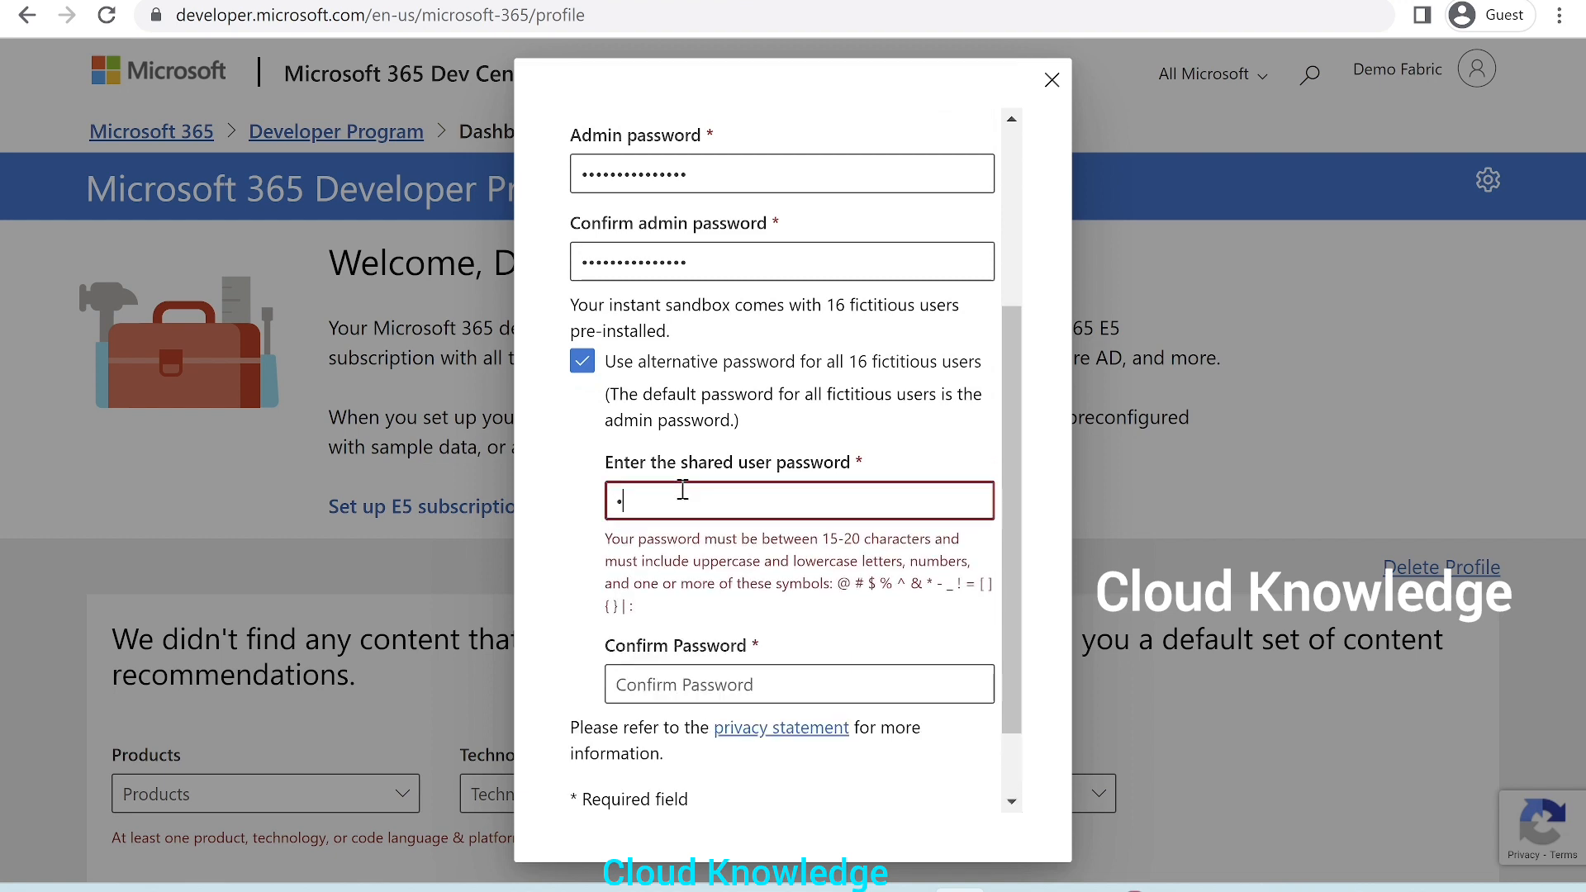
{"action": "type", "text": "password"}
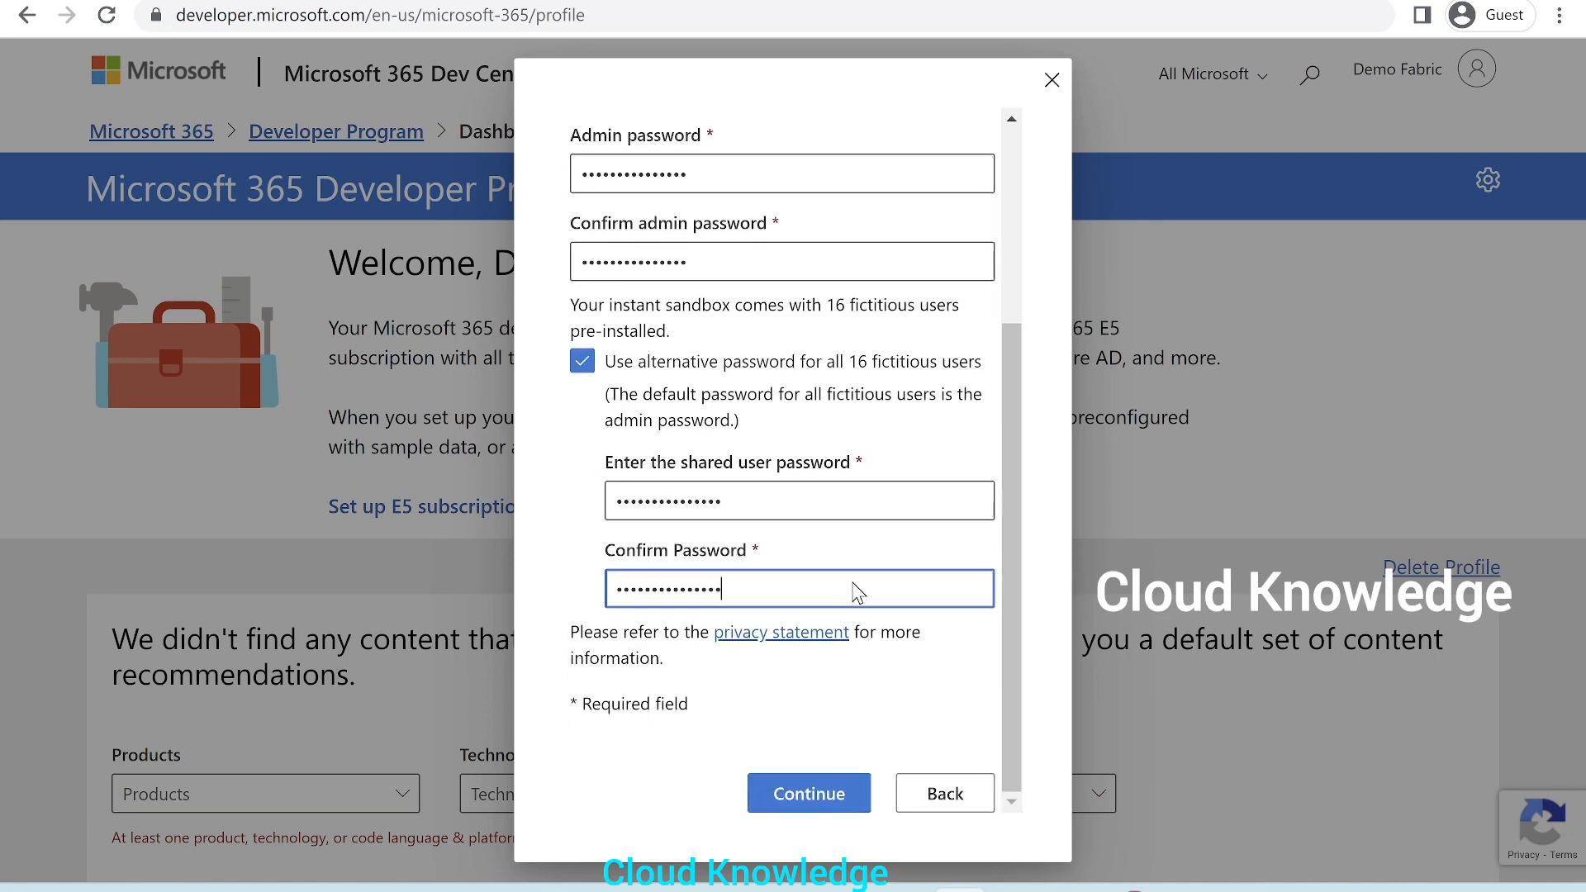
{"action": "mouse_move", "coordinate": [839, 711]}
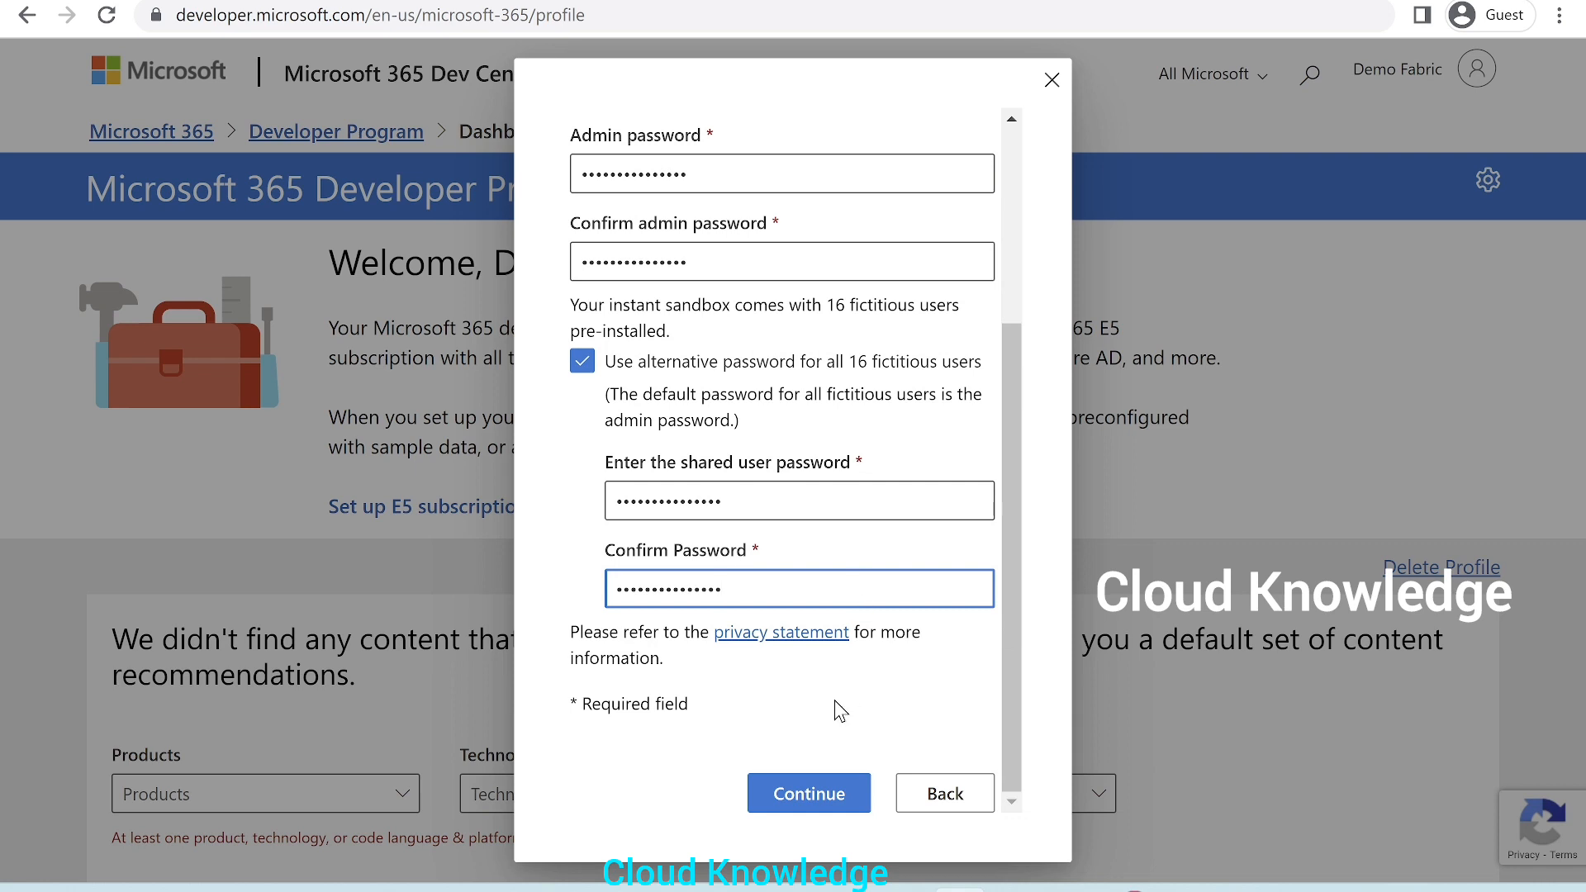
{"action": "left_click", "coordinate": [808, 792]}
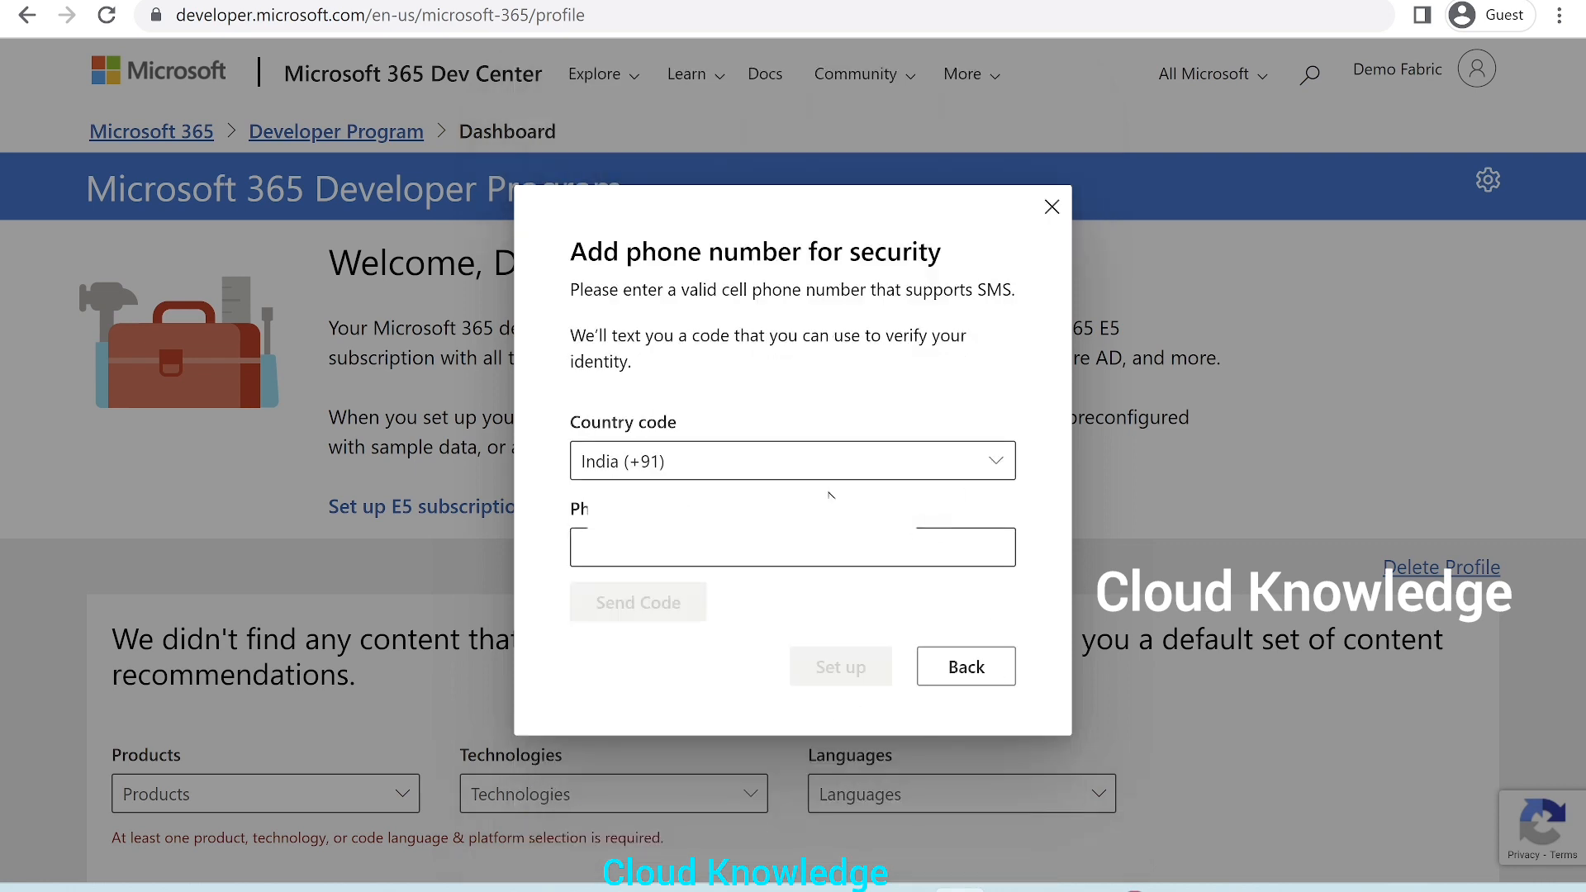
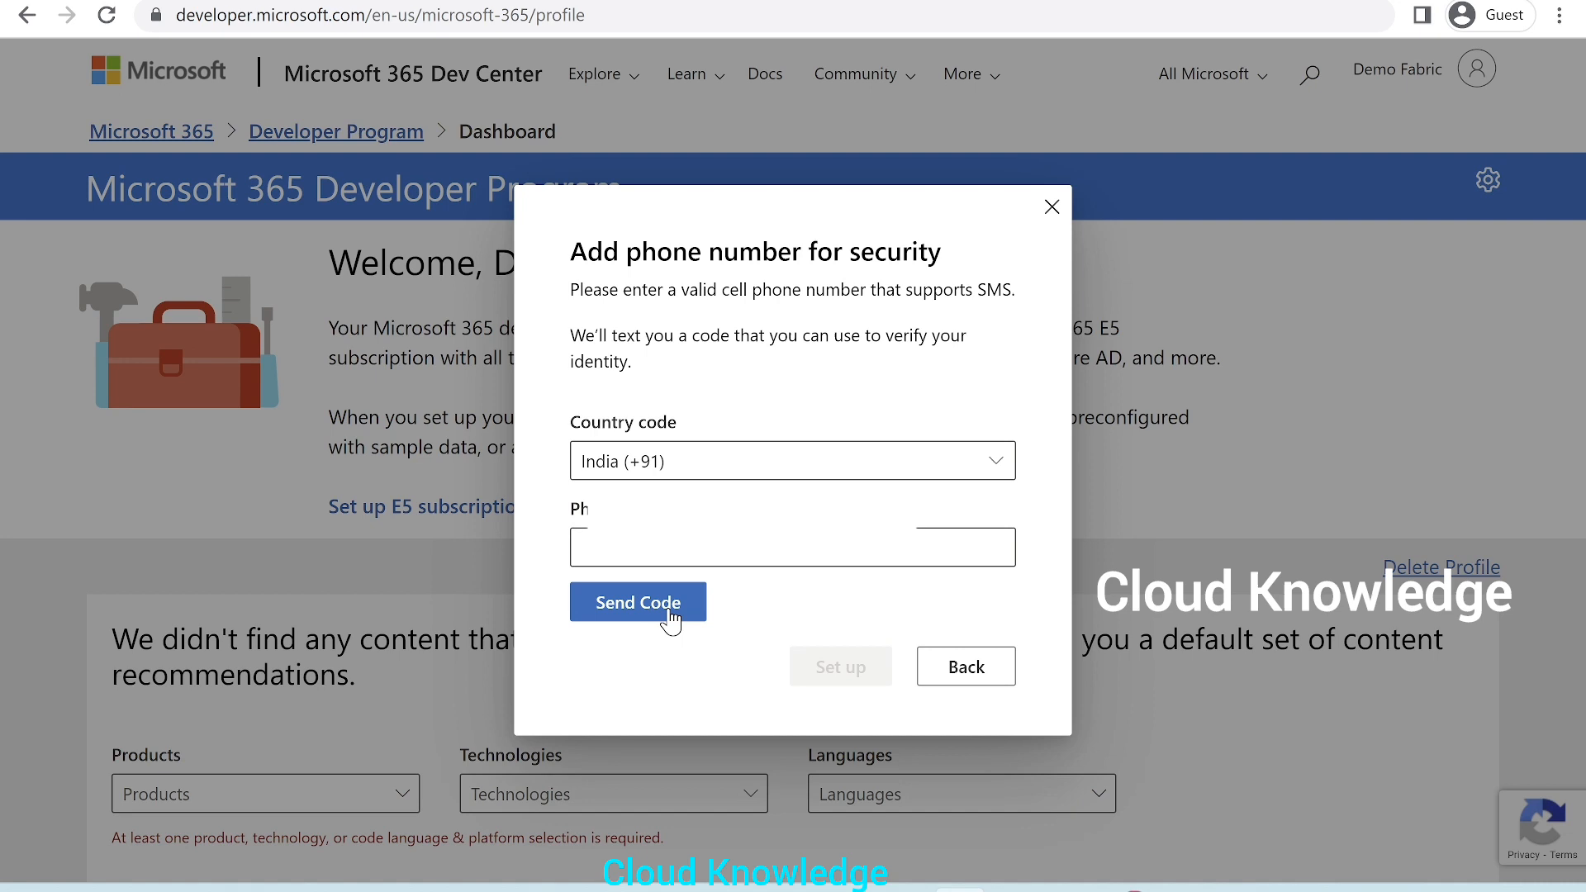
- Verify the security phone number with a texted code and begin the developer subscription setup
{"action": "left_click", "coordinate": [637, 602]}
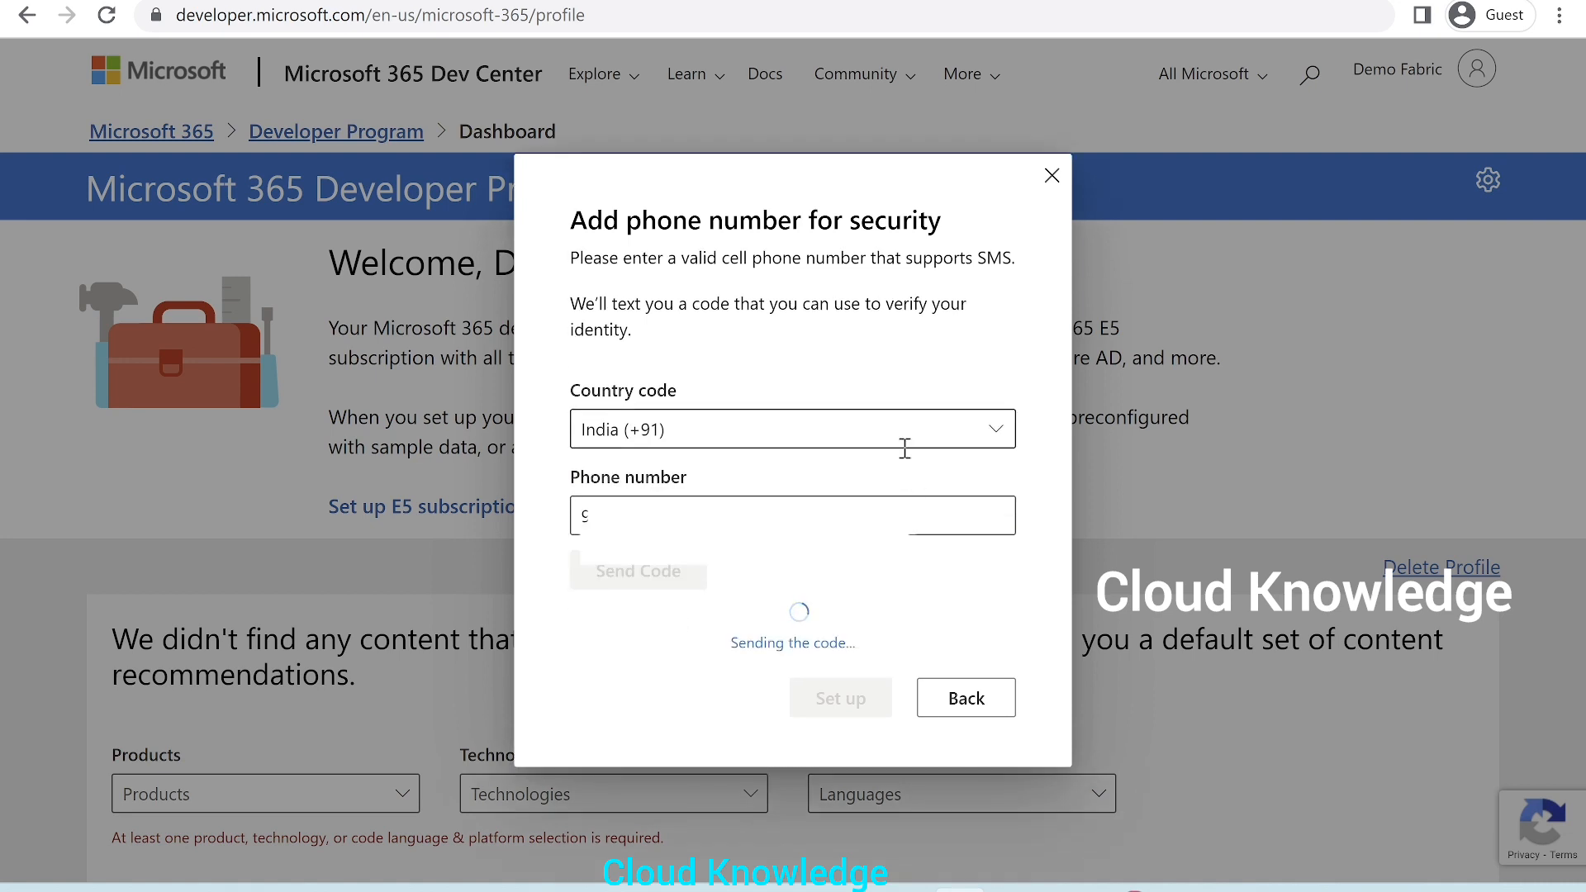
{"action": "left_click", "coordinate": [637, 571]}
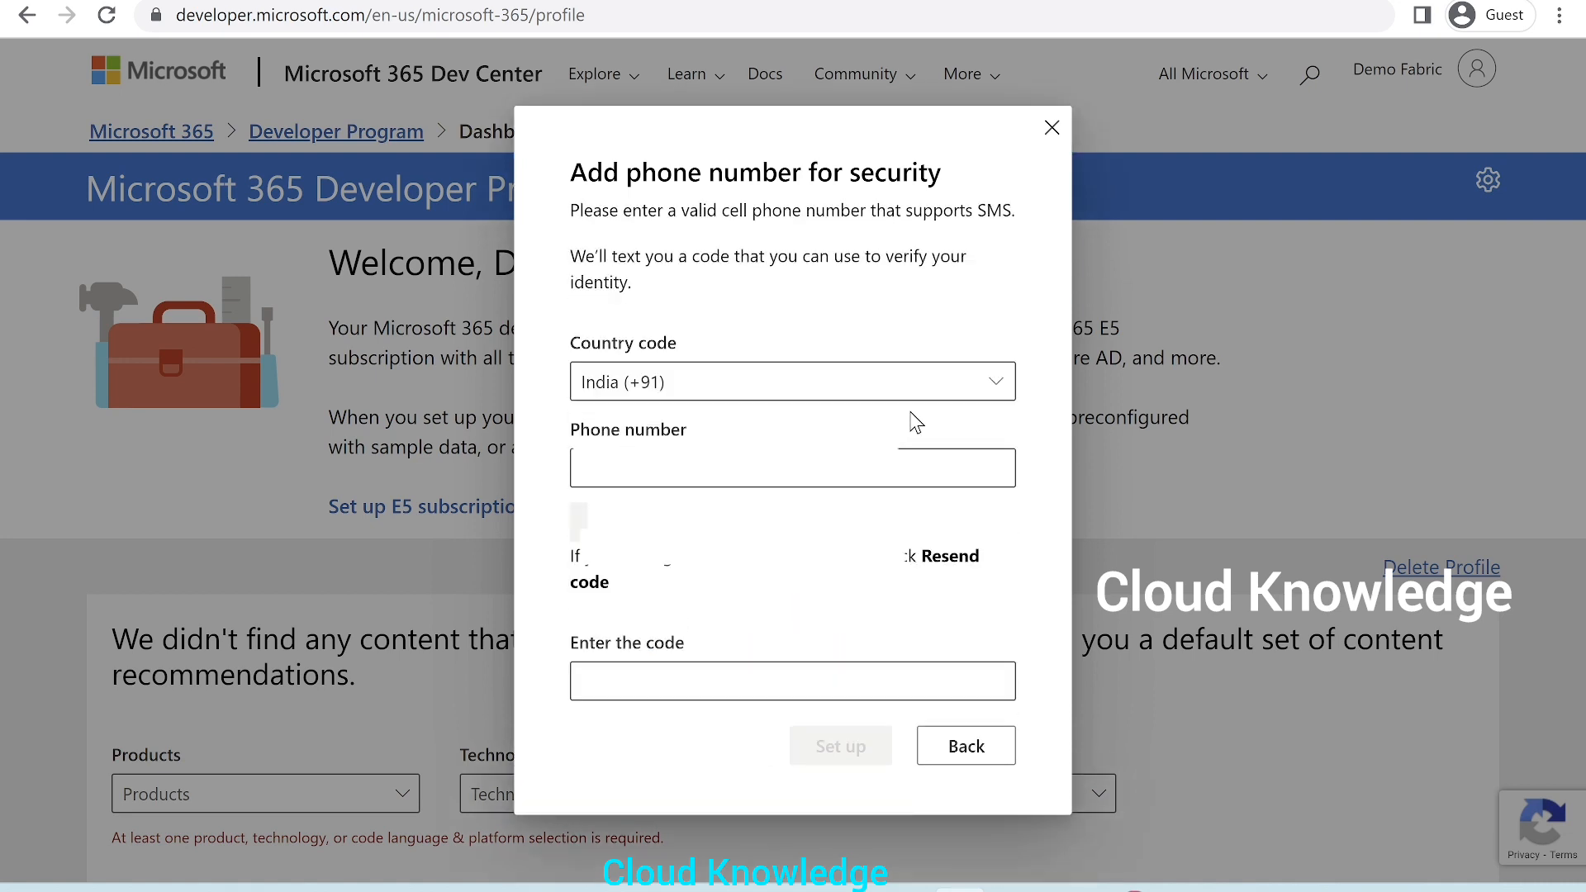
{"action": "left_click", "coordinate": [792, 681]}
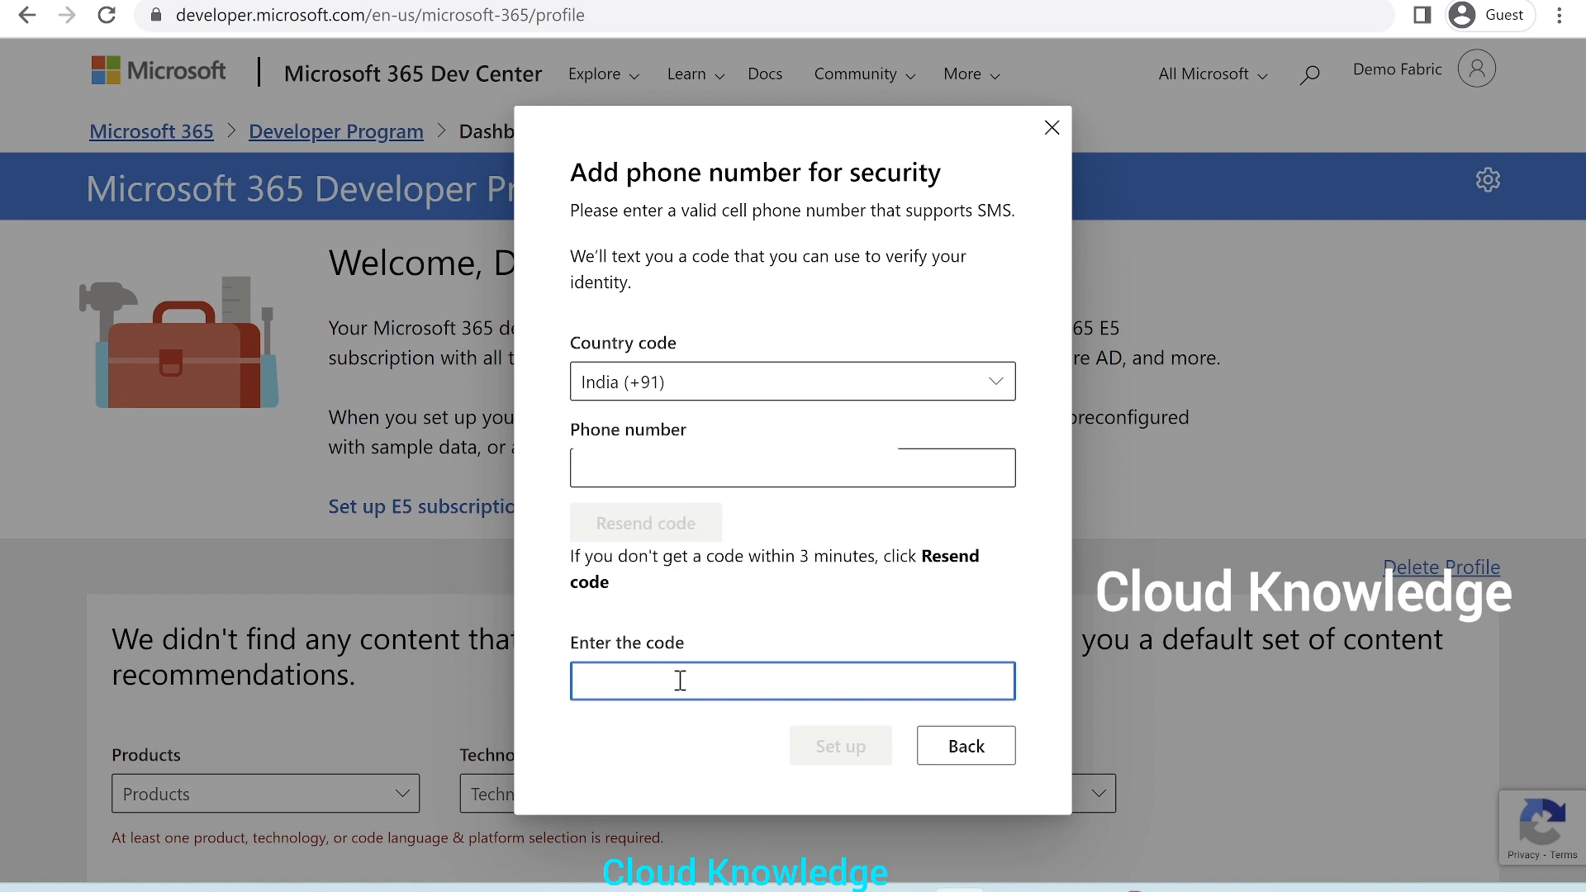
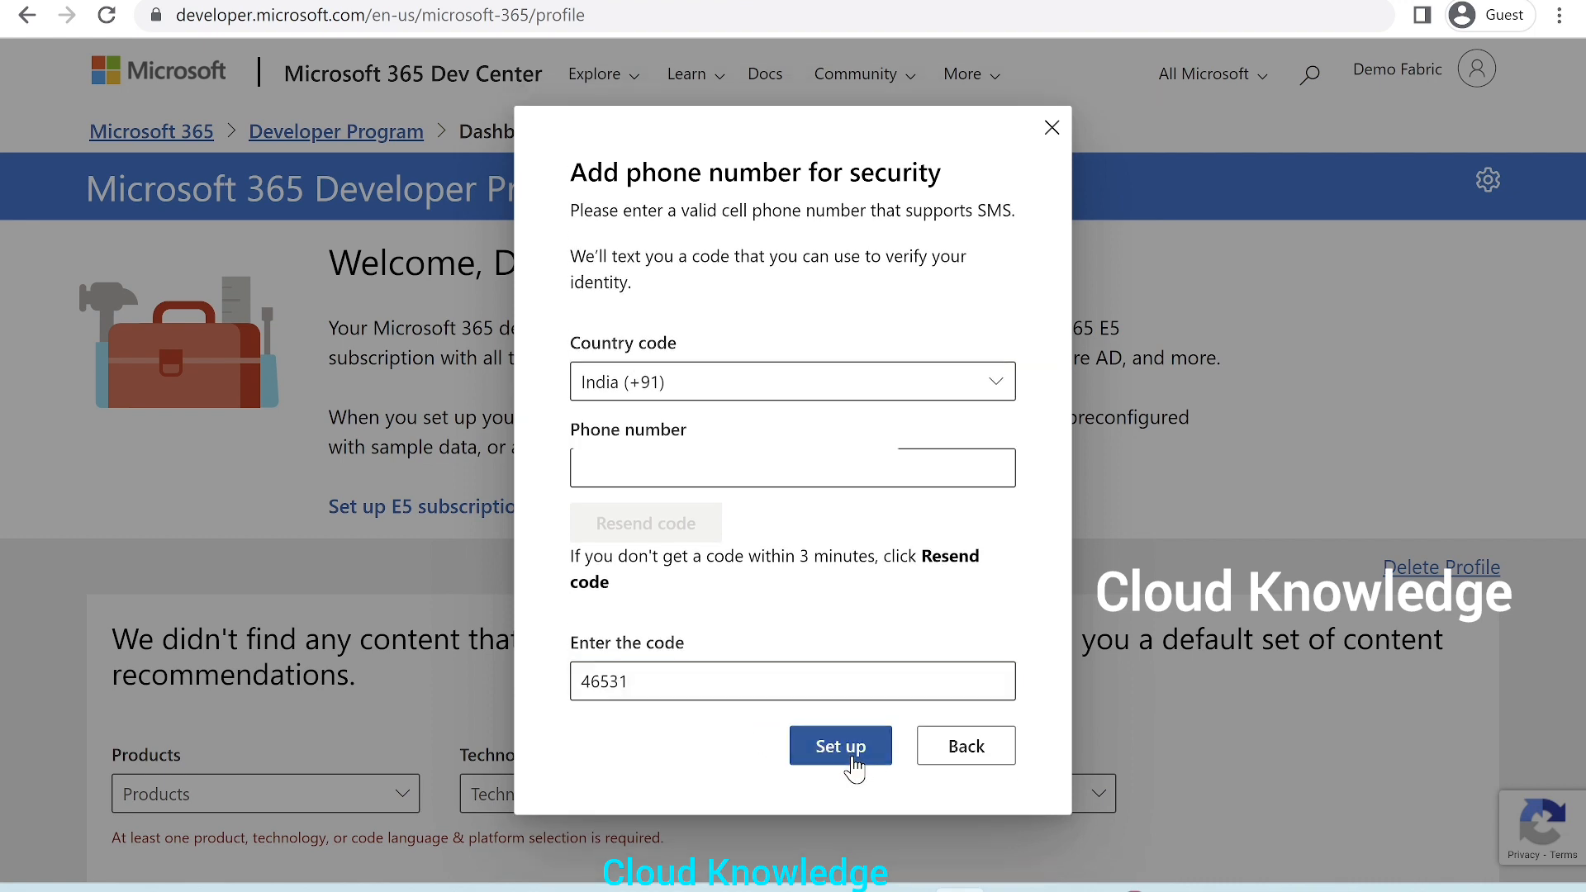
{"action": "left_click", "coordinate": [839, 745]}
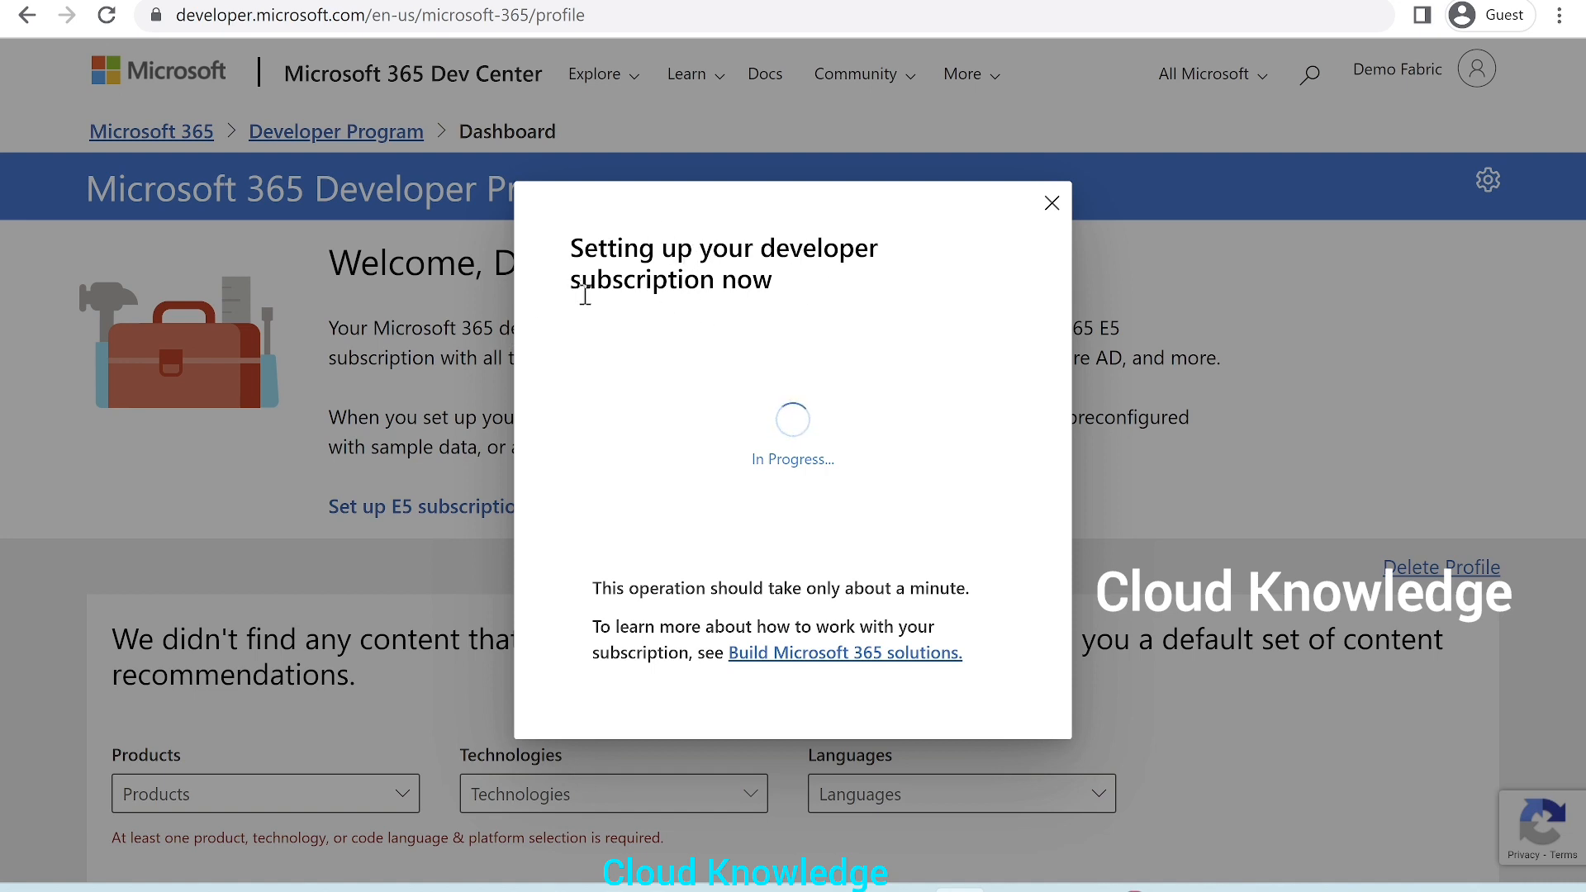
{"action": "mouse_move", "coordinate": [762, 473]}
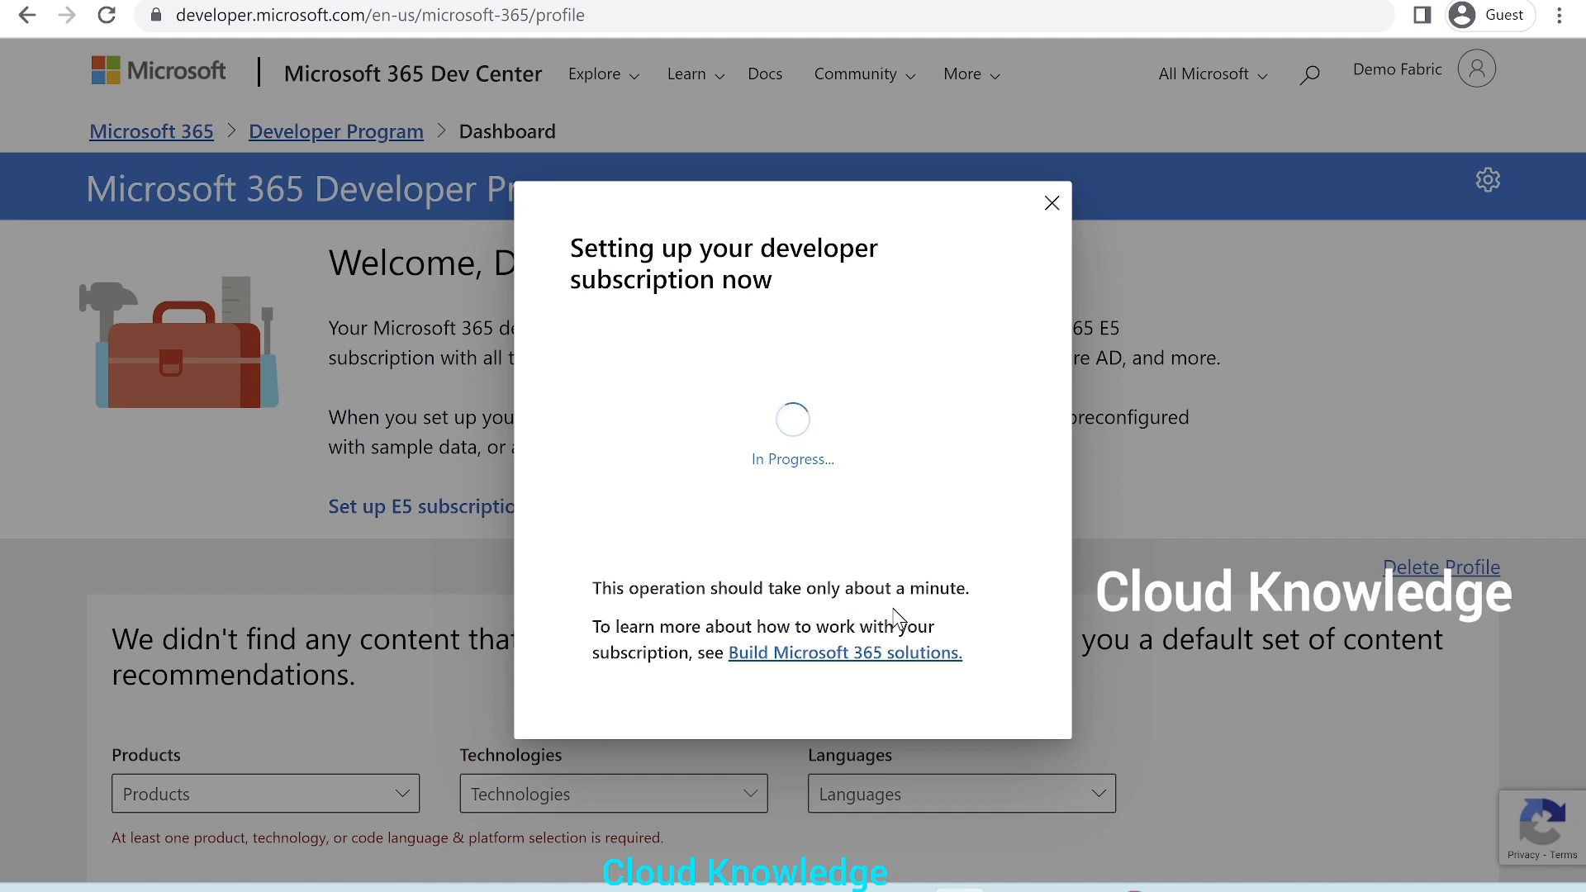
- Close the subscription setup dialog once it completes, returning to the dashboard welcome page
{"action": "left_click", "coordinate": [1051, 202]}
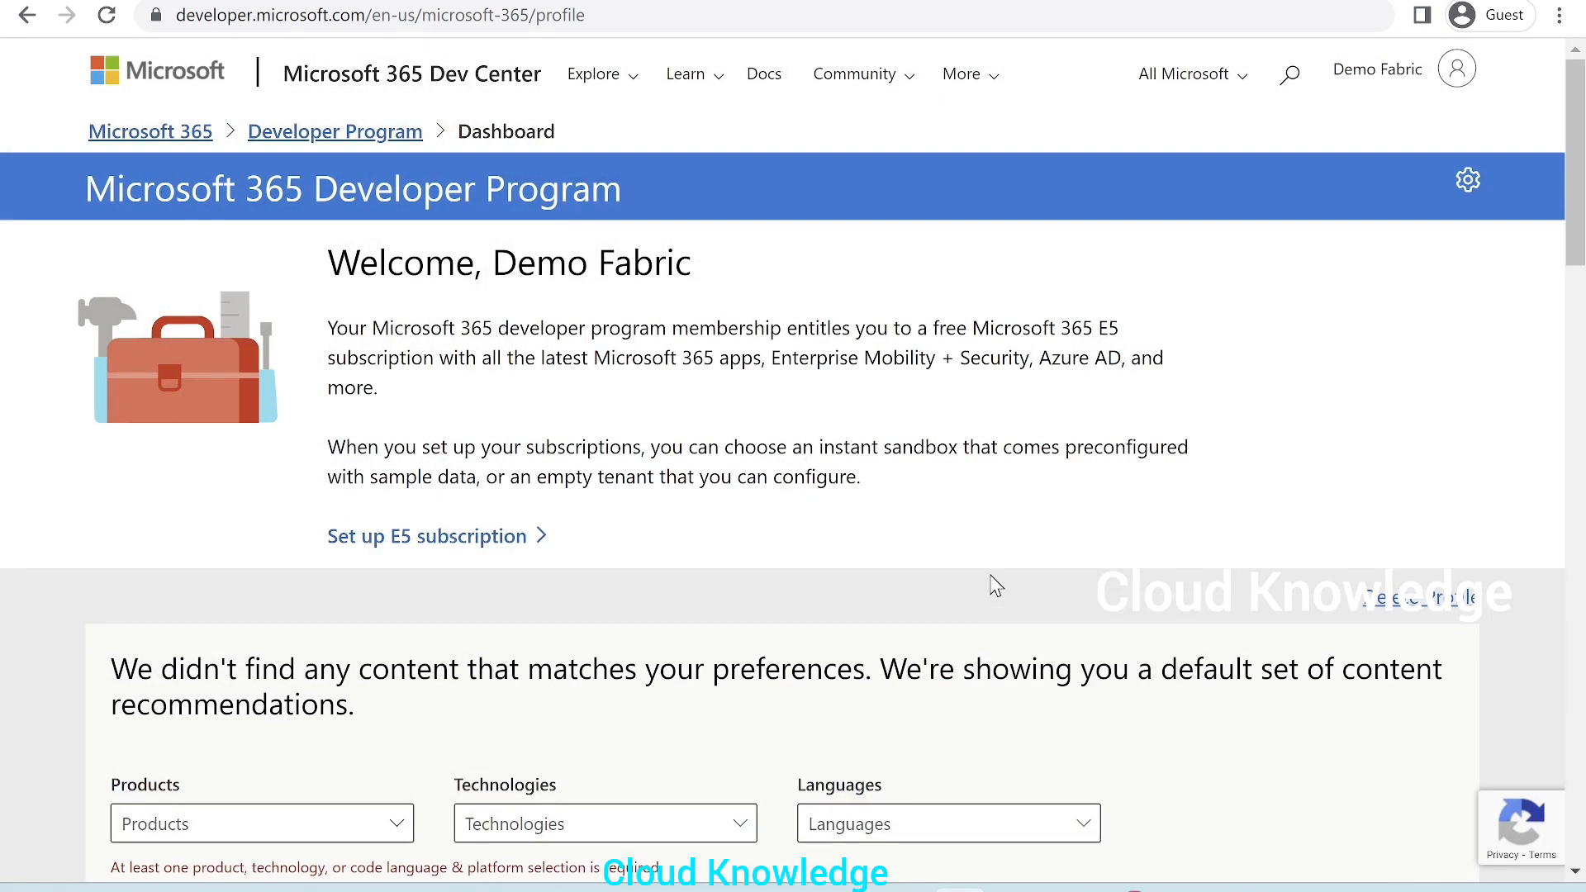
{"action": "mouse_move", "coordinate": [1049, 382]}
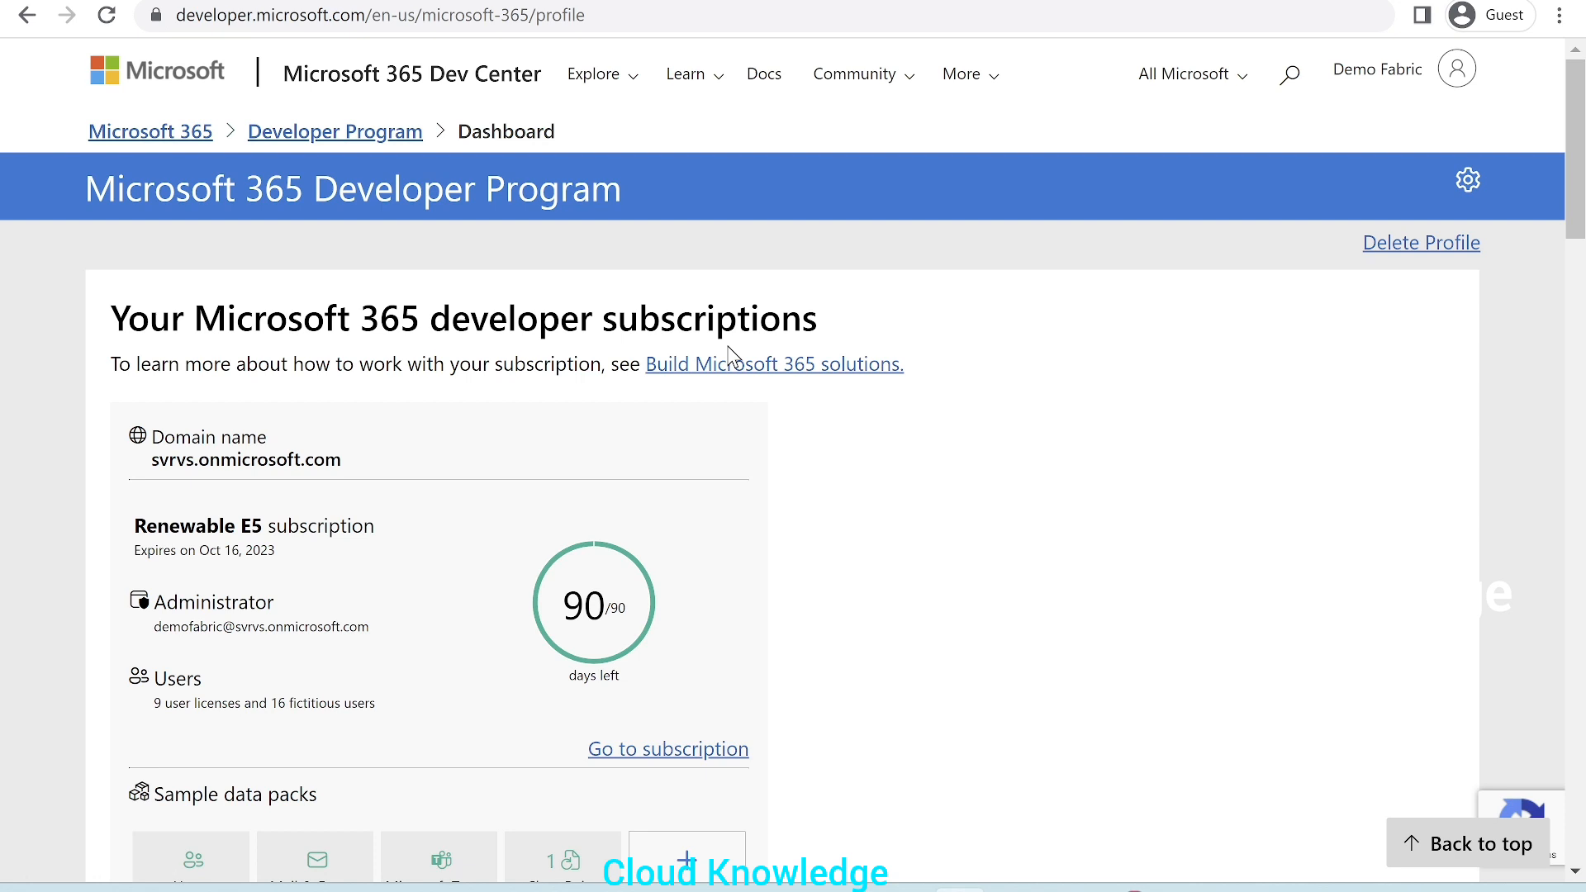
{"action": "mouse_move", "coordinate": [524, 308]}
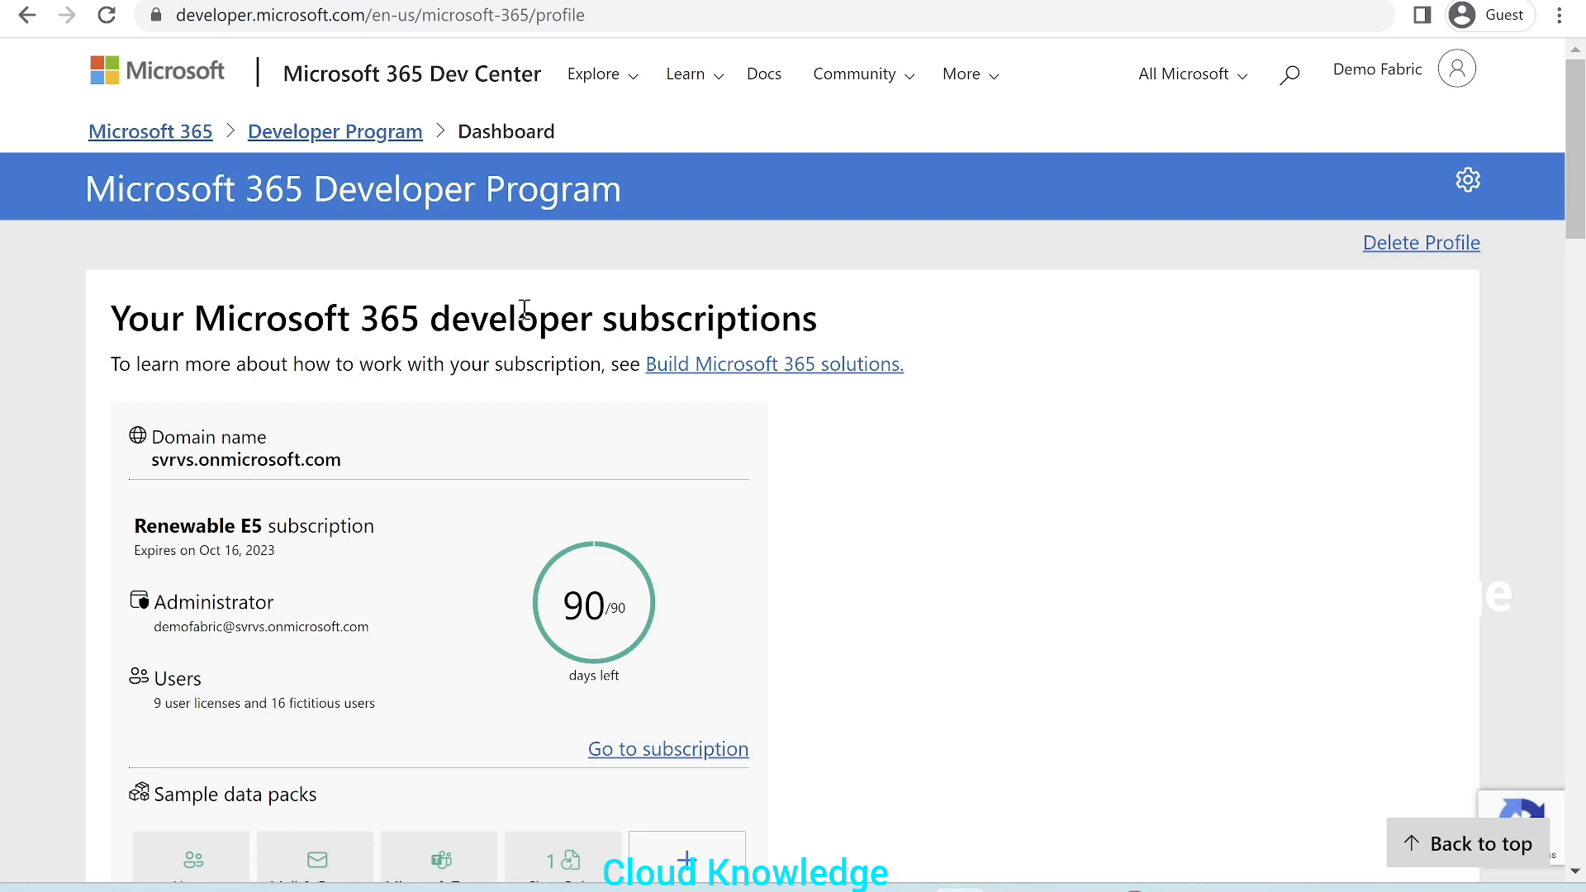
{"action": "mouse_move", "coordinate": [829, 426]}
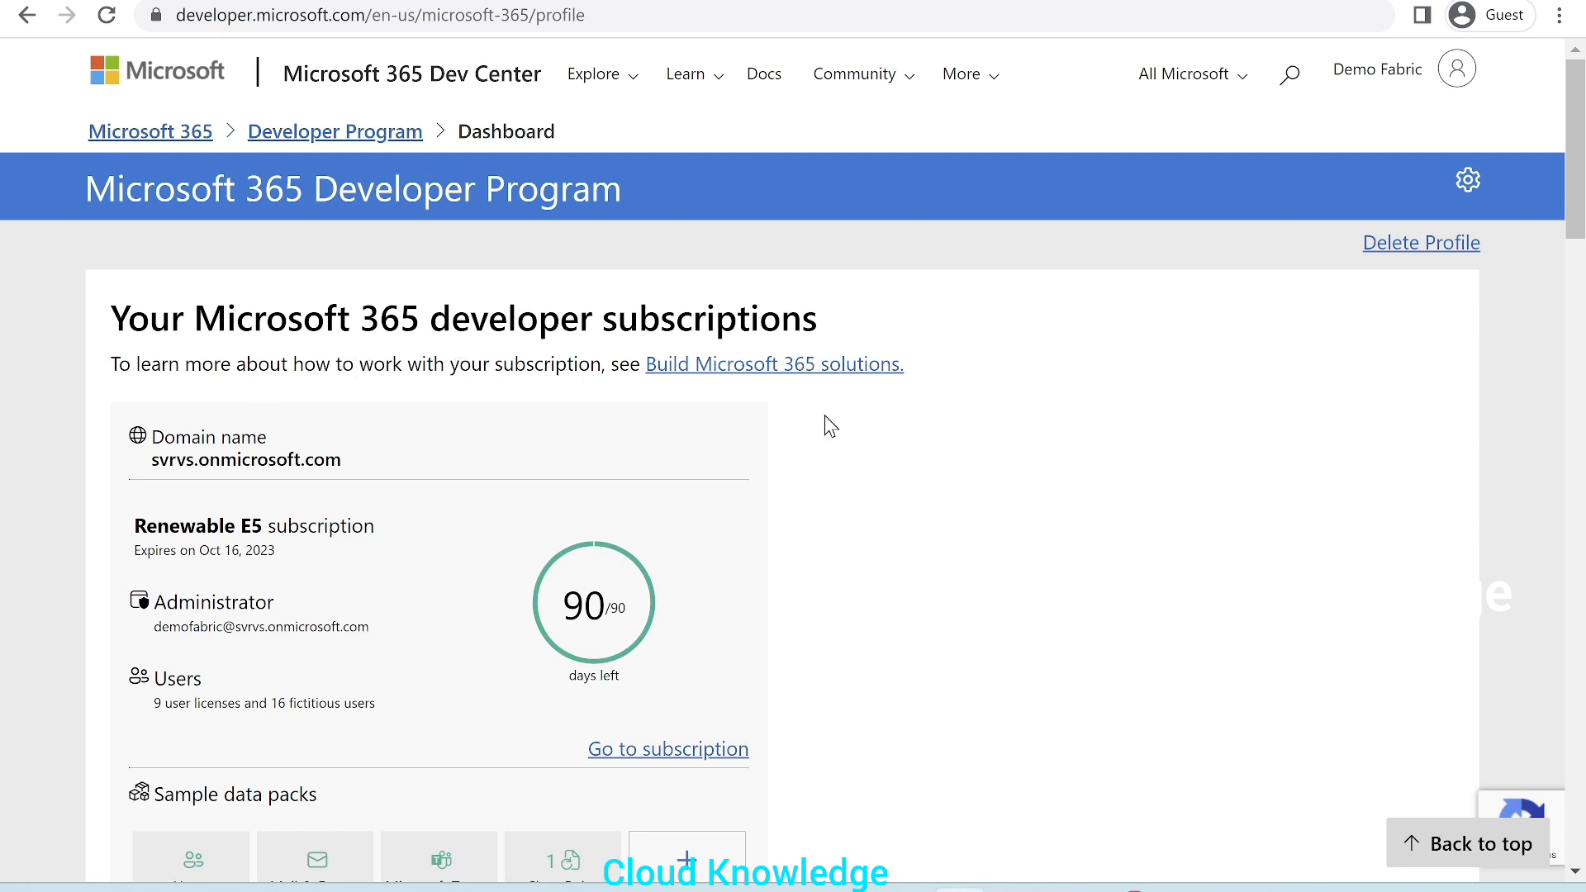
- Select the Administrator username on the profile page and follow the 'Go to subscription' link
{"action": "scroll", "scroll_direction": "down", "scroll_amount": 3}
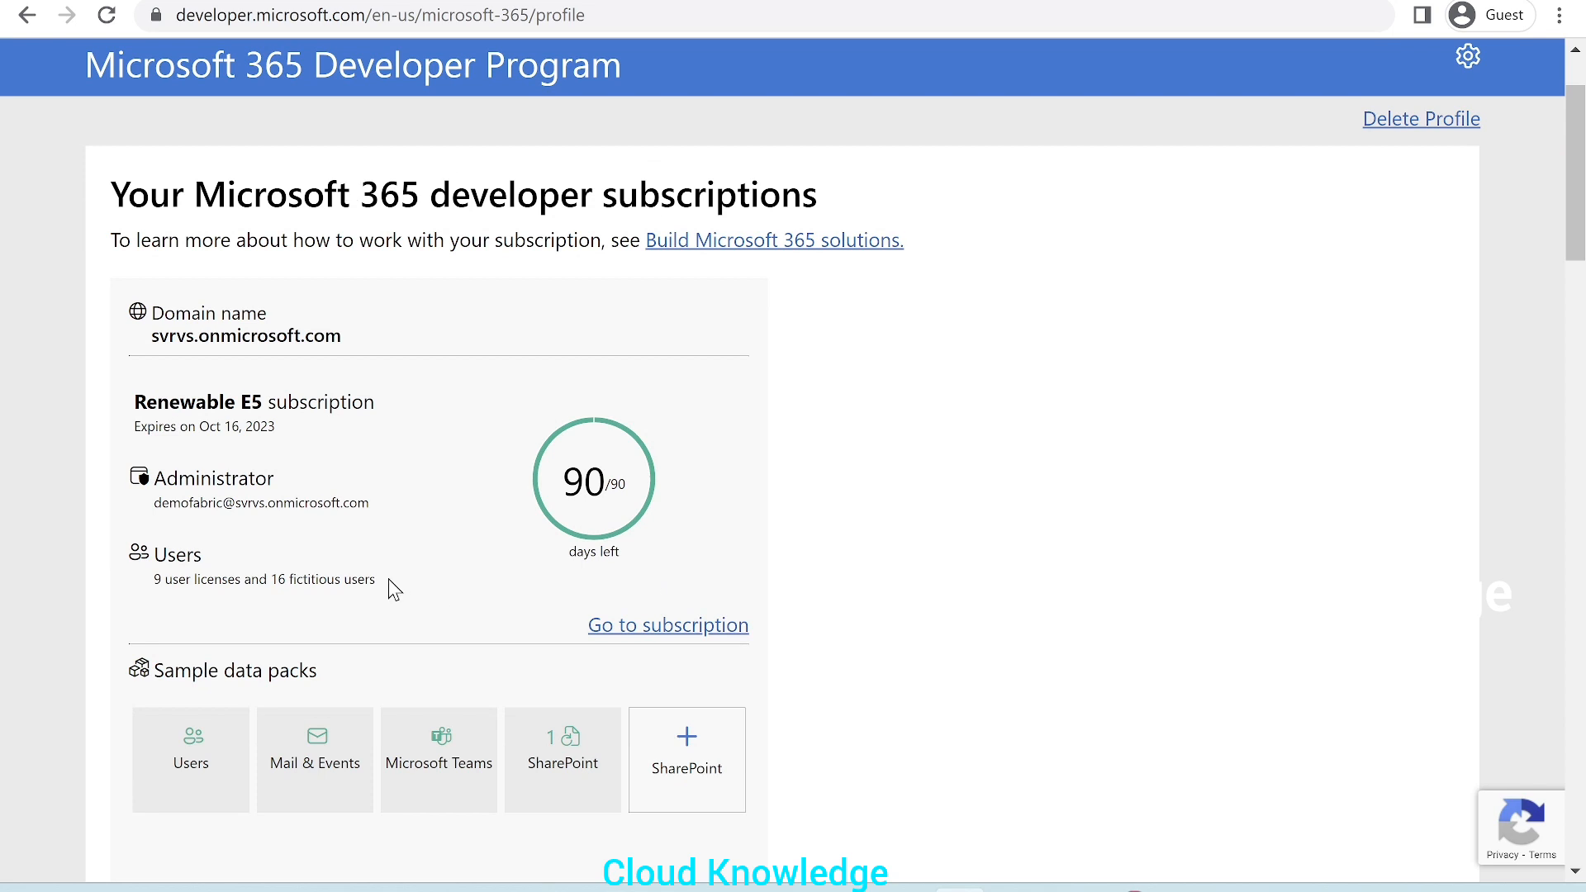
{"action": "mouse_move", "coordinate": [141, 496]}
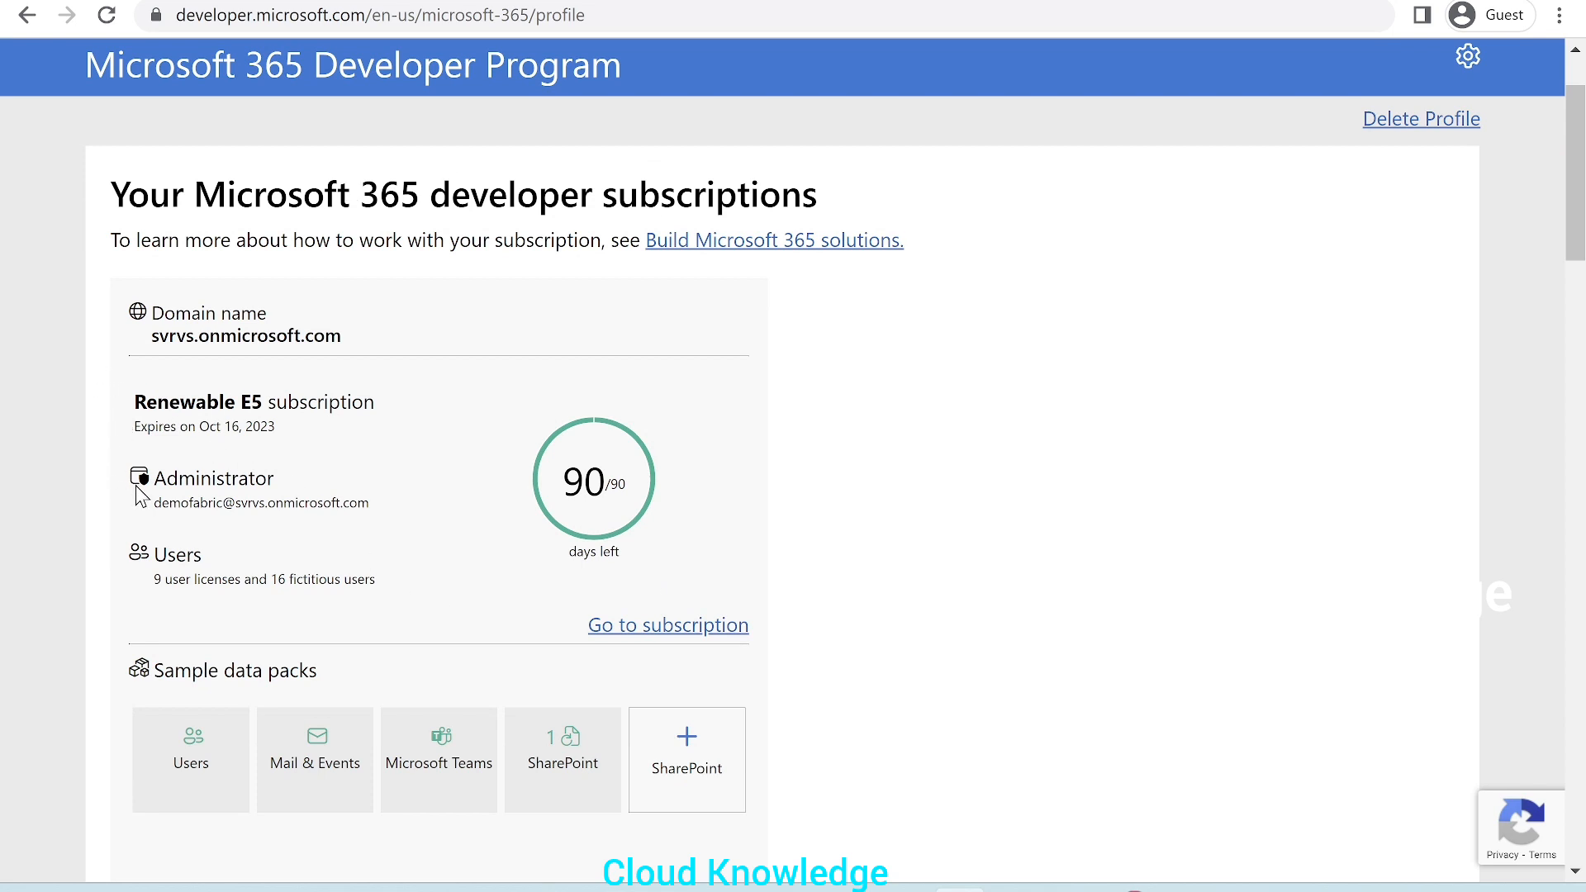
{"action": "double_click", "coordinate": [187, 503]}
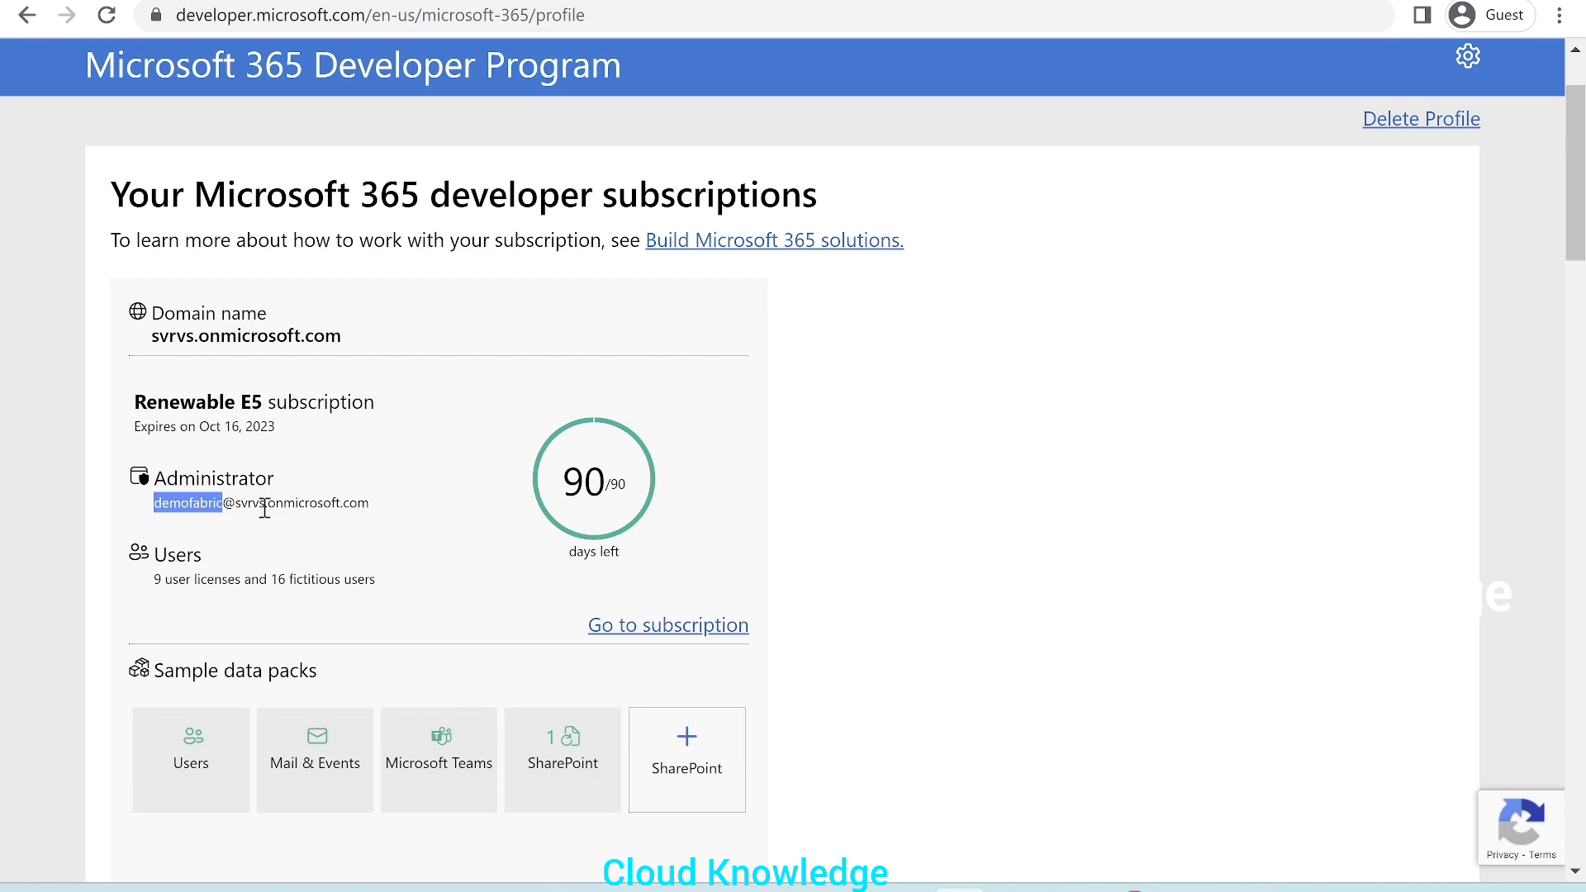
{"action": "mouse_move", "coordinate": [446, 536]}
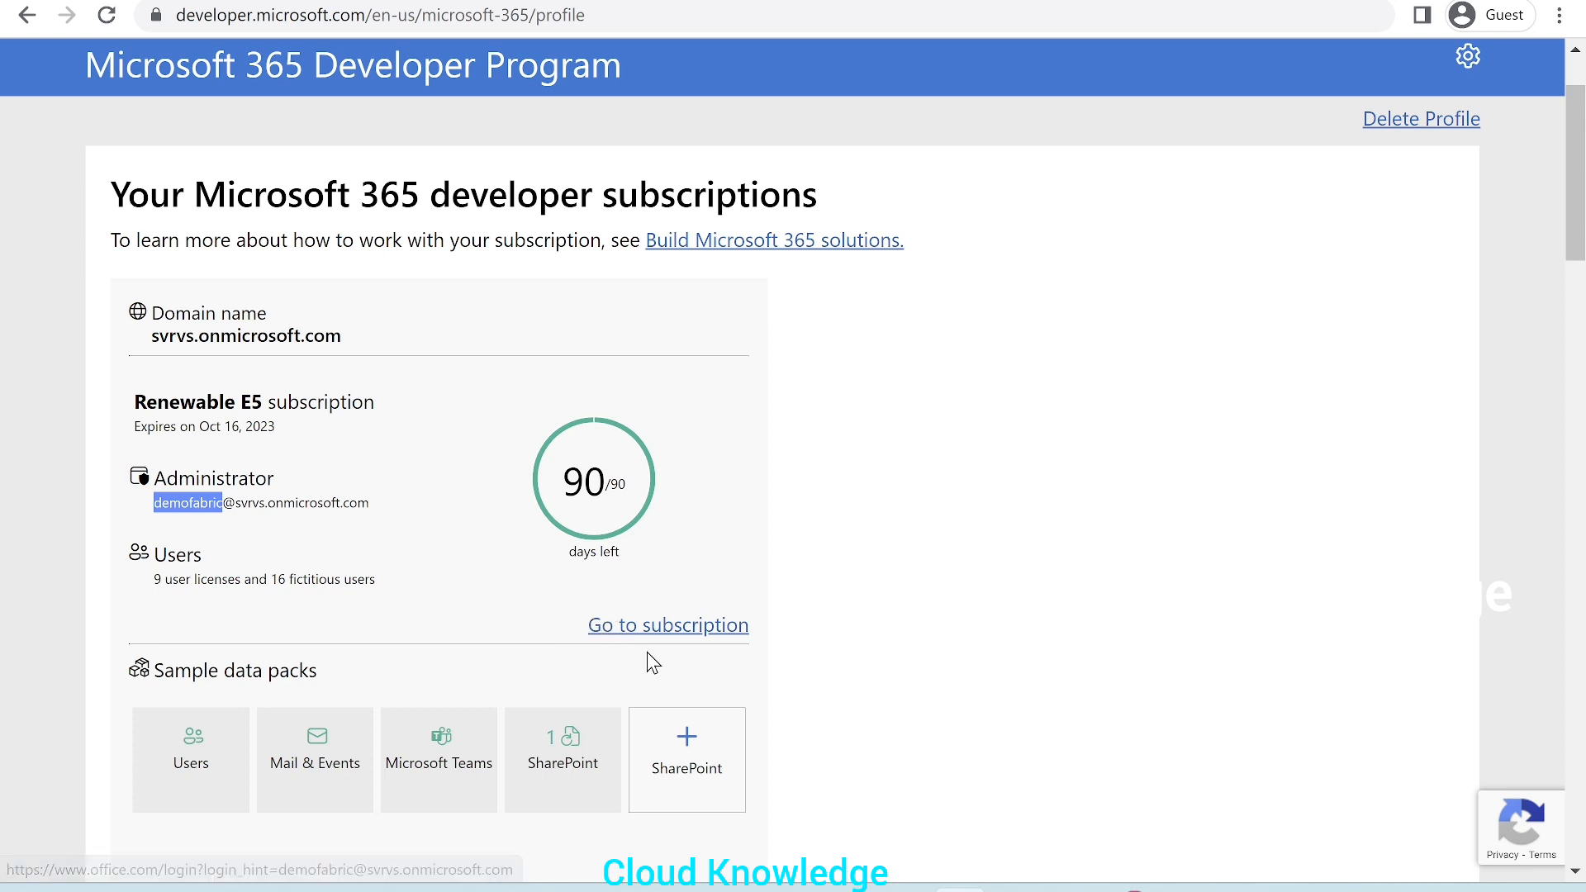
{"action": "mouse_move", "coordinate": [604, 639]}
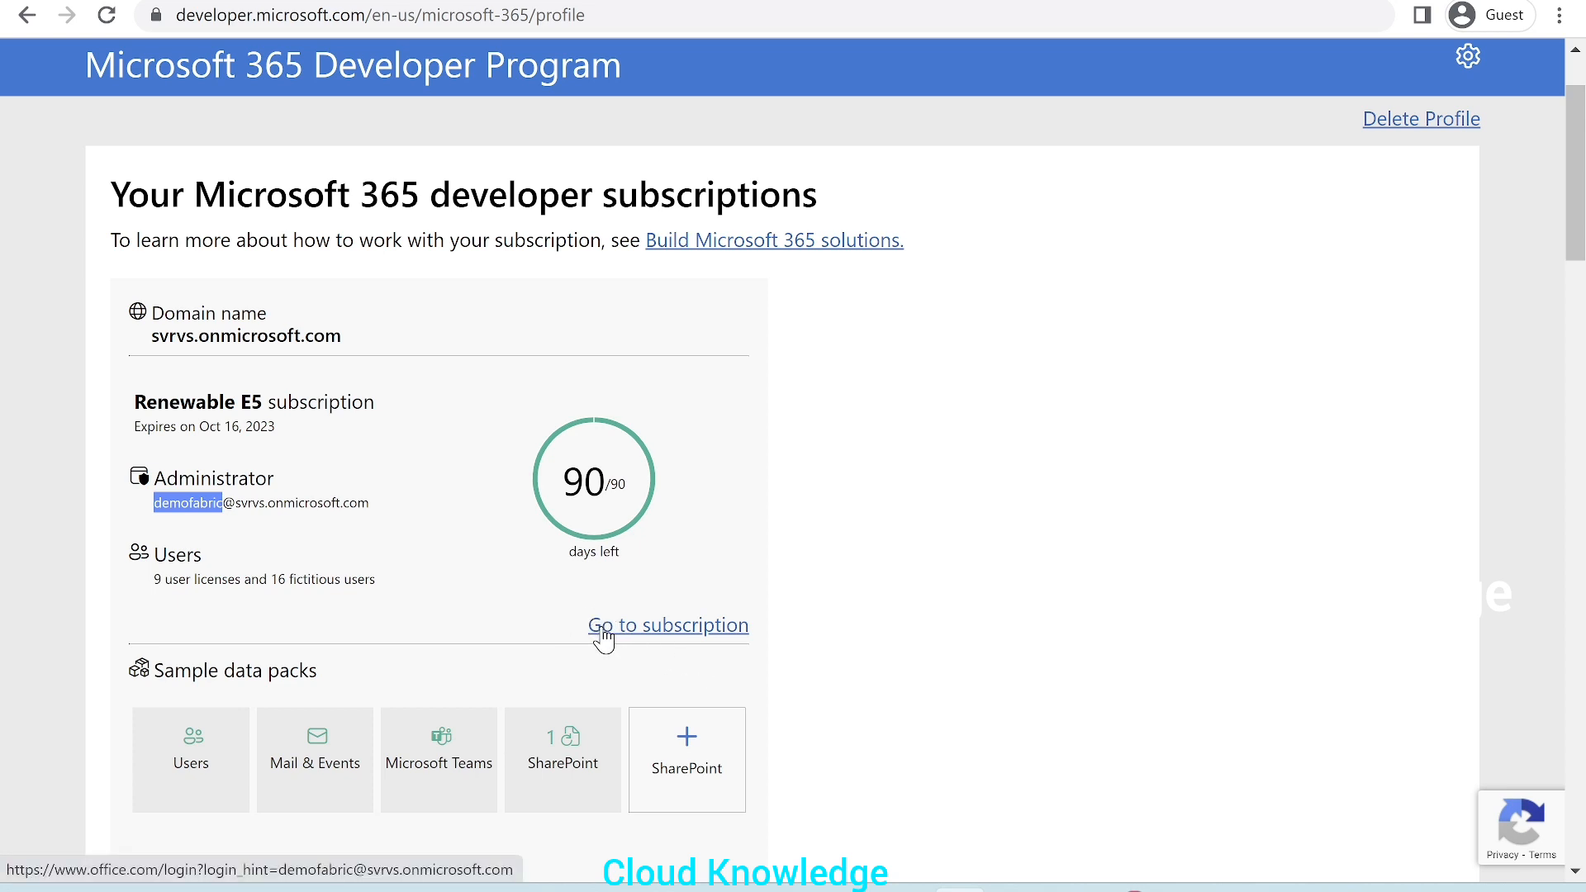
{"action": "right_click", "coordinate": [667, 625]}
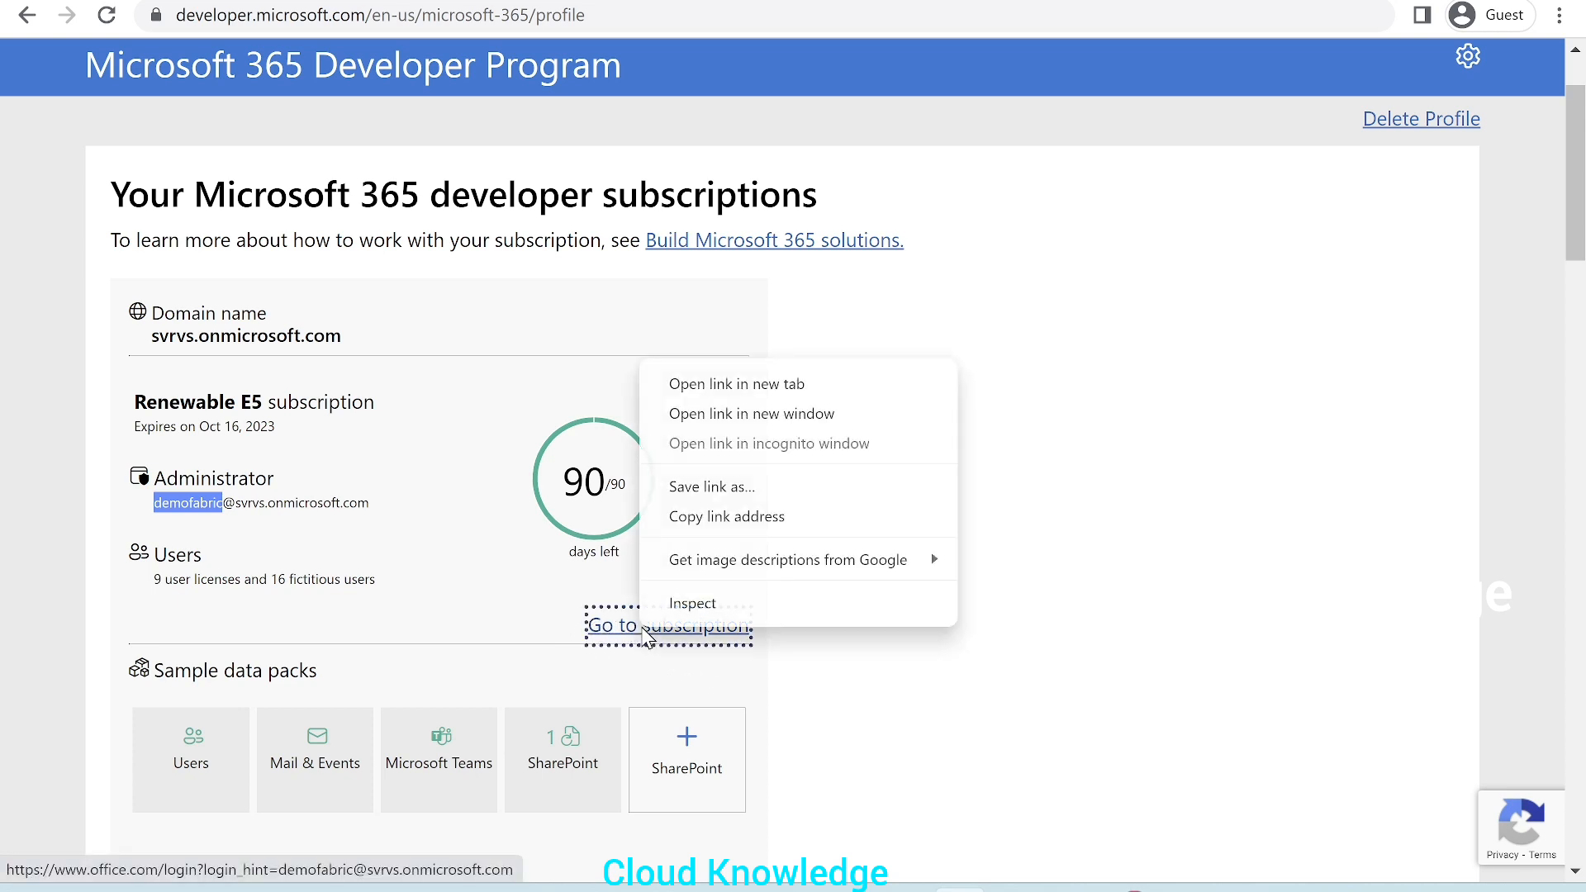
{"action": "left_click", "coordinate": [1290, 195]}
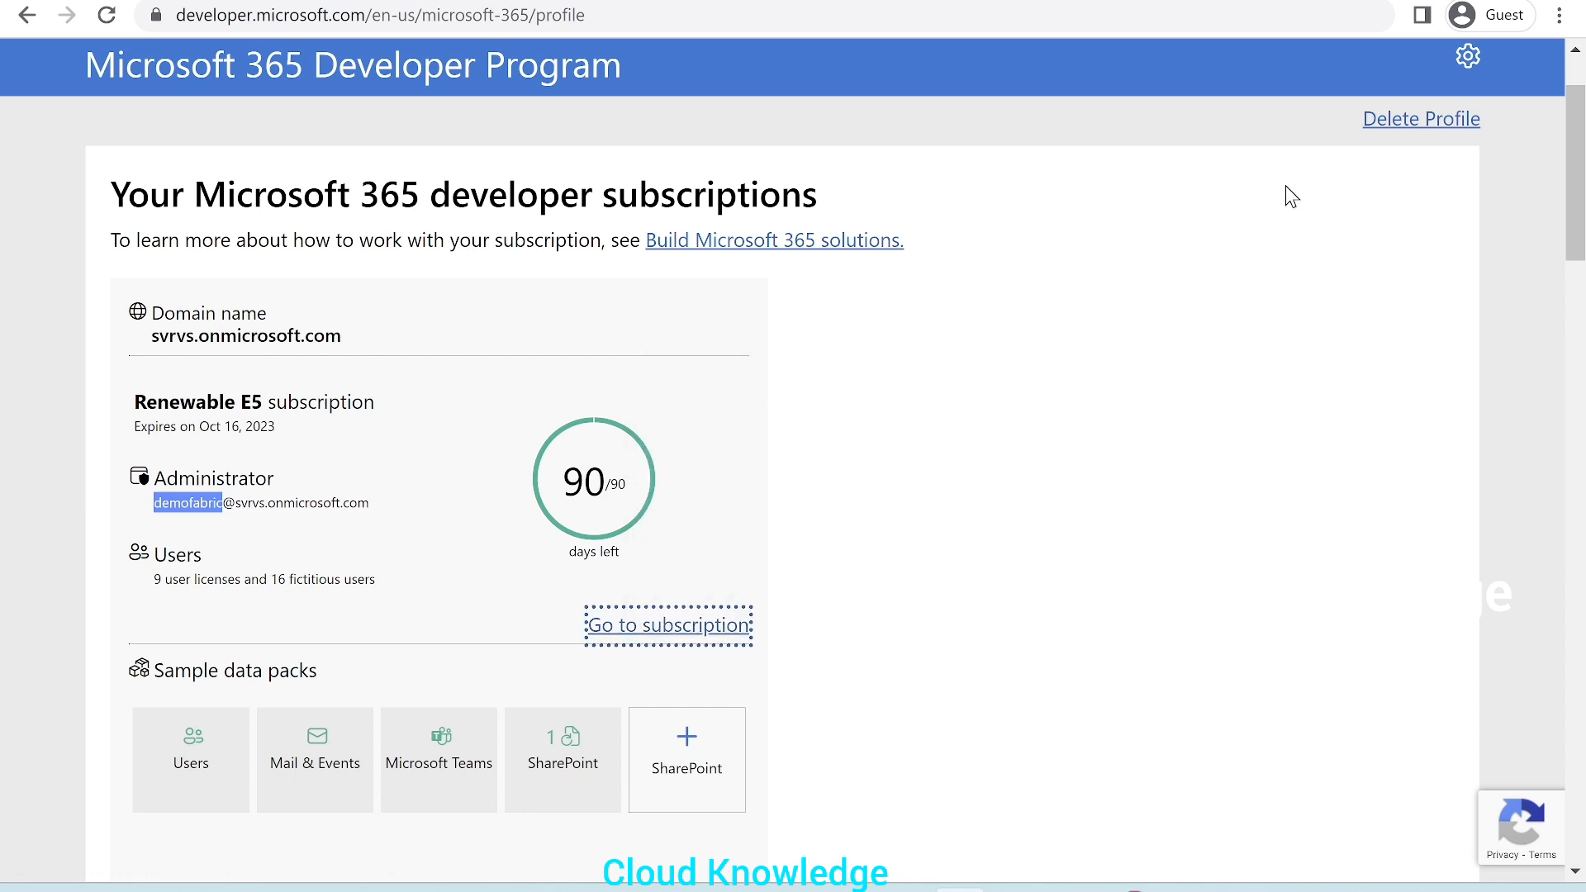
{"action": "mouse_move", "coordinate": [771, 315]}
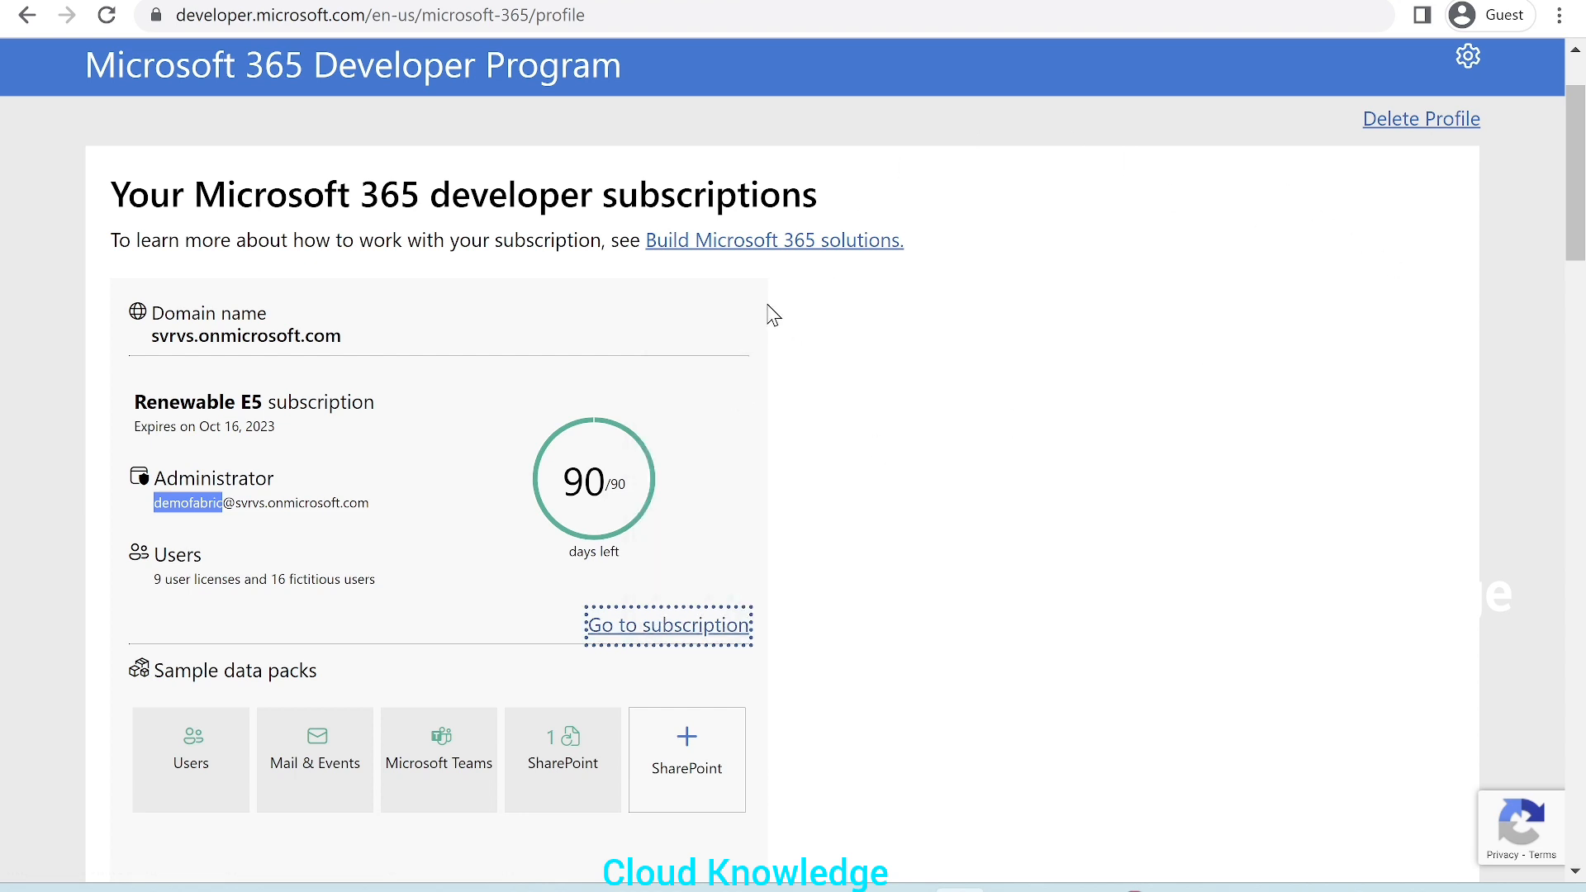
{"action": "left_click", "coordinate": [668, 624]}
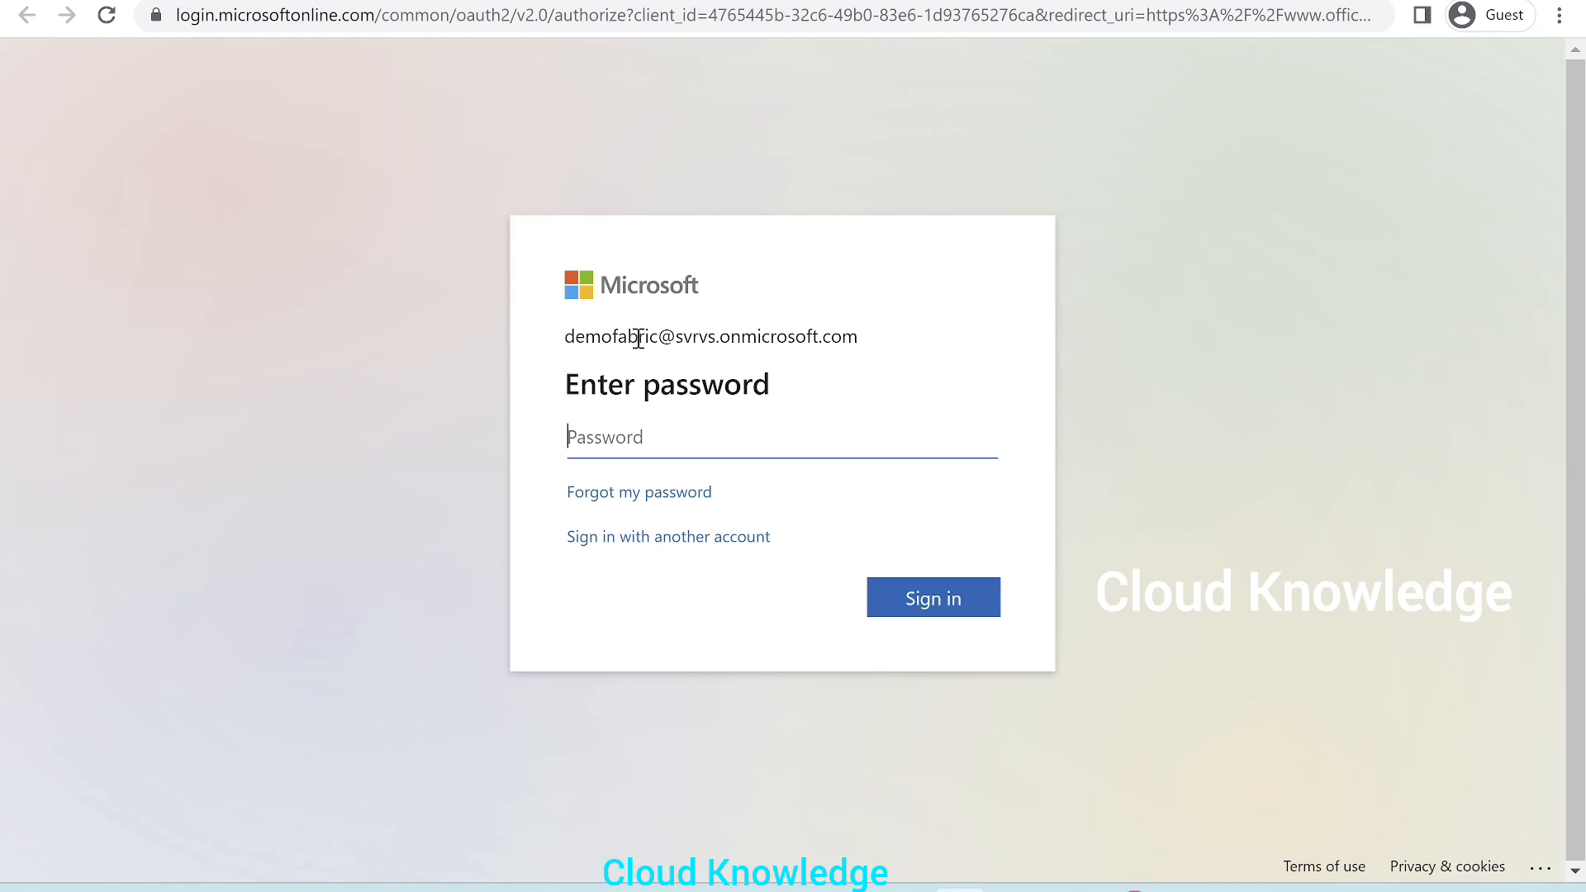
{"action": "mouse_move", "coordinate": [722, 366]}
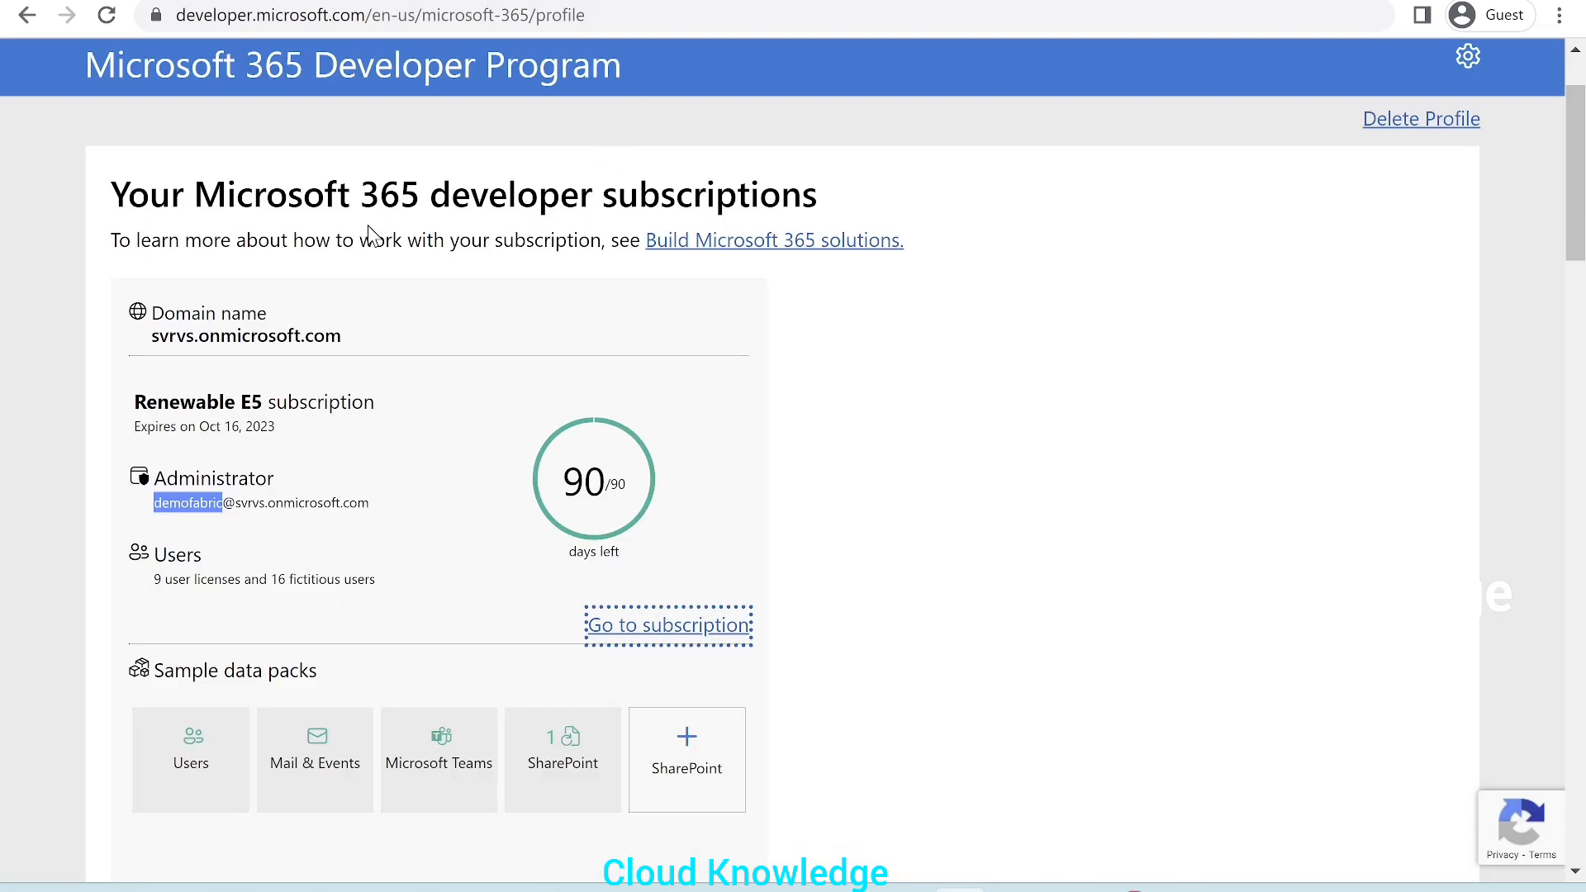
- Sign in with the admin password, postpone authenticator setup, and stay signed in without future prompts
{"action": "left_click", "coordinate": [667, 625]}
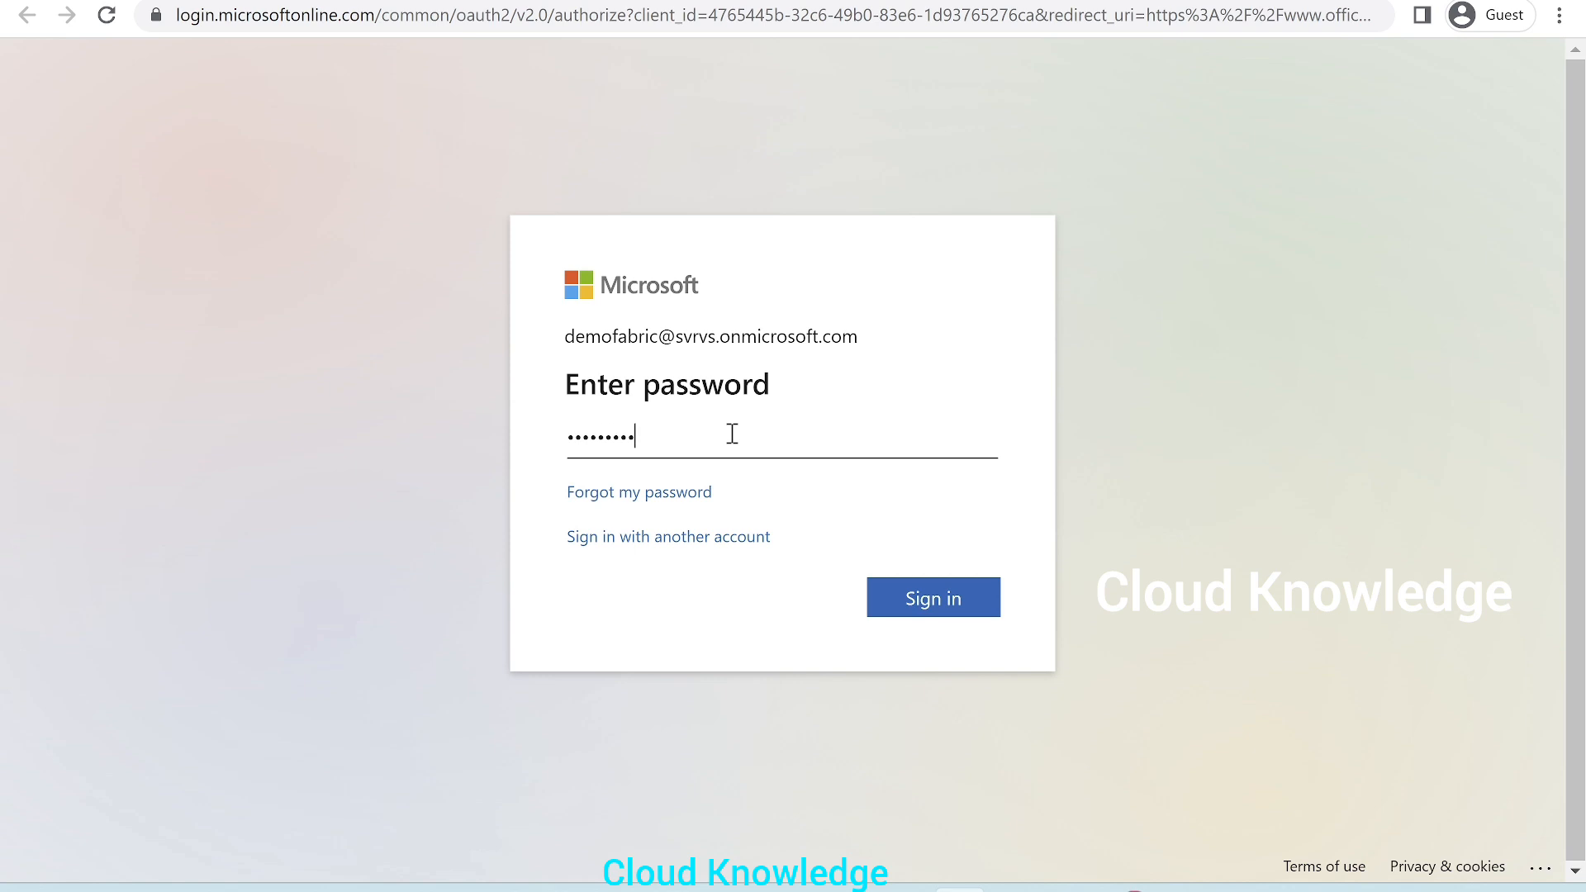
{"action": "type", "text": "••••"}
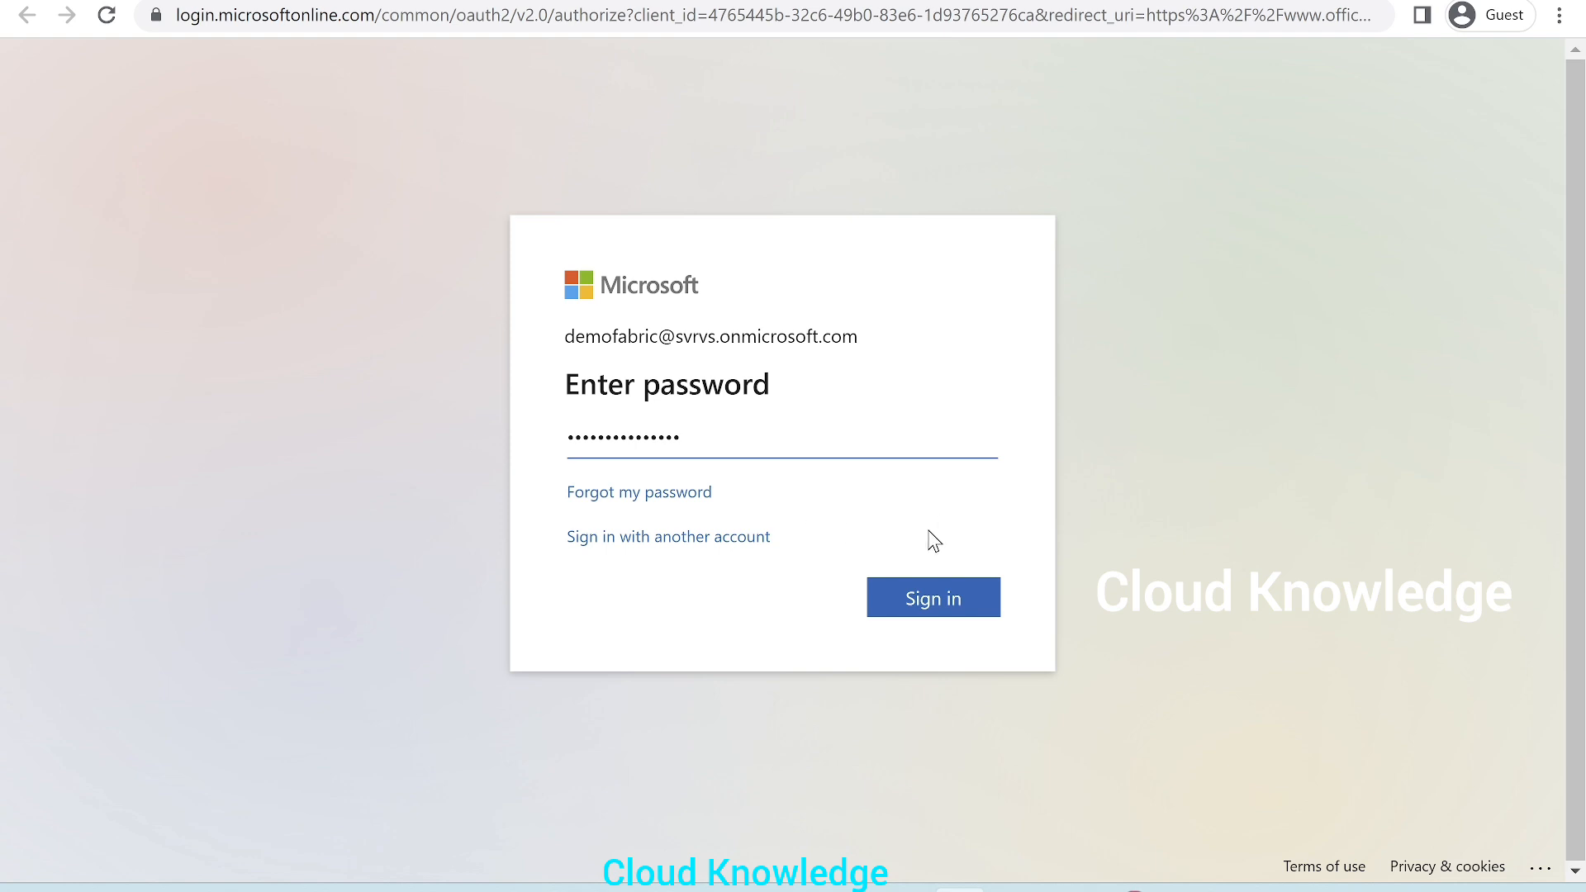
{"action": "left_click", "coordinate": [933, 598]}
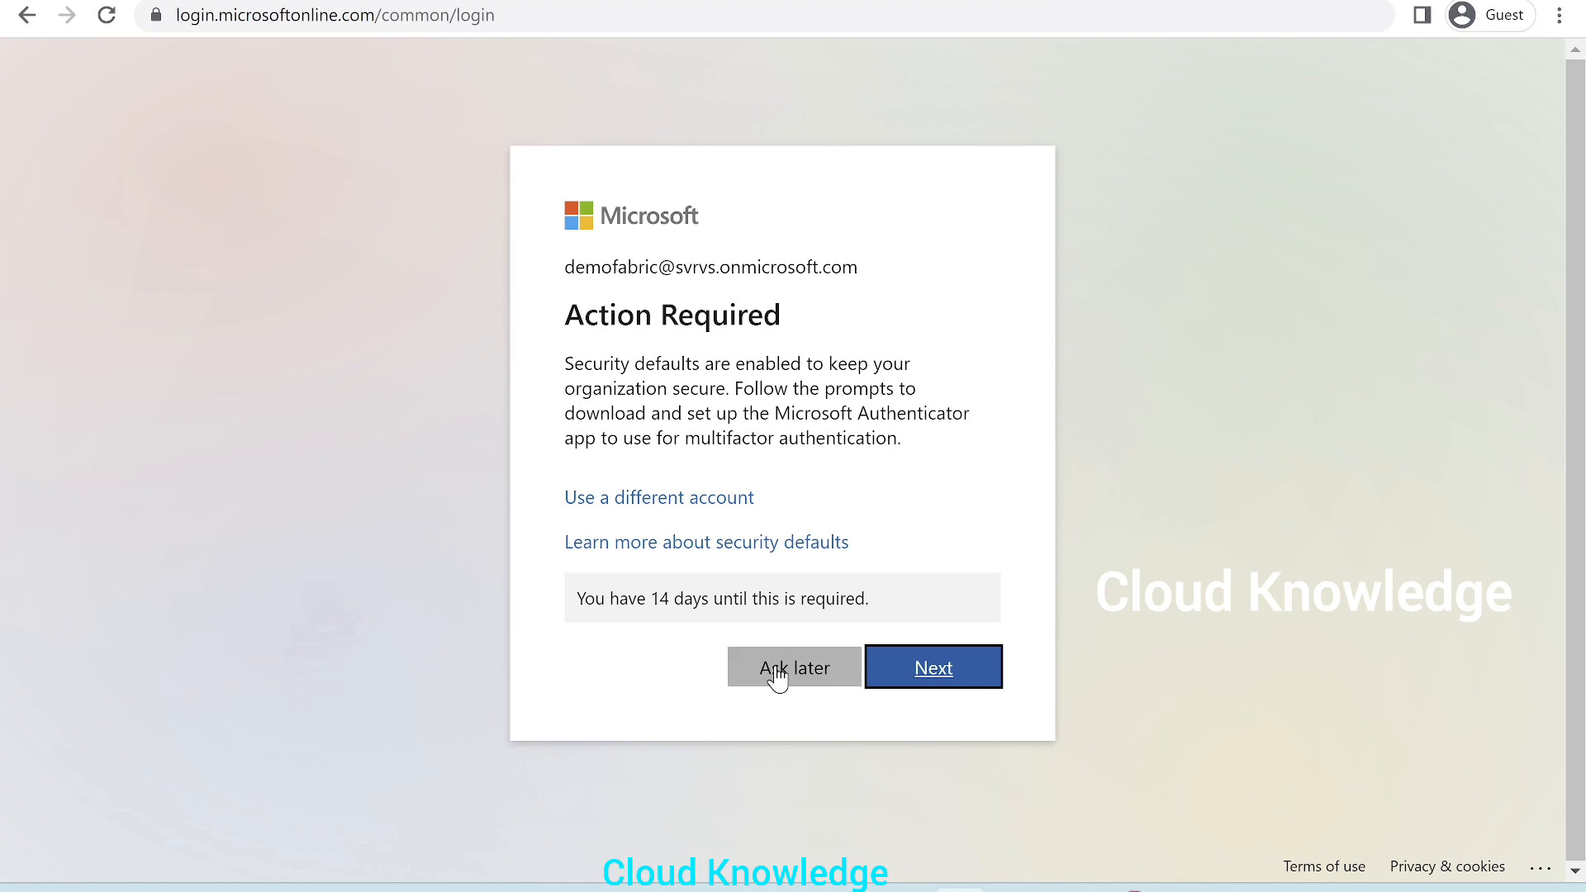
{"action": "left_click", "coordinate": [793, 667]}
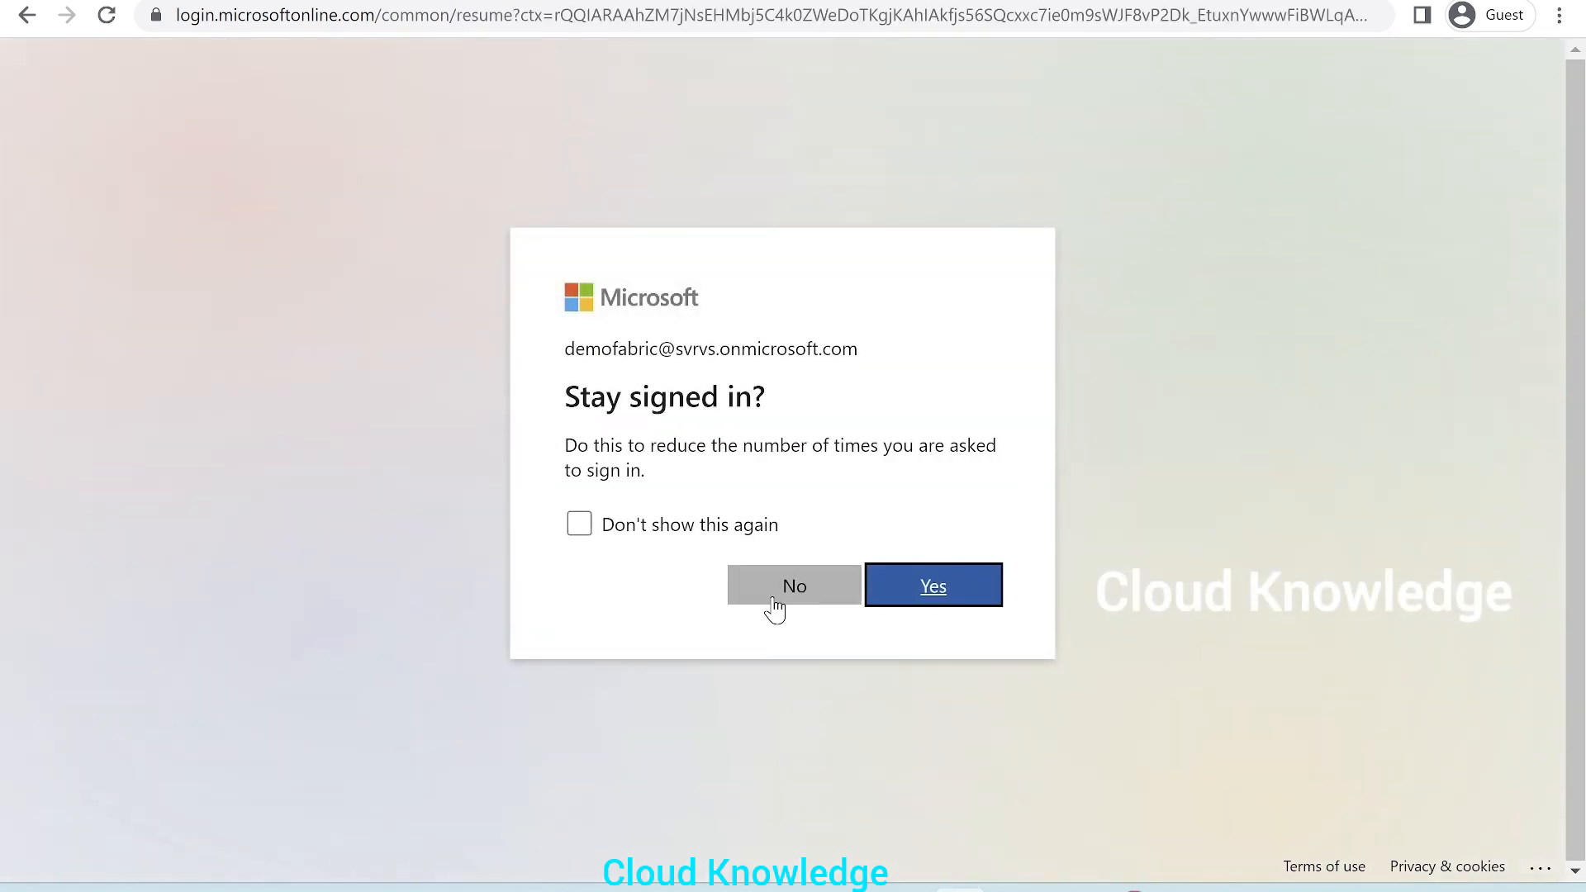
{"action": "left_click", "coordinate": [578, 523]}
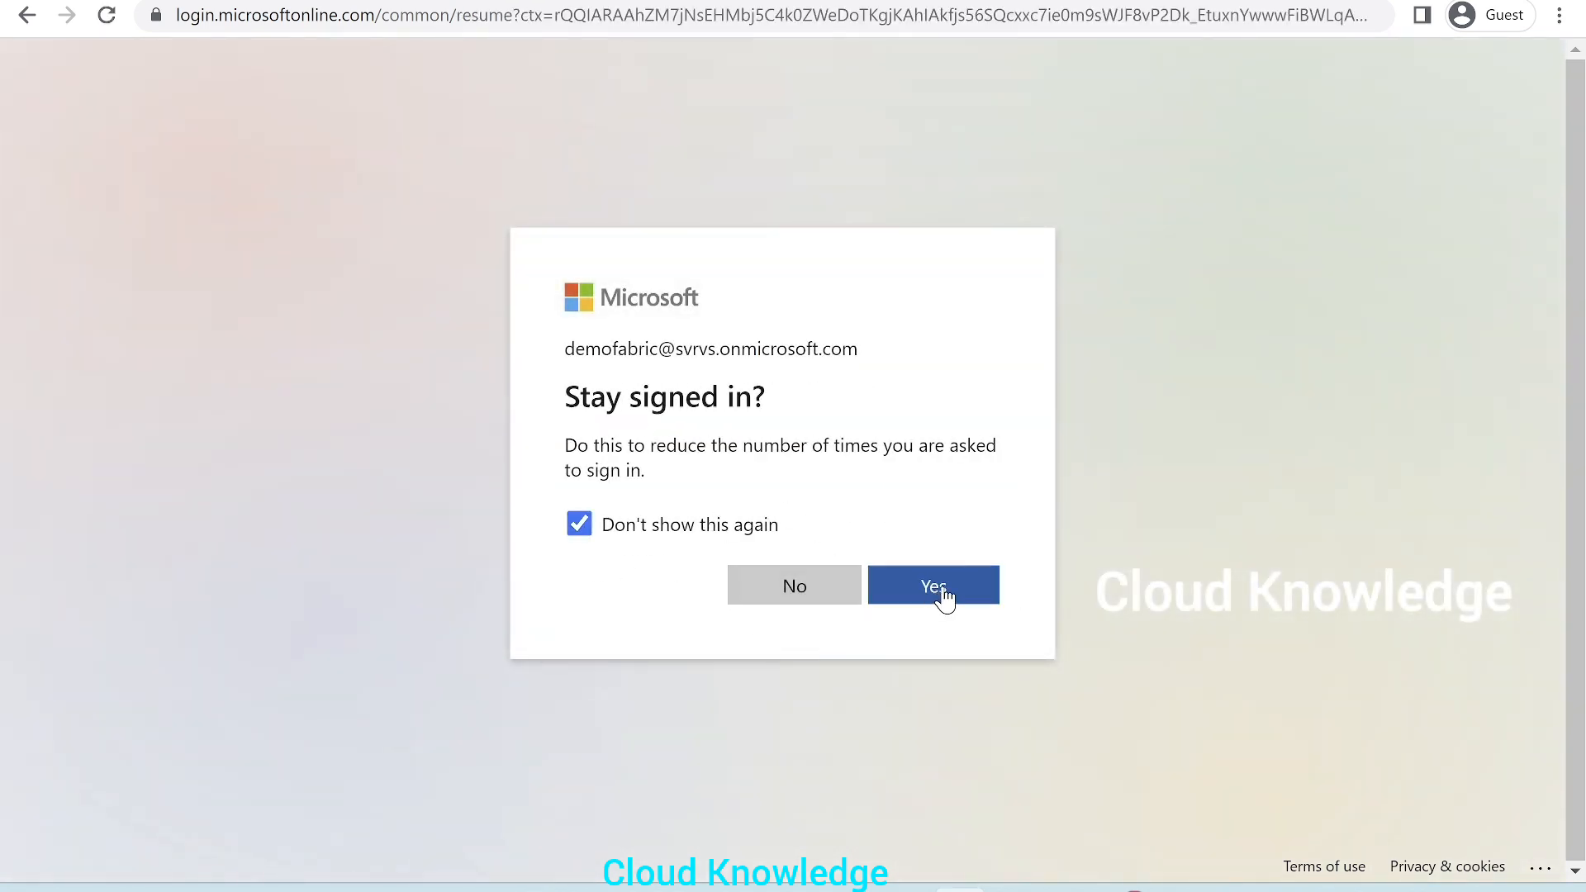
{"action": "left_click", "coordinate": [931, 584]}
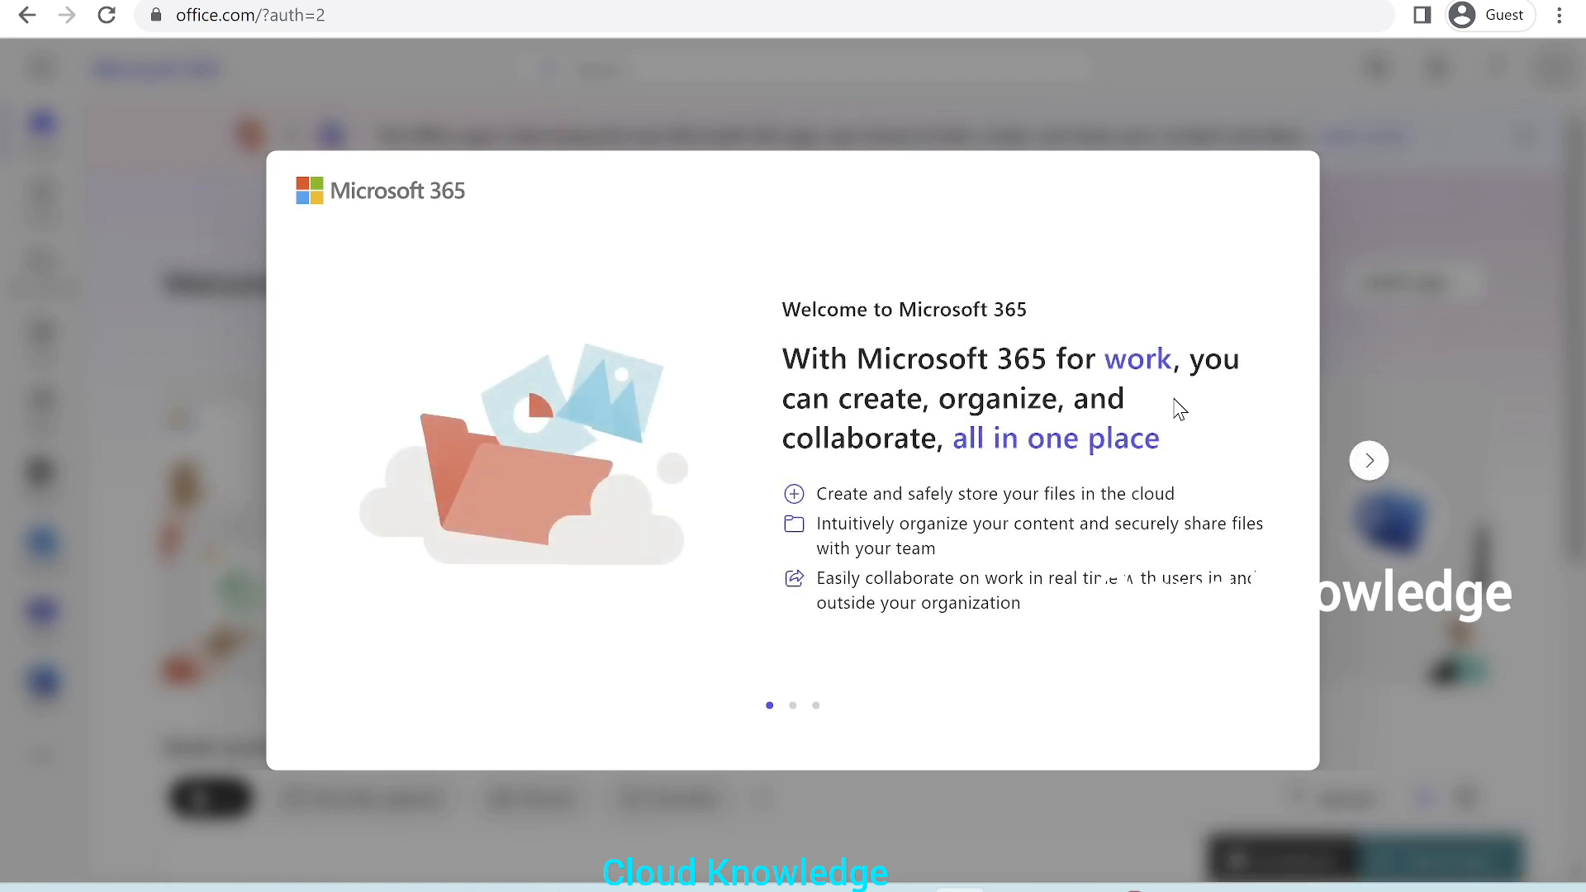
- Finish the Microsoft 365 welcome tour and dismiss the Create with Microsoft 365 tip
{"action": "left_click", "coordinate": [1369, 460]}
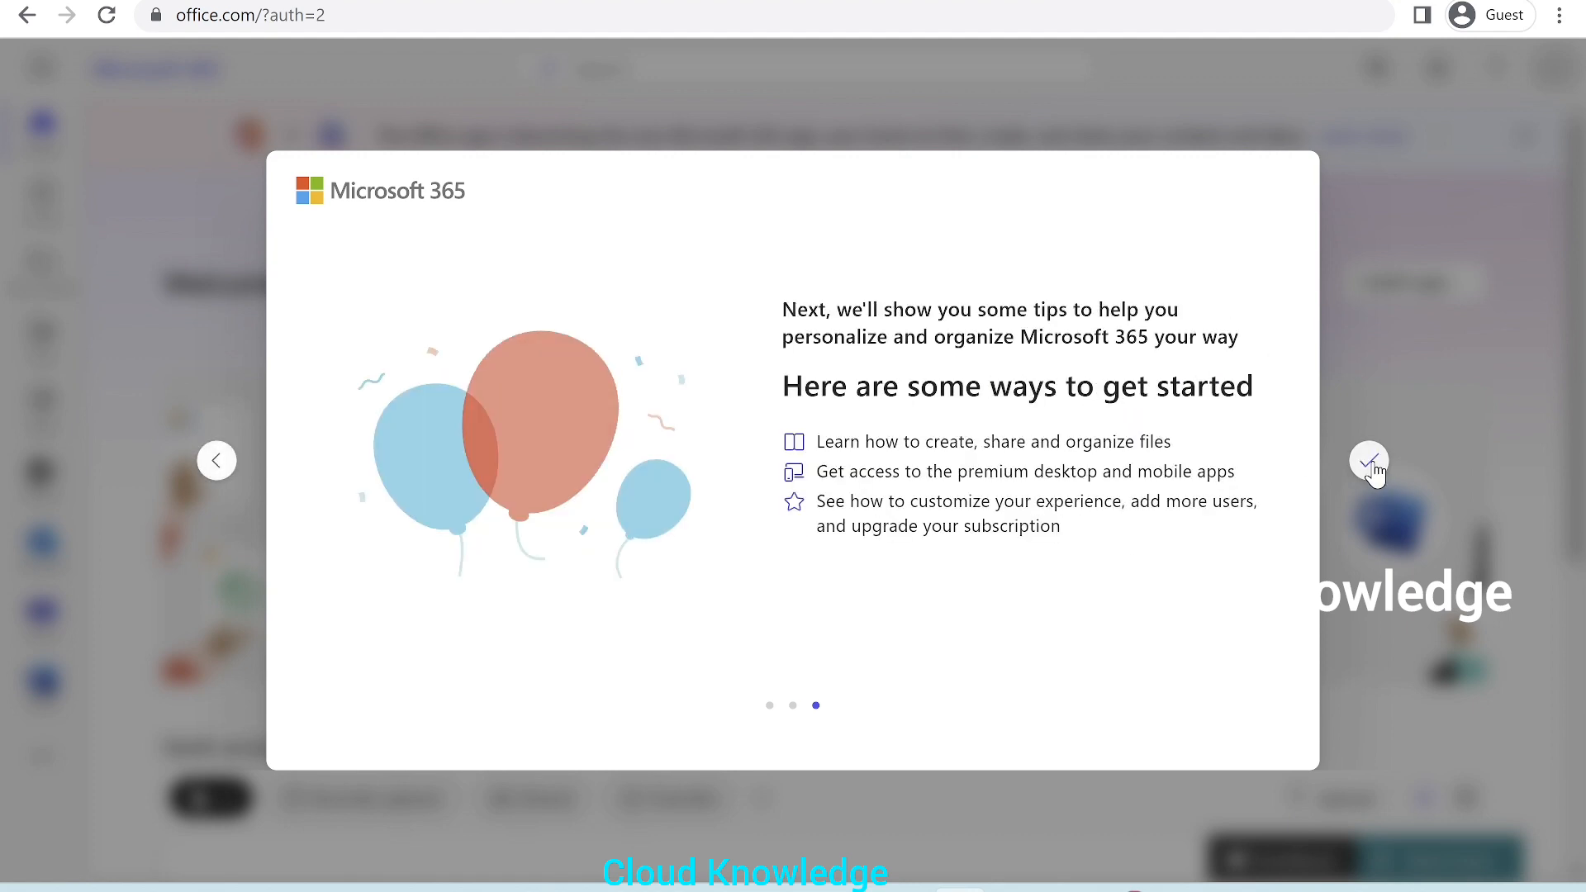
{"action": "left_click", "coordinate": [1369, 461]}
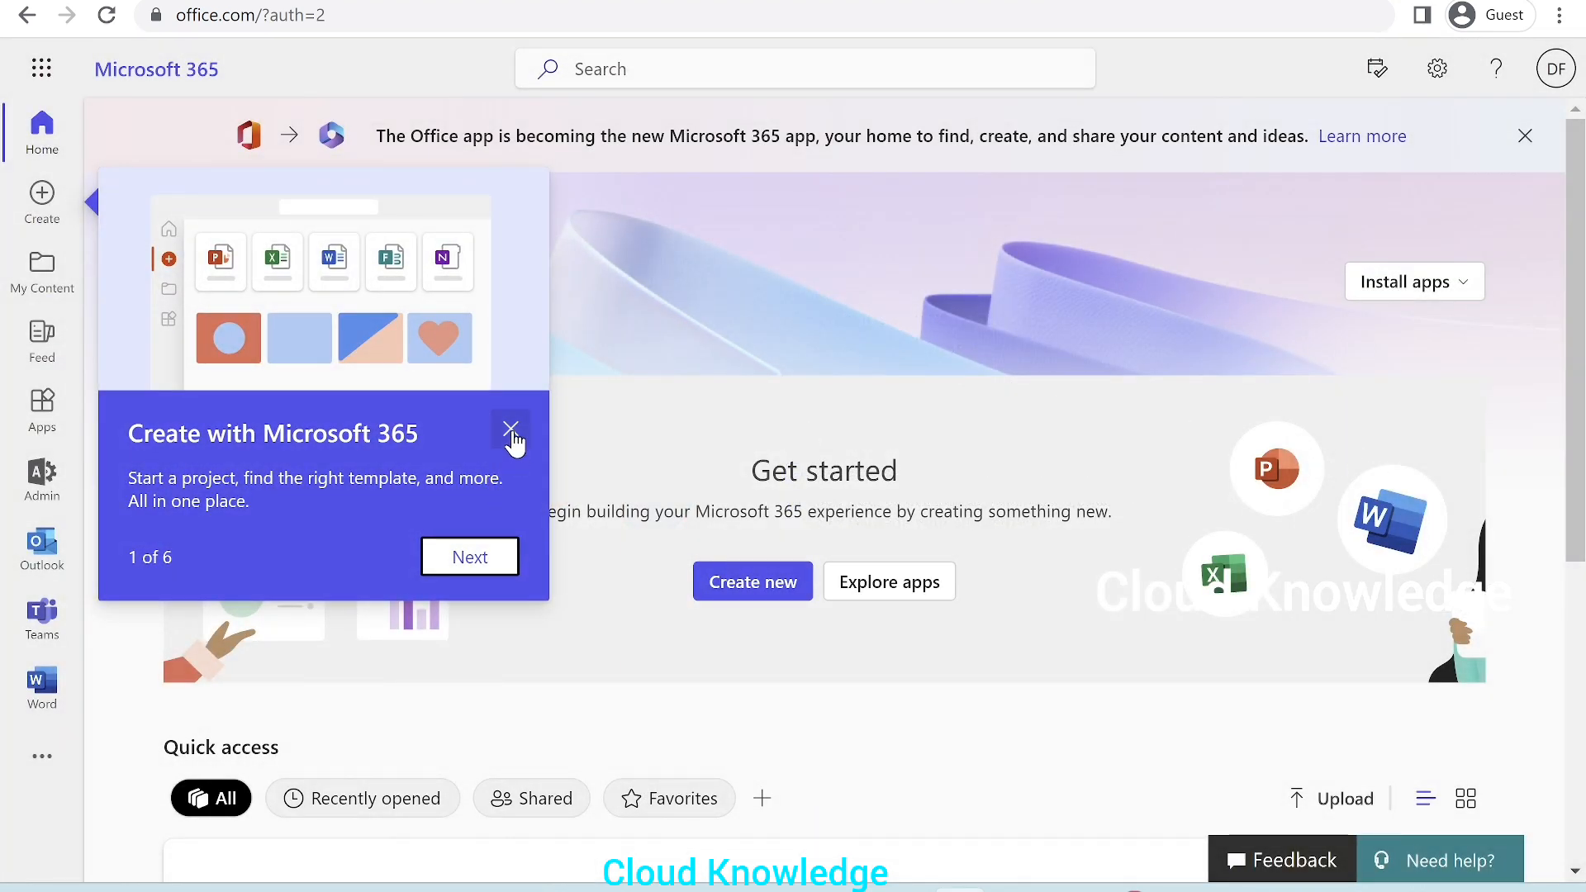
{"action": "left_click", "coordinate": [510, 428]}
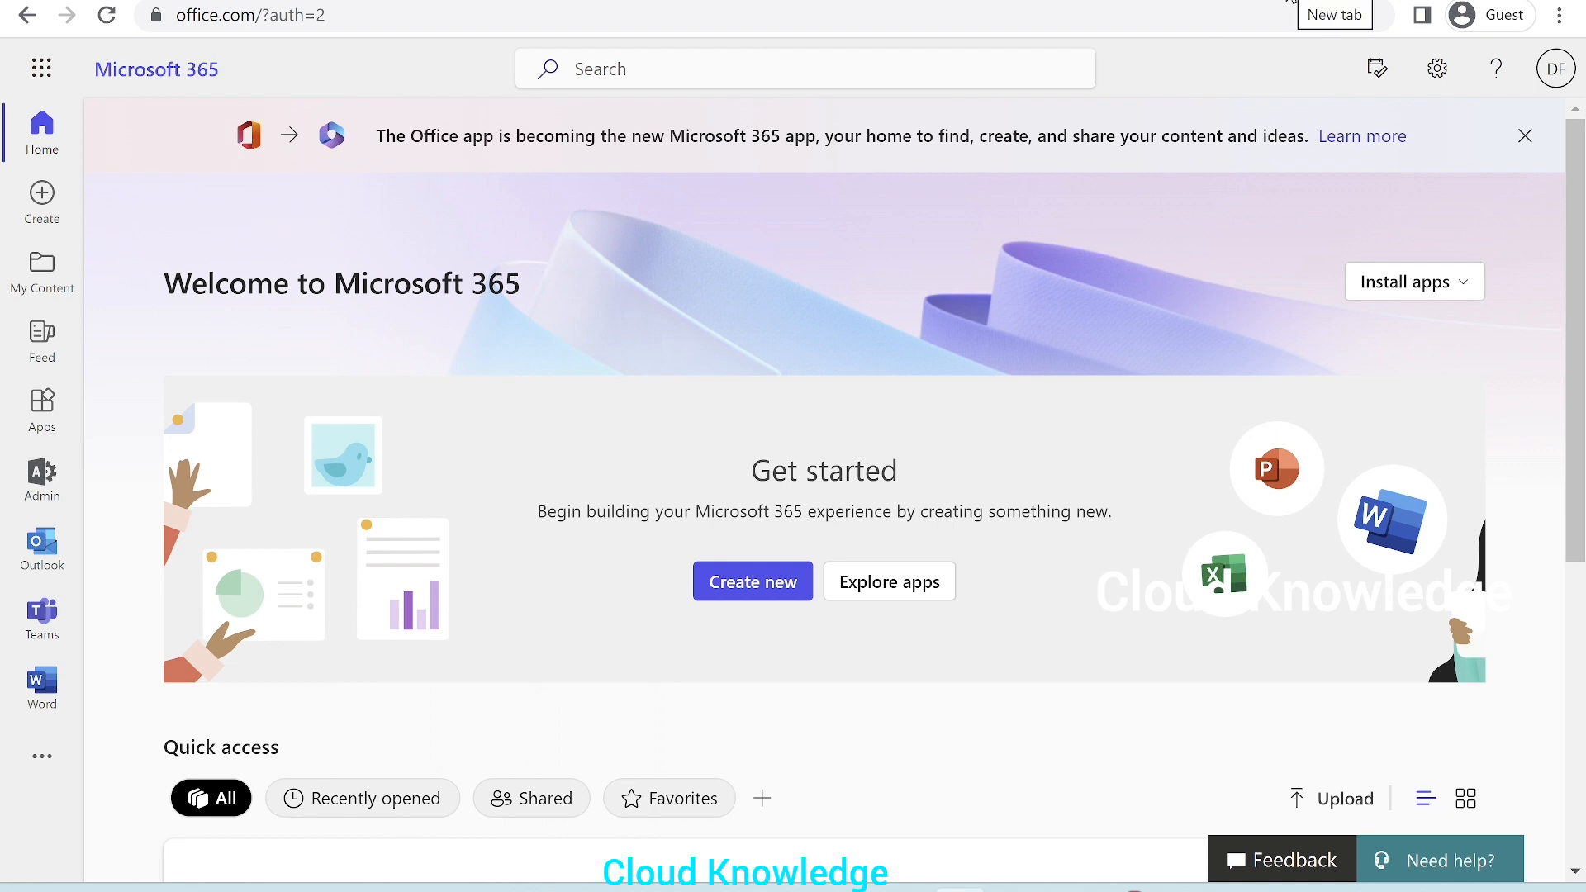
- Go to app.fabric.microsoft.com in a new tab and postpone authenticator setup again
{"action": "left_click", "coordinate": [1333, 14]}
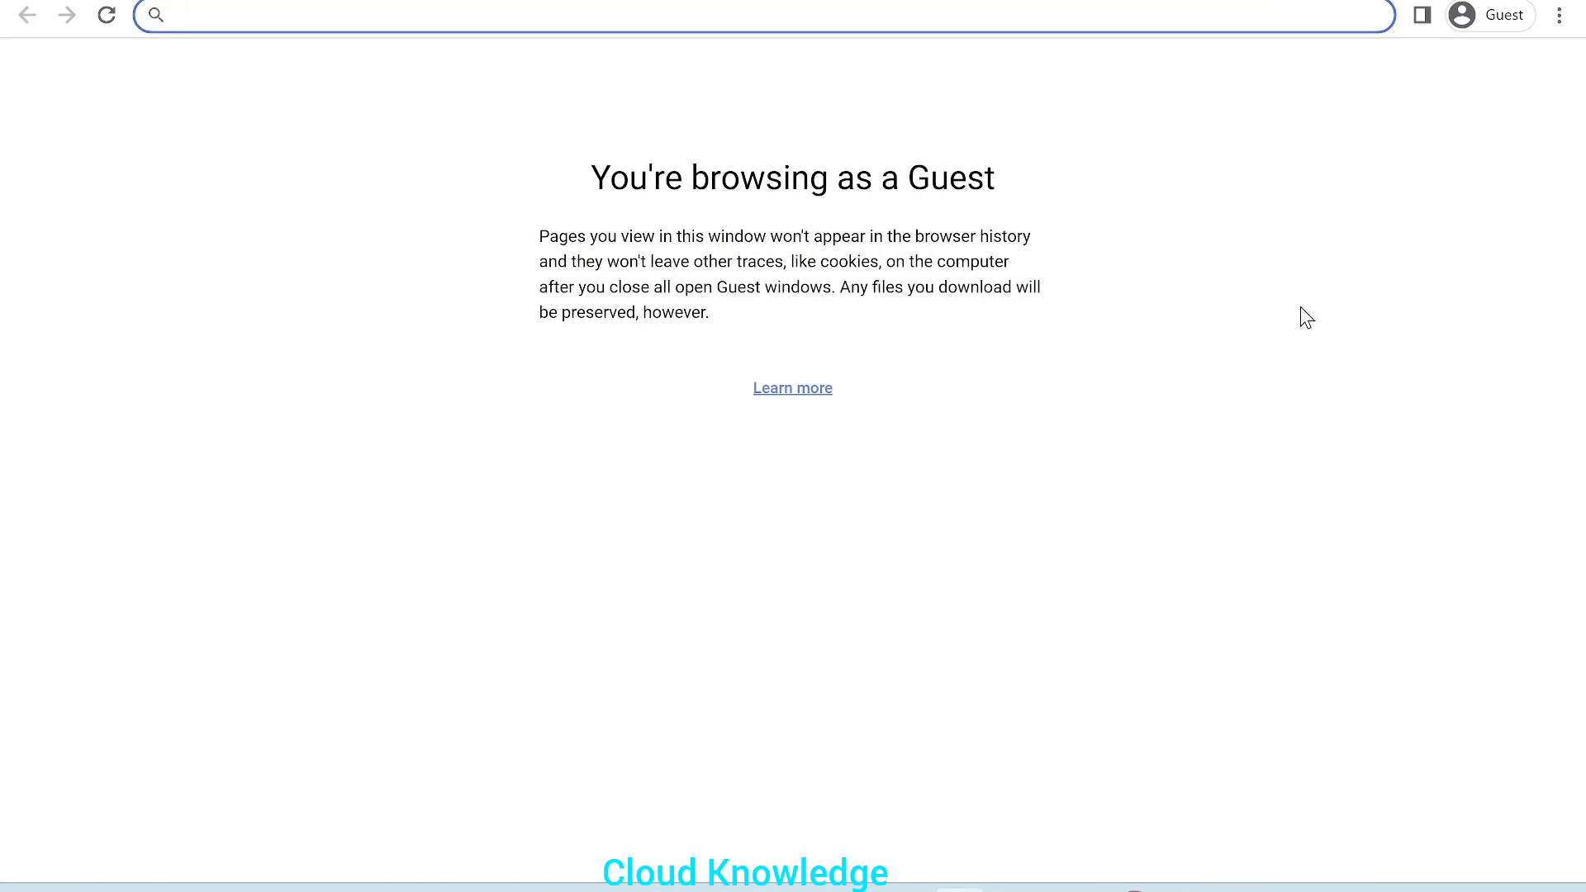
{"action": "type", "text": "app."}
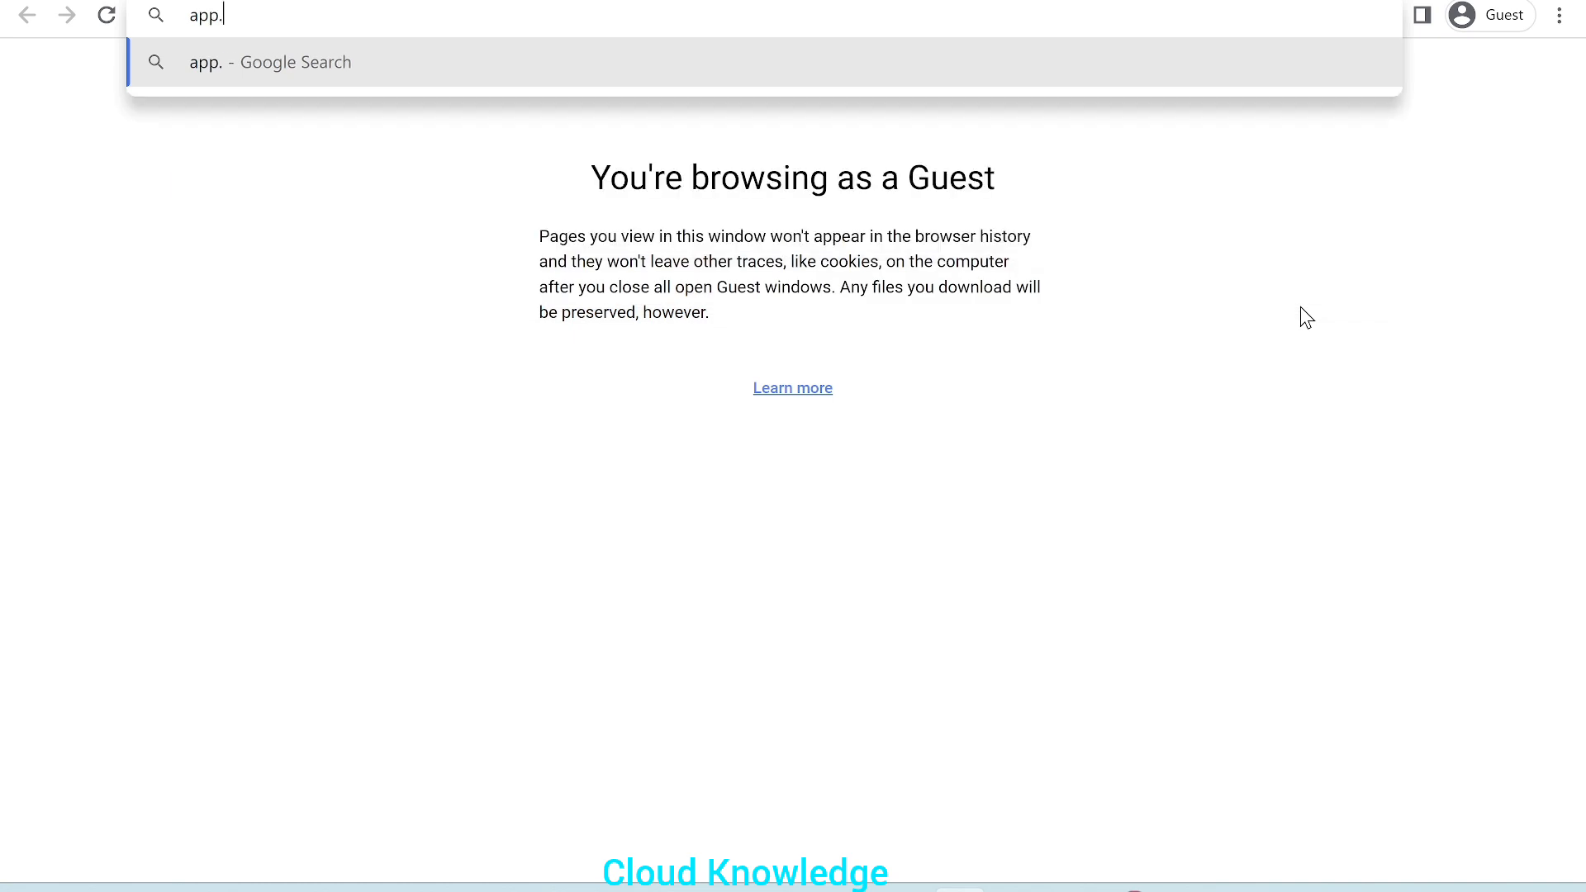
{"action": "type", "text": "fabric."}
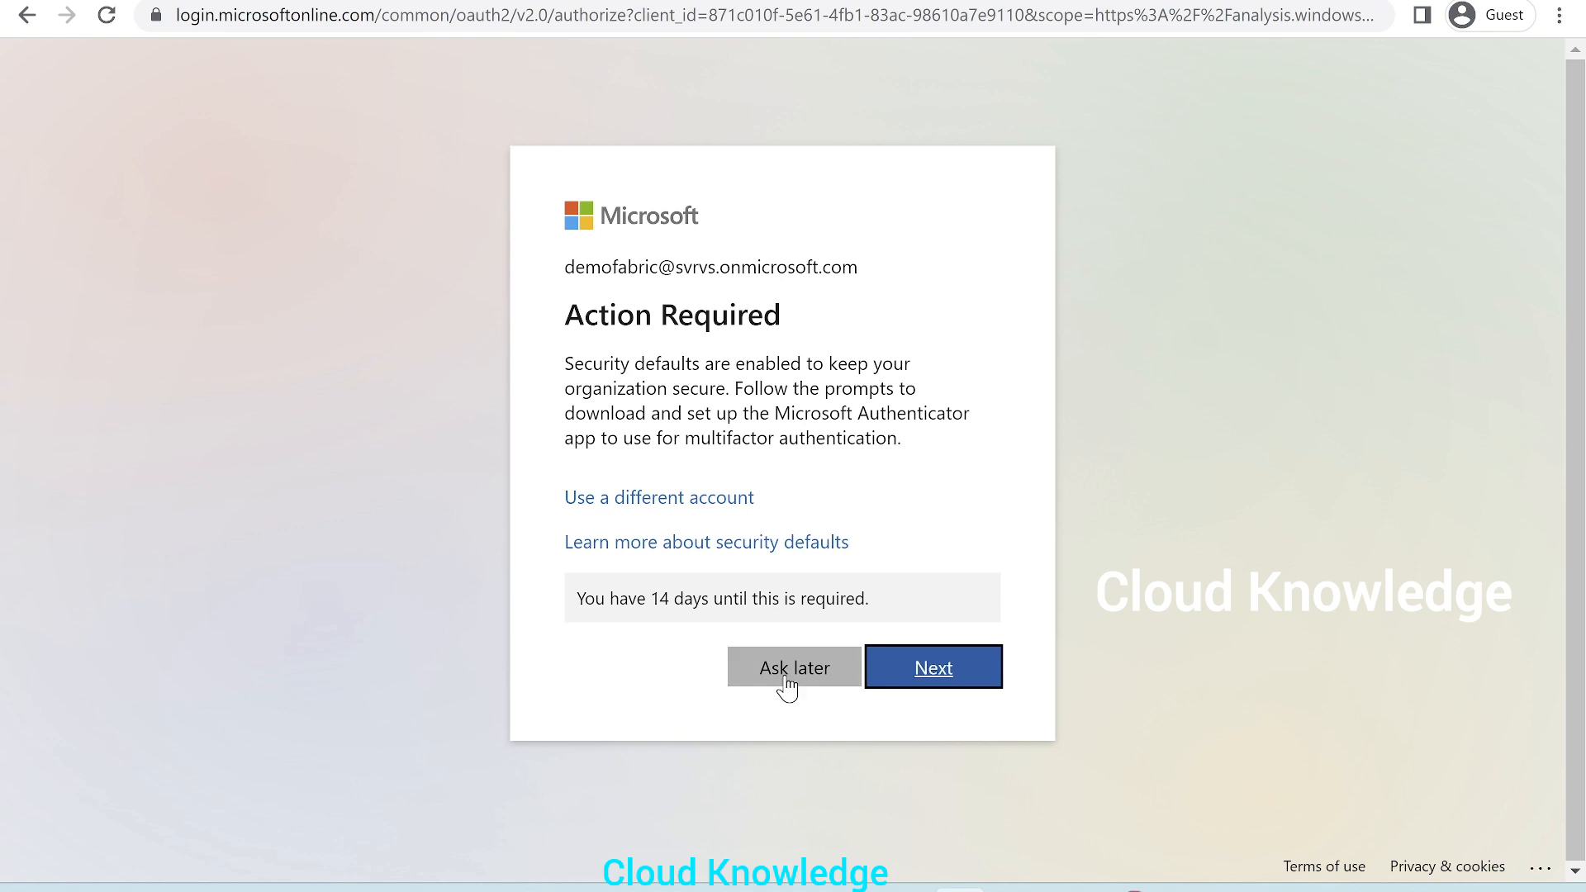
{"action": "left_click", "coordinate": [794, 667]}
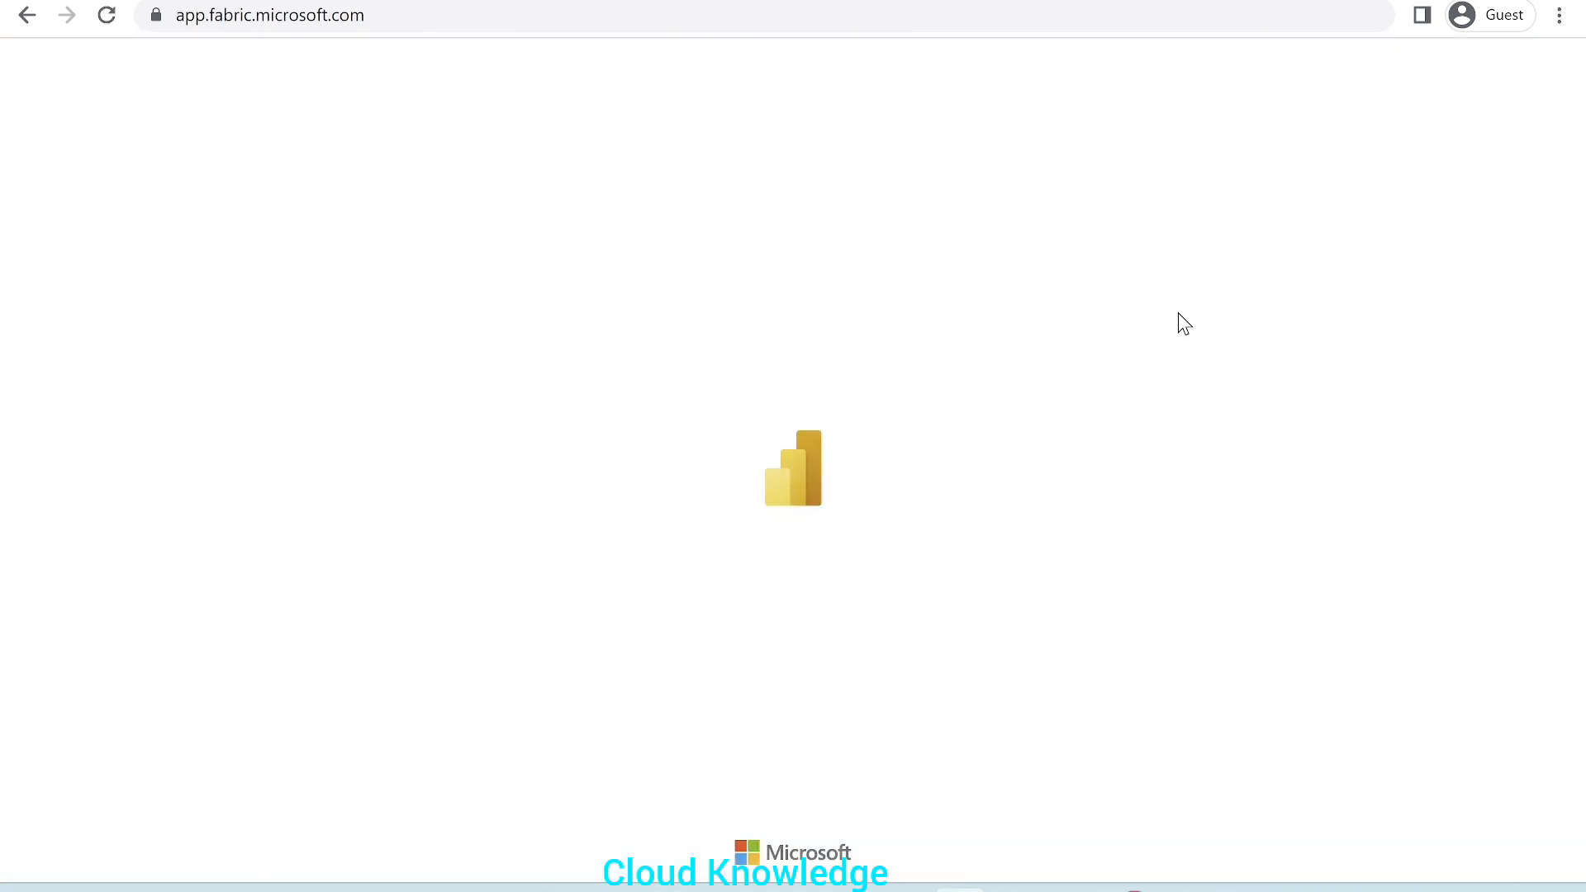
{"action": "mouse_move", "coordinate": [1145, 266]}
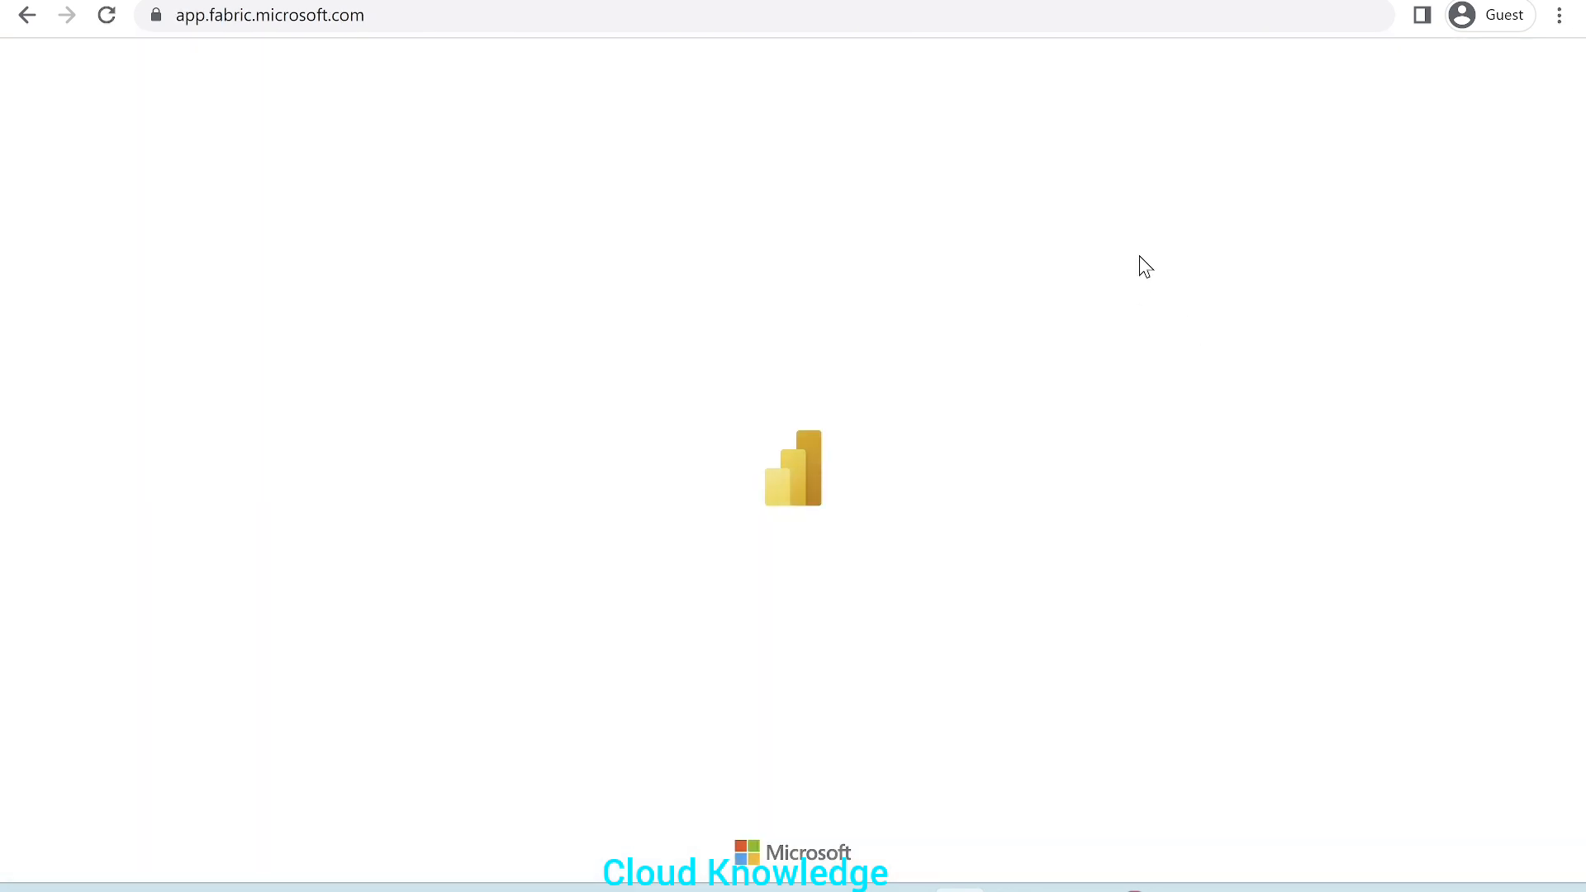
{"action": "mouse_move", "coordinate": [1142, 259]}
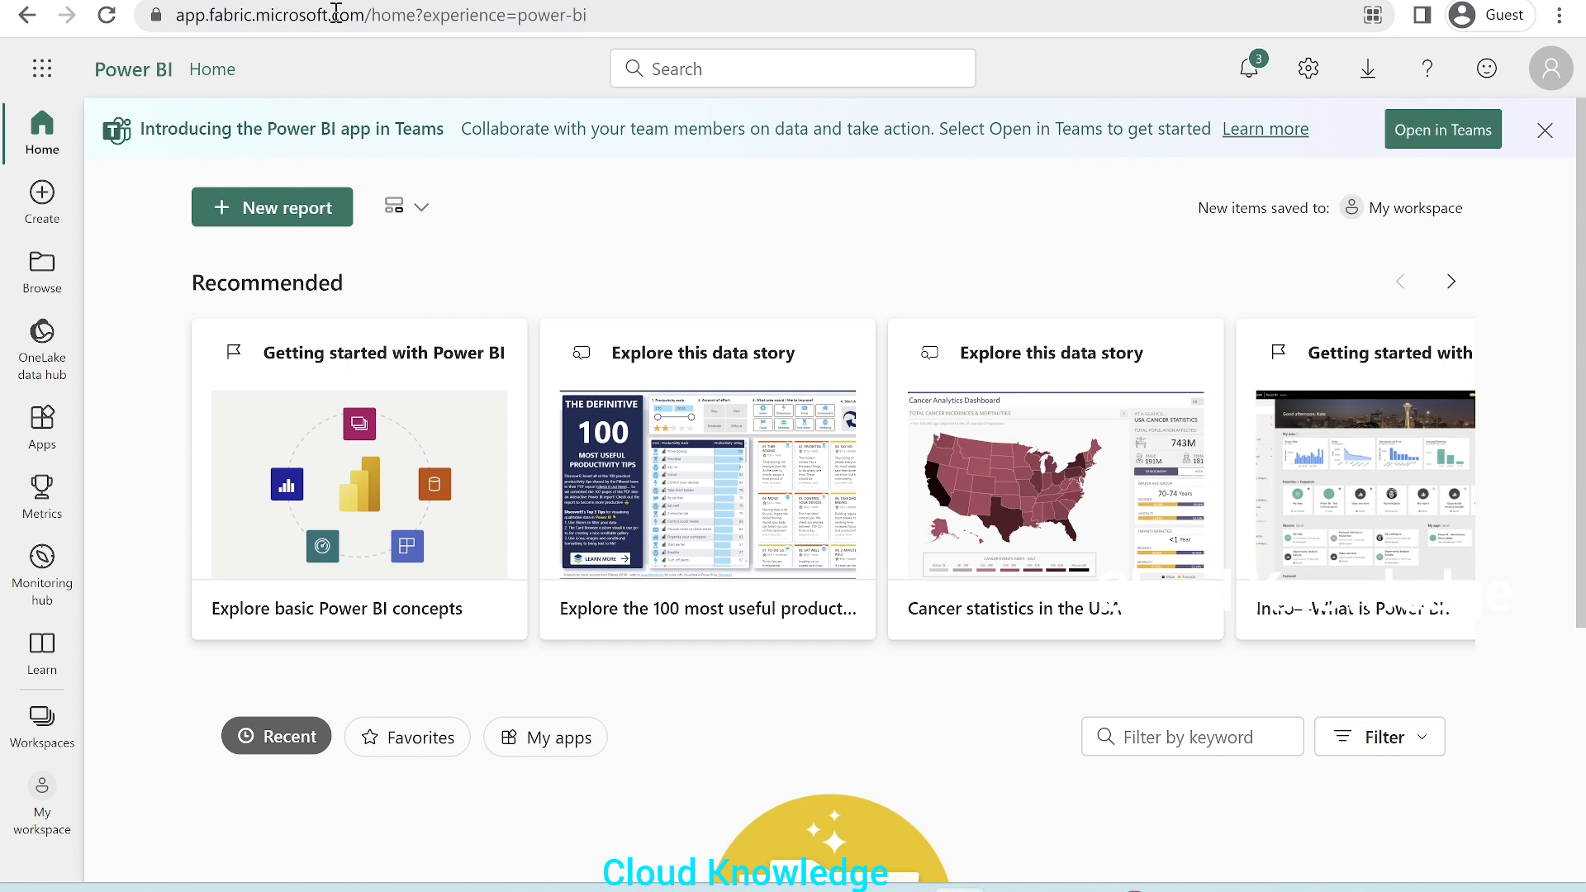
{"action": "mouse_move", "coordinate": [1307, 68]}
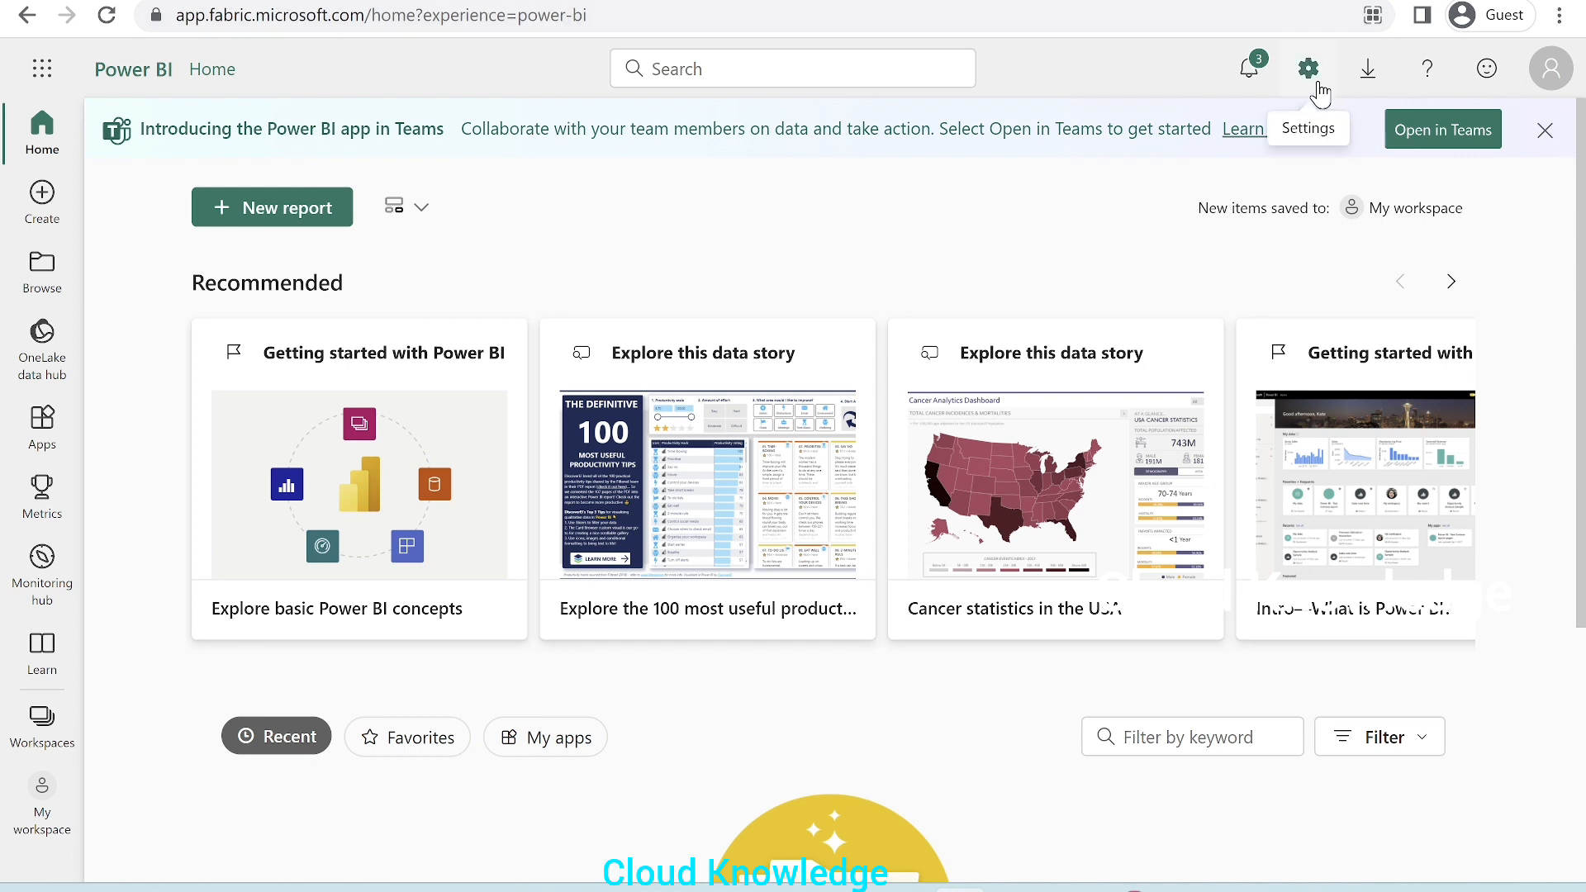
{"action": "mouse_move", "coordinate": [1316, 90]}
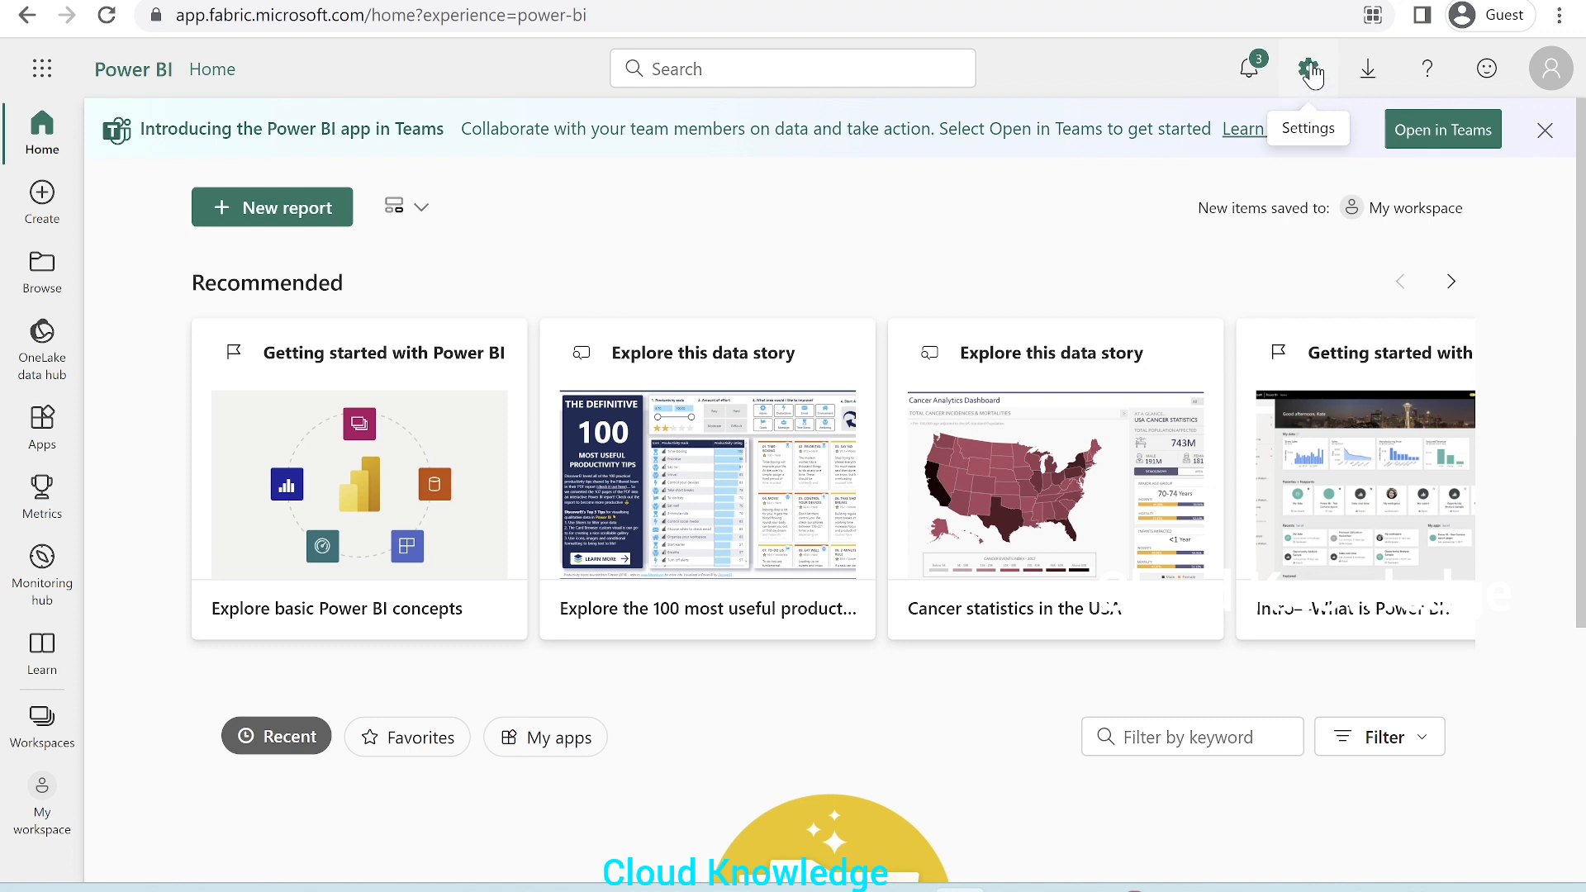
- Reach the Admin portal's Tenant settings through the Settings gear menu
{"action": "left_click", "coordinate": [1307, 68]}
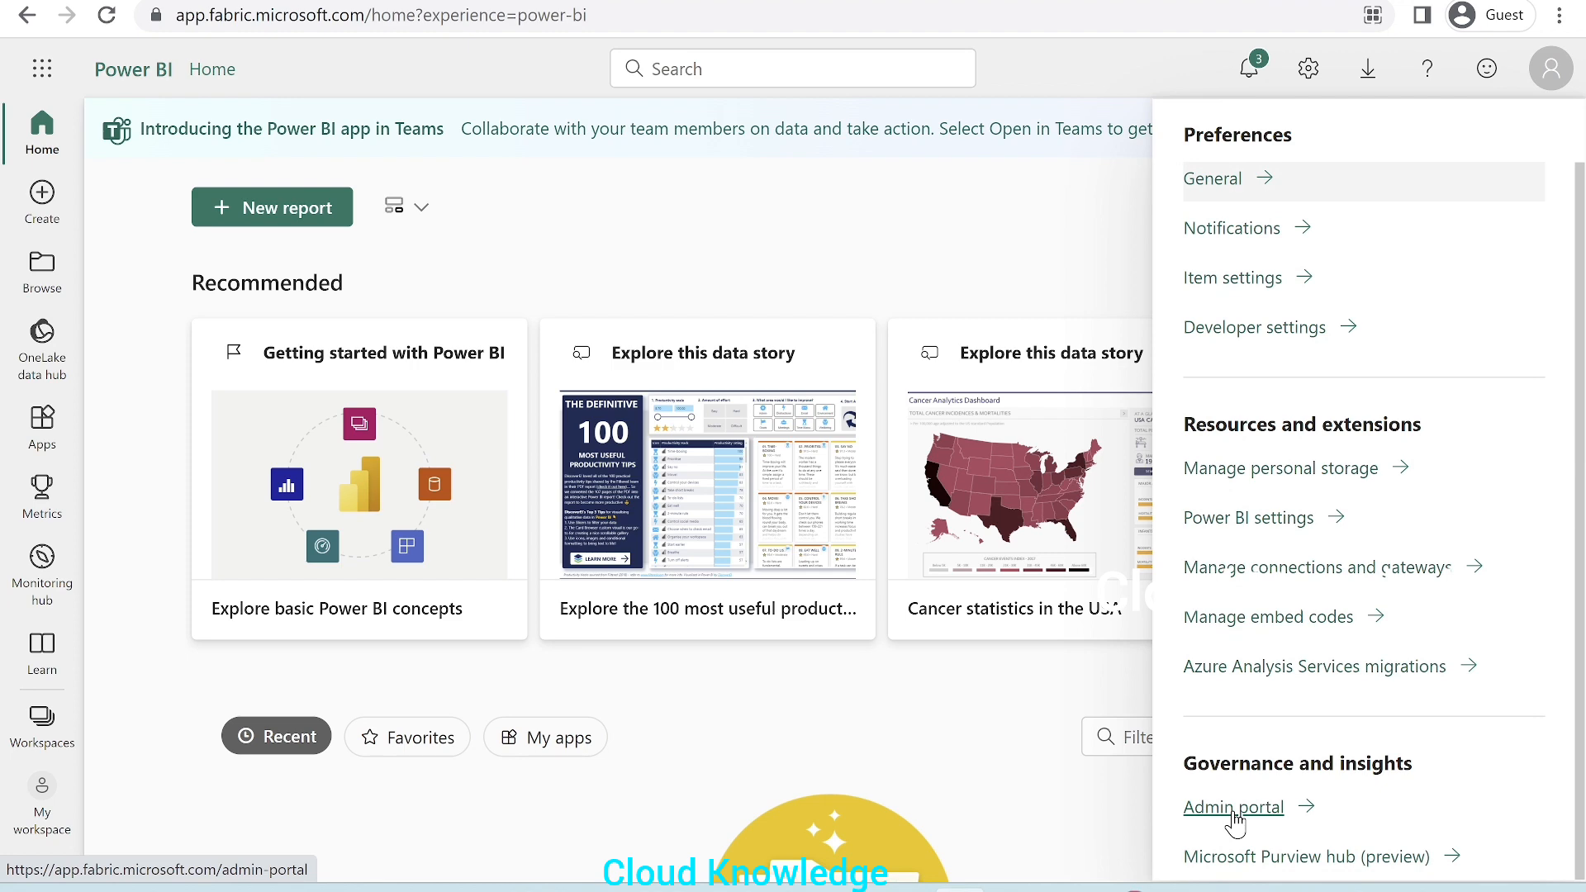
{"action": "left_click", "coordinate": [1230, 807]}
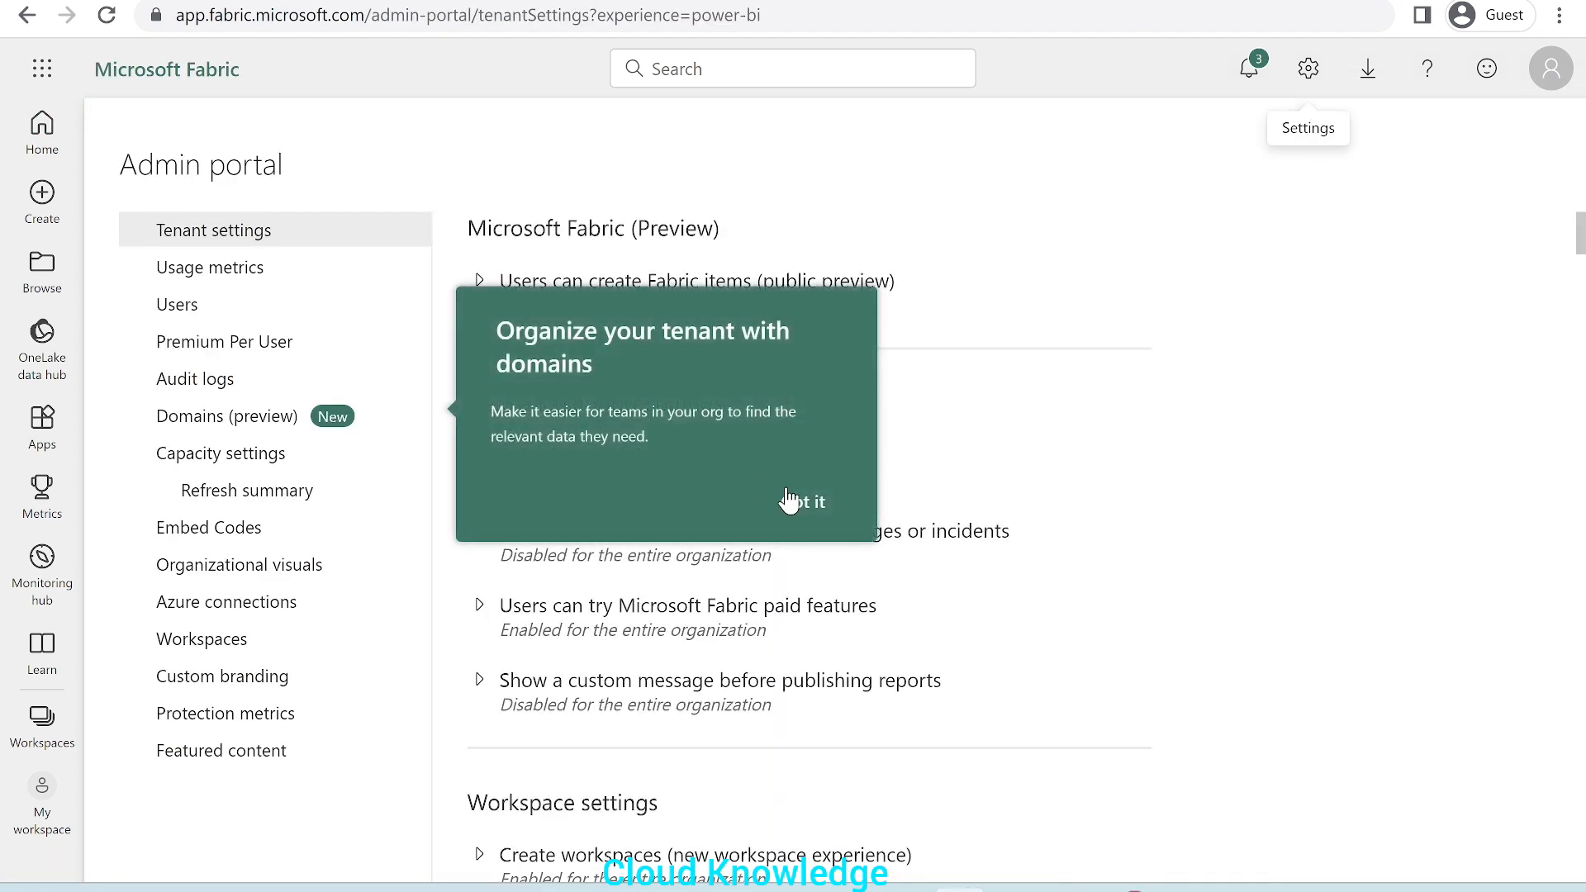
- Enable the Microsoft Fabric item-creation setting for the entire organization and apply the change
{"action": "left_click", "coordinate": [807, 501]}
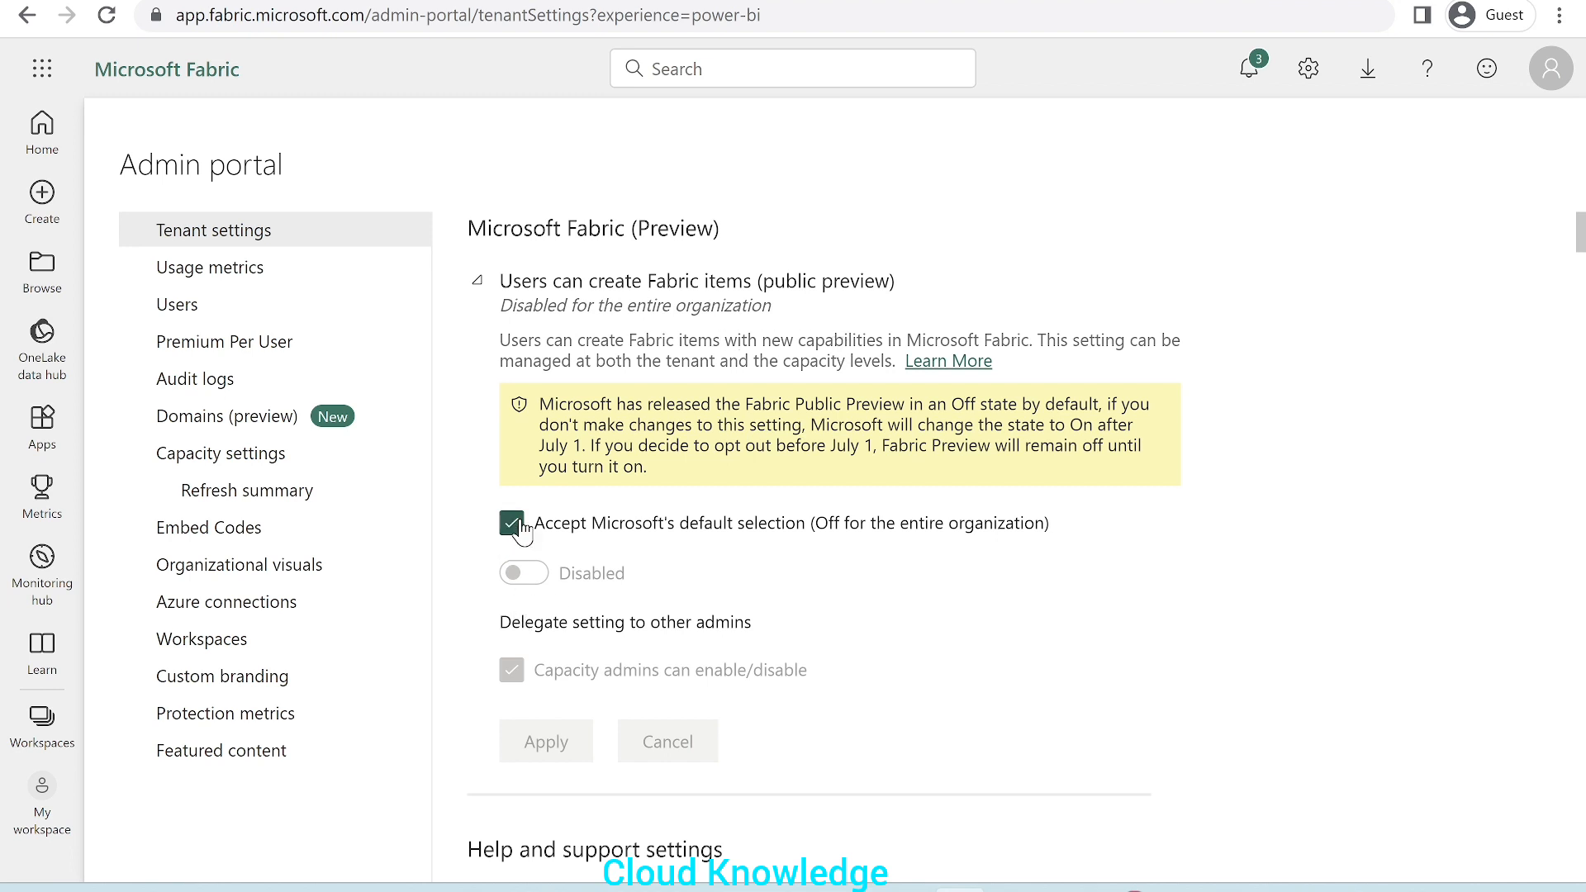
{"action": "left_click", "coordinate": [512, 523]}
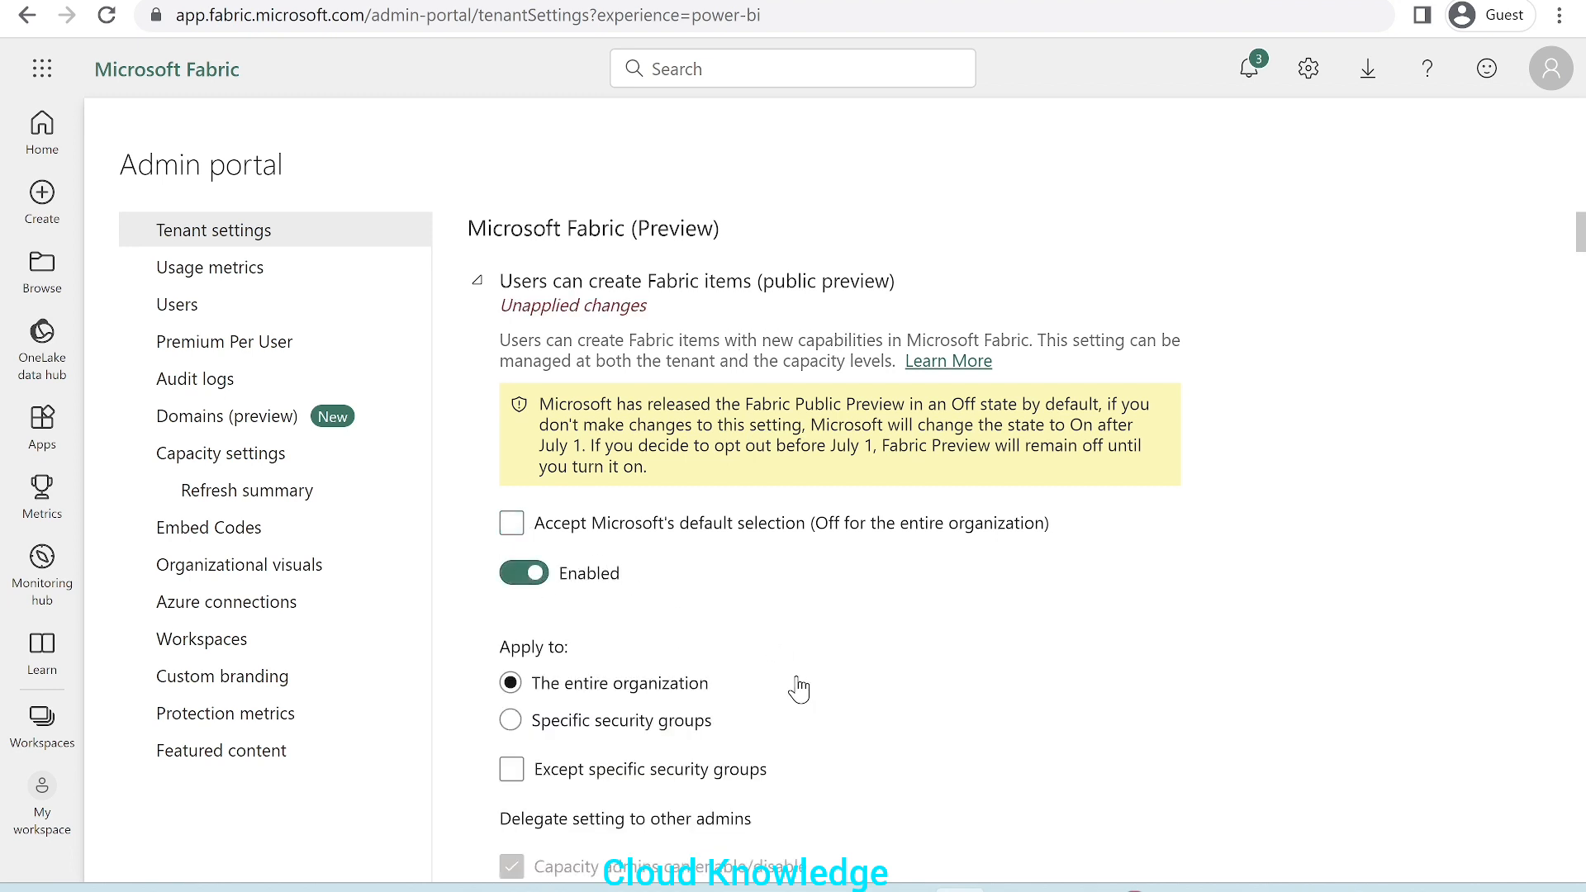
{"action": "scroll", "scroll_direction": "down", "scroll_amount": 3}
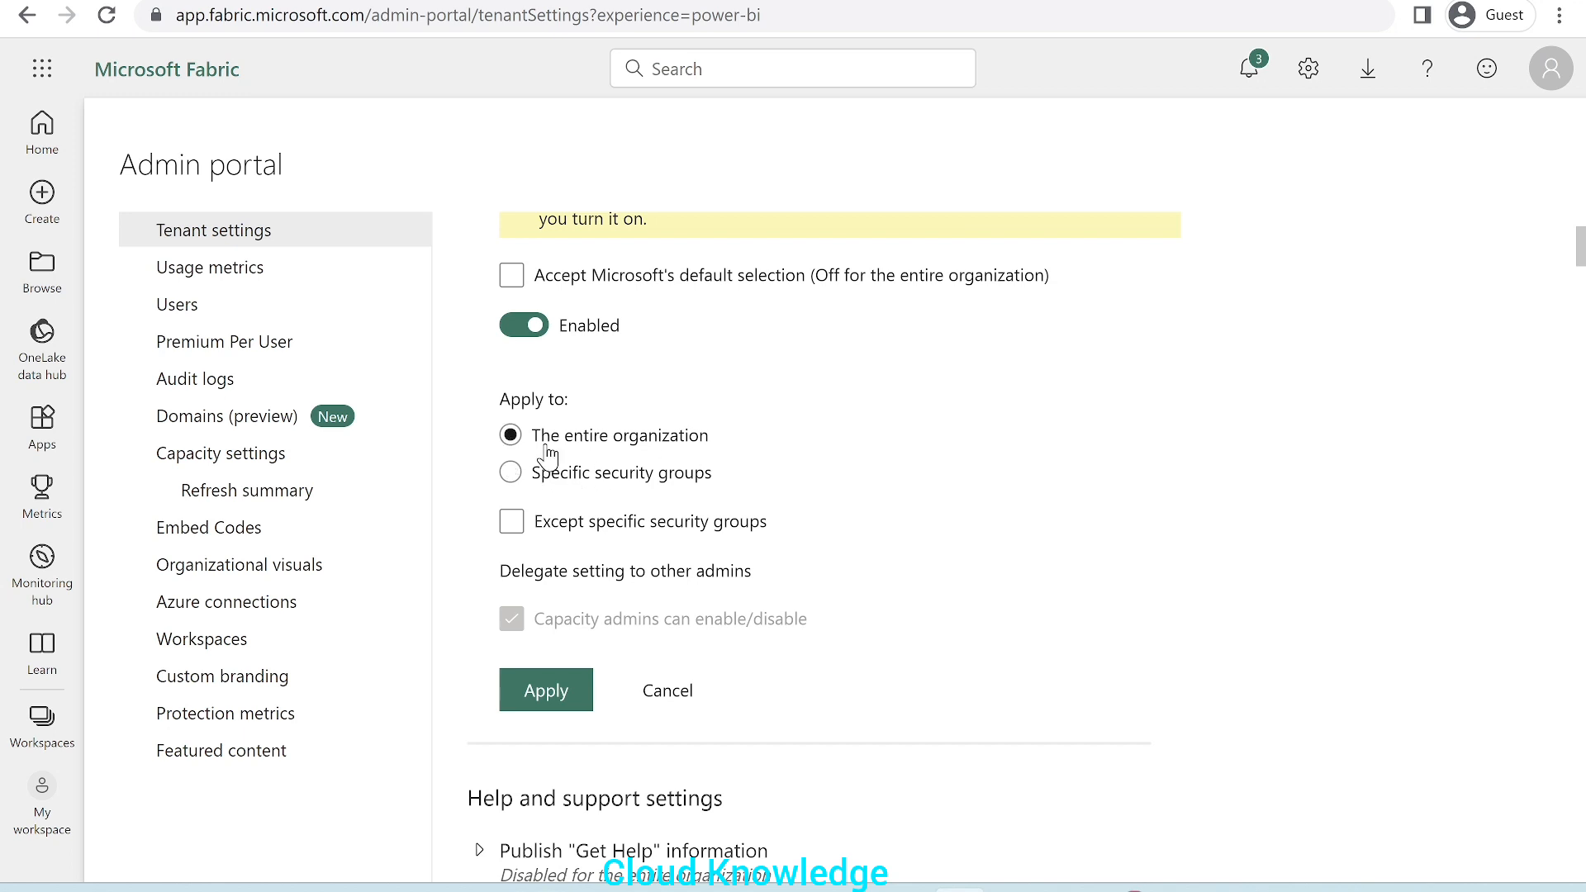
{"action": "left_click", "coordinate": [512, 472]}
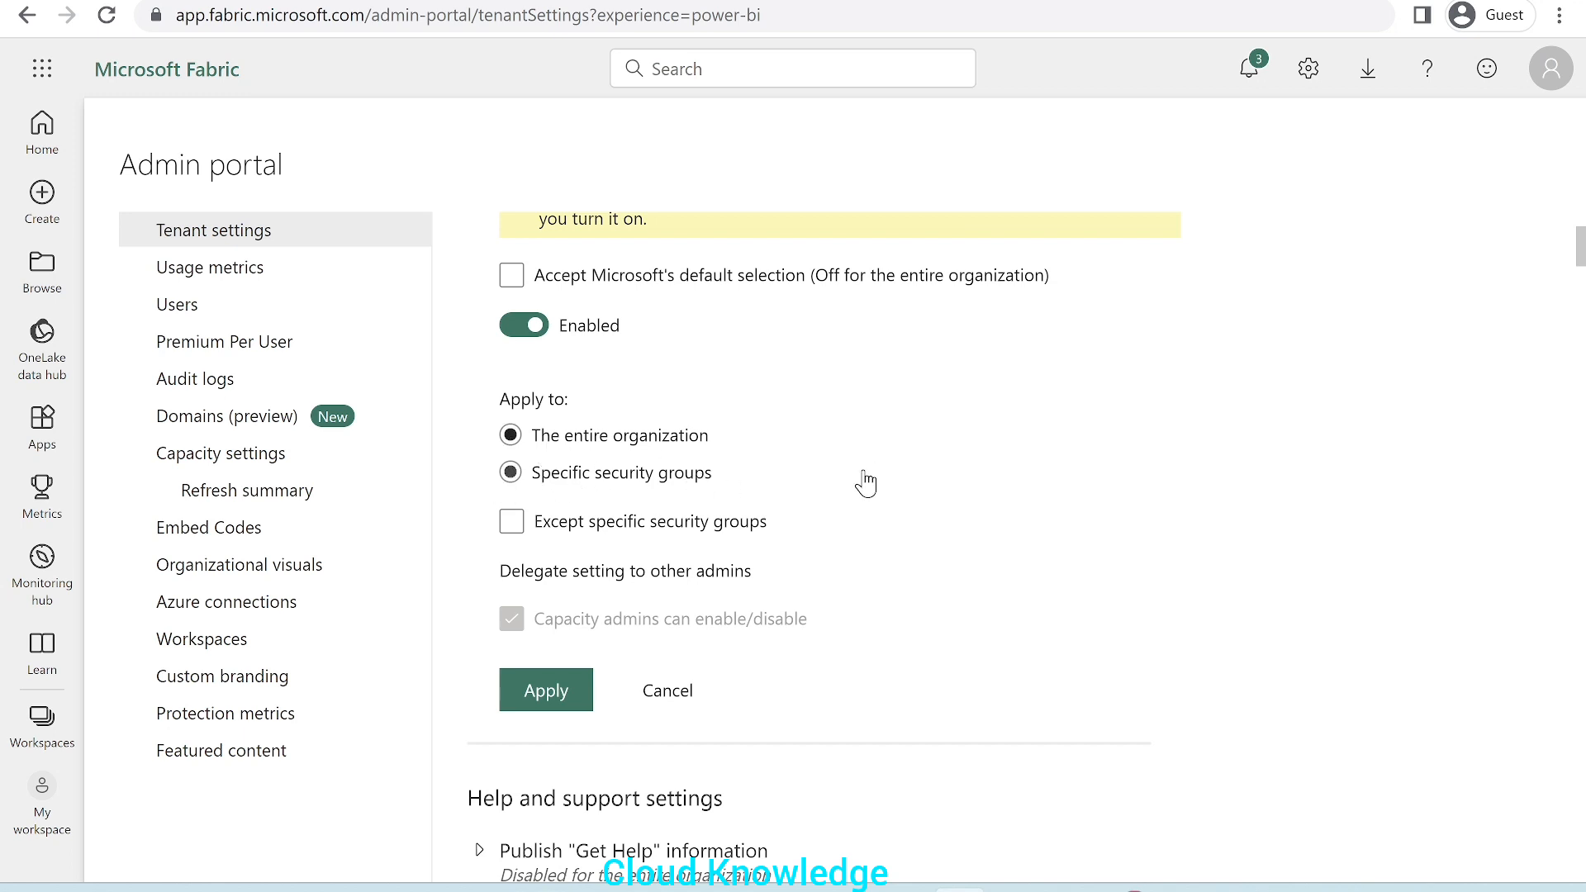
{"action": "left_click", "coordinate": [512, 435]}
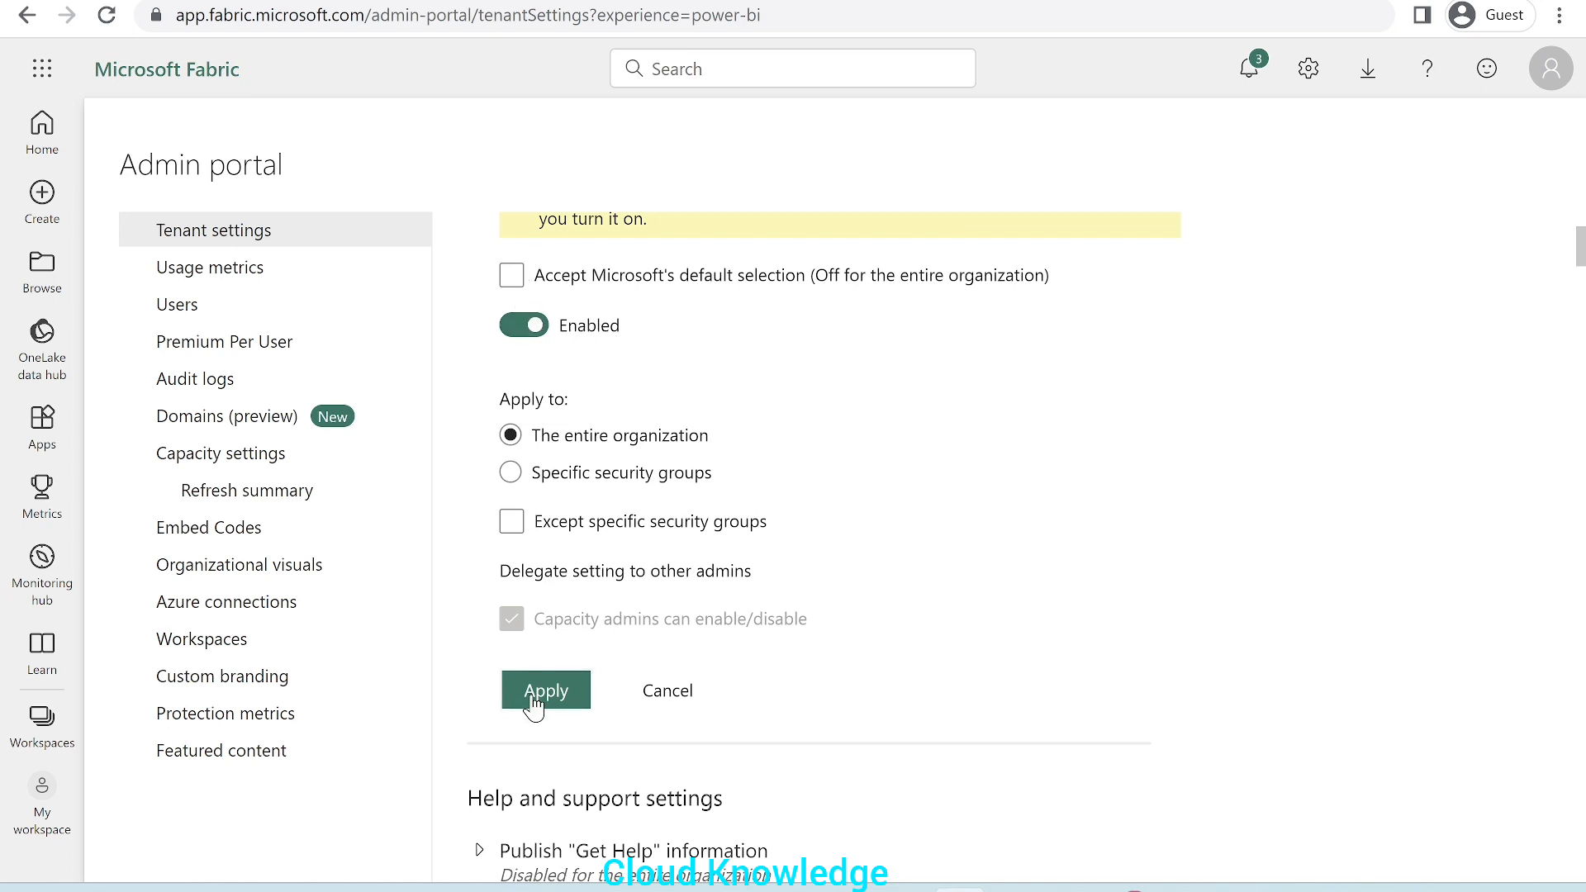
{"action": "left_click", "coordinate": [545, 690]}
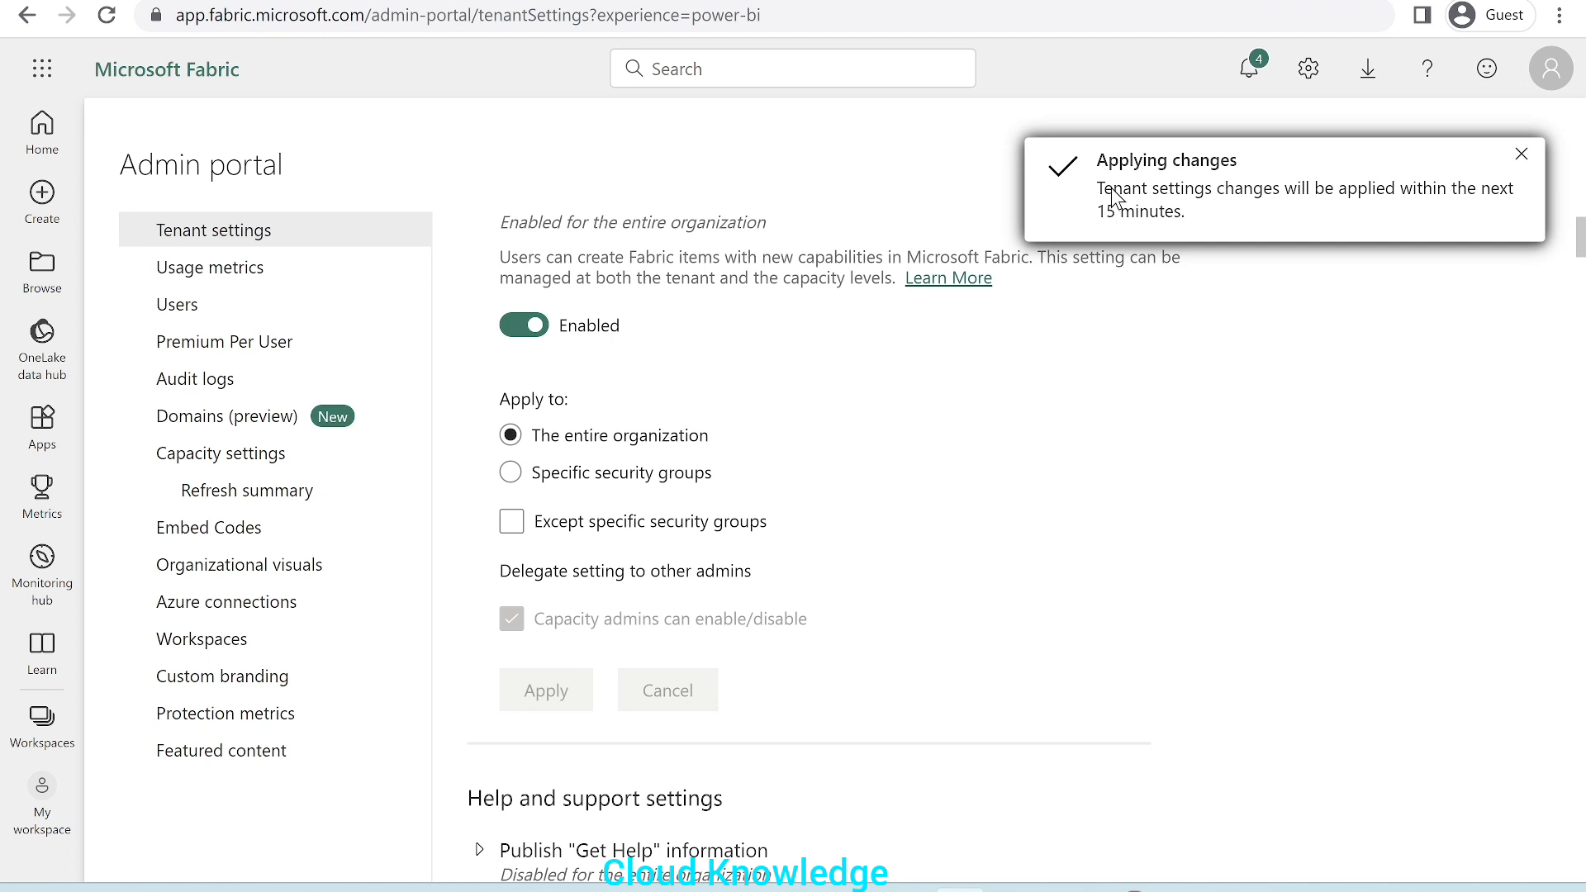
{"action": "mouse_move", "coordinate": [1121, 207]}
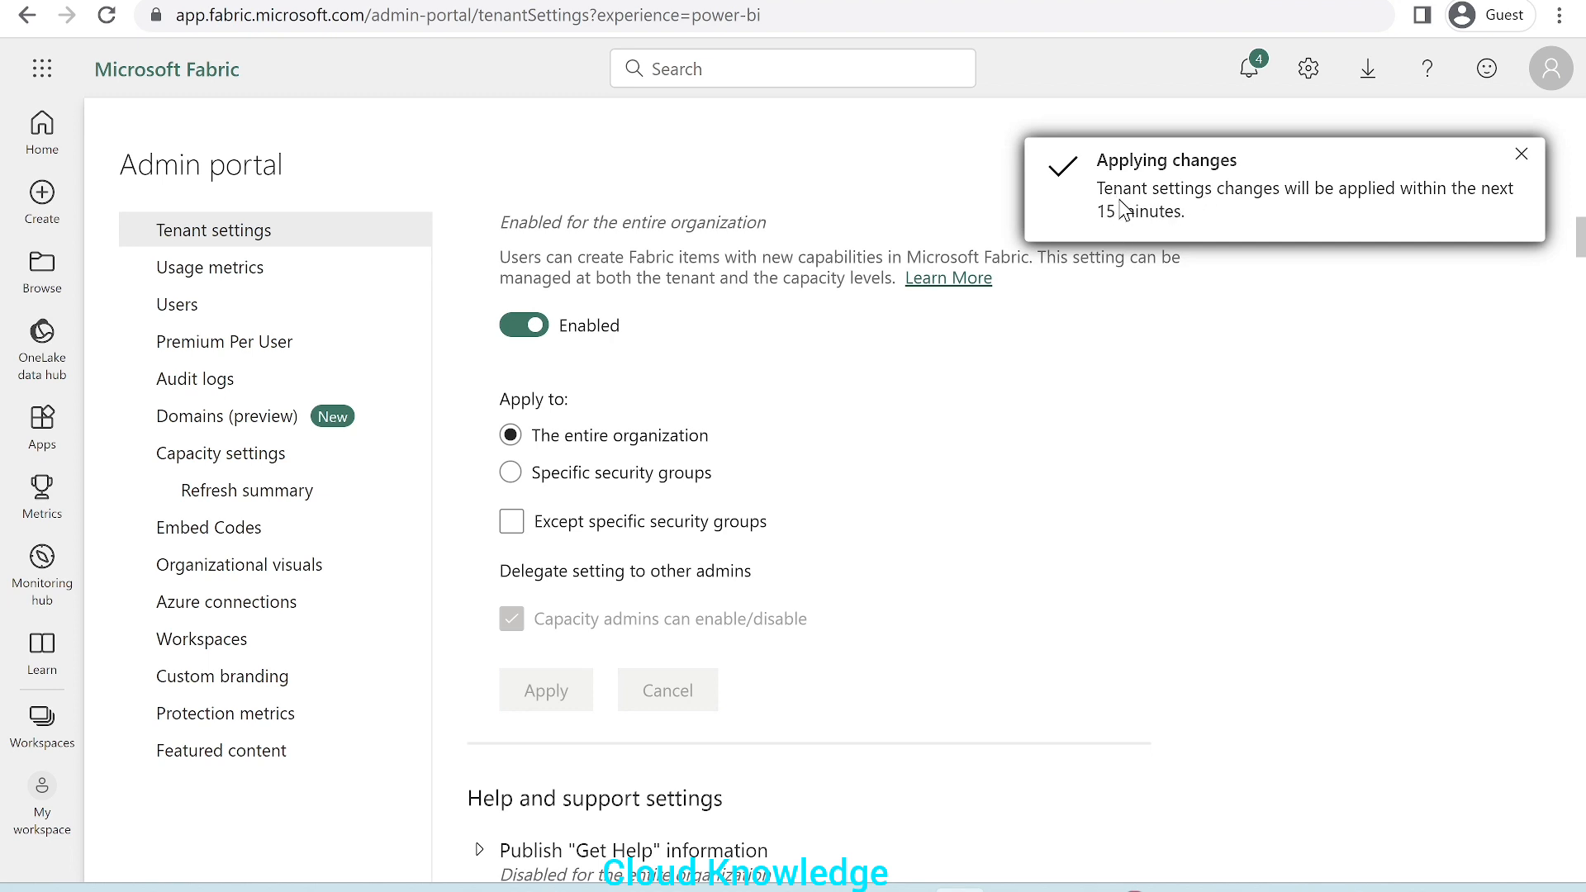
{"action": "mouse_move", "coordinate": [1358, 209]}
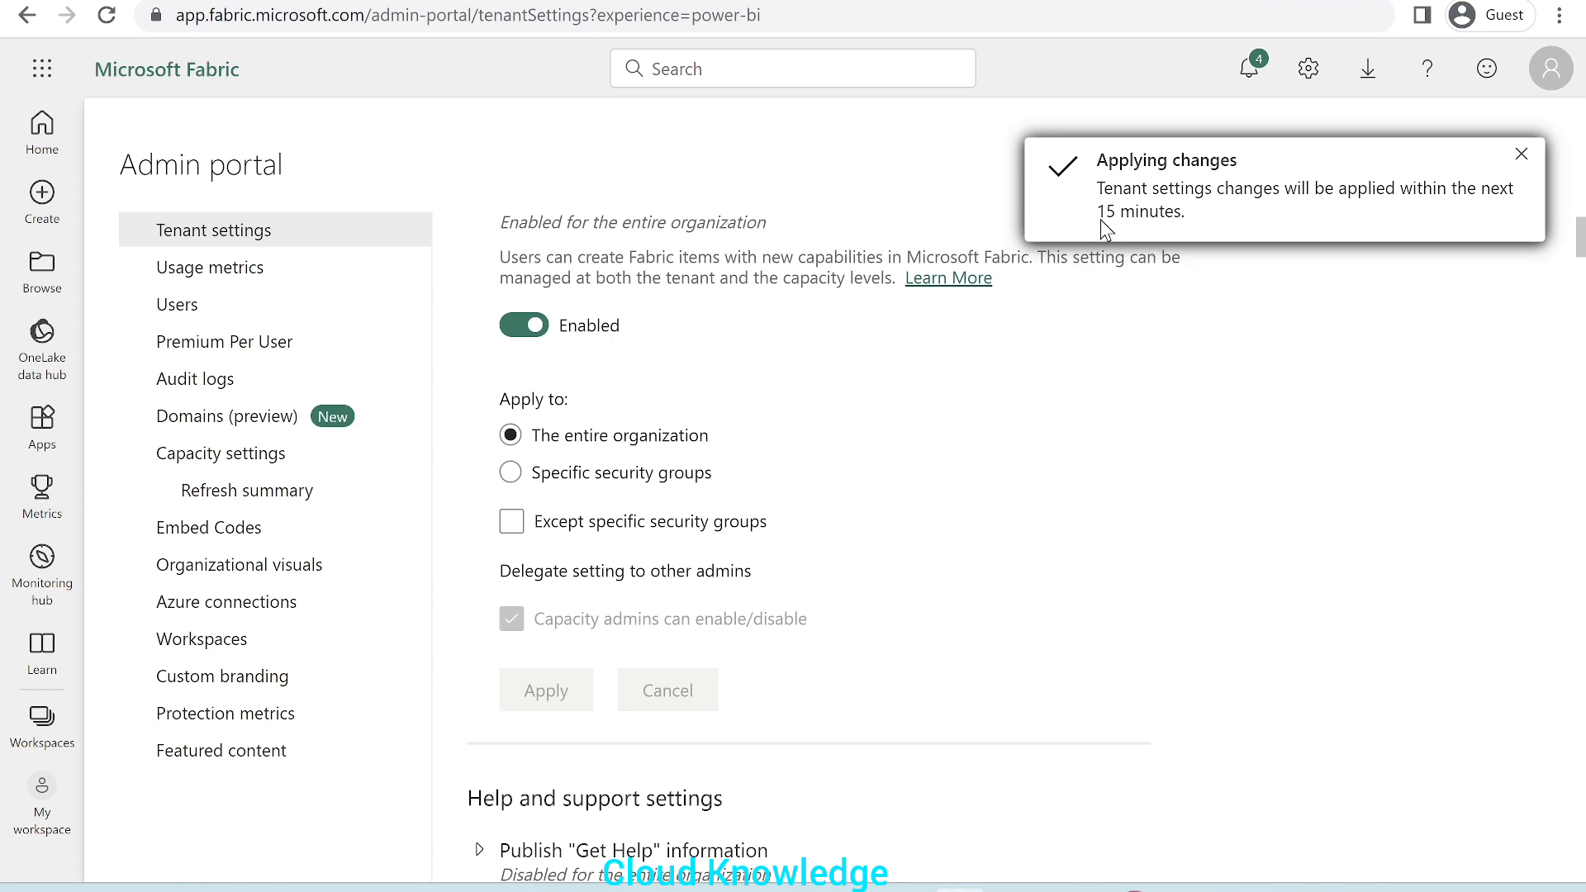
{"action": "left_click", "coordinate": [1519, 153]}
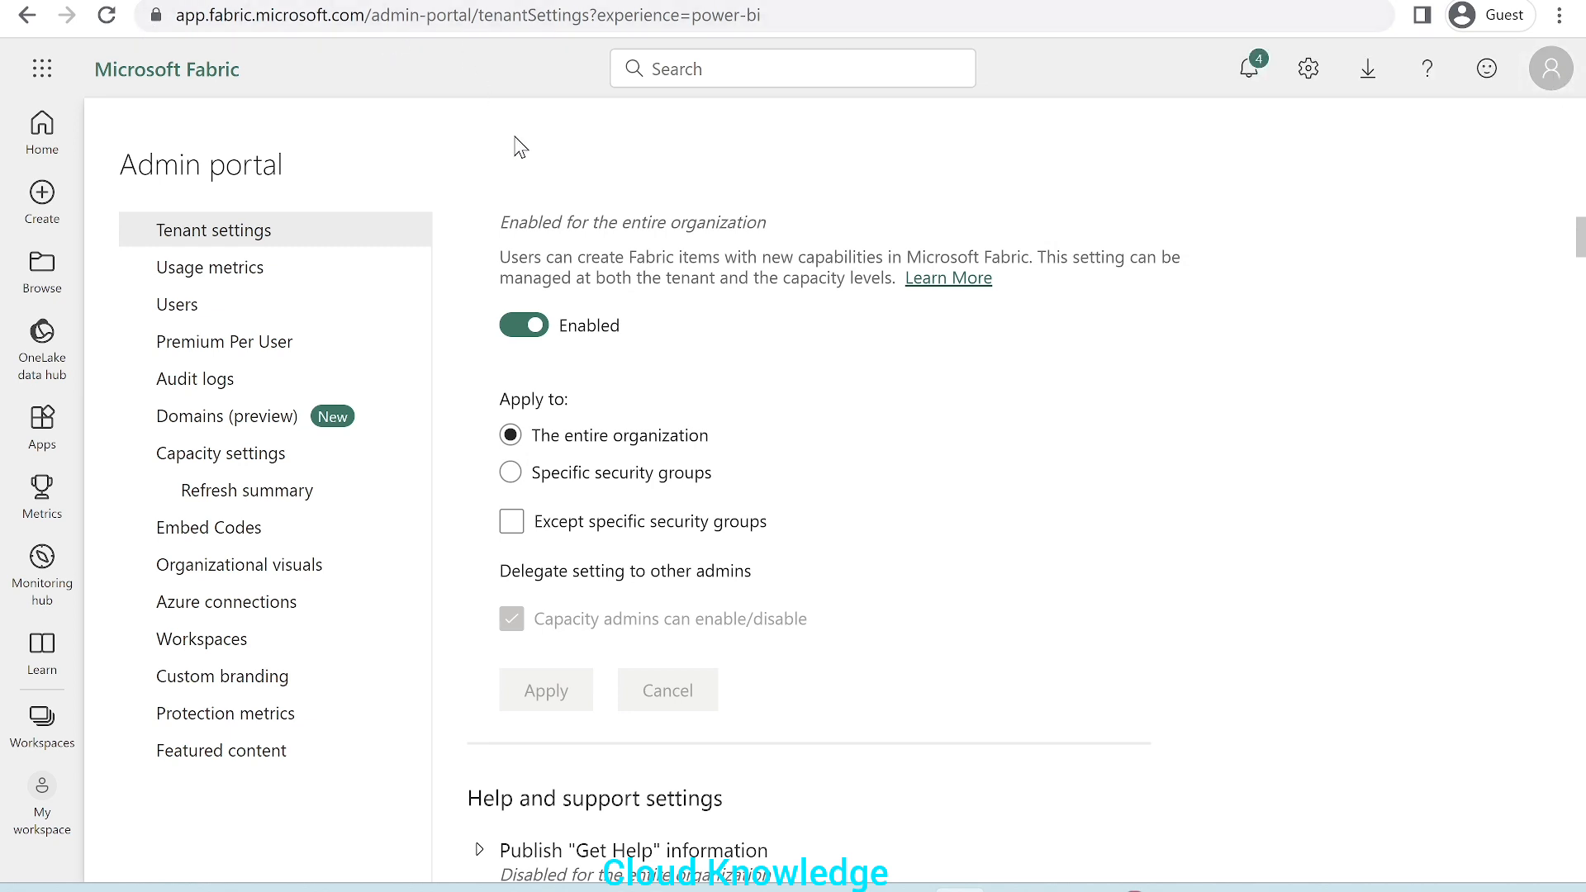
{"action": "mouse_move", "coordinate": [1157, 531]}
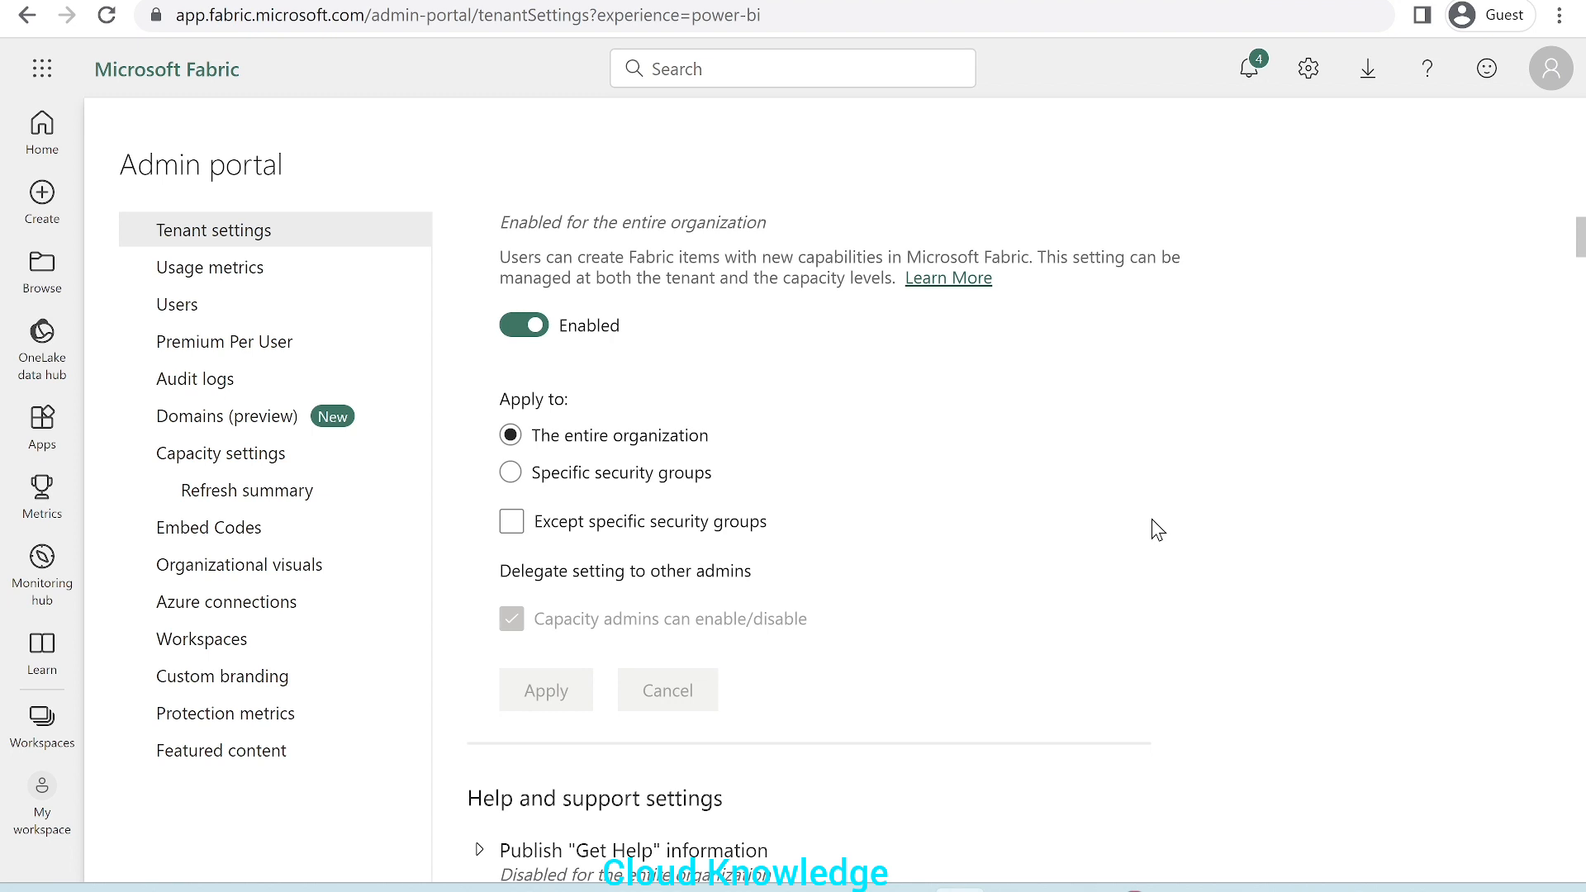
{"action": "mouse_move", "coordinate": [943, 579]}
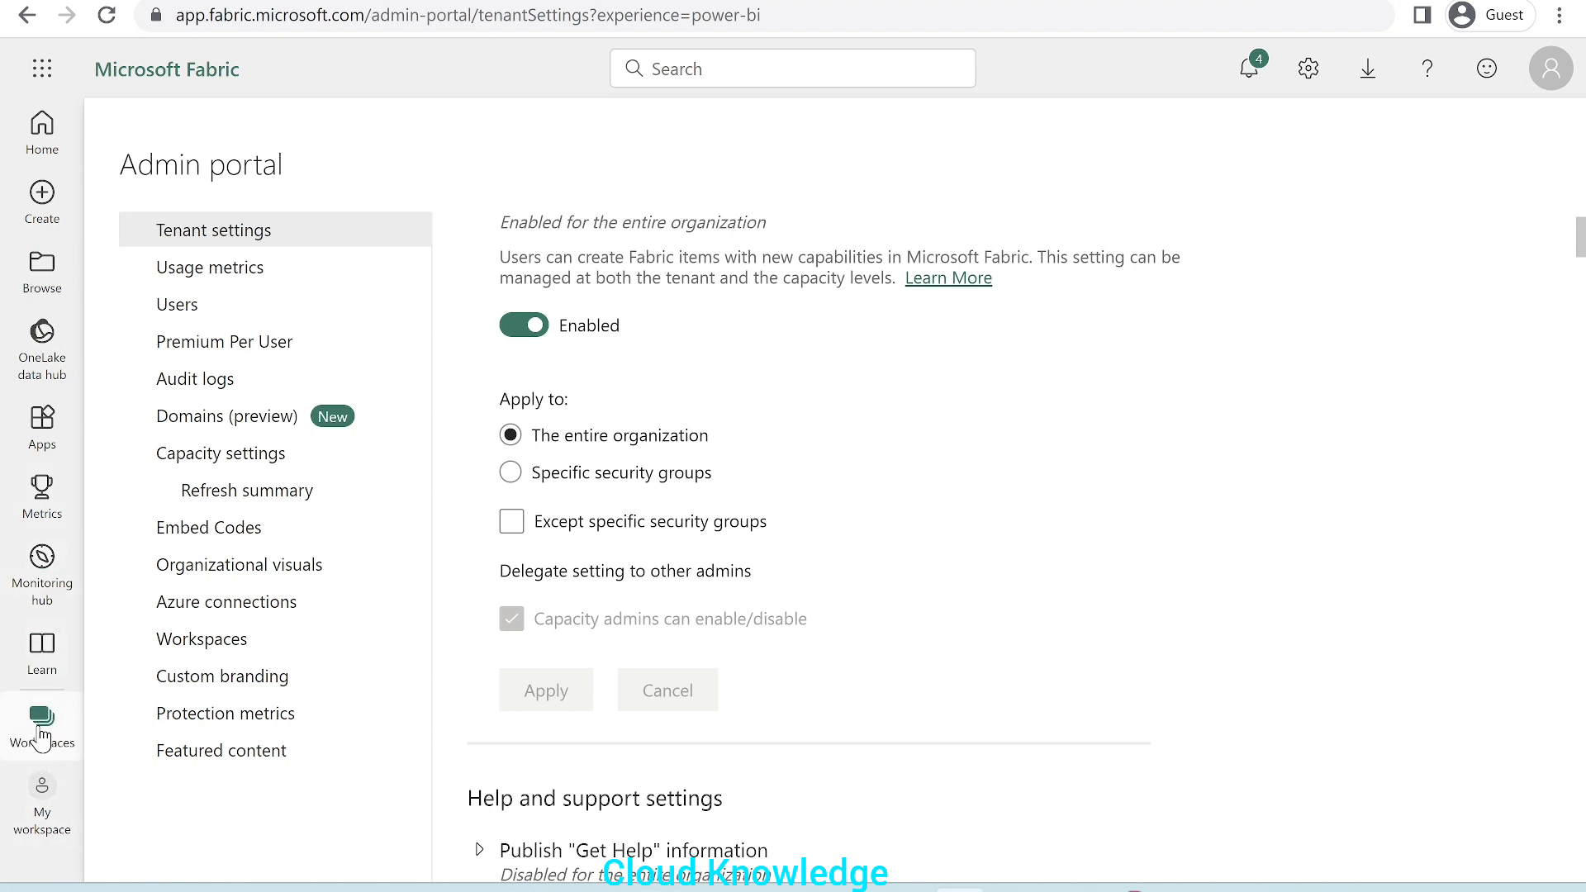
- Open the empty My workspace and browse the New item types before closing the list
{"action": "left_click", "coordinate": [41, 718]}
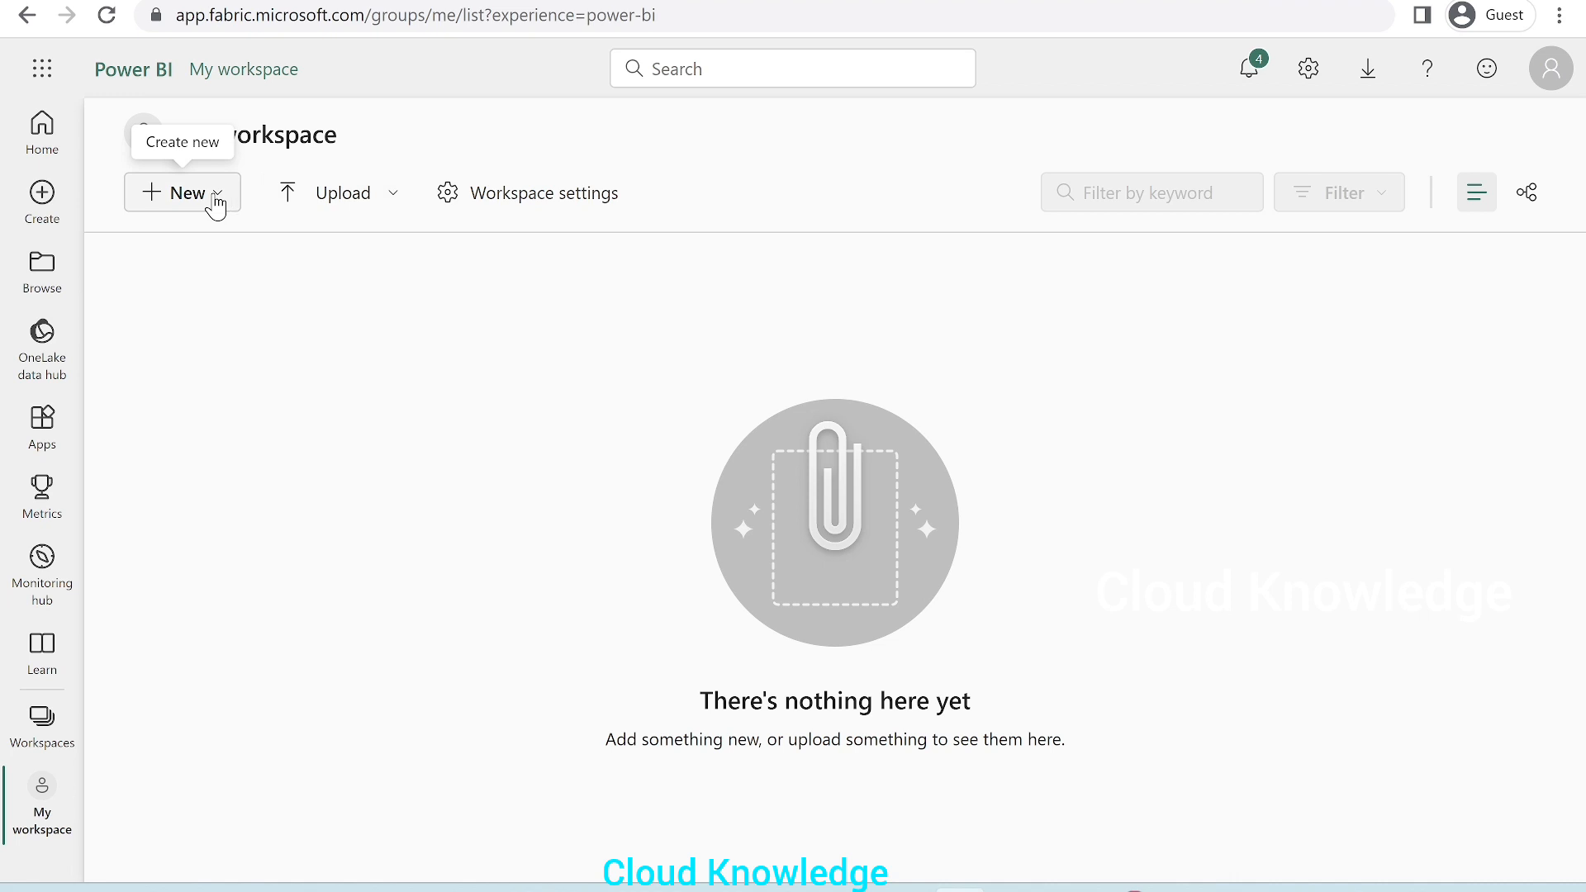
{"action": "left_click", "coordinate": [182, 192]}
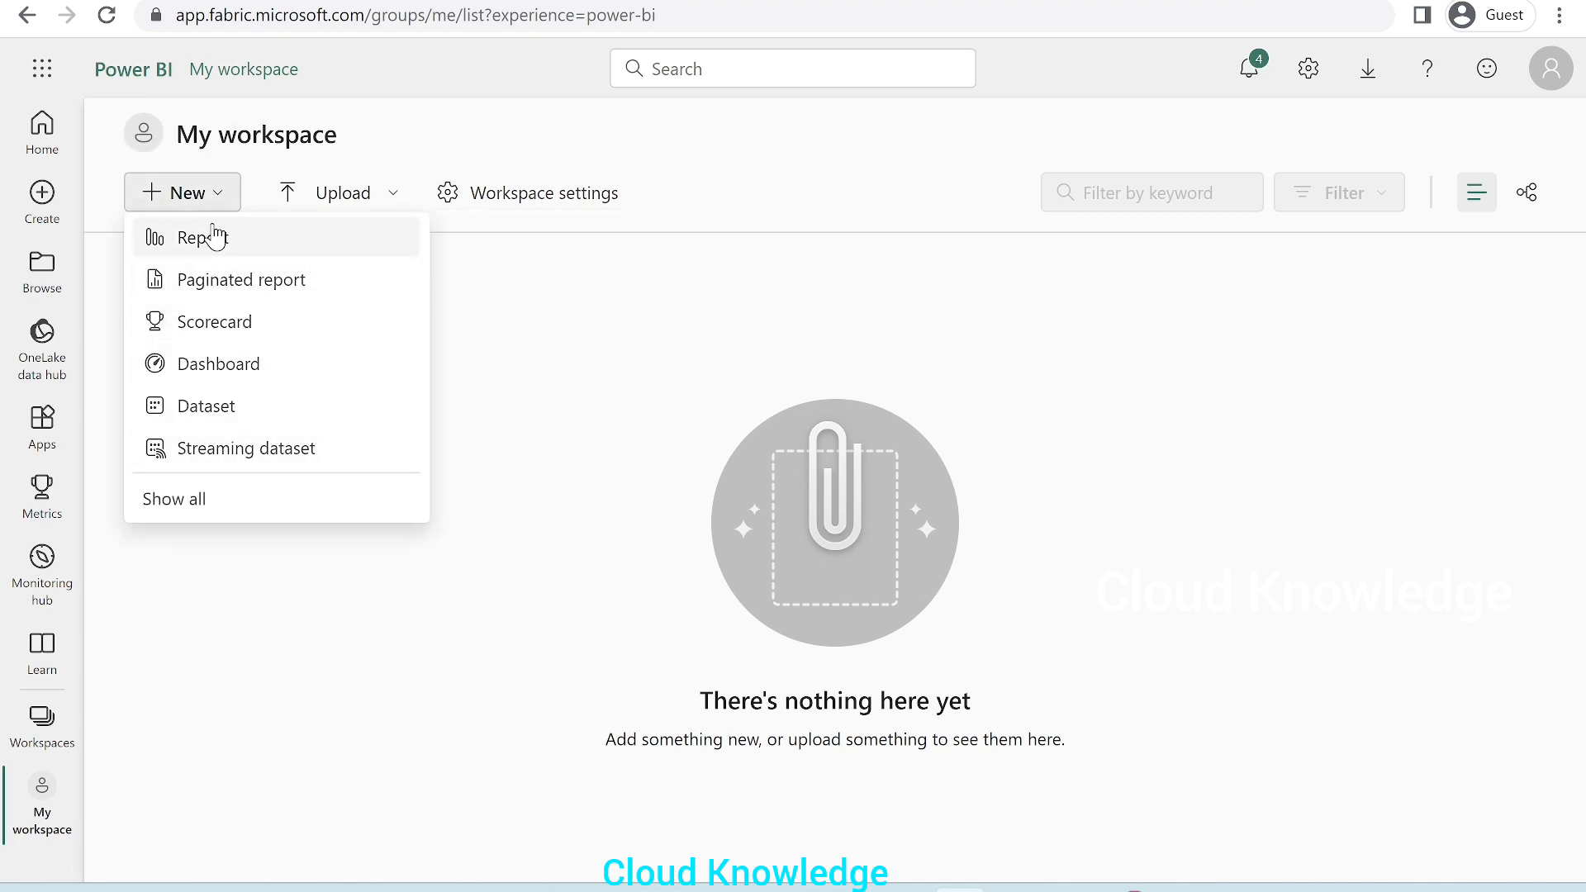
{"action": "mouse_move", "coordinate": [214, 321]}
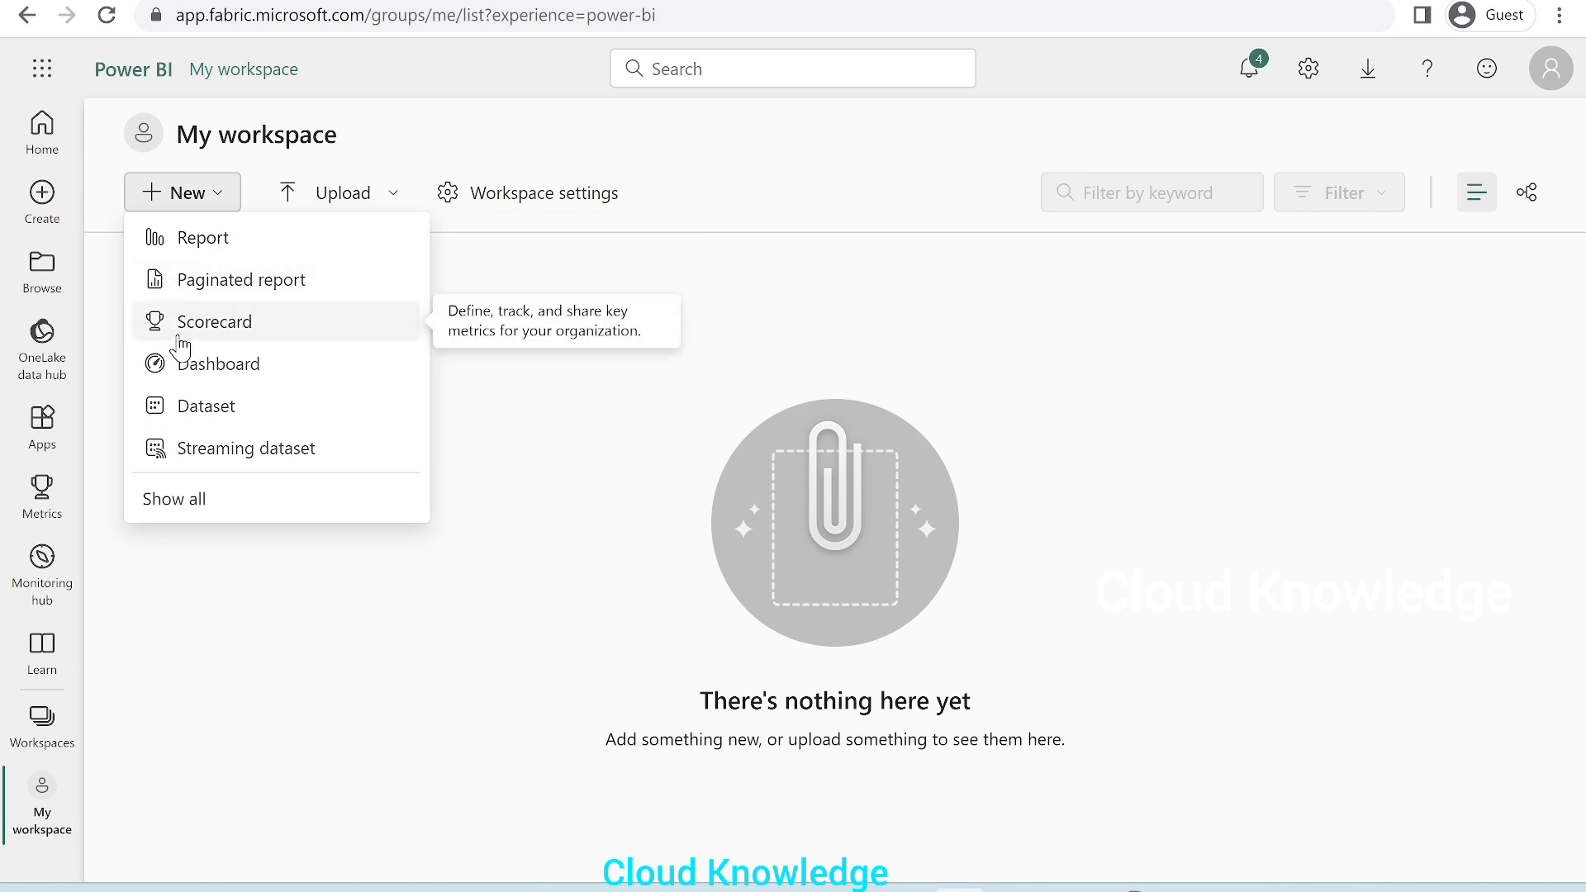
{"action": "mouse_move", "coordinate": [209, 243]}
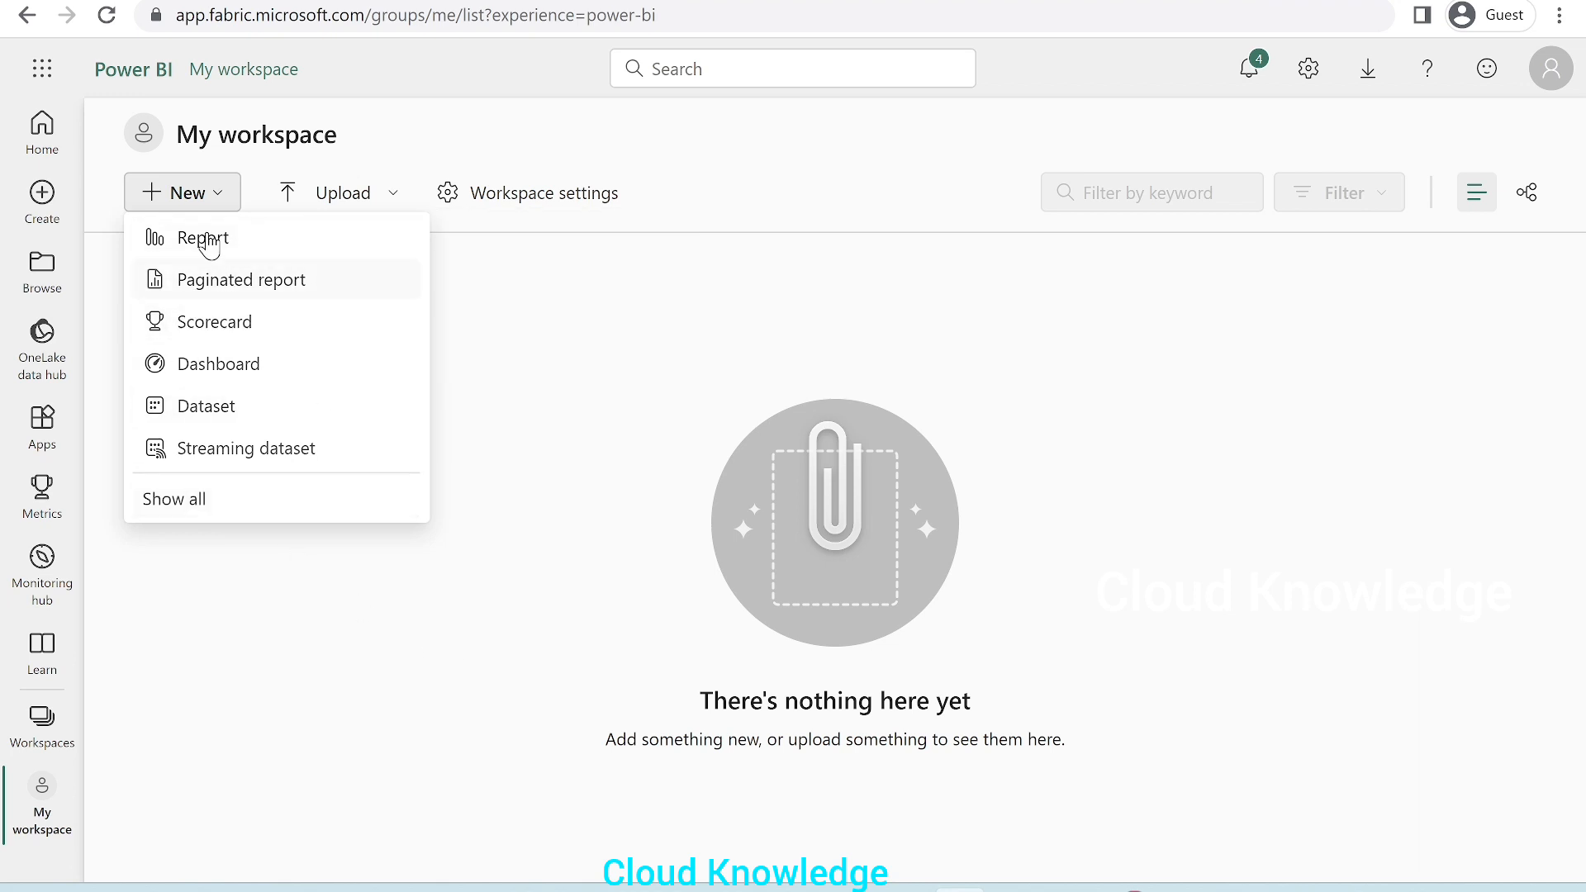
{"action": "mouse_move", "coordinate": [285, 504]}
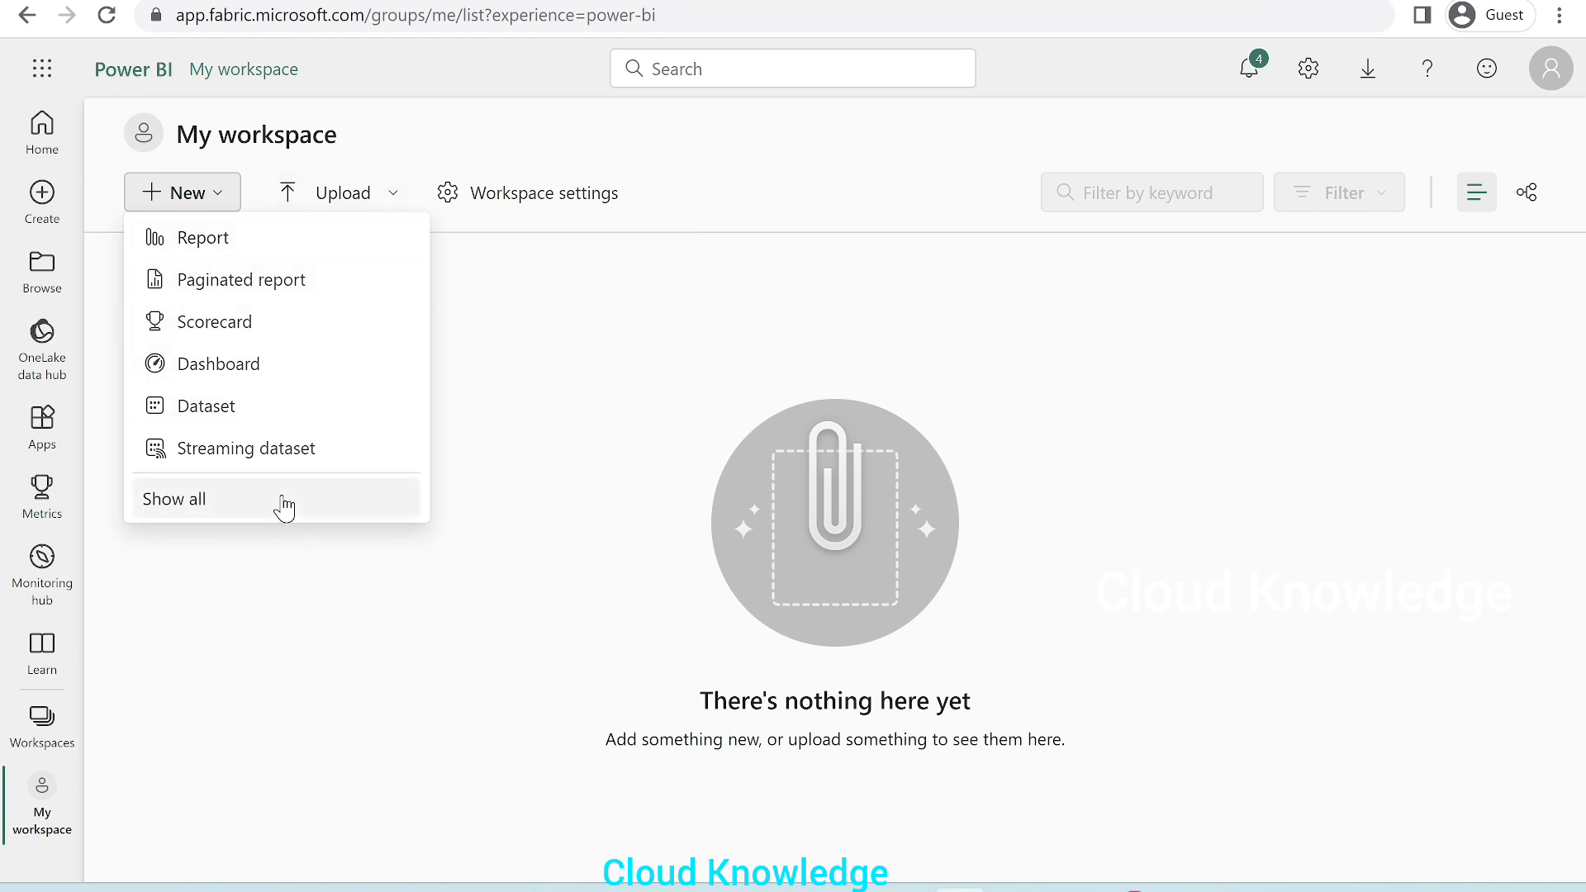
{"action": "left_click", "coordinate": [1248, 68]}
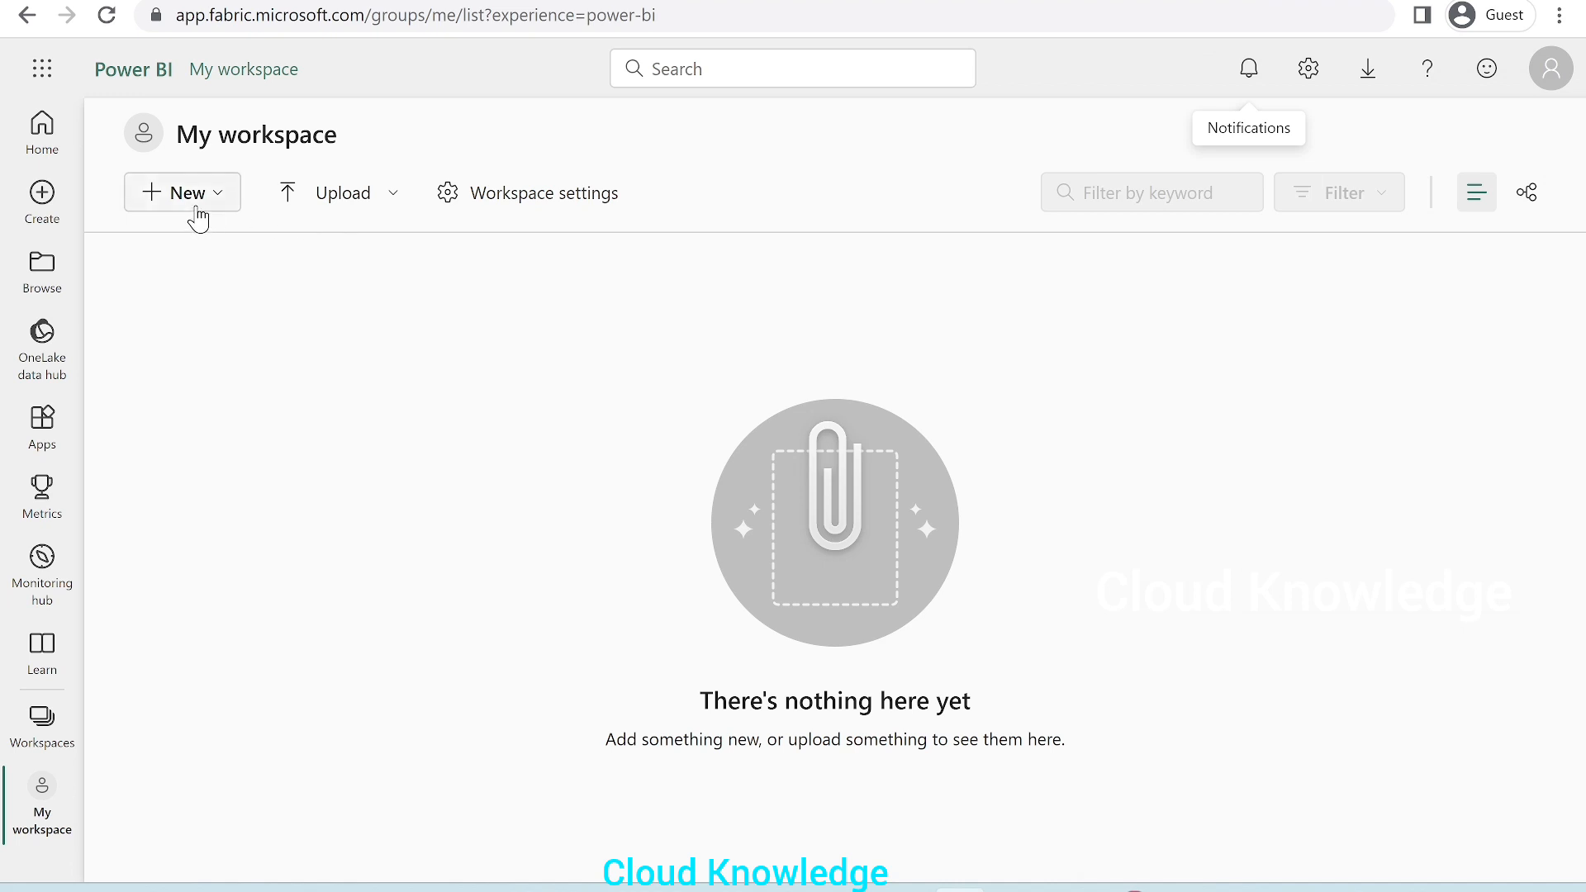
{"action": "left_click", "coordinate": [181, 192]}
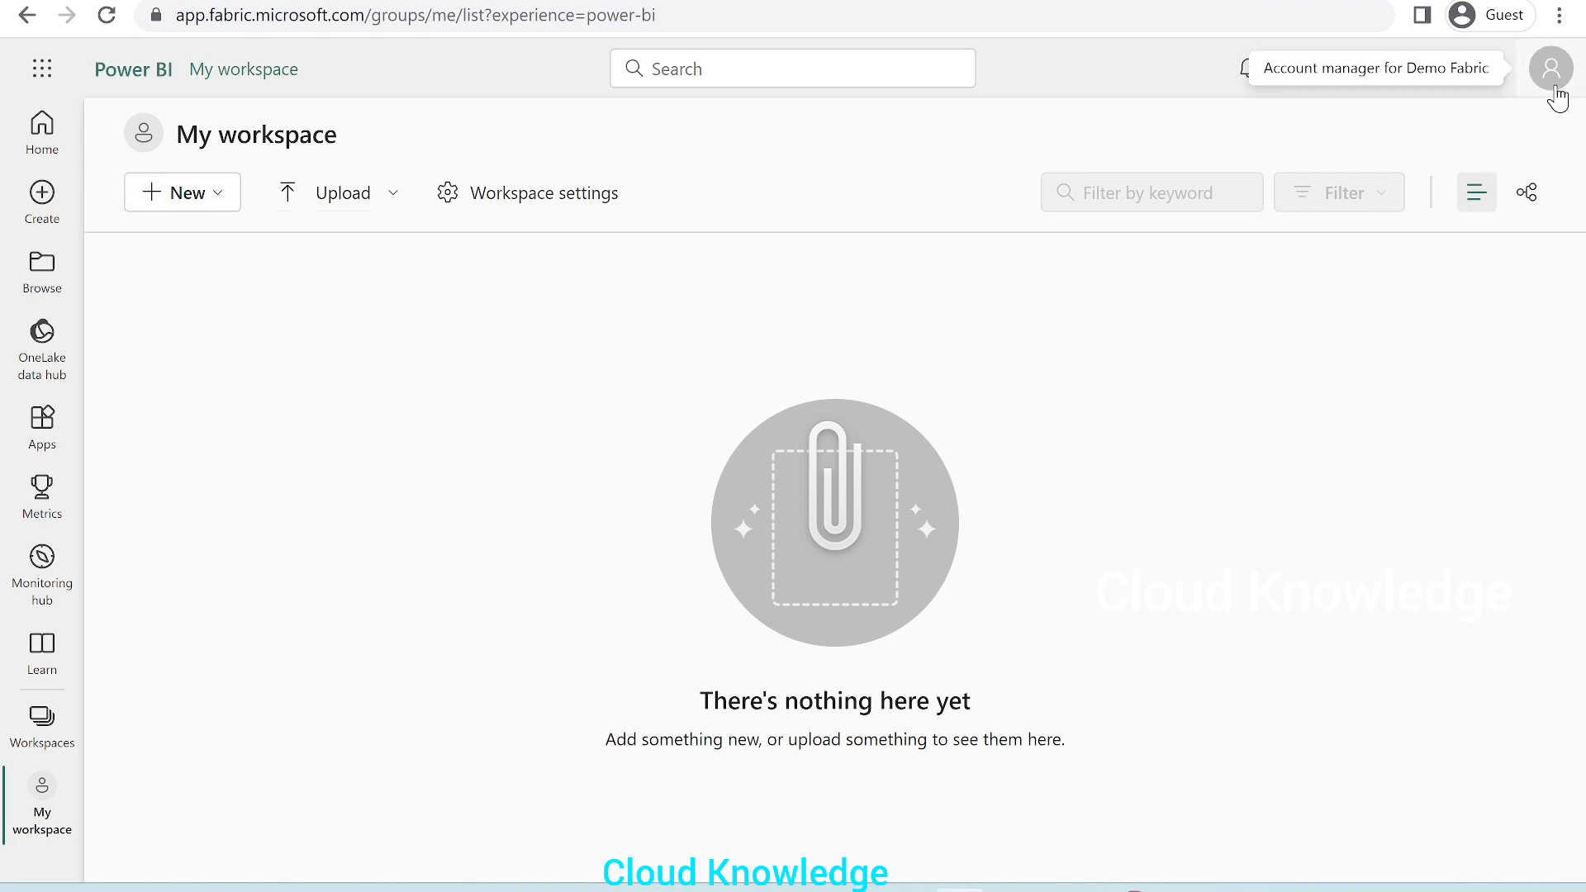
- Sign out of the Fabric account and revisit app.fabric.microsoft.com
{"action": "left_click", "coordinate": [1551, 68]}
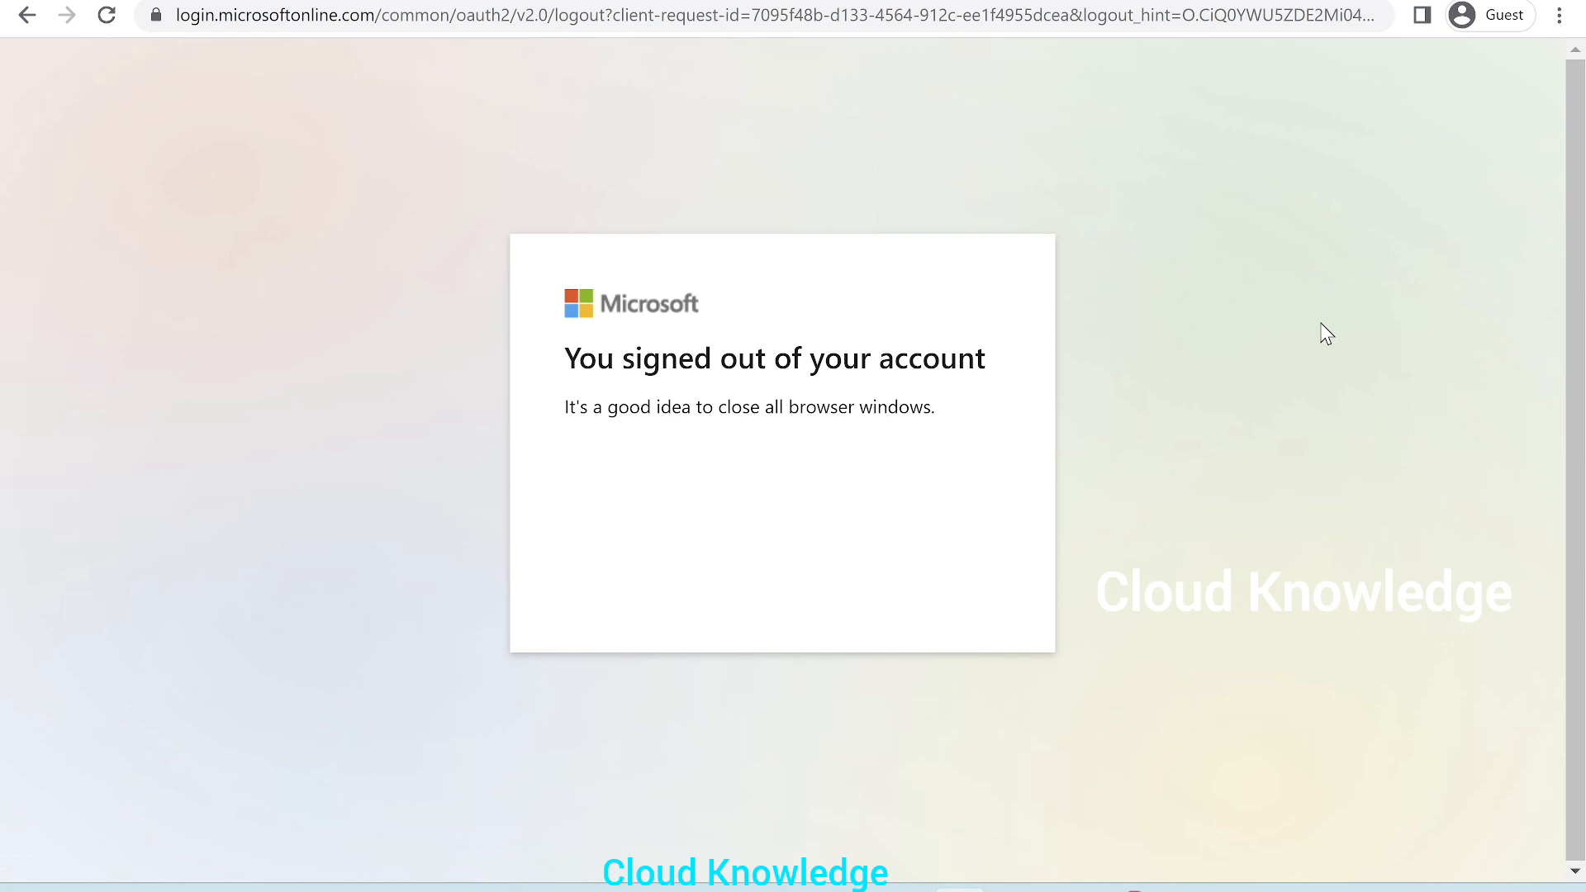
{"action": "mouse_move", "coordinate": [496, 242]}
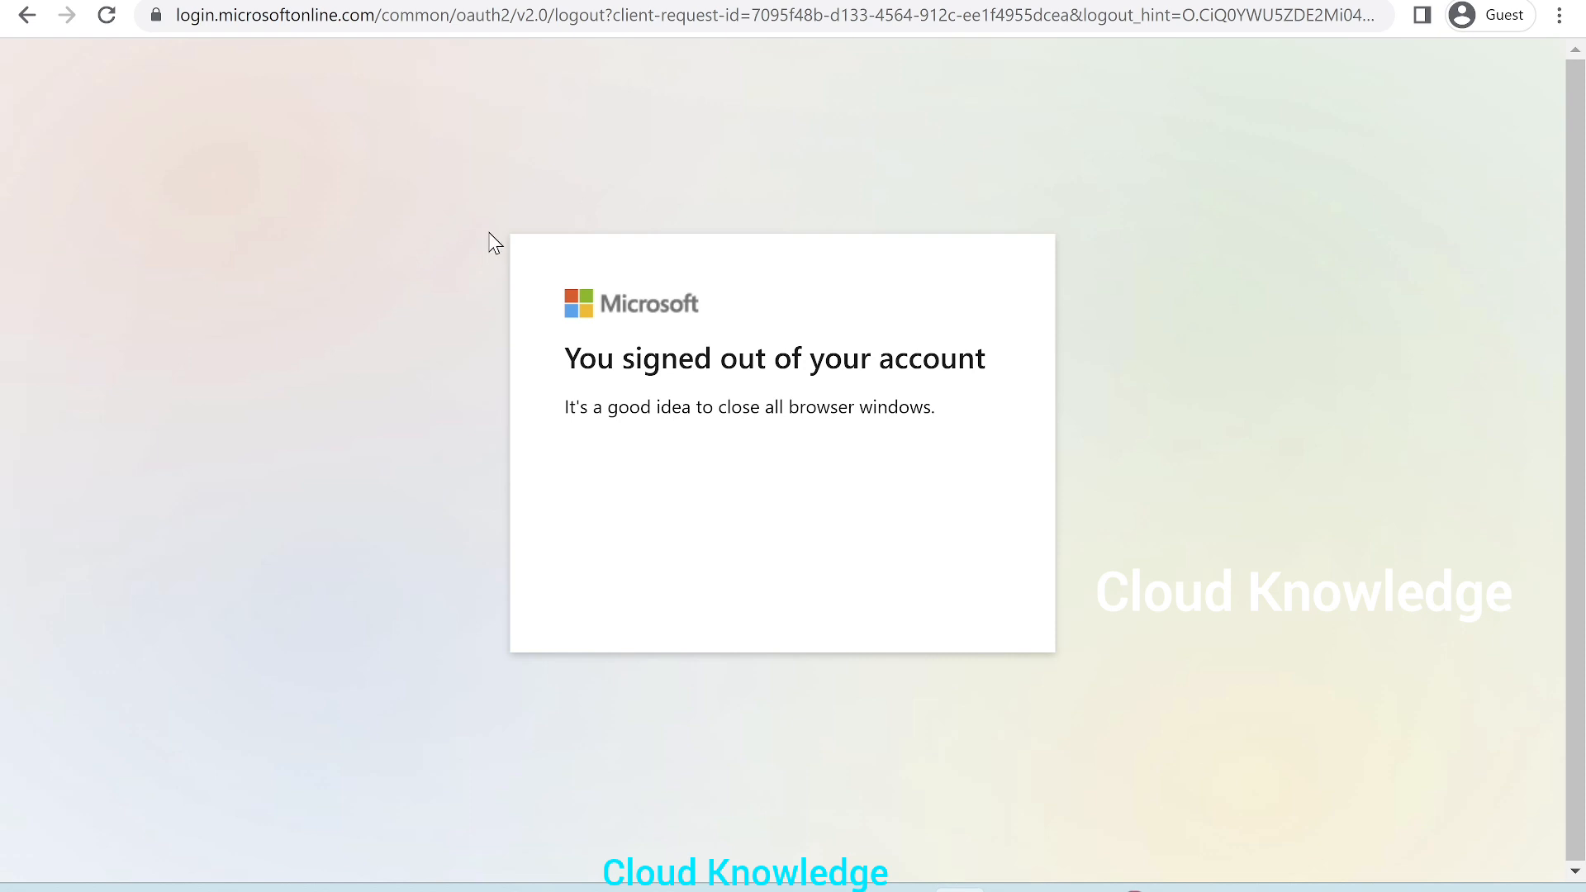
{"action": "left_click", "coordinate": [470, 15]}
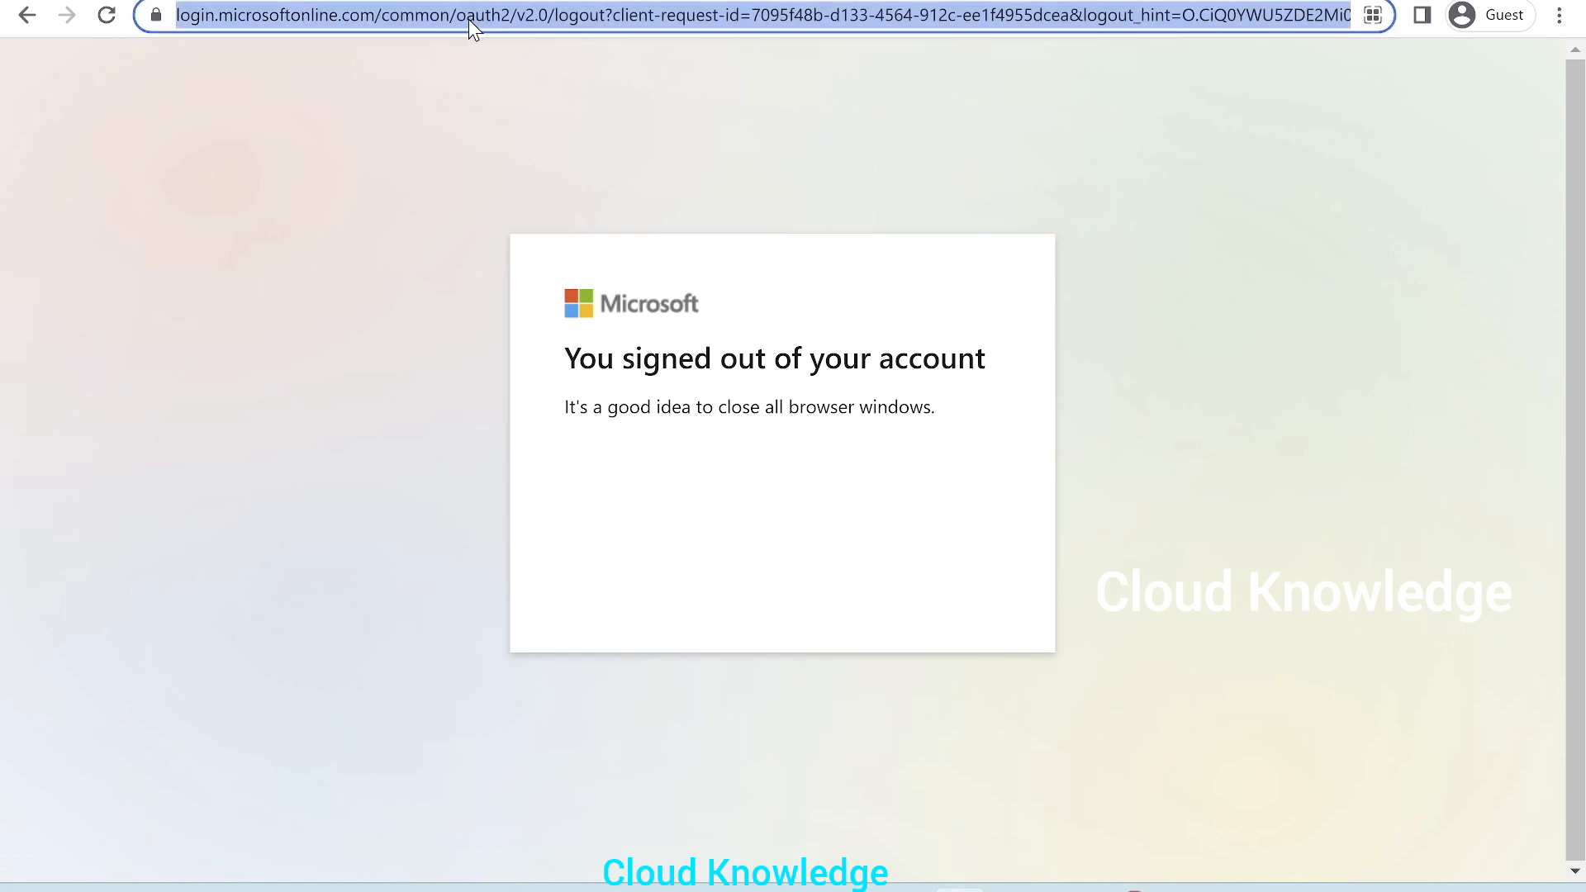
{"action": "type", "text": "app"}
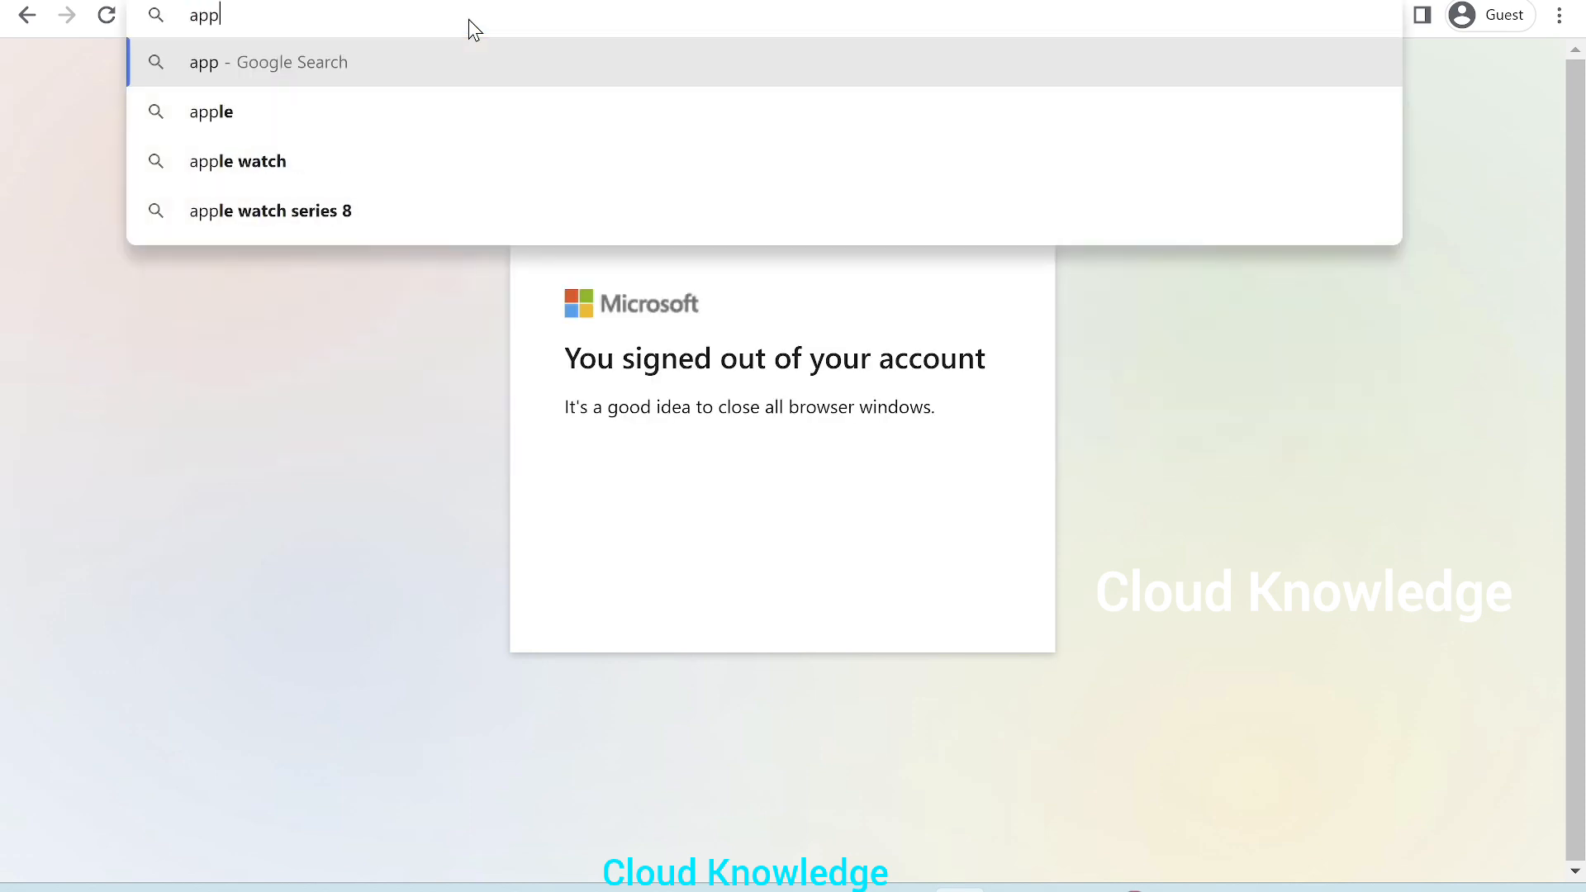
{"action": "type", "text": ".fab"}
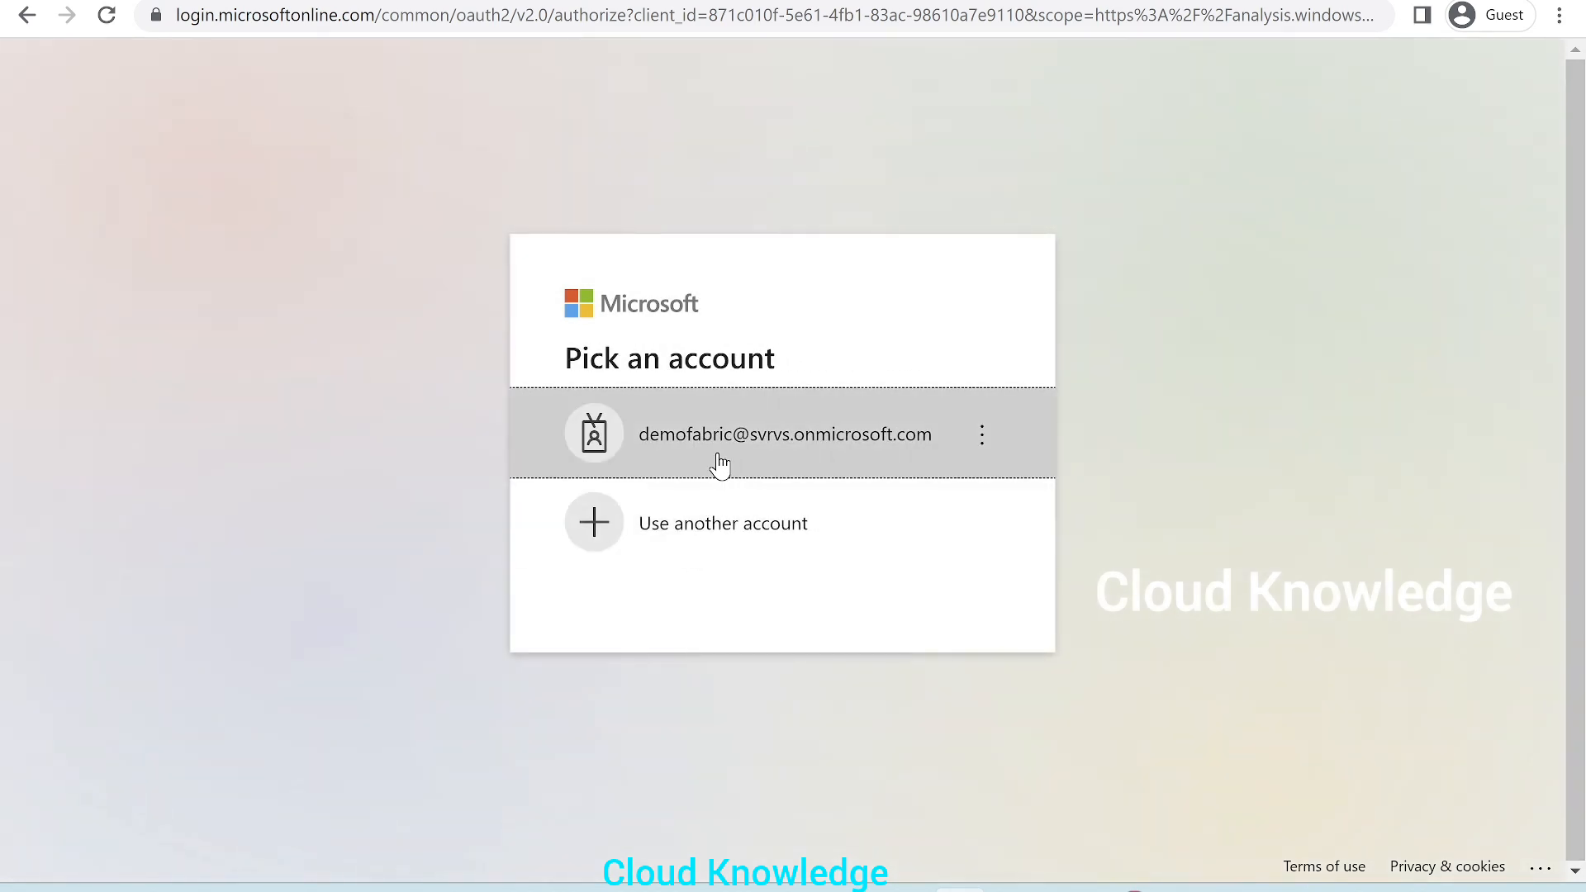
- Sign in with the work account, postpone authenticator setup, and answer Stay signed in
{"action": "left_click", "coordinate": [784, 434]}
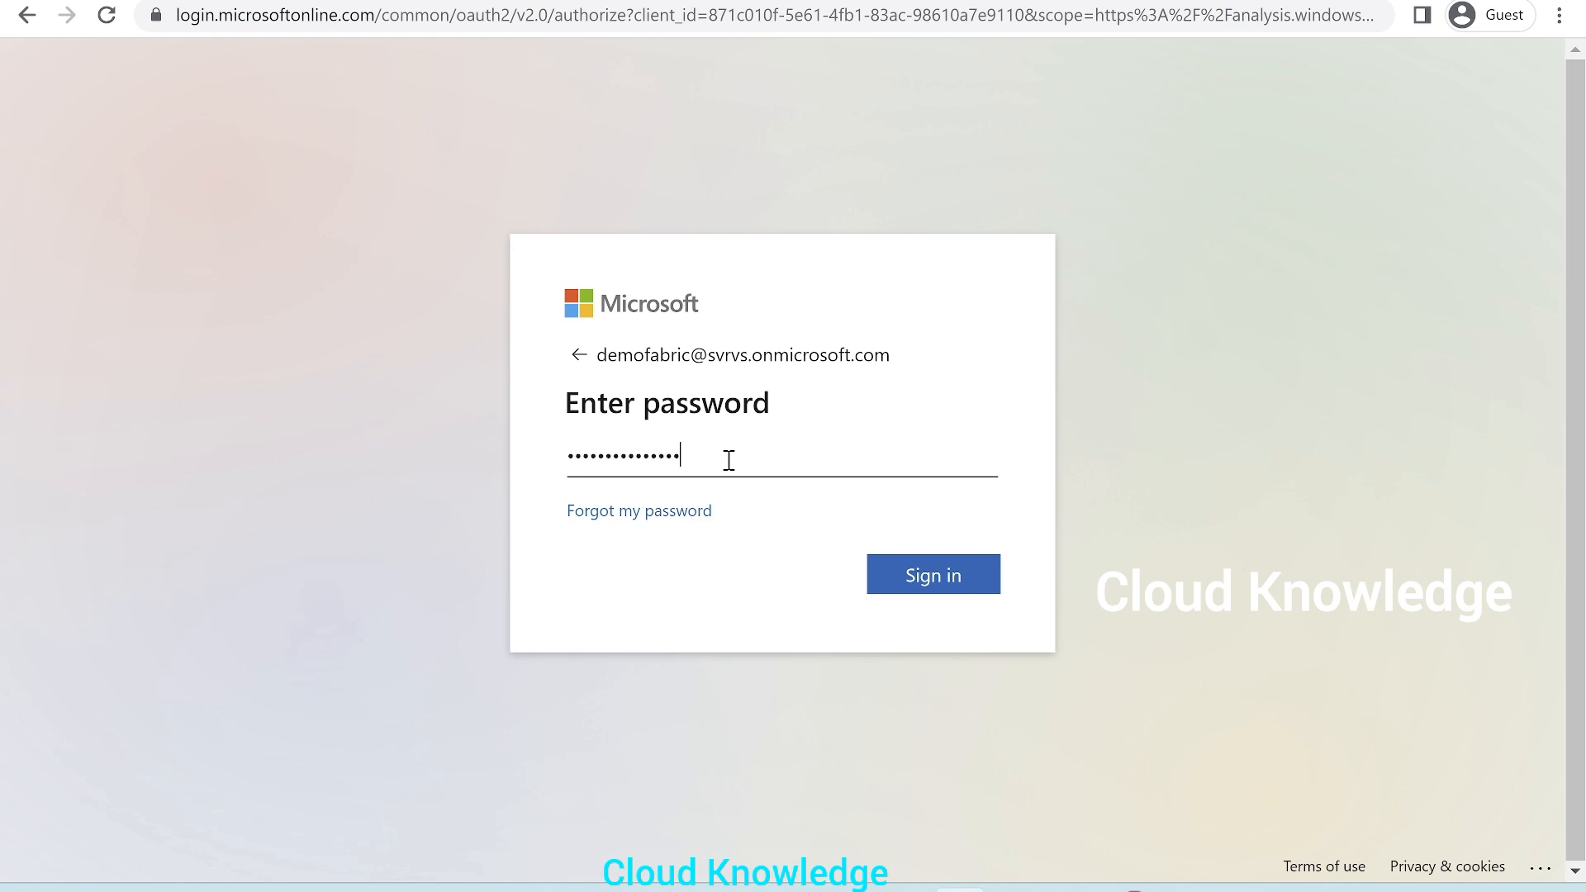
{"action": "left_click", "coordinate": [932, 574]}
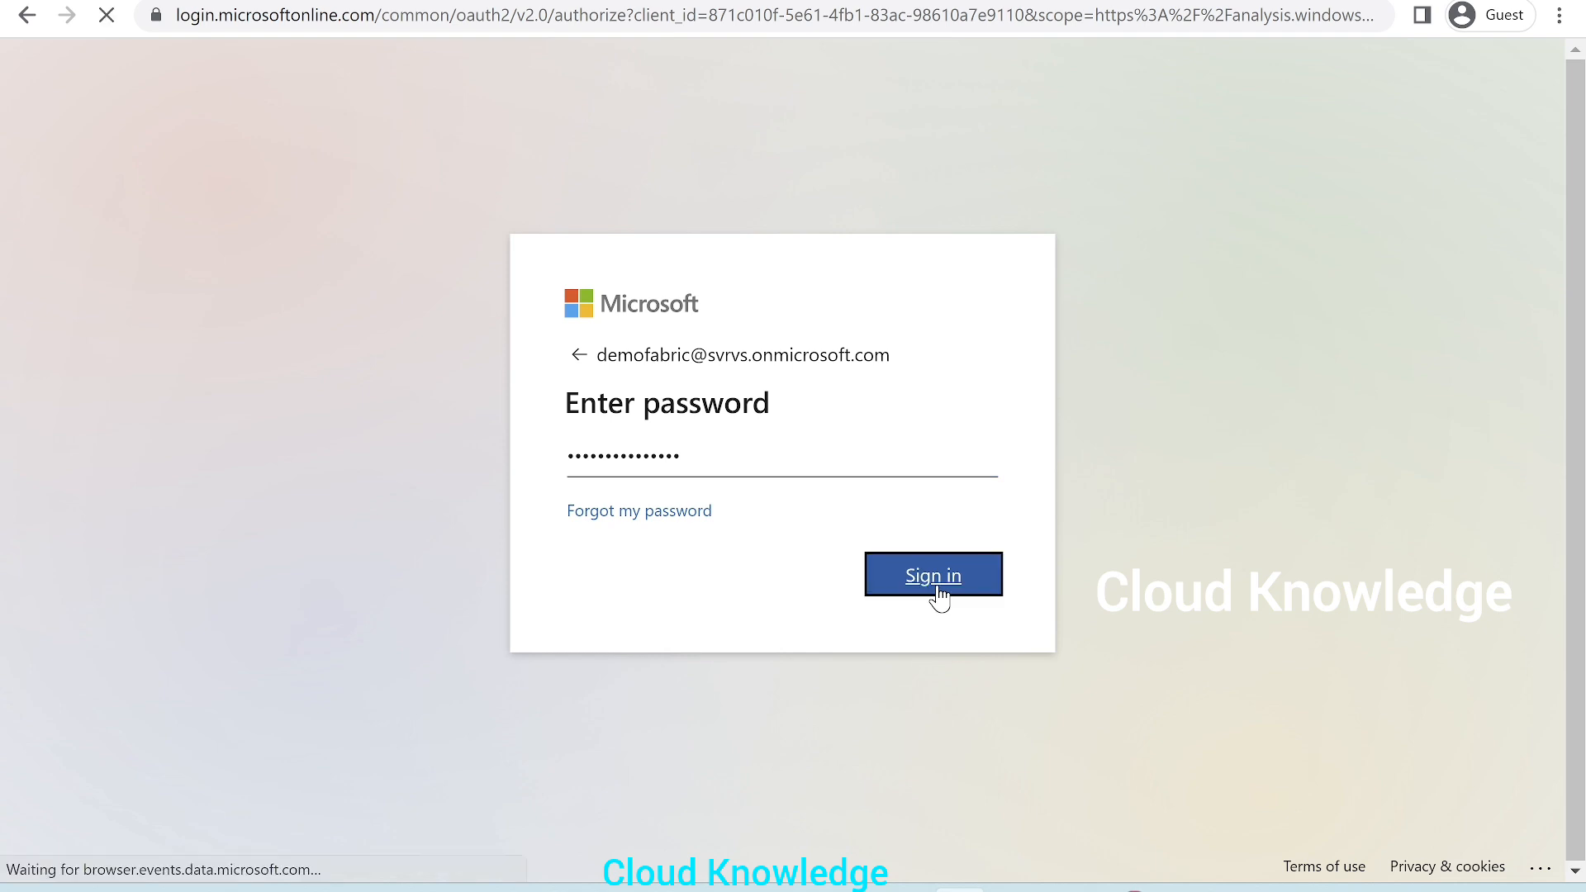
{"action": "left_click", "coordinate": [932, 575]}
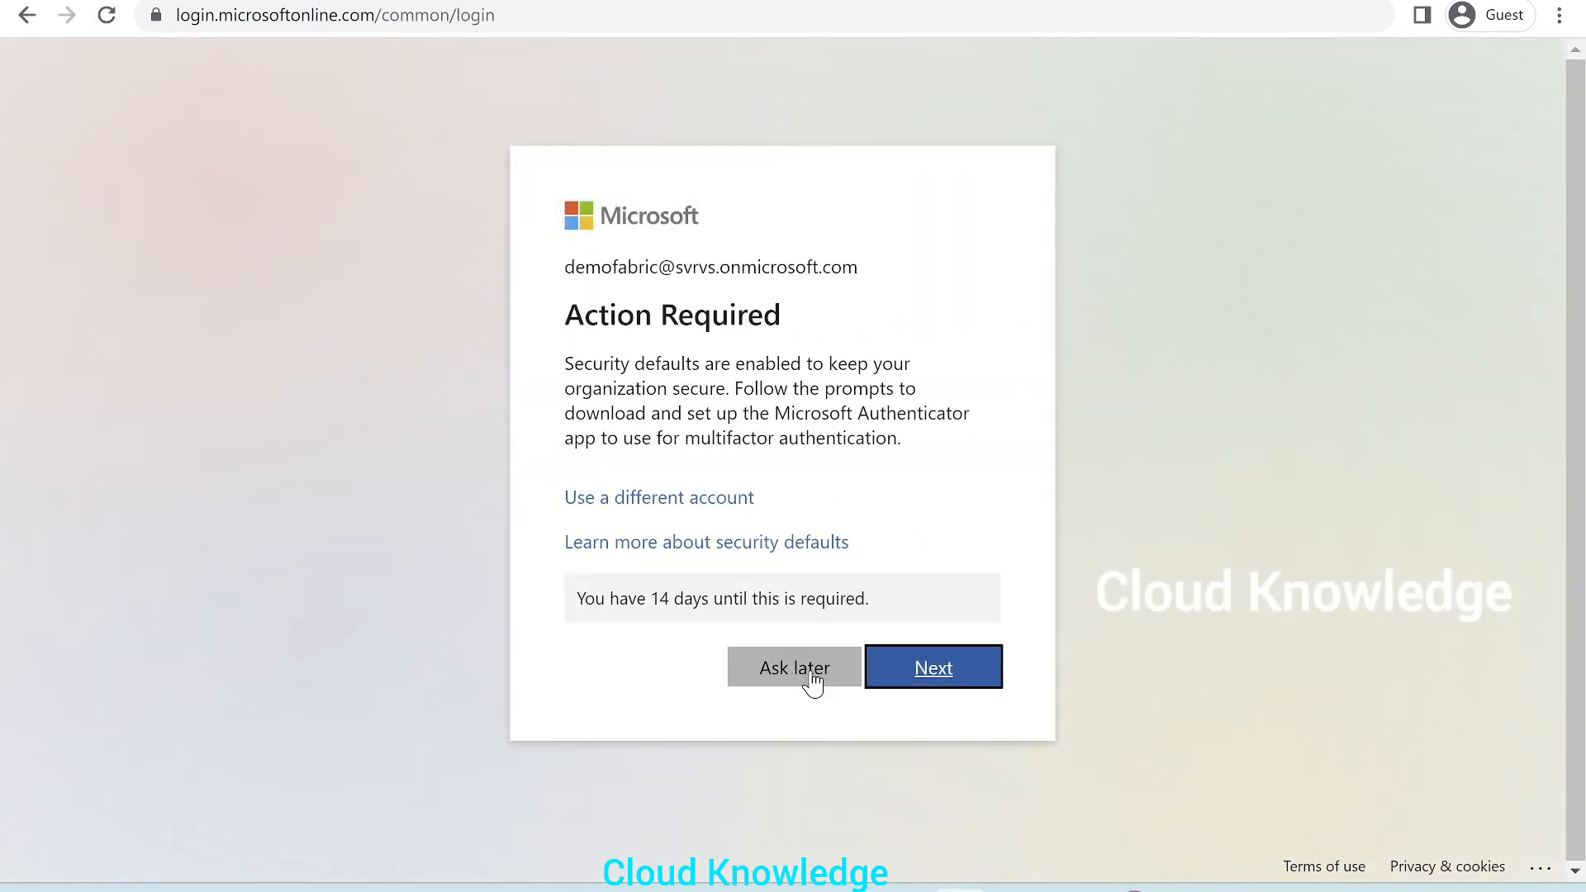
{"action": "left_click", "coordinate": [793, 667]}
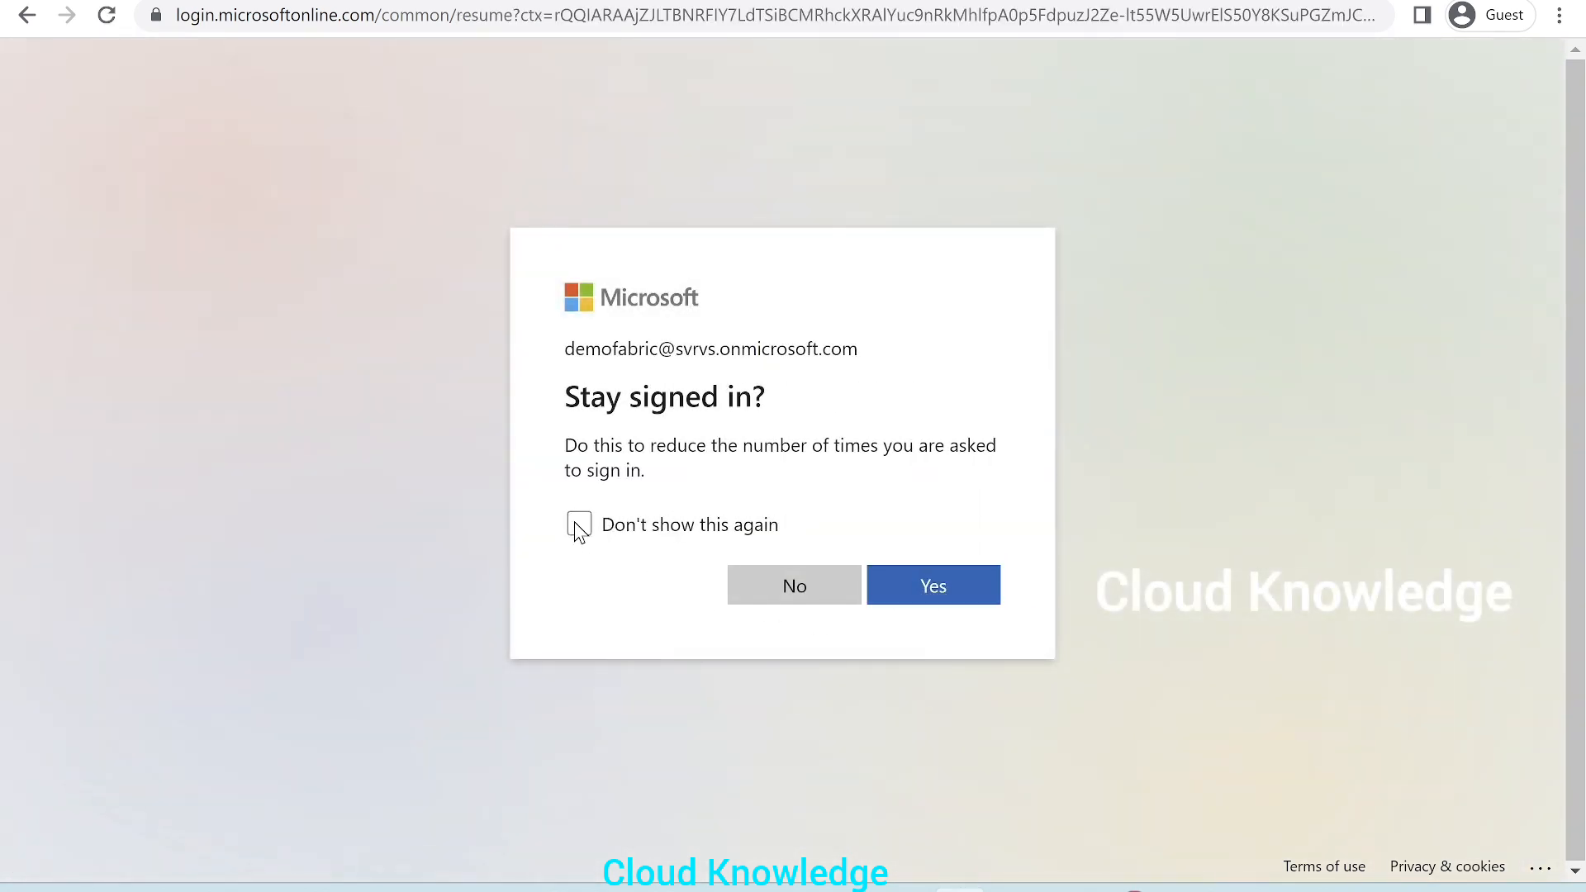
{"action": "left_click", "coordinate": [932, 584]}
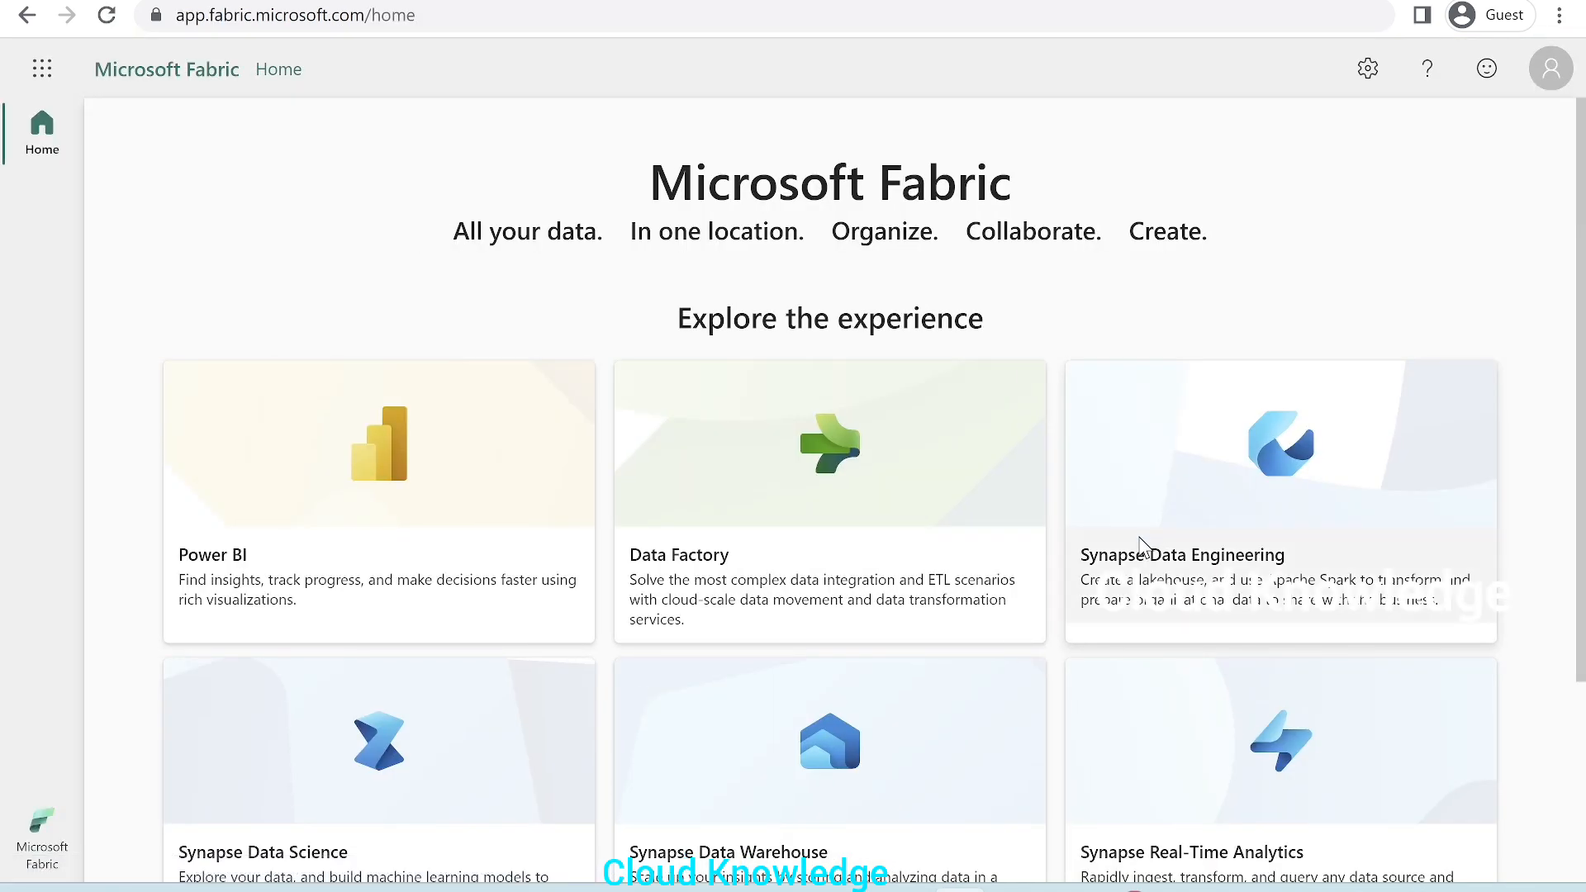
{"action": "mouse_move", "coordinate": [573, 471]}
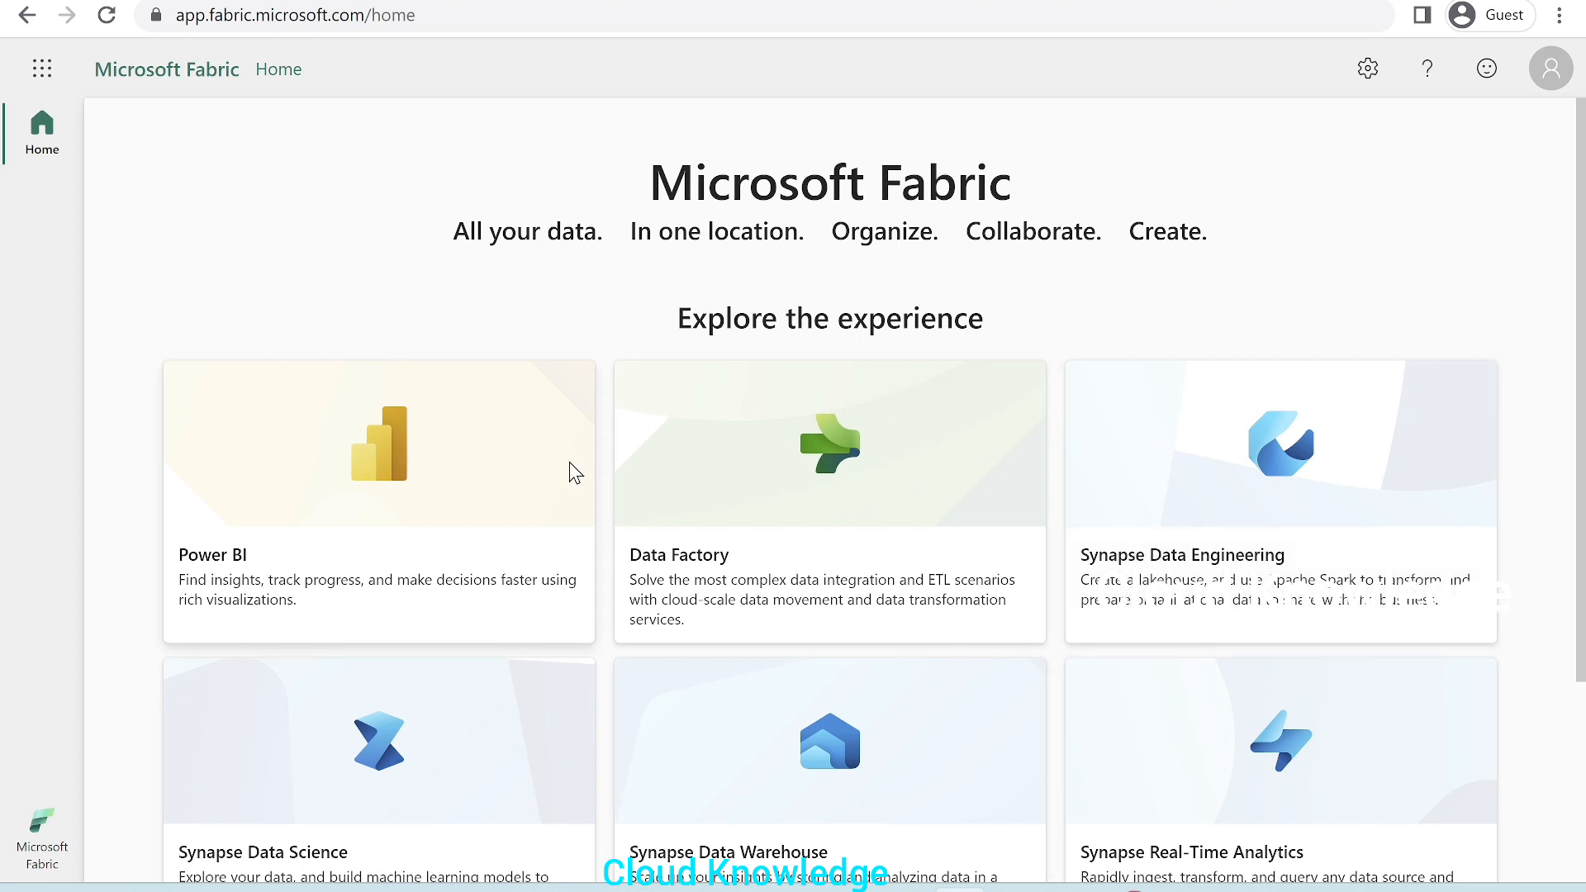
{"action": "scroll", "scroll_direction": "down", "scroll_amount": 3}
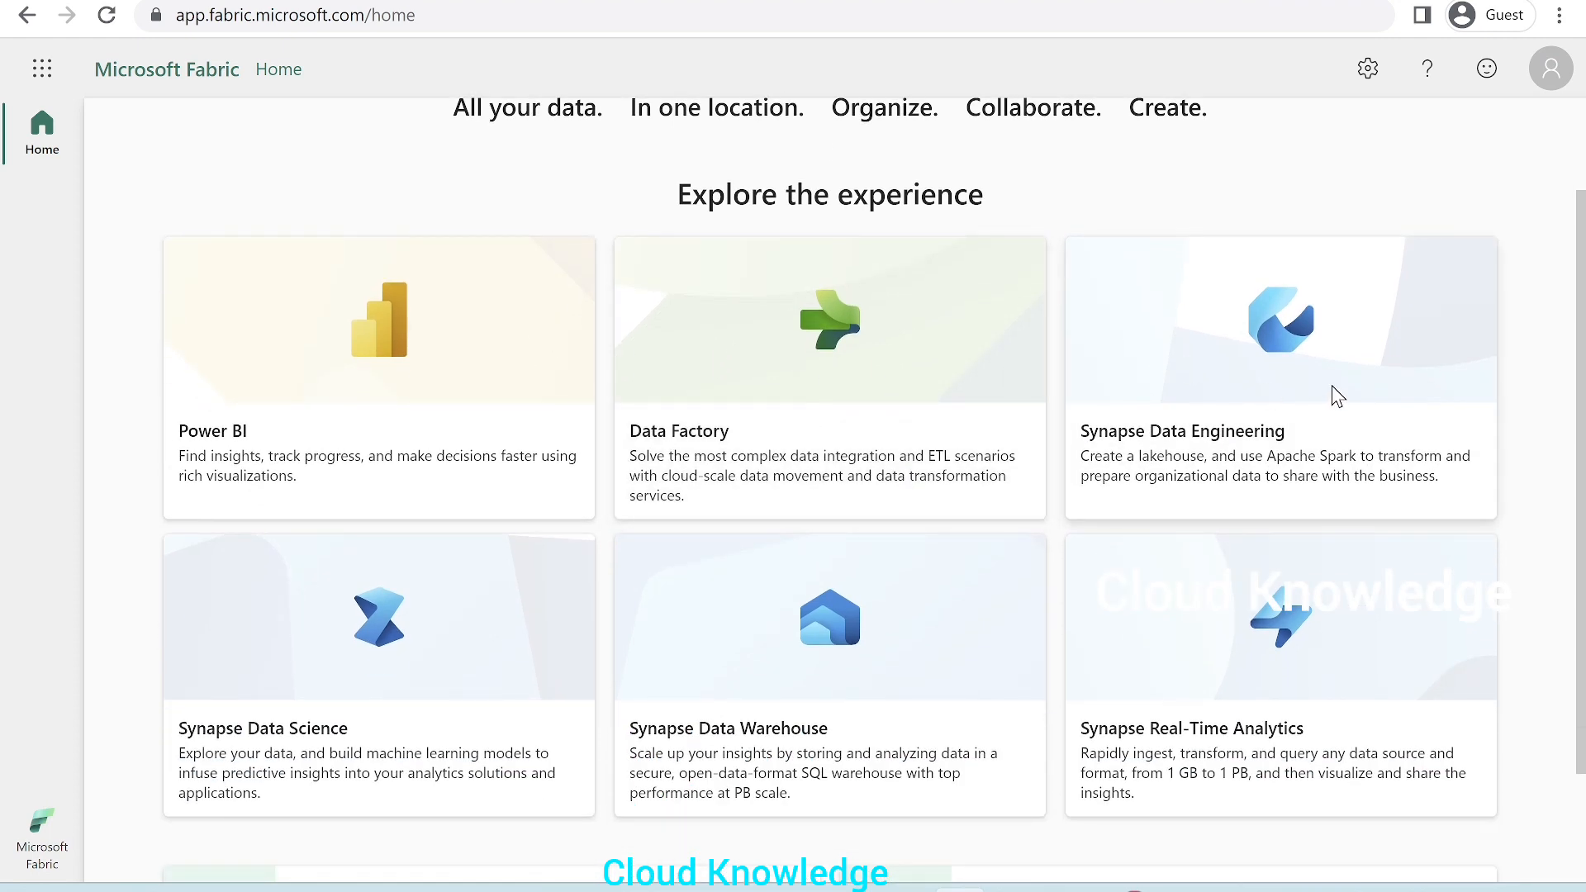
{"action": "mouse_move", "coordinate": [838, 744]}
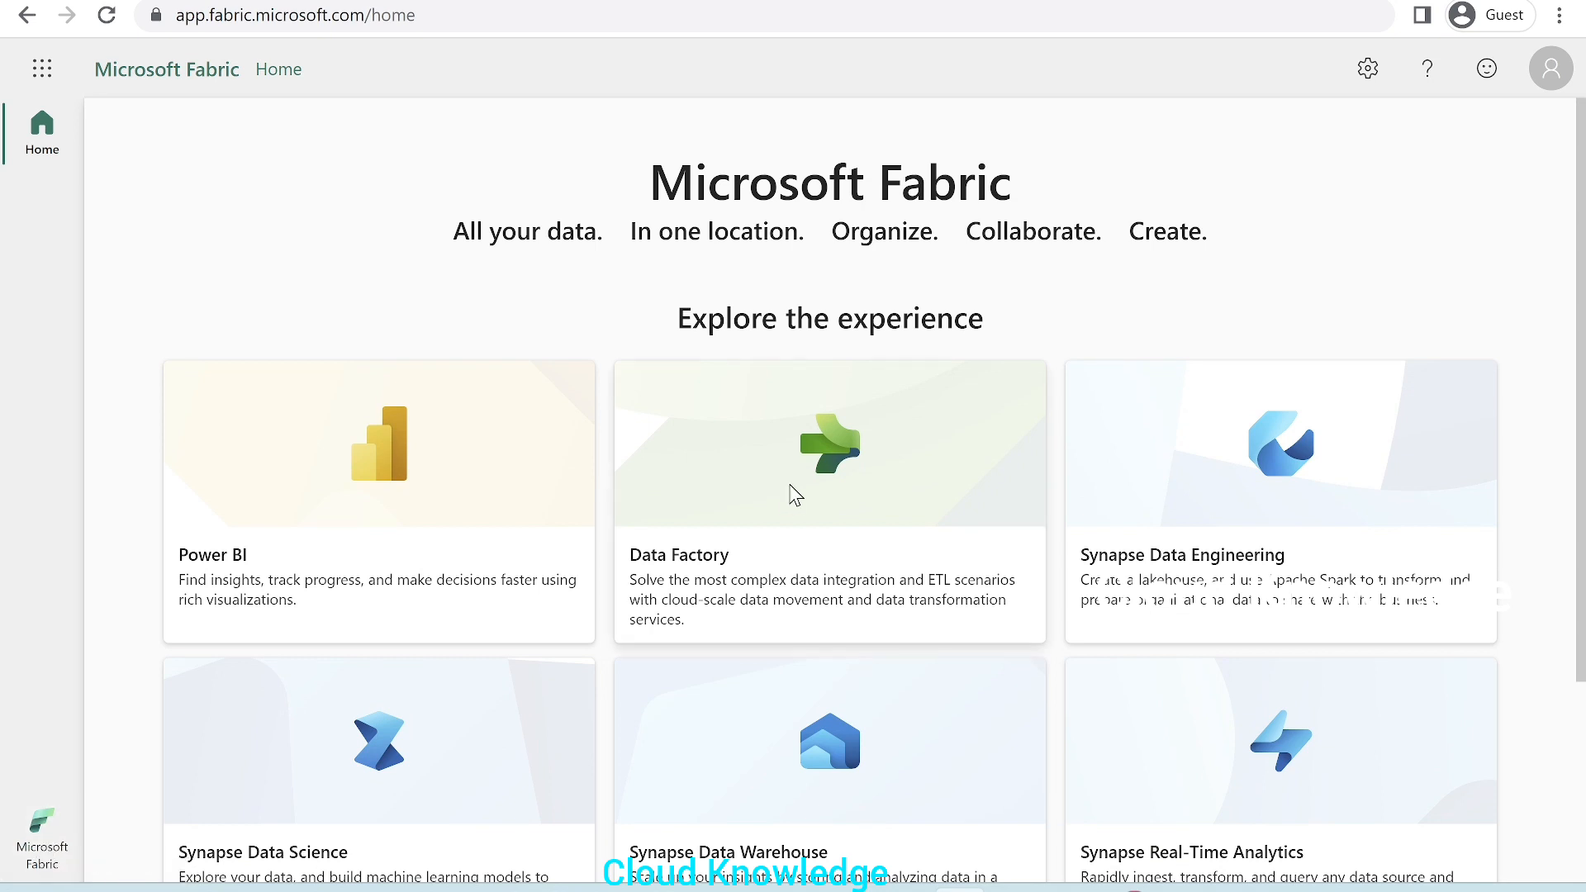
{"action": "left_click", "coordinate": [828, 442]}
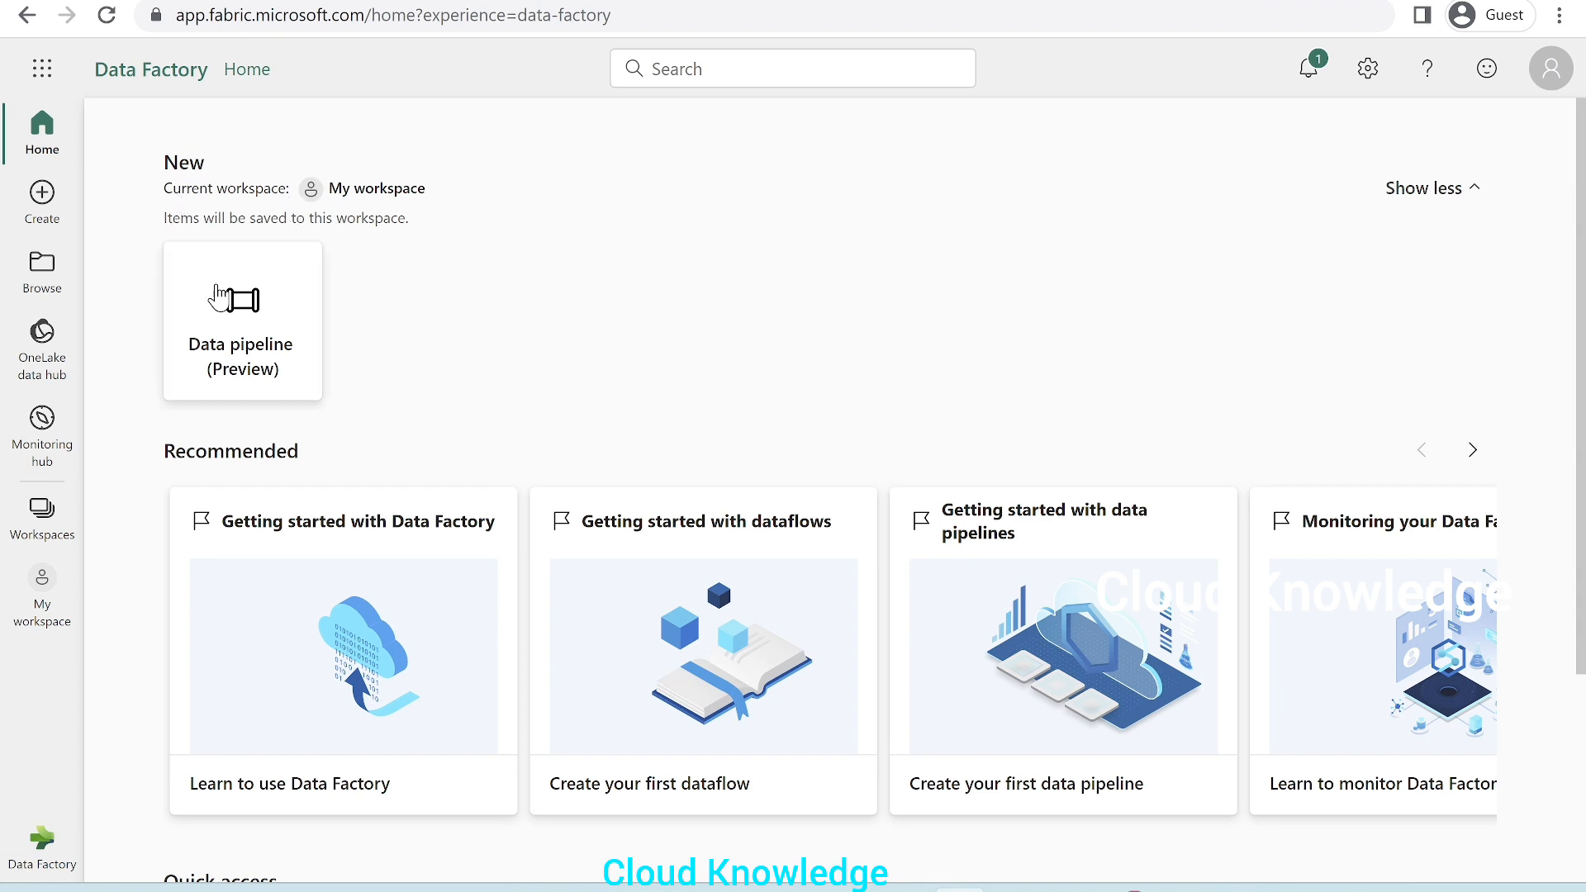
{"action": "mouse_move", "coordinate": [240, 298]}
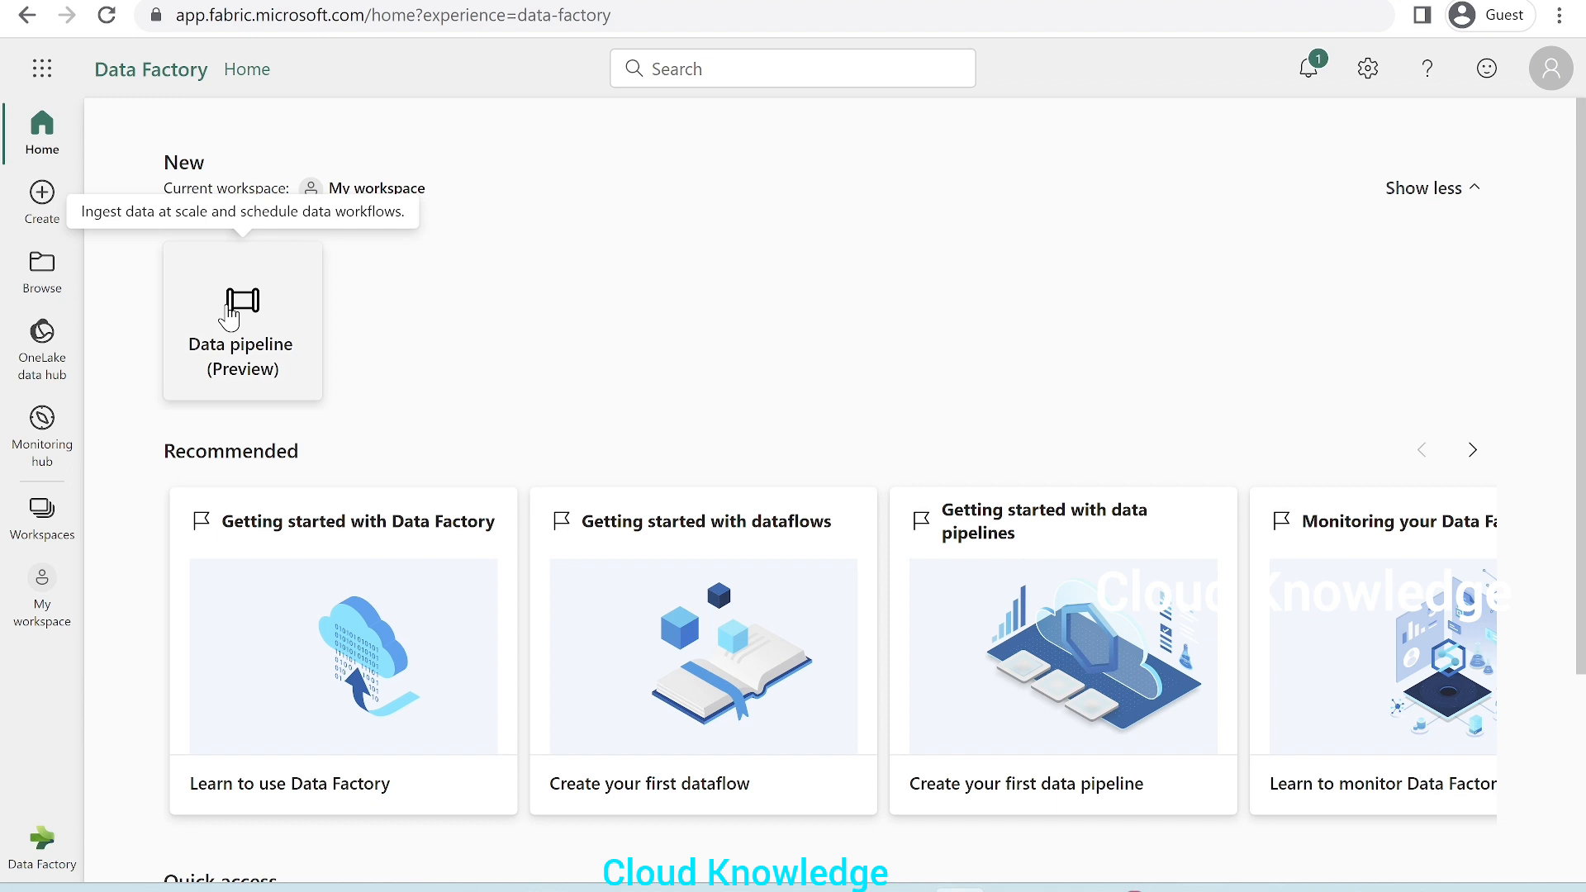
{"action": "mouse_move", "coordinate": [42, 591]}
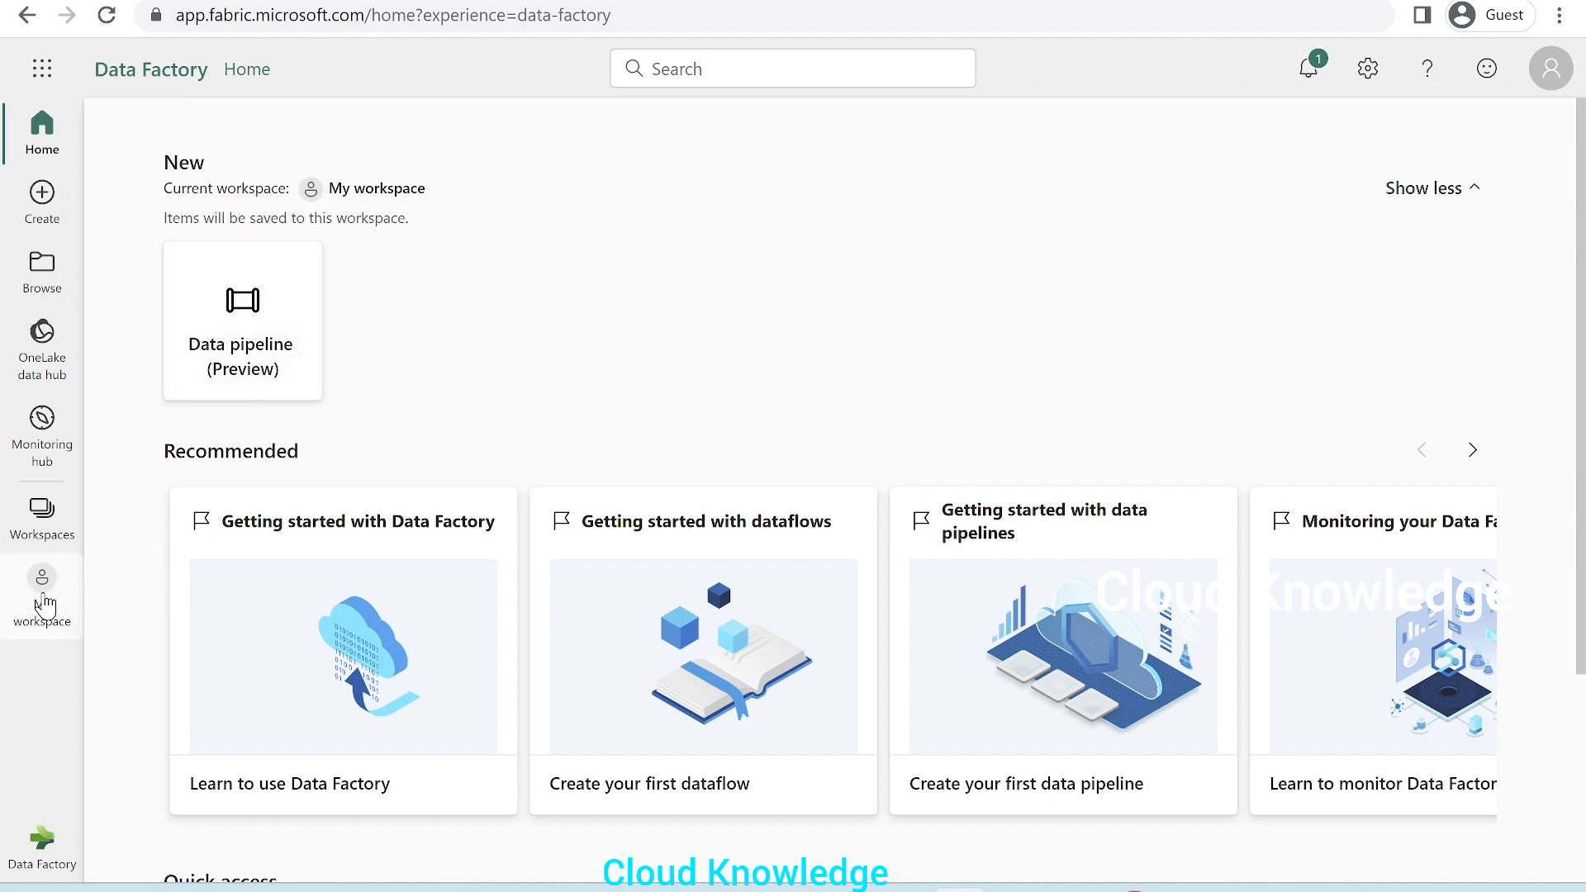
- Open the empty My workspace from the left navigation pane
{"action": "left_click", "coordinate": [41, 586]}
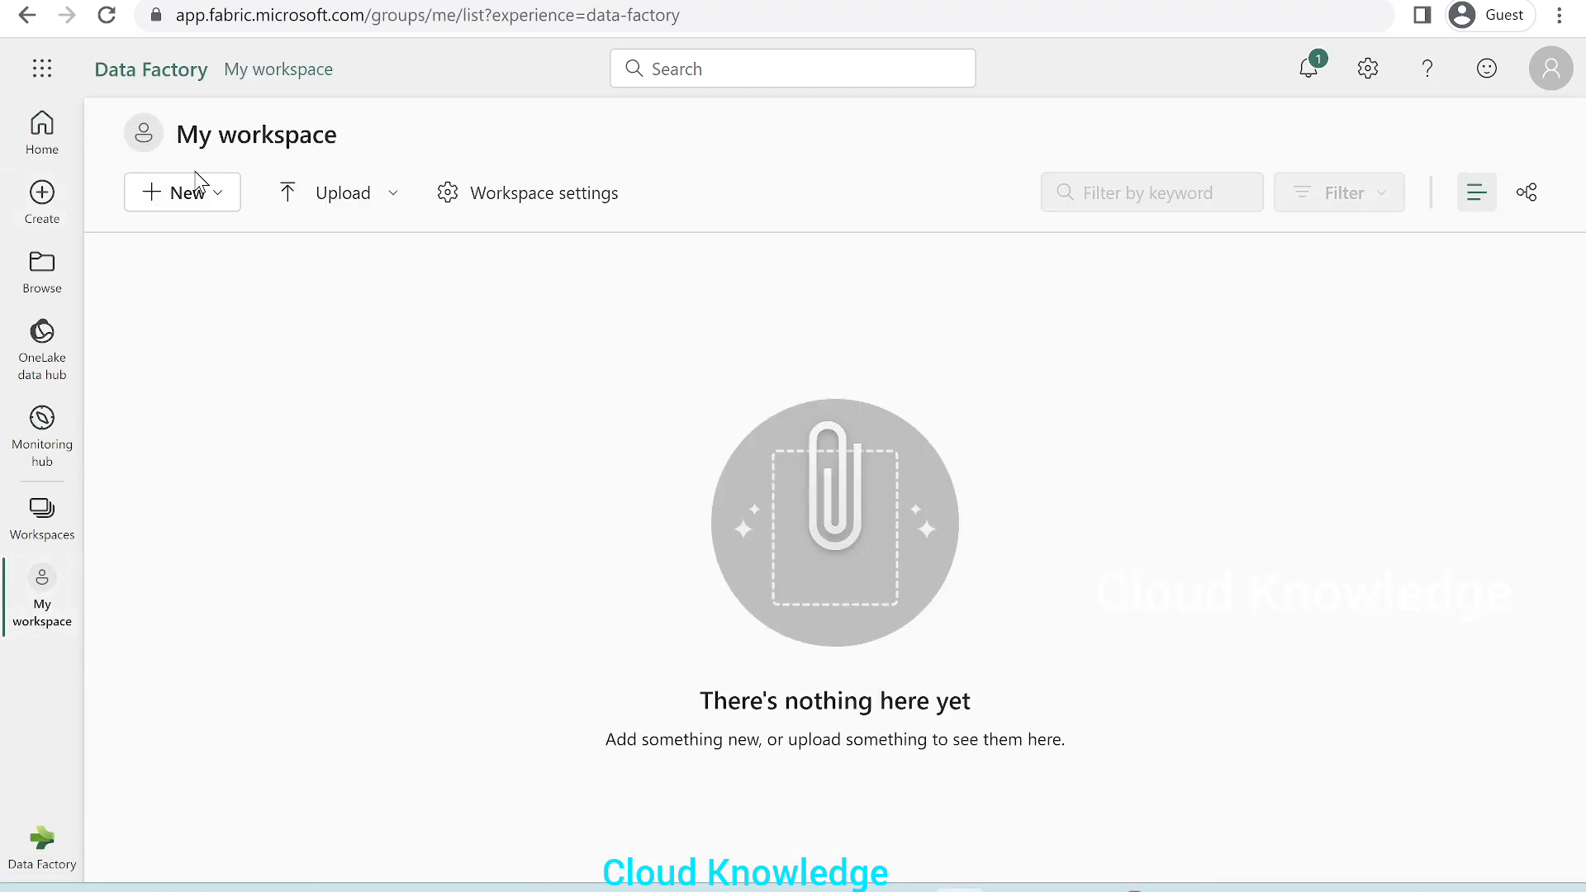
- Choose 'Data pipeline (Preview)' from the + New menu in My workspace
{"action": "left_click", "coordinate": [182, 192]}
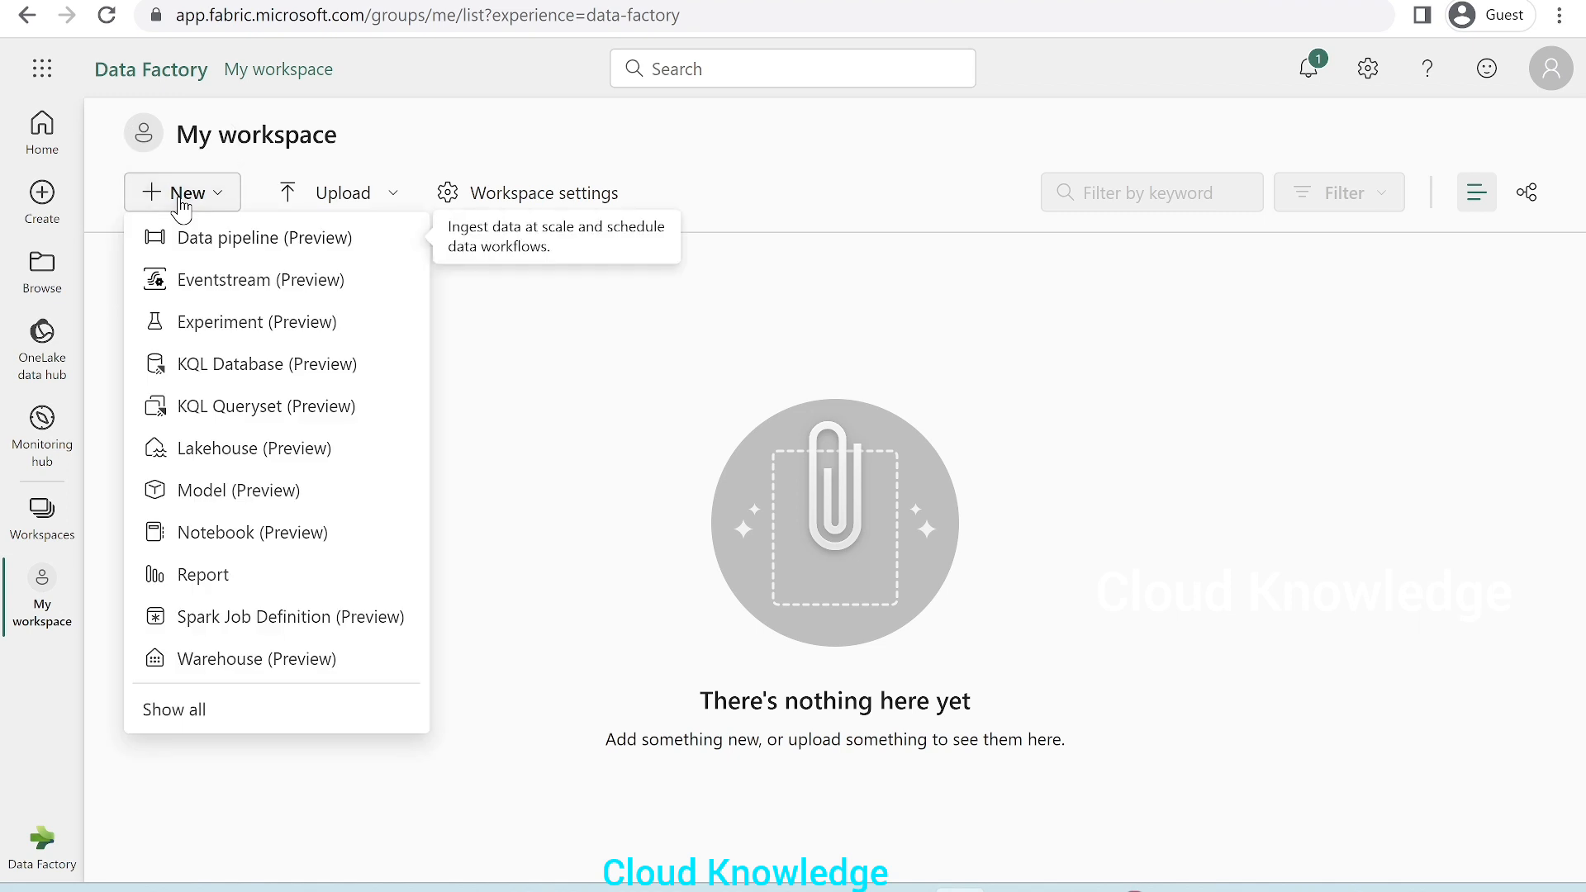
{"action": "mouse_move", "coordinate": [413, 692]}
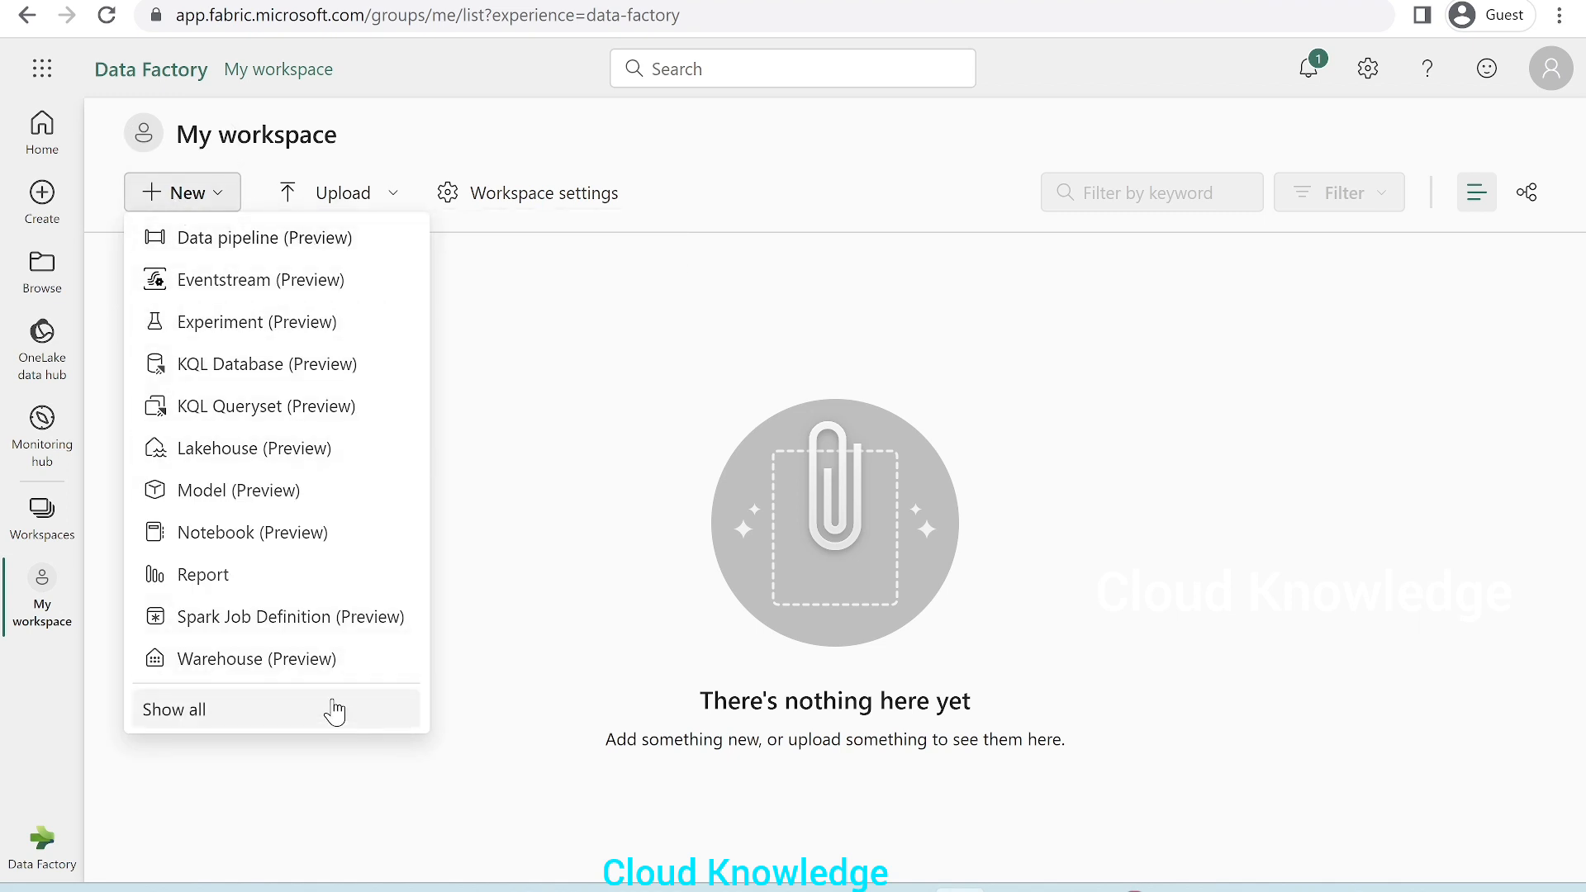
{"action": "mouse_move", "coordinate": [476, 630]}
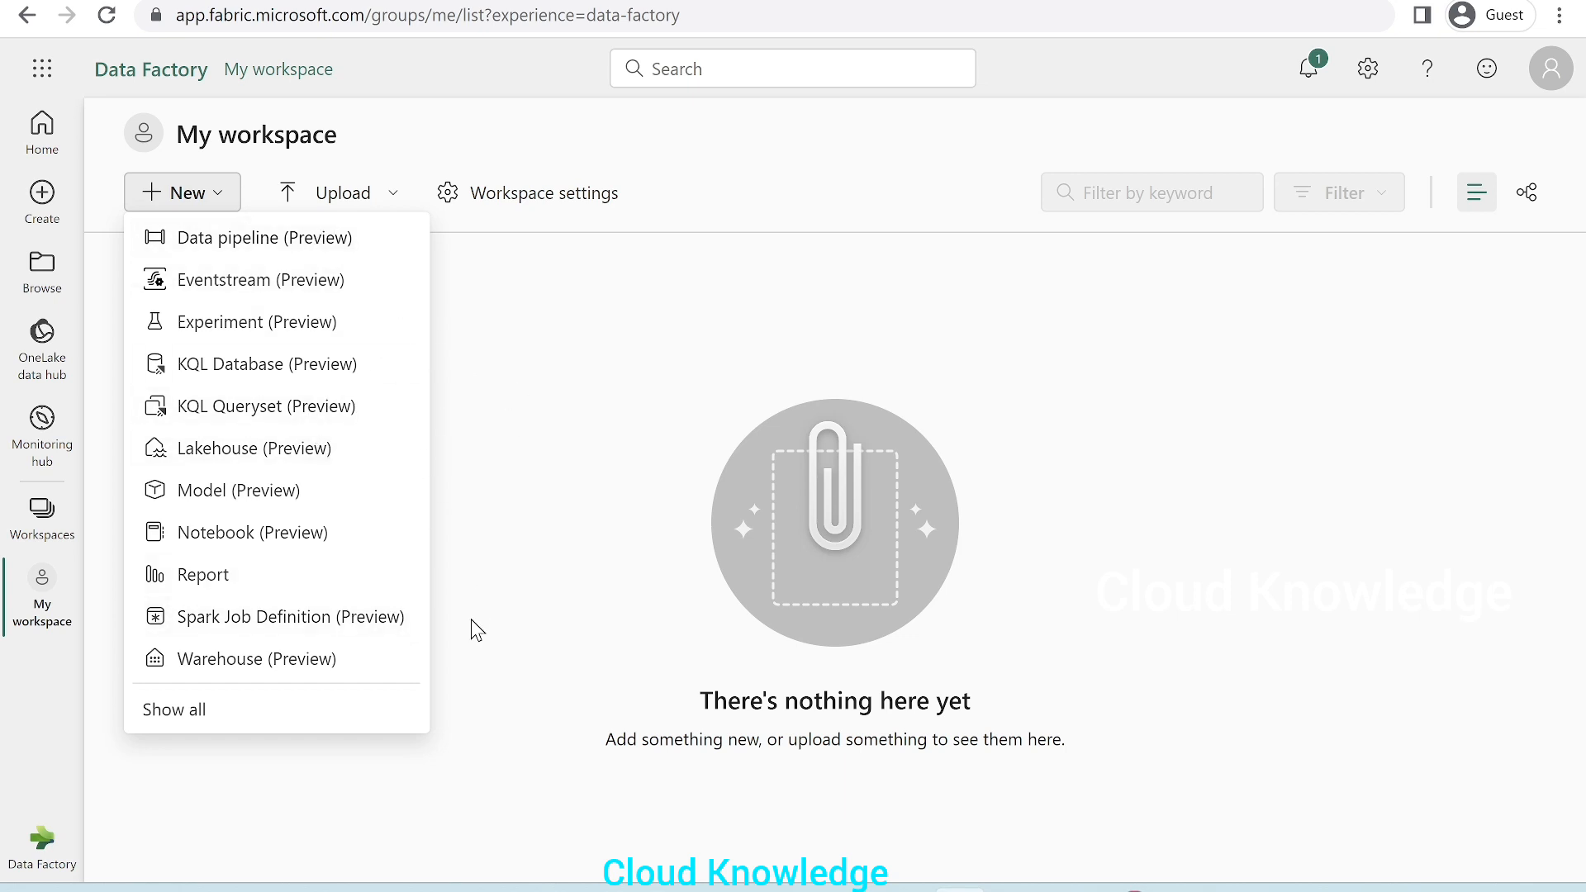
{"action": "mouse_move", "coordinate": [292, 617]}
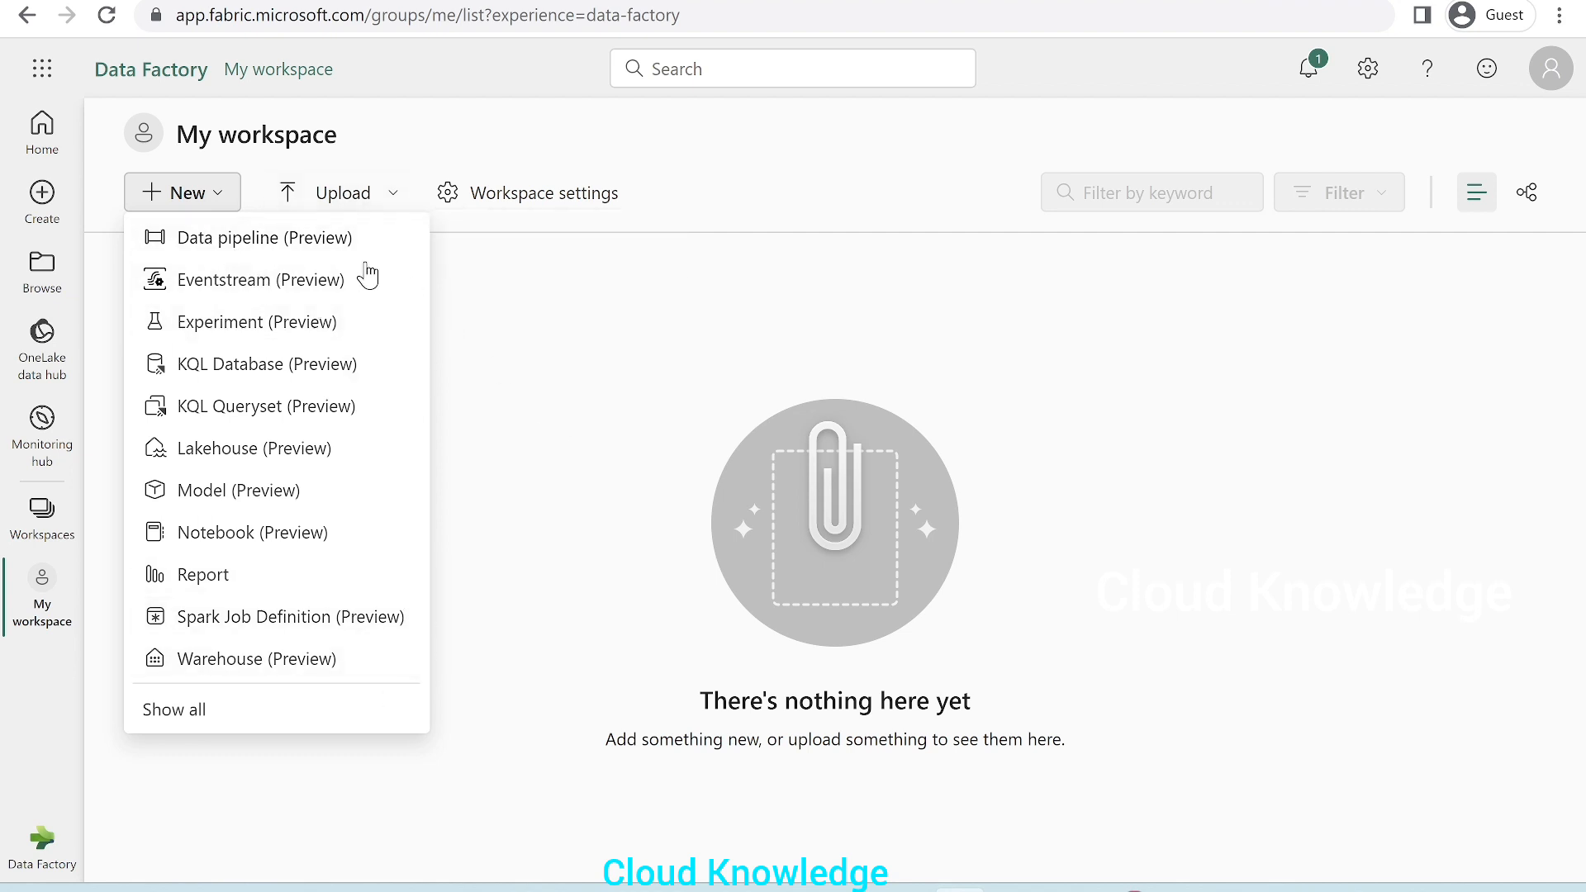
{"action": "mouse_move", "coordinate": [263, 238]}
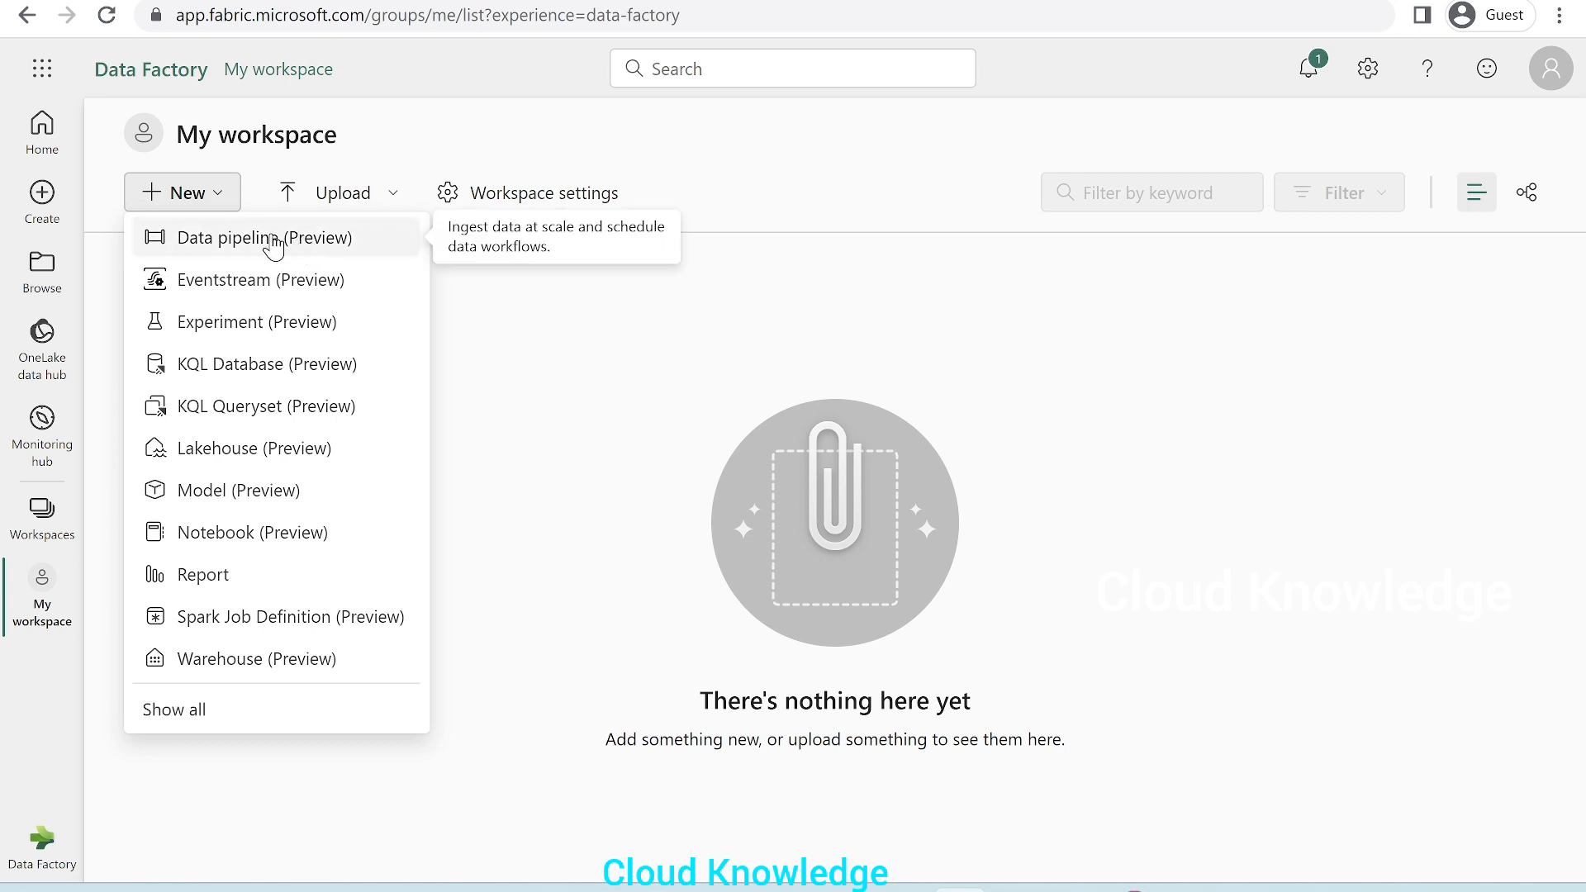
{"action": "left_click", "coordinate": [261, 238]}
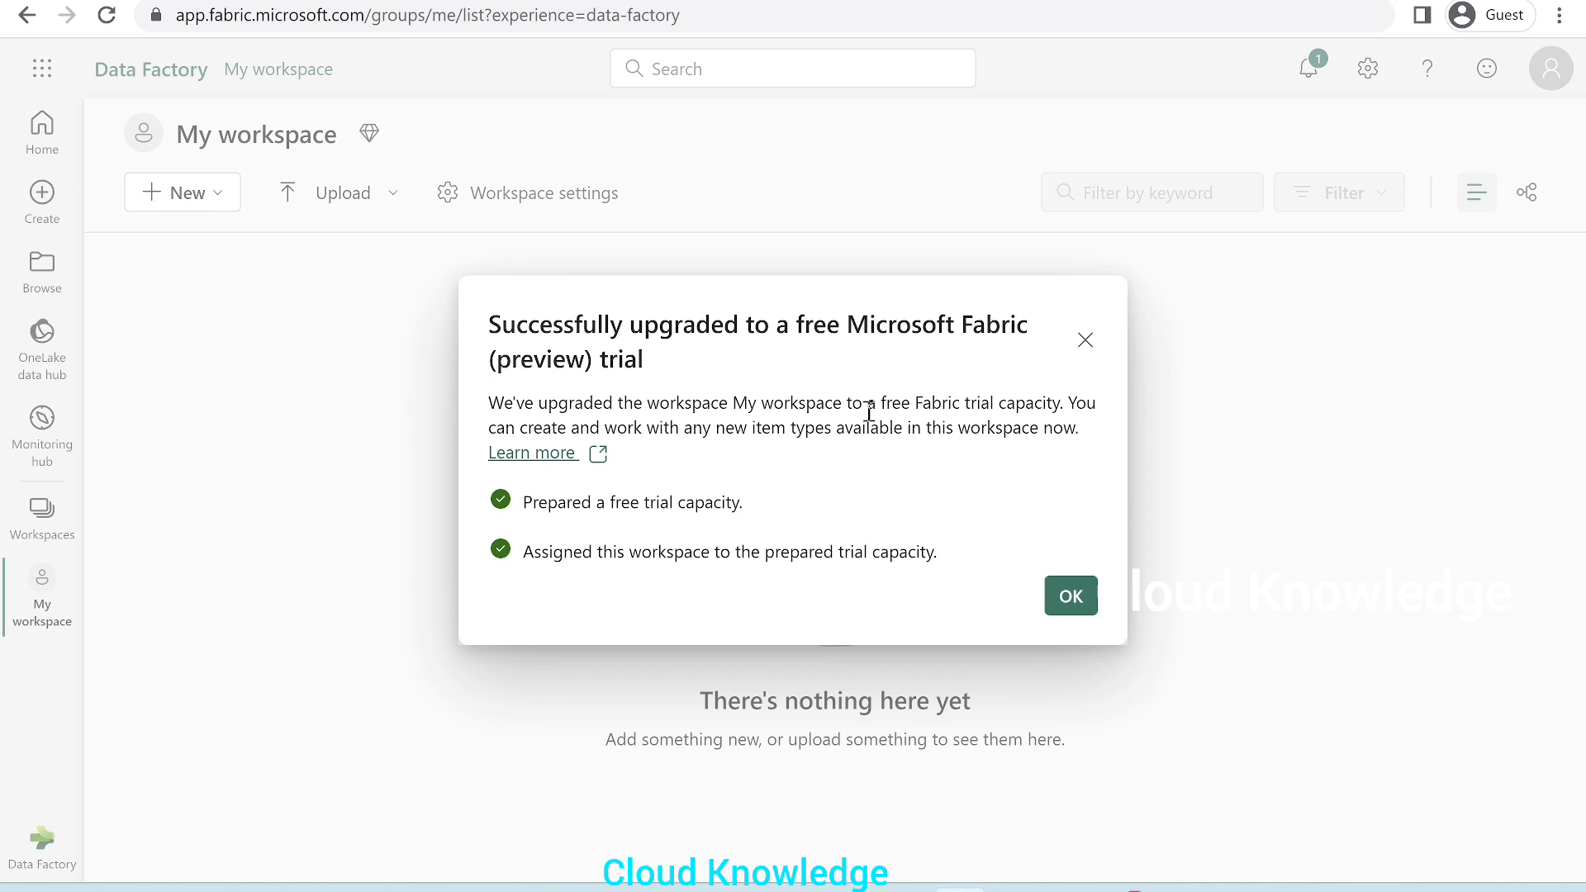
{"action": "mouse_move", "coordinate": [1009, 322]}
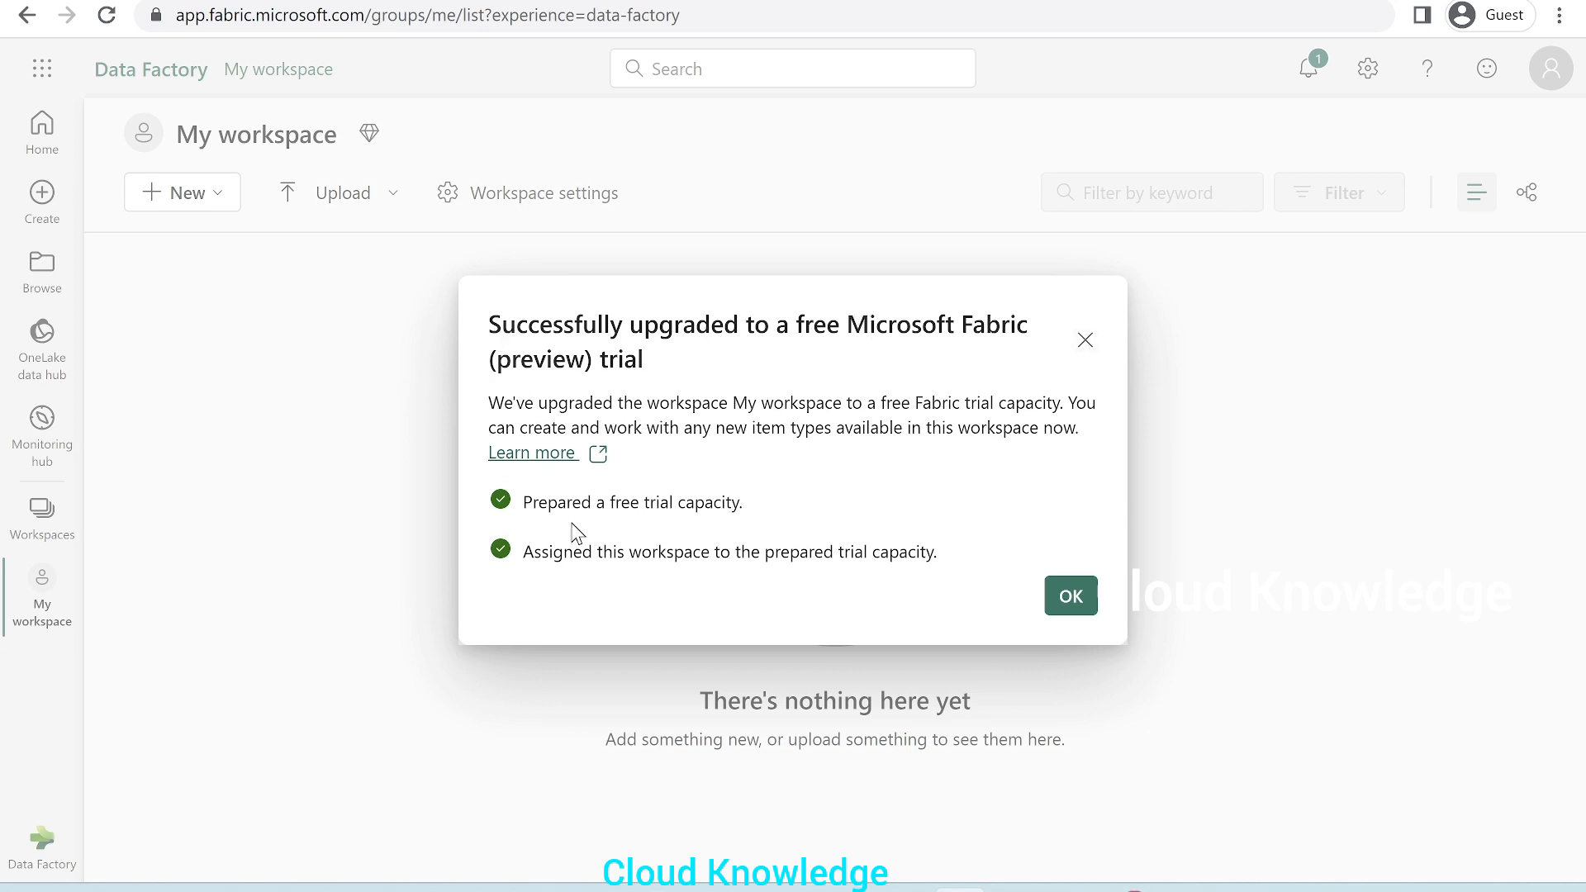
{"action": "mouse_move", "coordinate": [765, 562]}
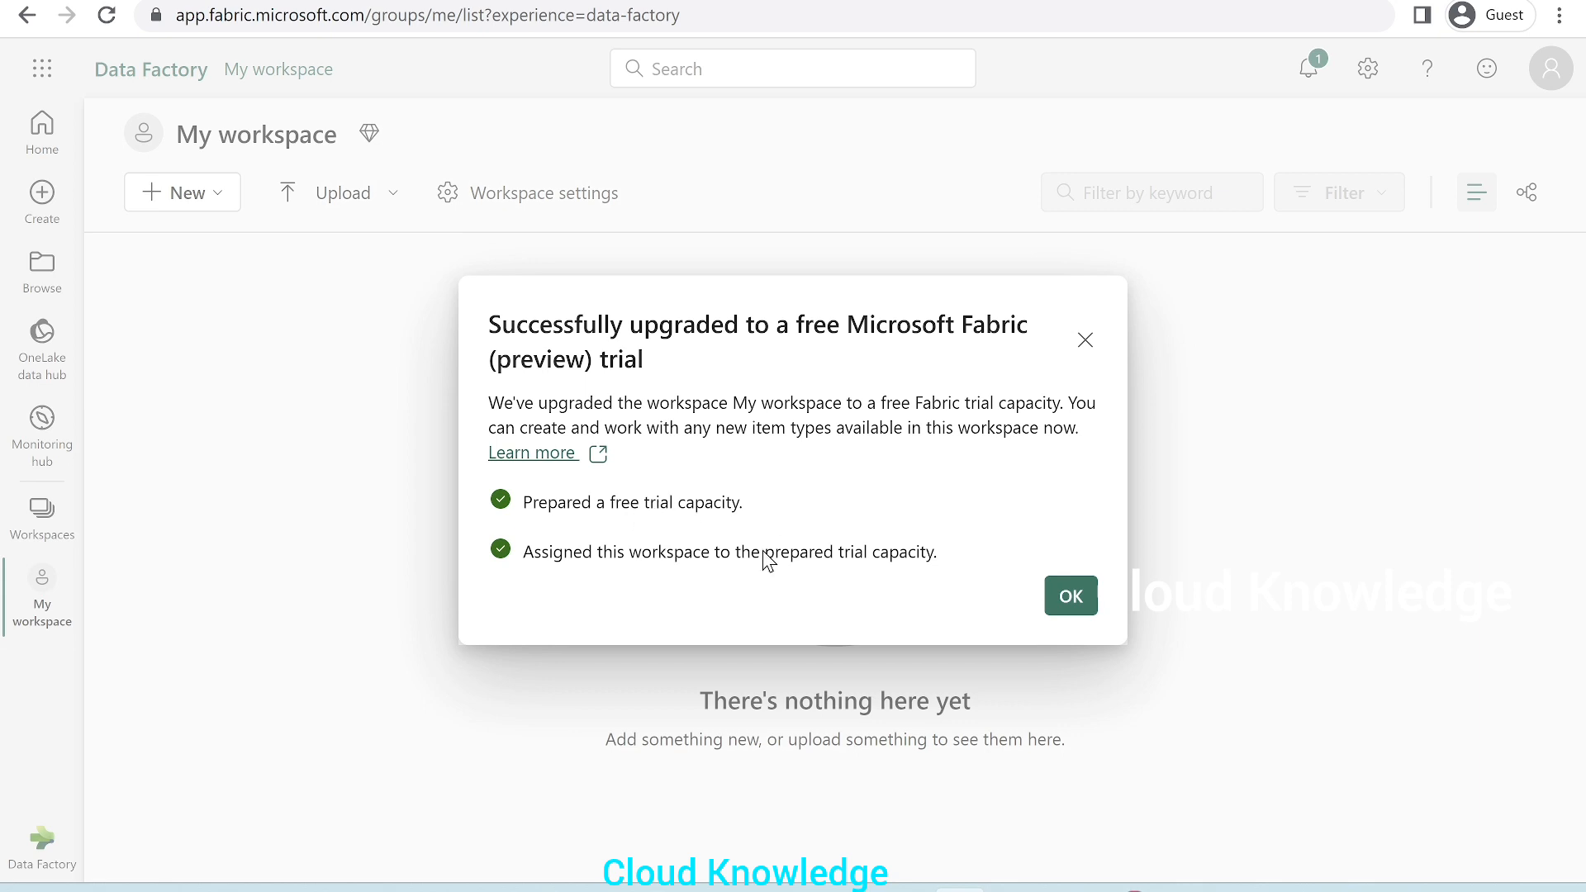
{"action": "mouse_move", "coordinate": [855, 600]}
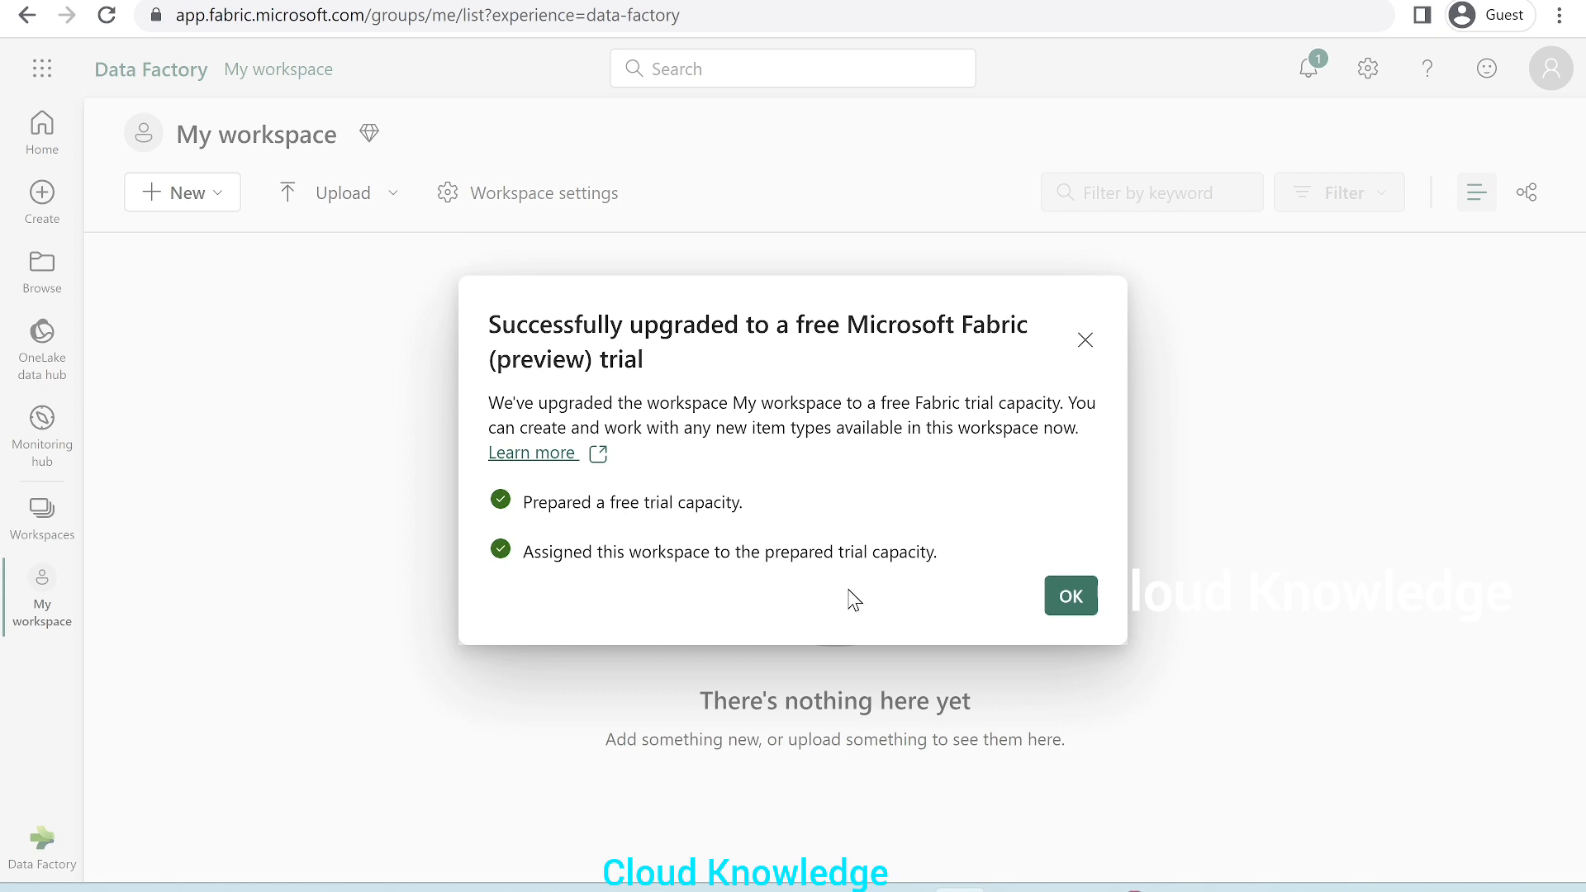
- Acknowledge the free Fabric (preview) trial upgrade and reopen the New pipeline prompt
{"action": "left_click", "coordinate": [1069, 596]}
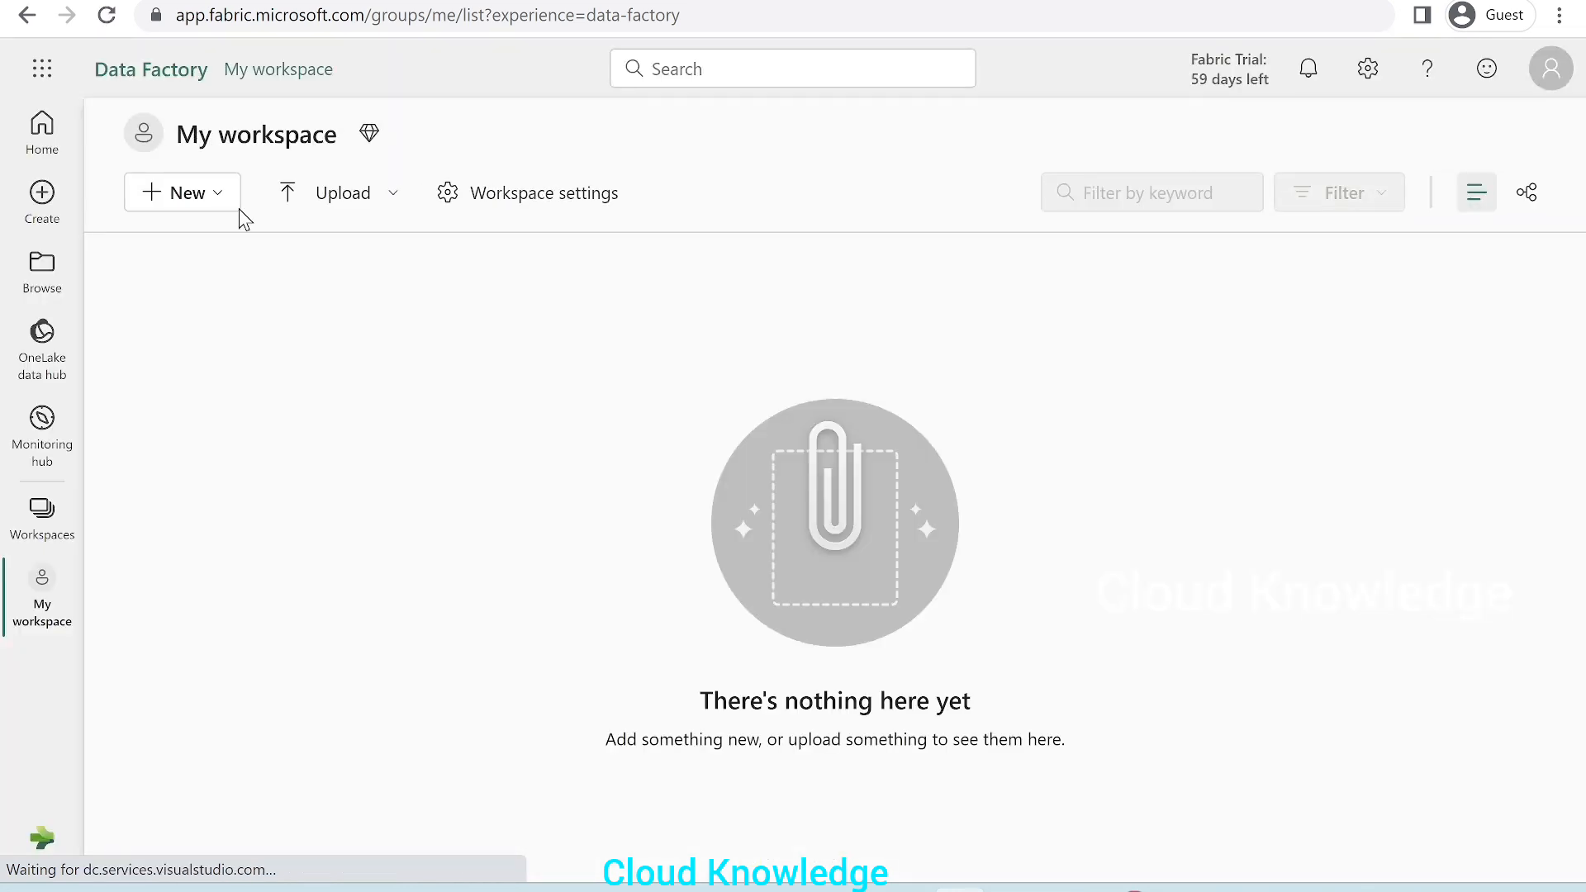
{"action": "left_click", "coordinate": [181, 193]}
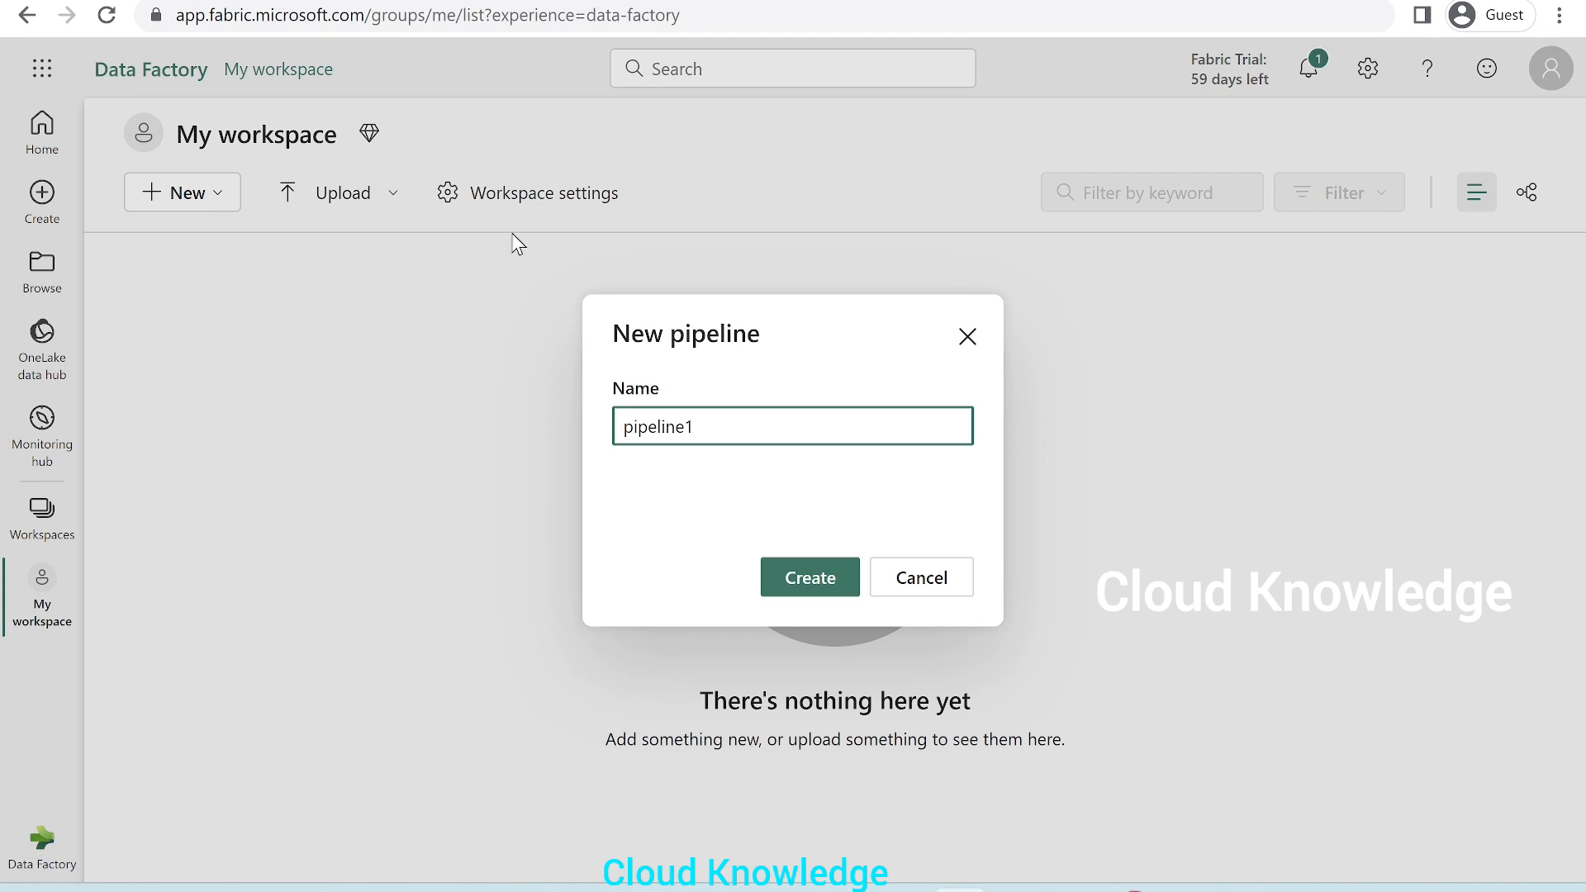
{"action": "mouse_move", "coordinate": [804, 499]}
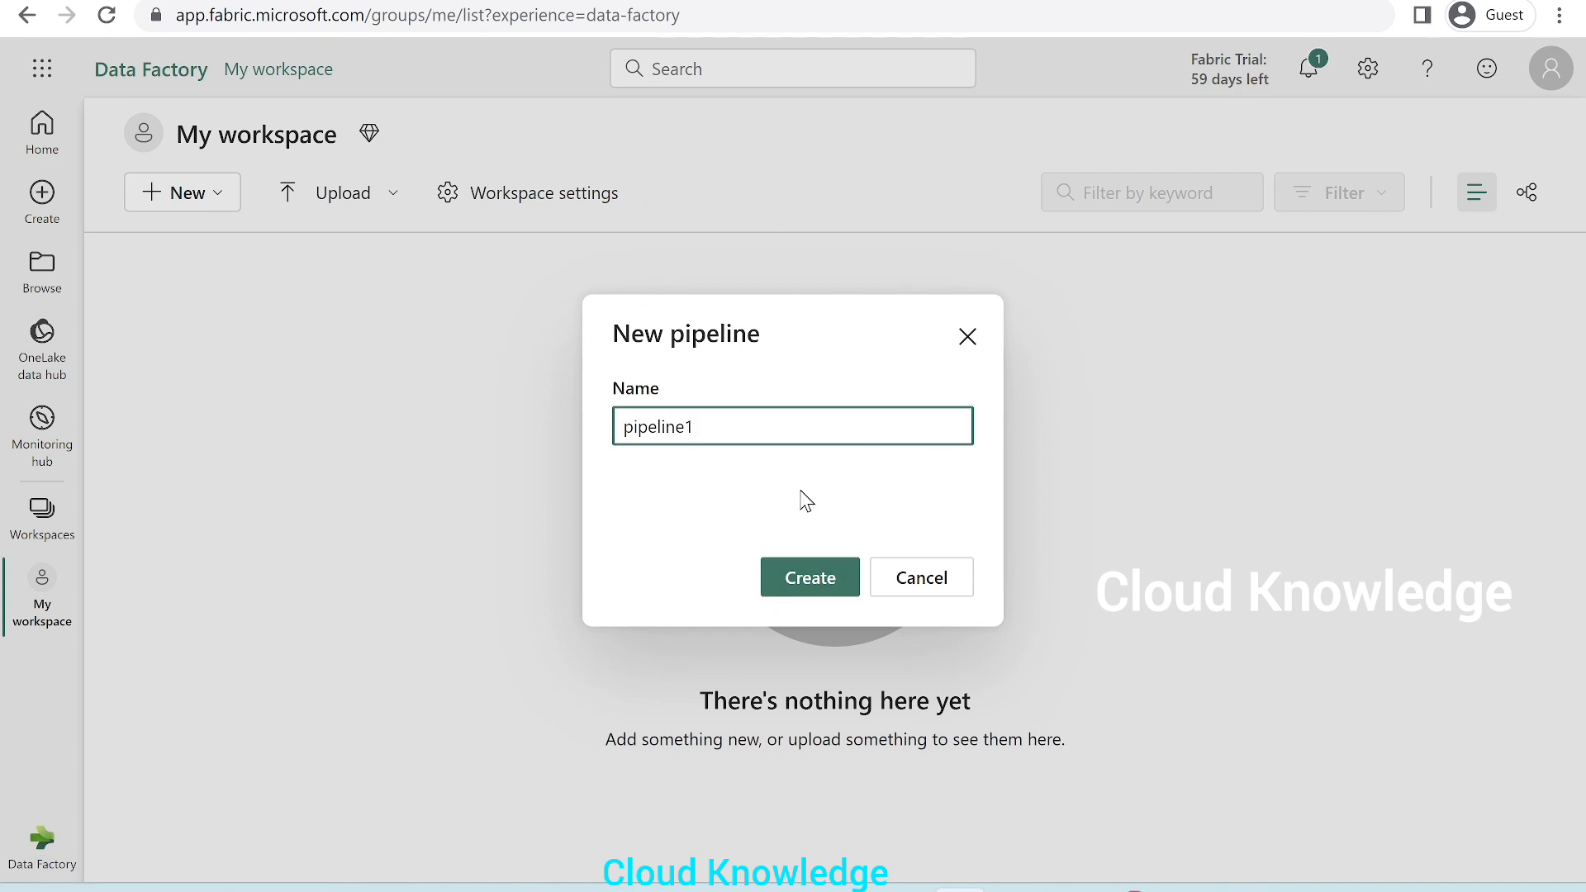
- Name the new pipeline 'pipelineMyFirst' and create it
{"action": "key", "text": "Backspace"}
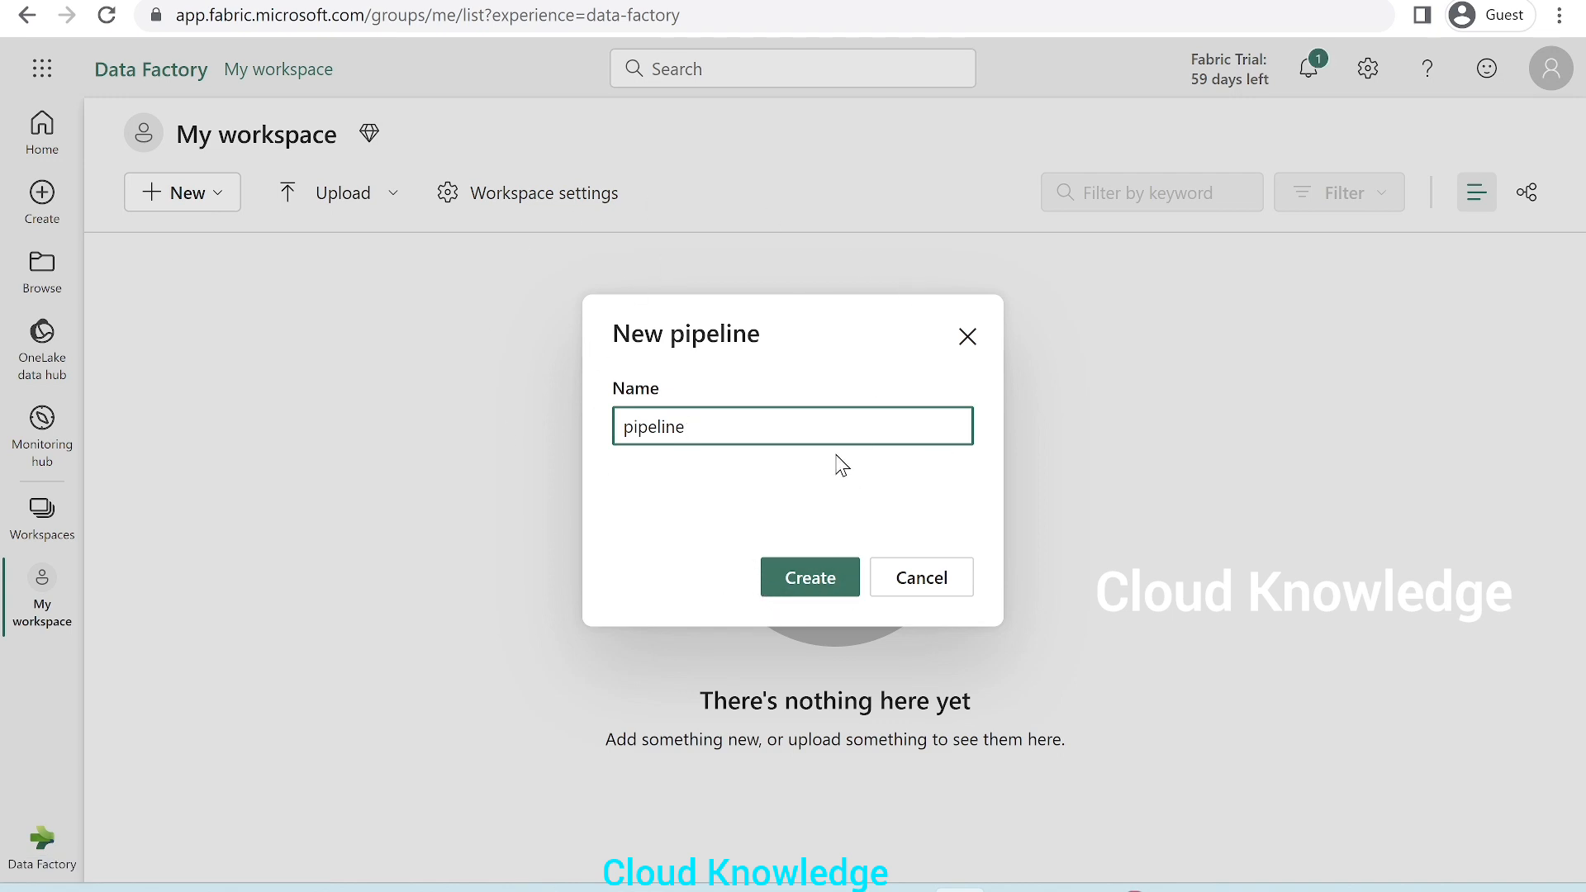
{"action": "type", "text": "My"}
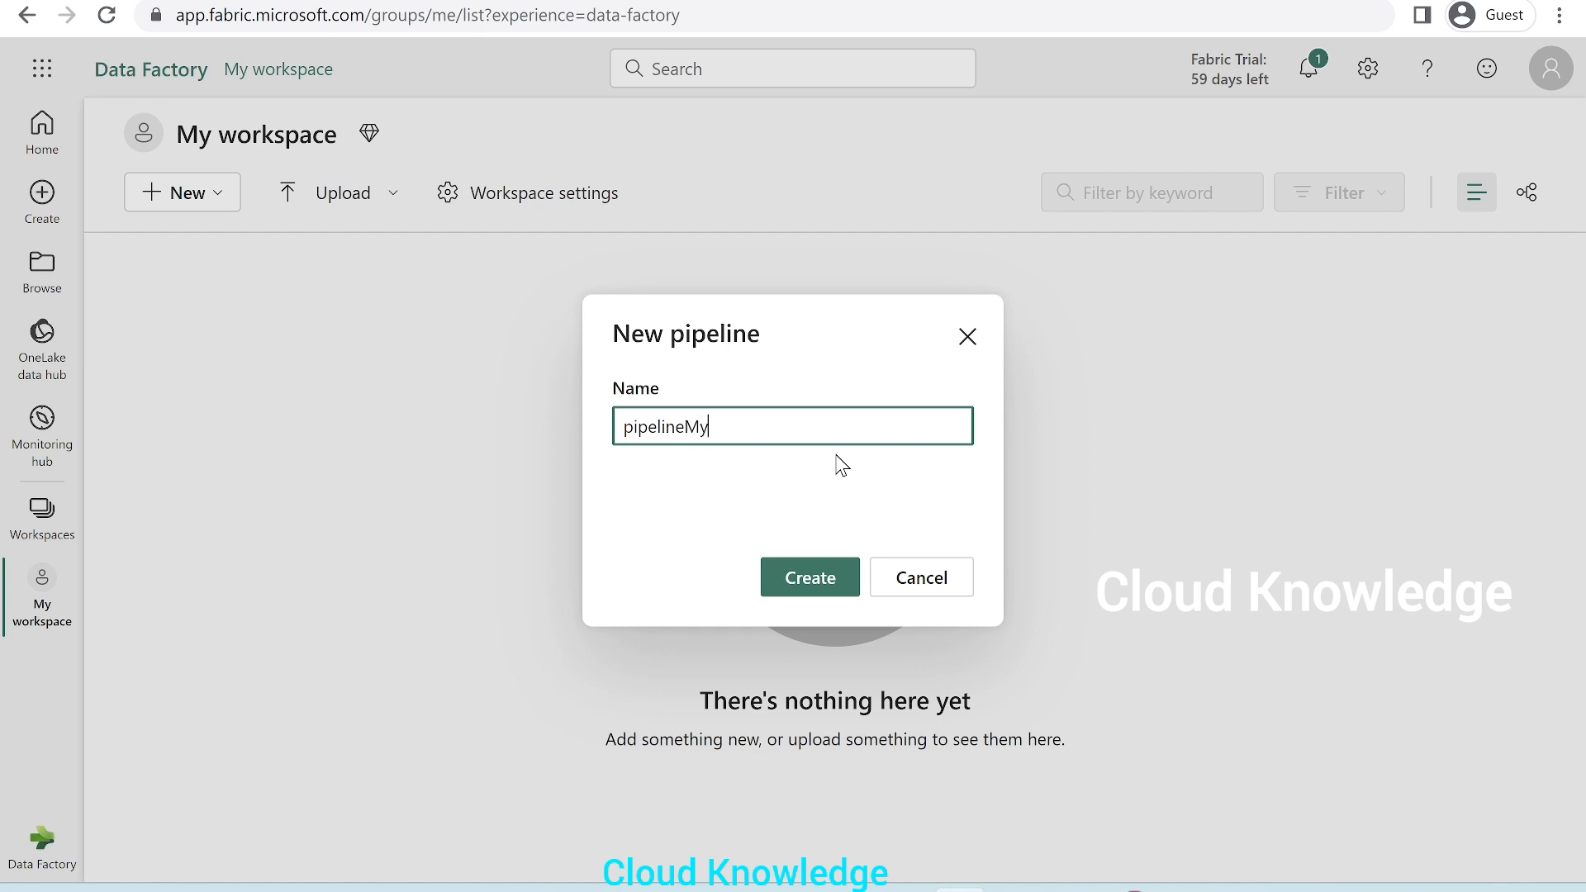
{"action": "type", "text": "First"}
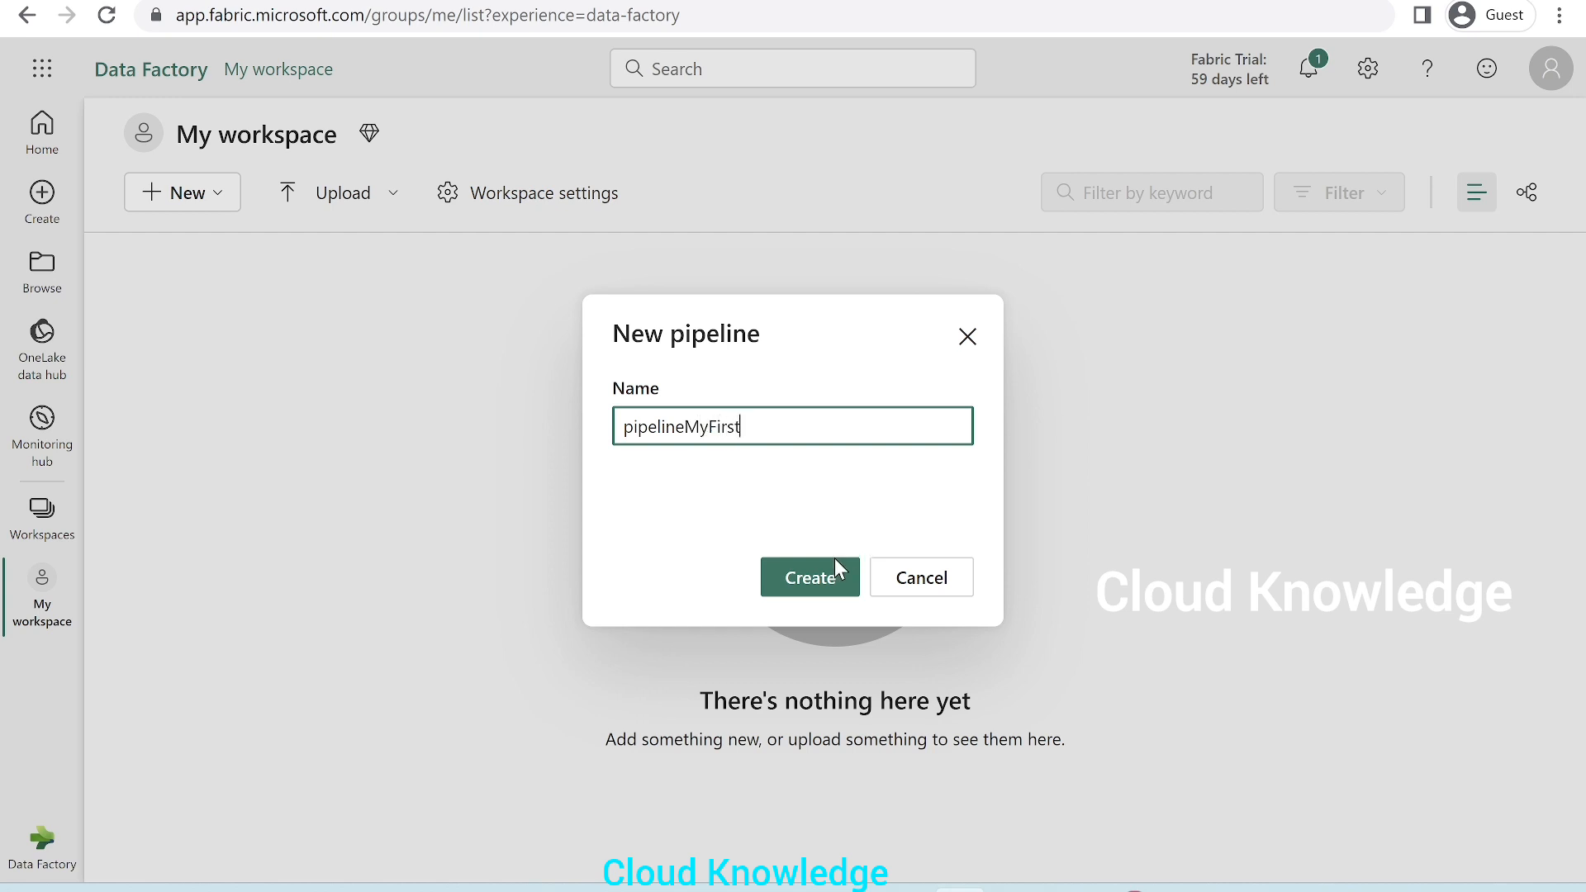
{"action": "left_click", "coordinate": [810, 577]}
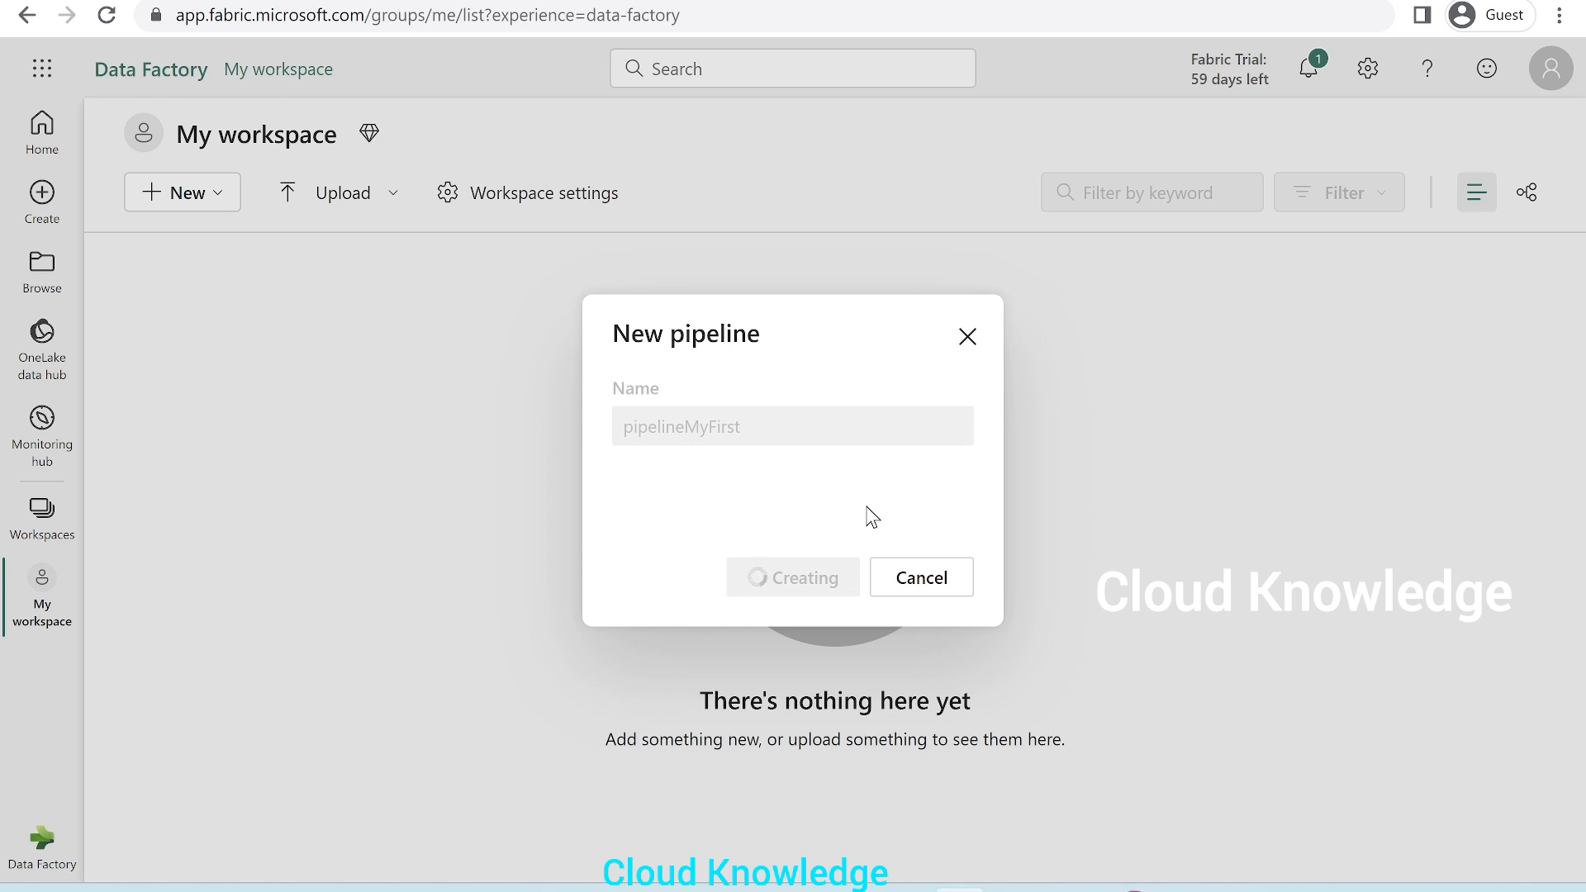
{"action": "left_click", "coordinate": [792, 576]}
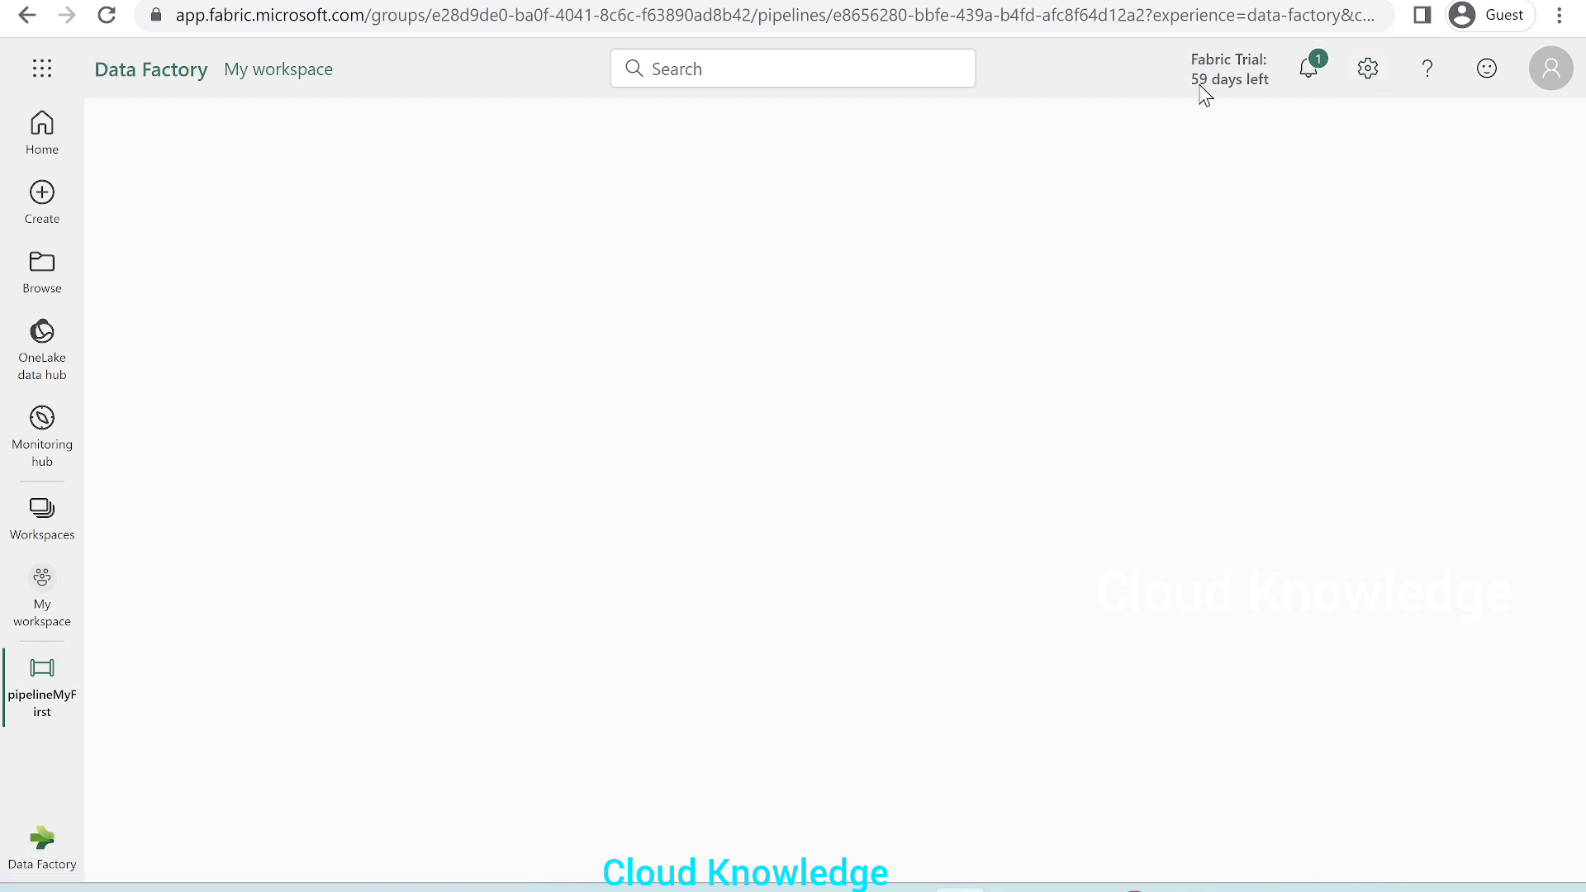
- Wait for the empty pipelineMyFirst editor to load
{"action": "left_click", "coordinate": [41, 686]}
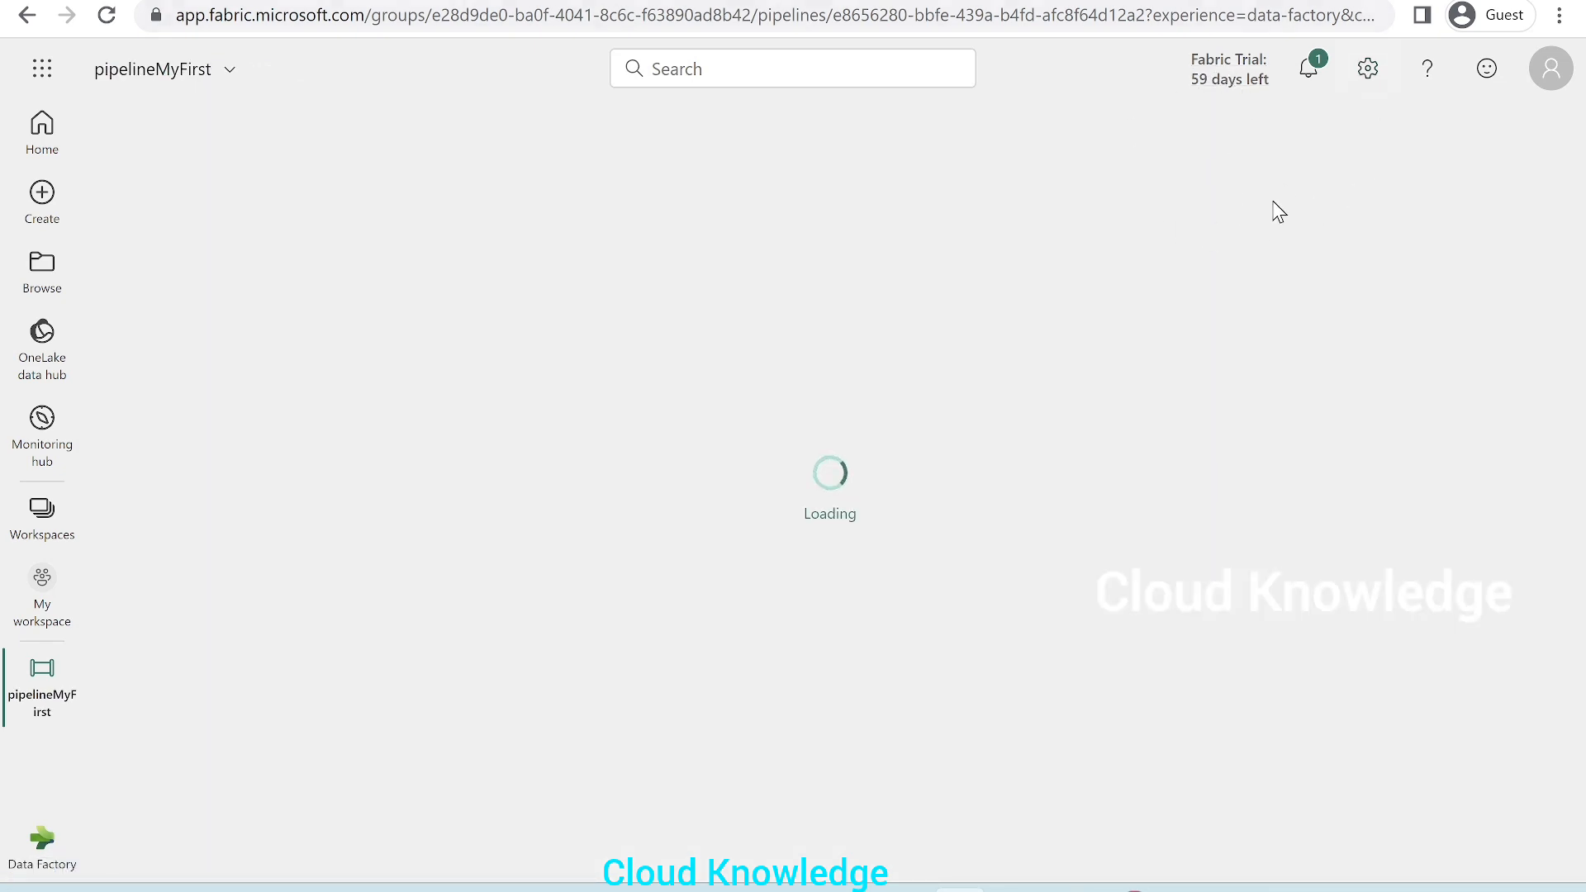
{"action": "mouse_move", "coordinate": [1227, 80]}
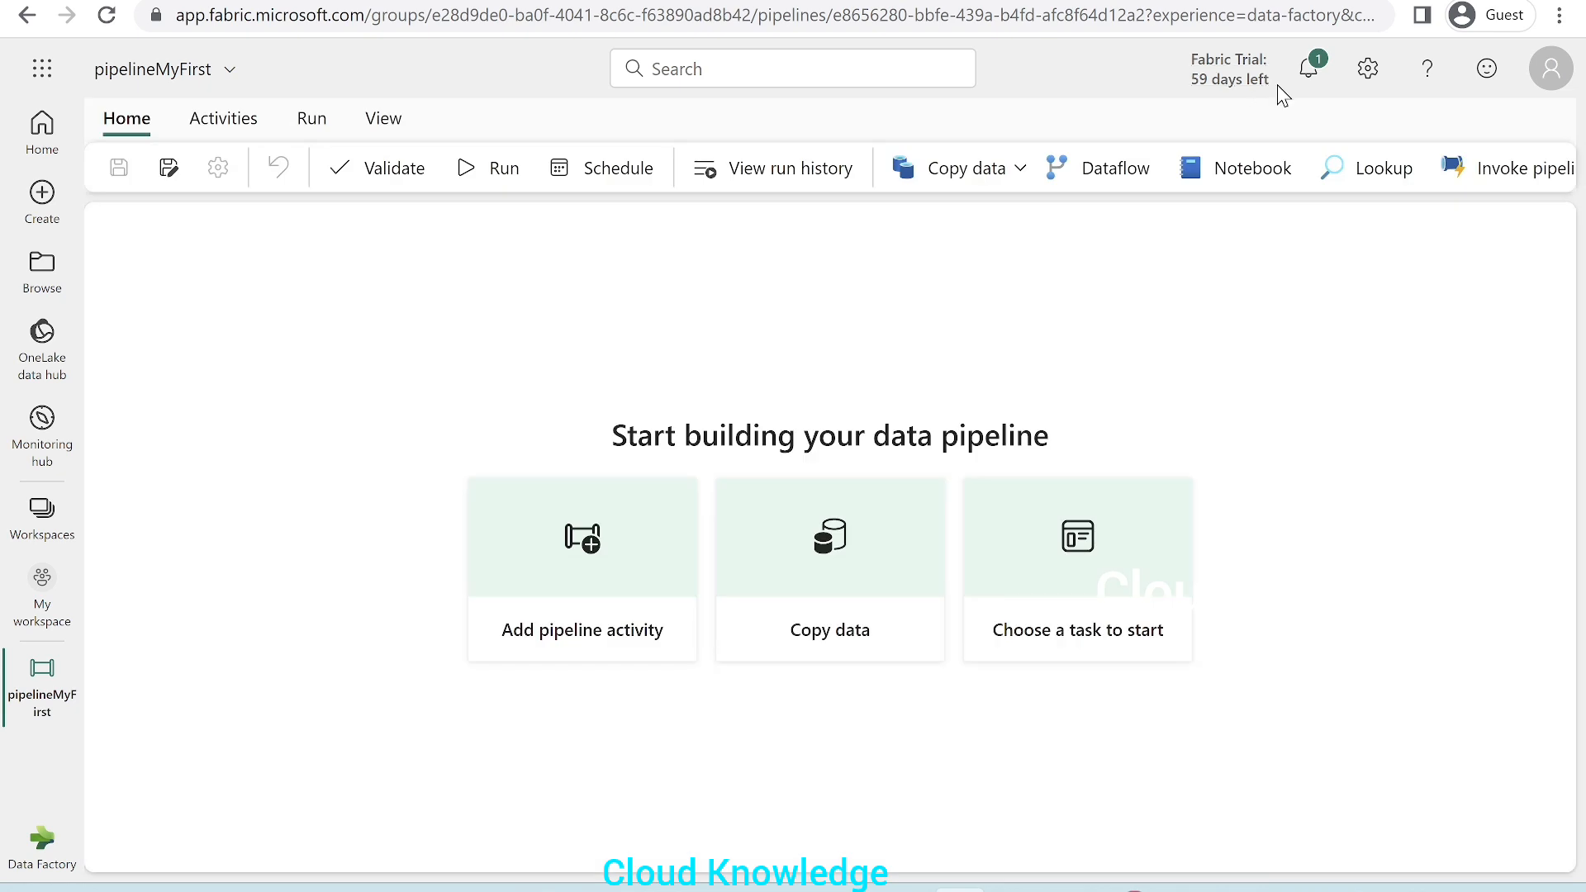
{"action": "mouse_move", "coordinate": [1240, 99]}
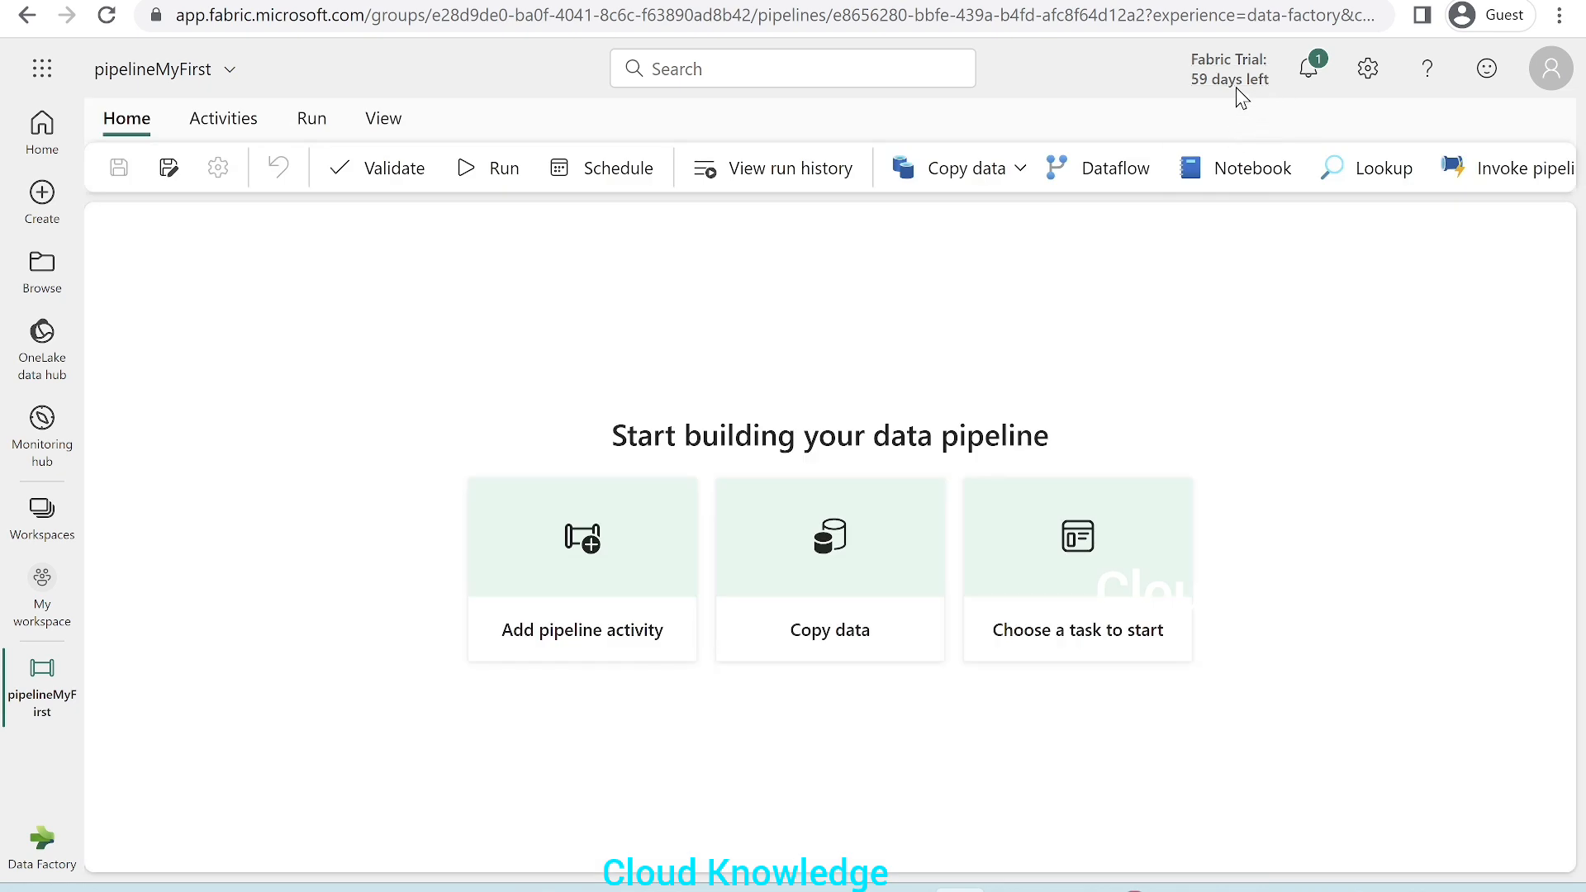
{"action": "mouse_move", "coordinate": [361, 308]}
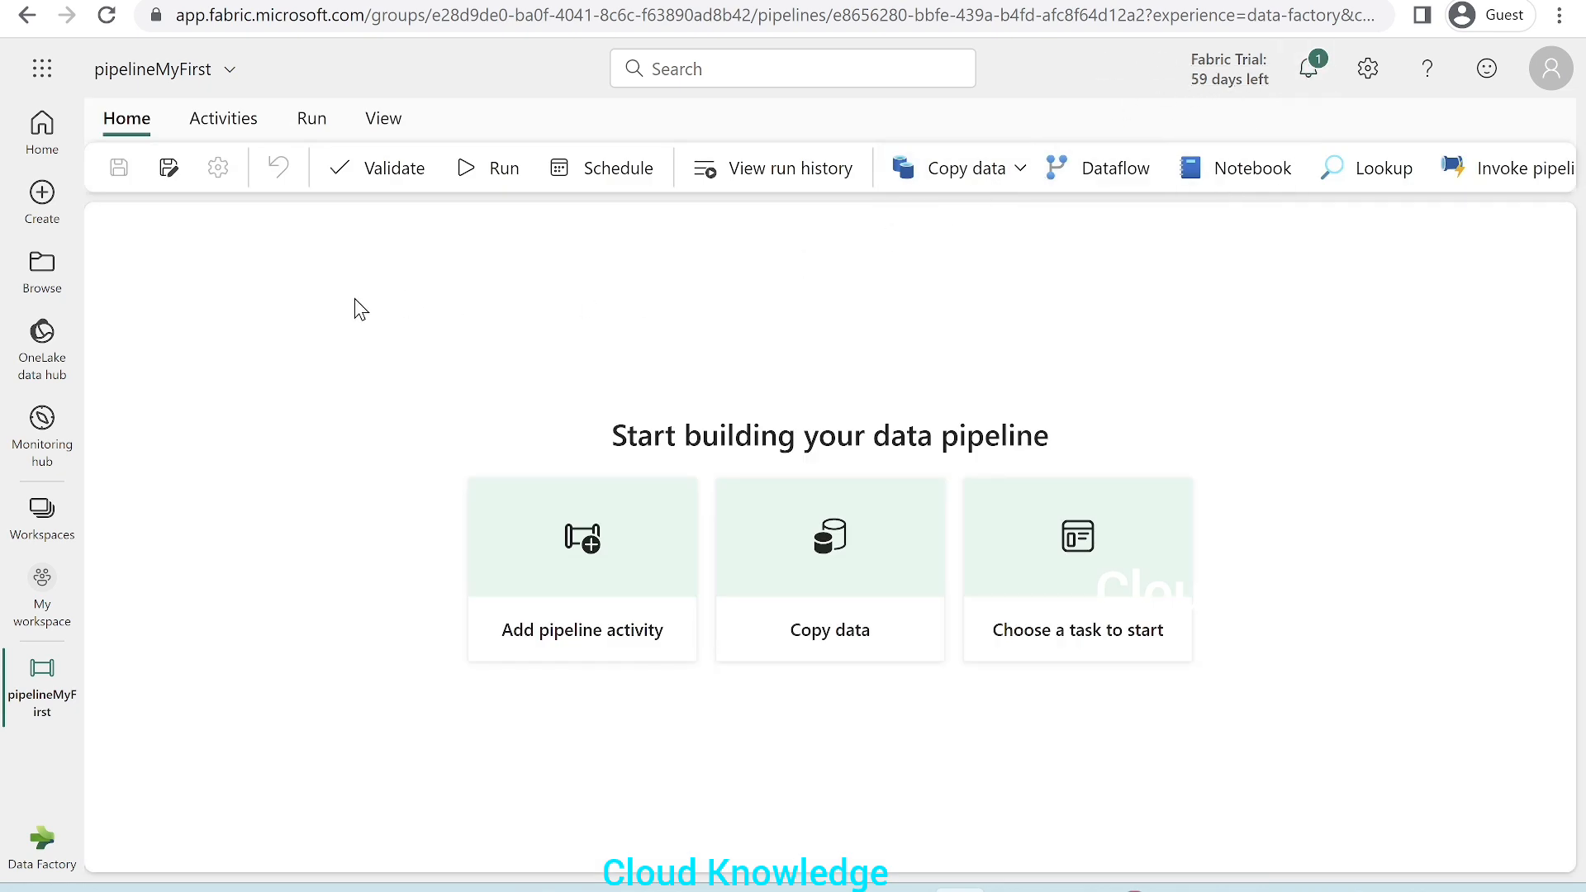
{"action": "mouse_move", "coordinate": [1191, 534]}
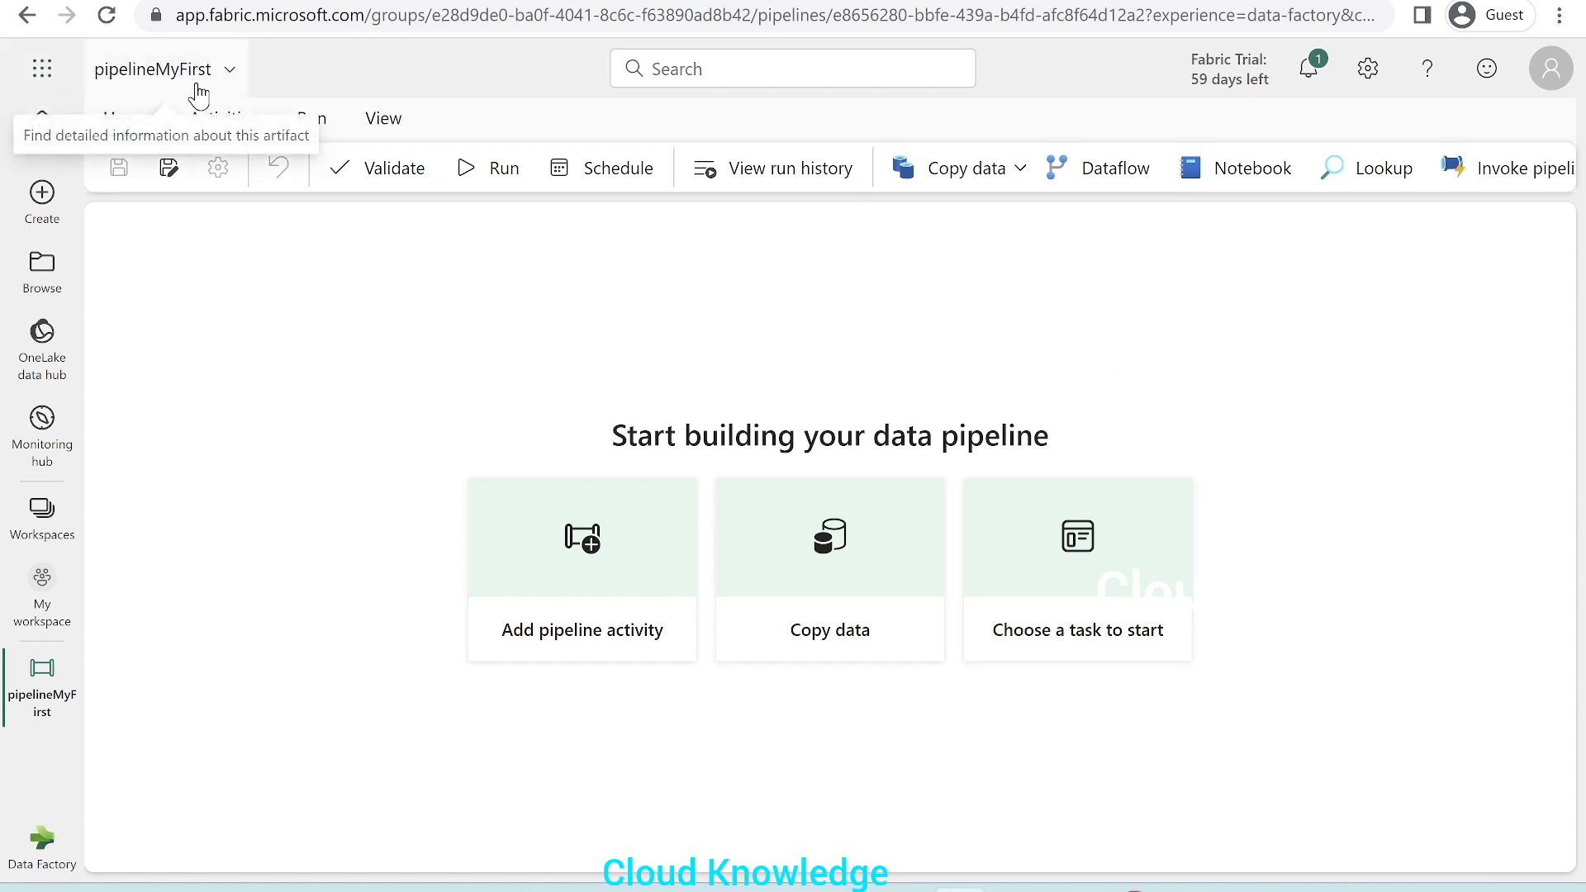
{"action": "mouse_move", "coordinate": [123, 40]}
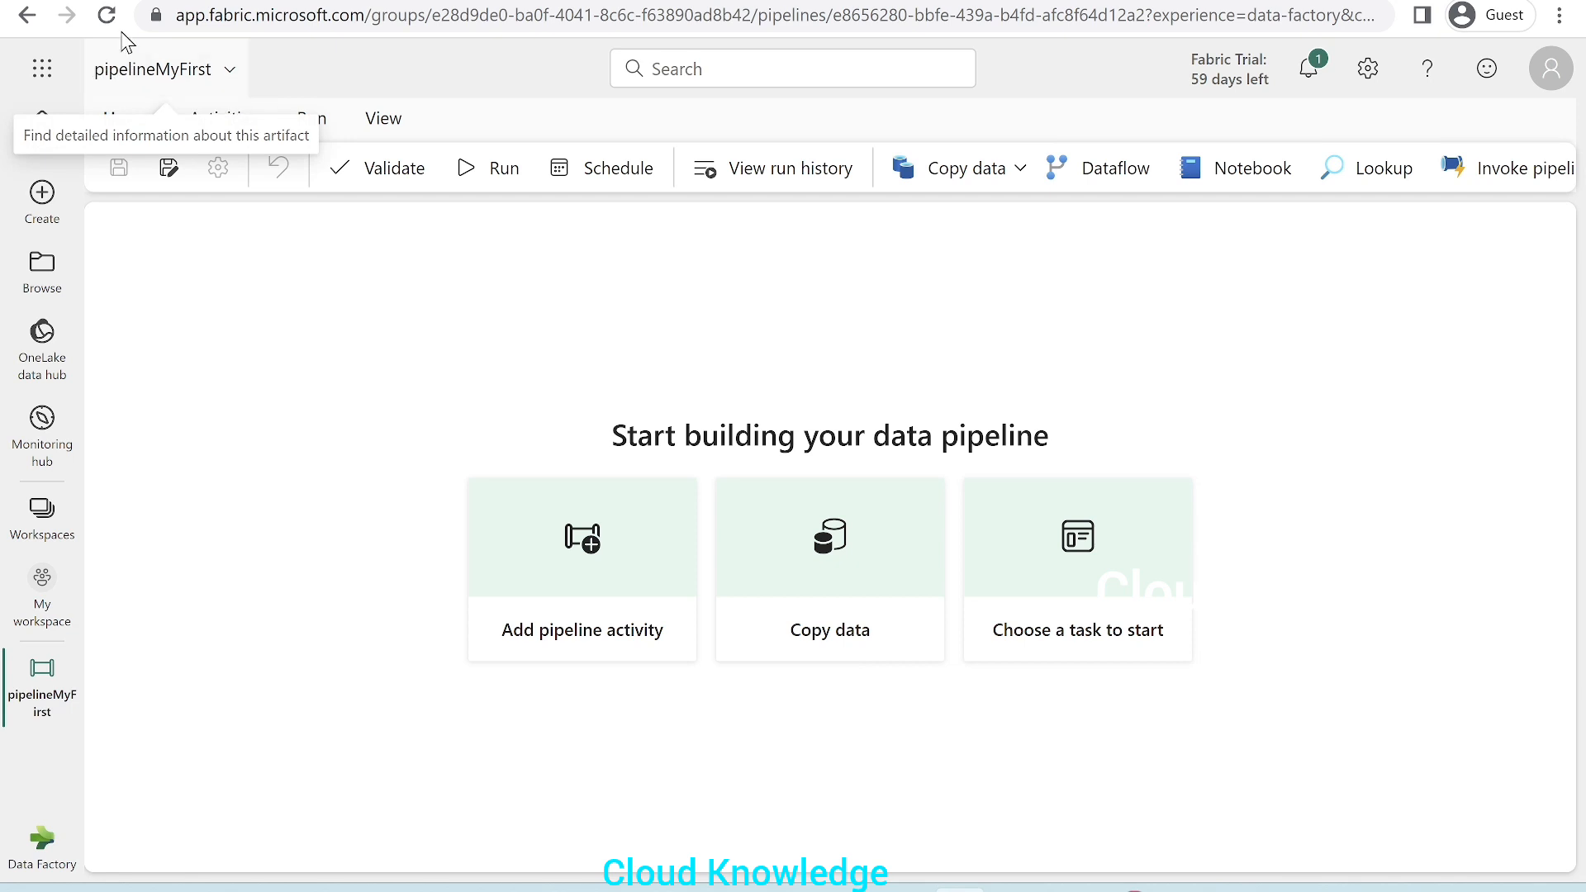
{"action": "mouse_move", "coordinate": [114, 84]}
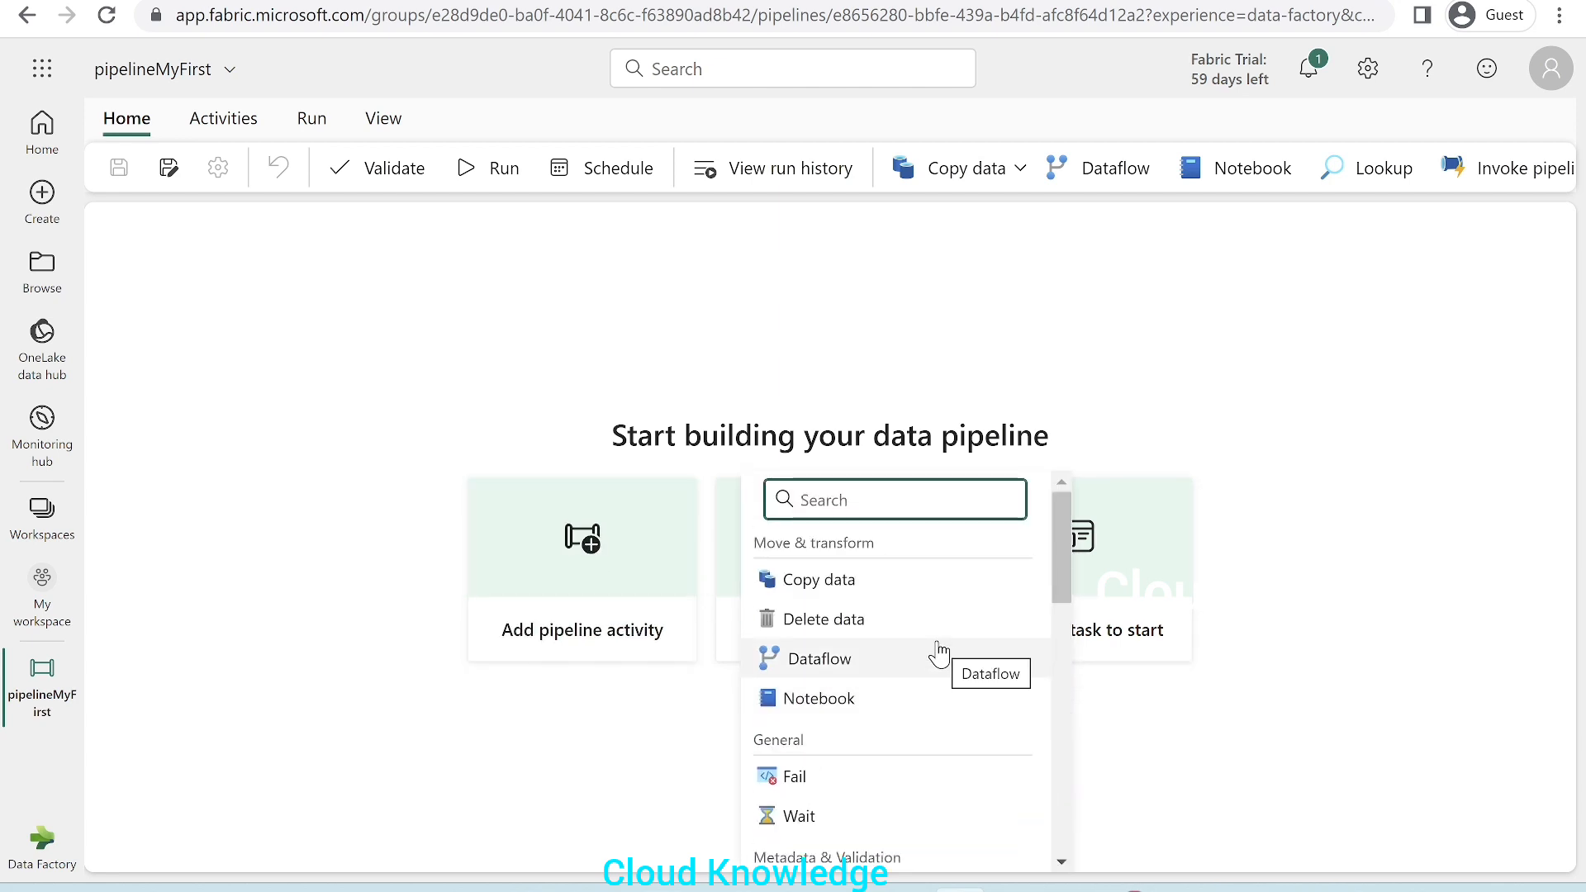
{"action": "mouse_move", "coordinate": [999, 676]}
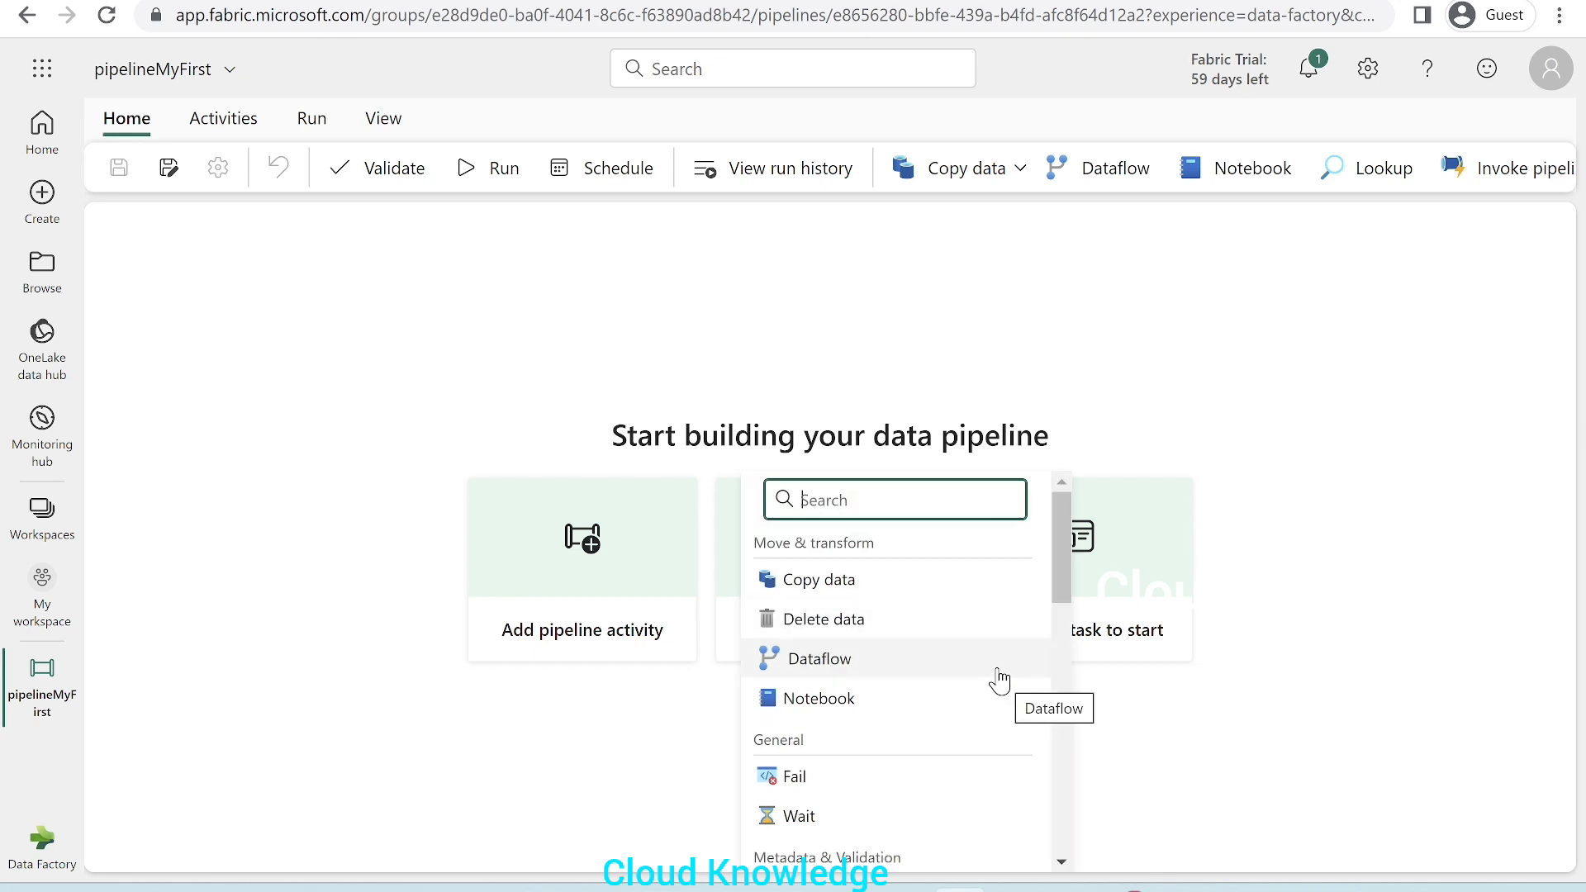
{"action": "mouse_move", "coordinate": [996, 654]}
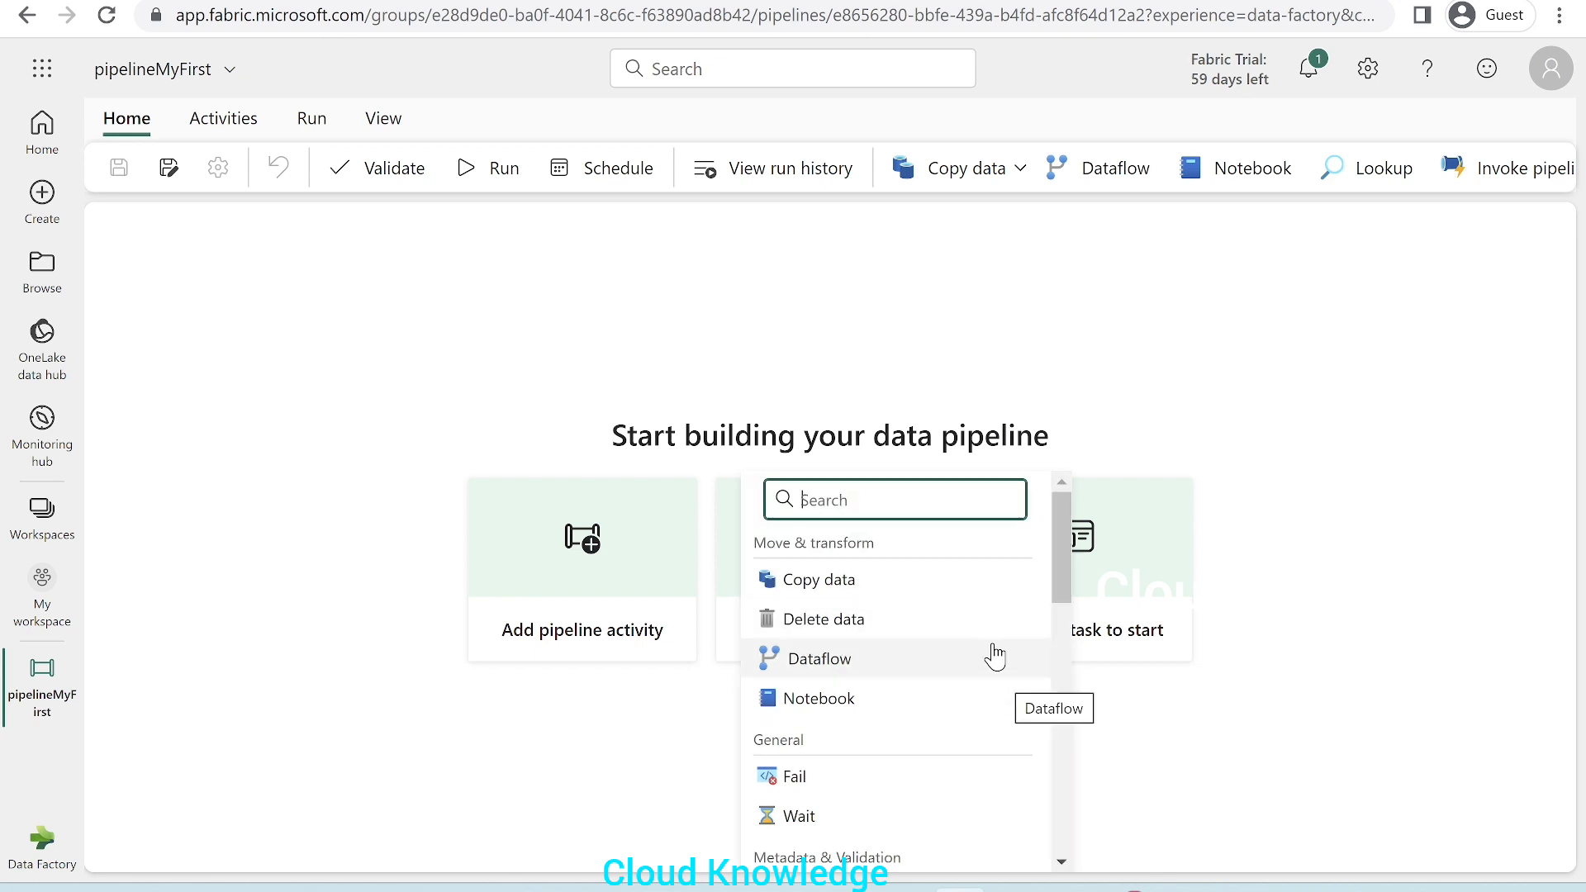